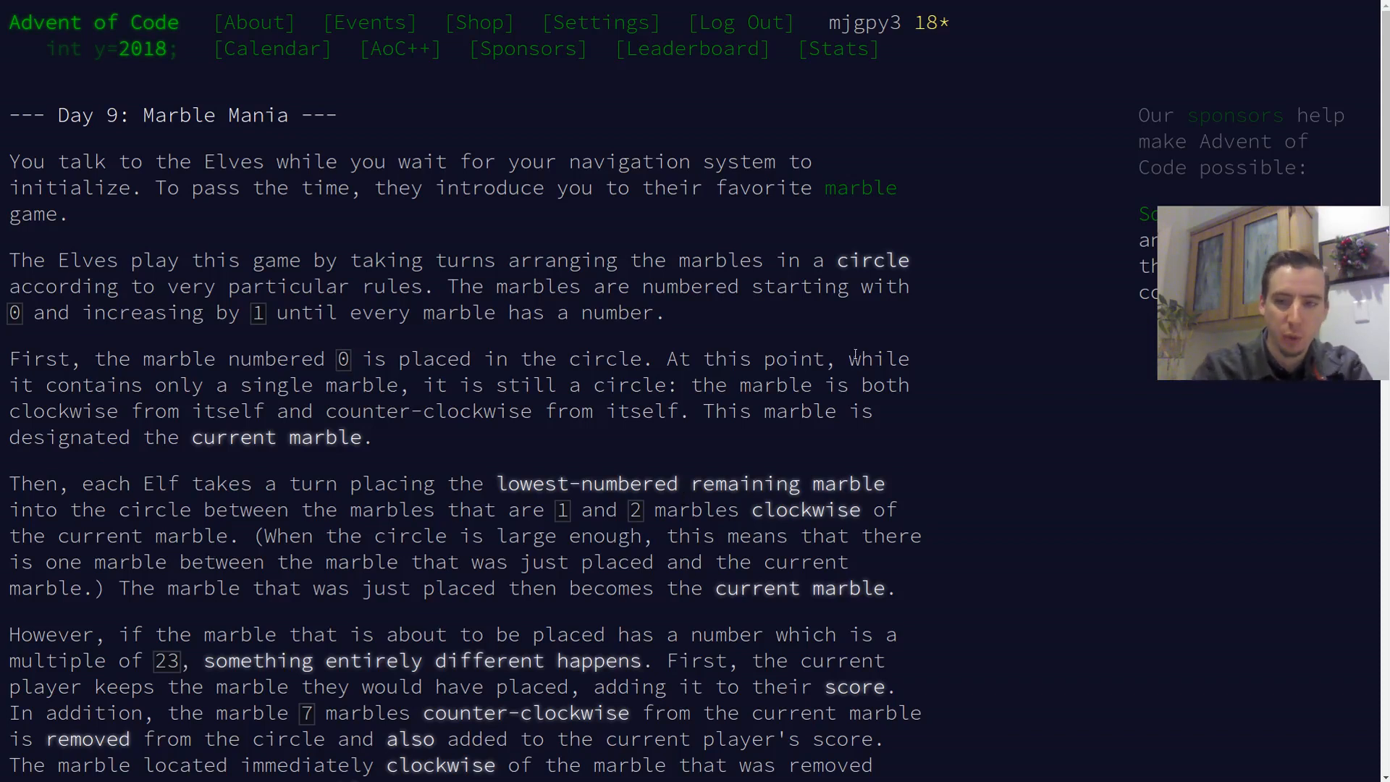
mouse_move(980, 389)
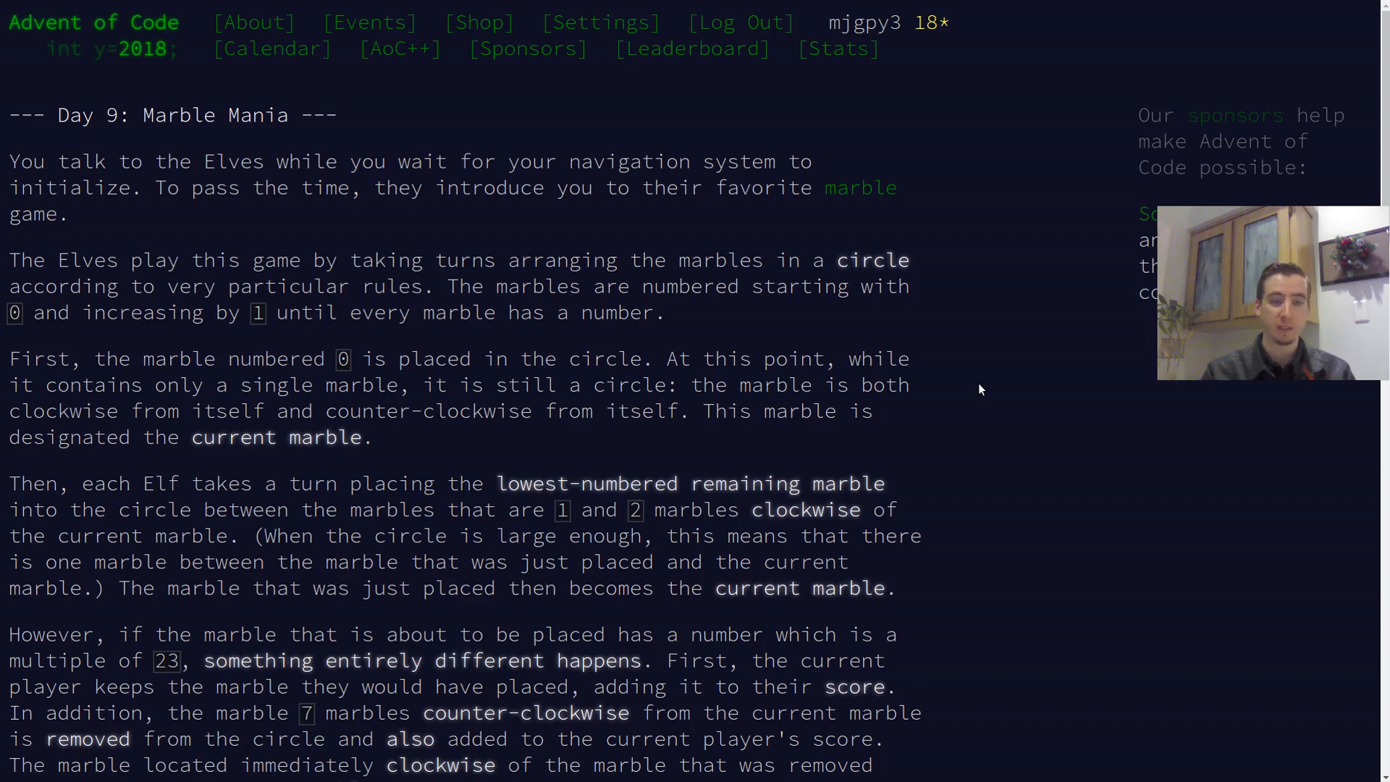
Inside main, declare players as a usize with the value 413.
scroll(down, 3)
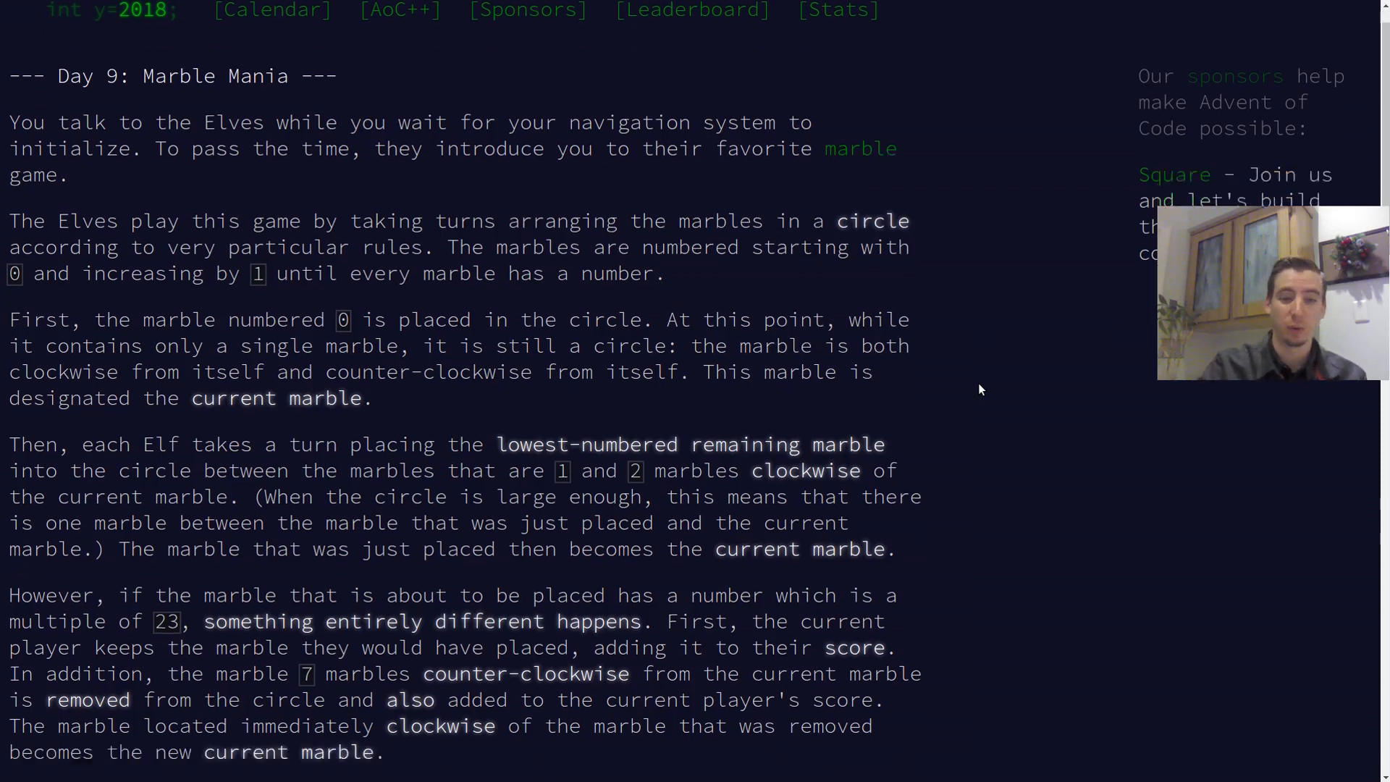
scroll(down, 3)
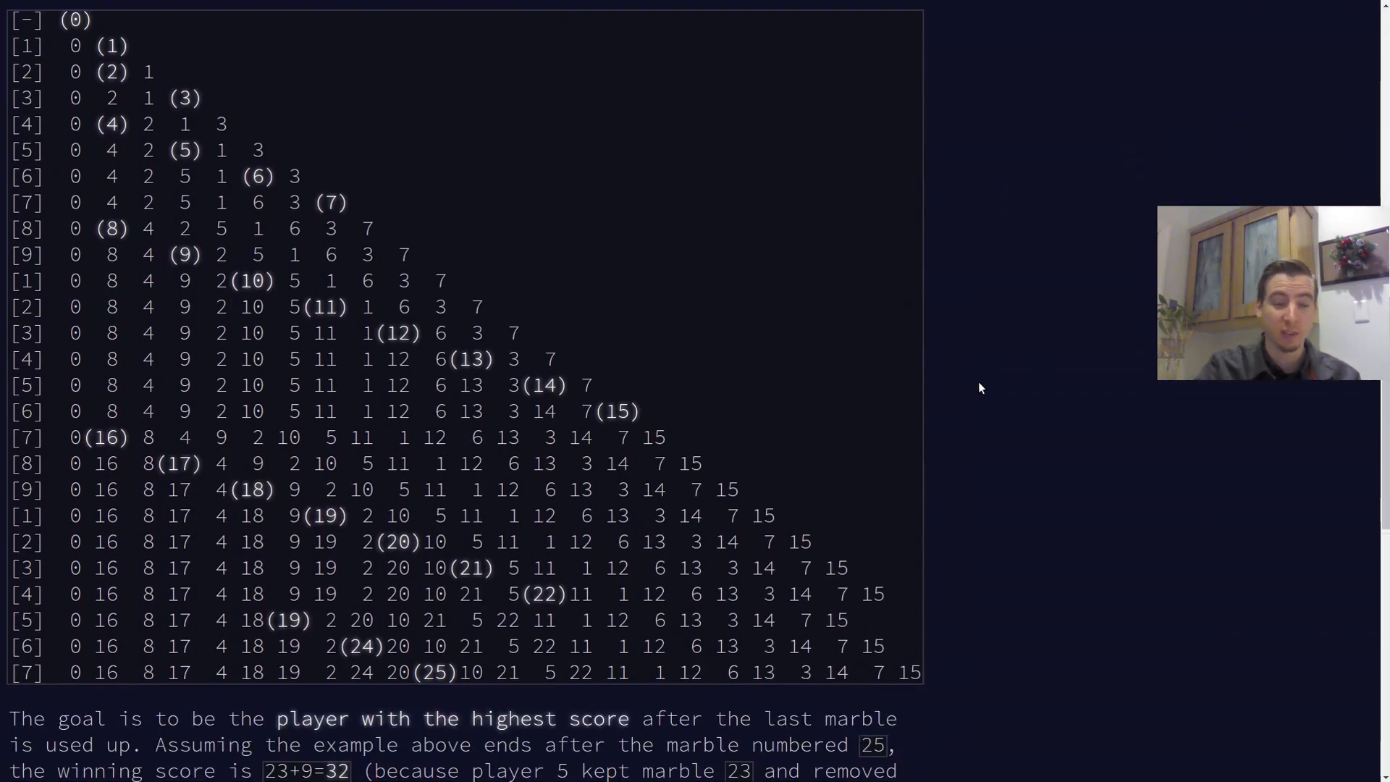
scroll(down, 3)
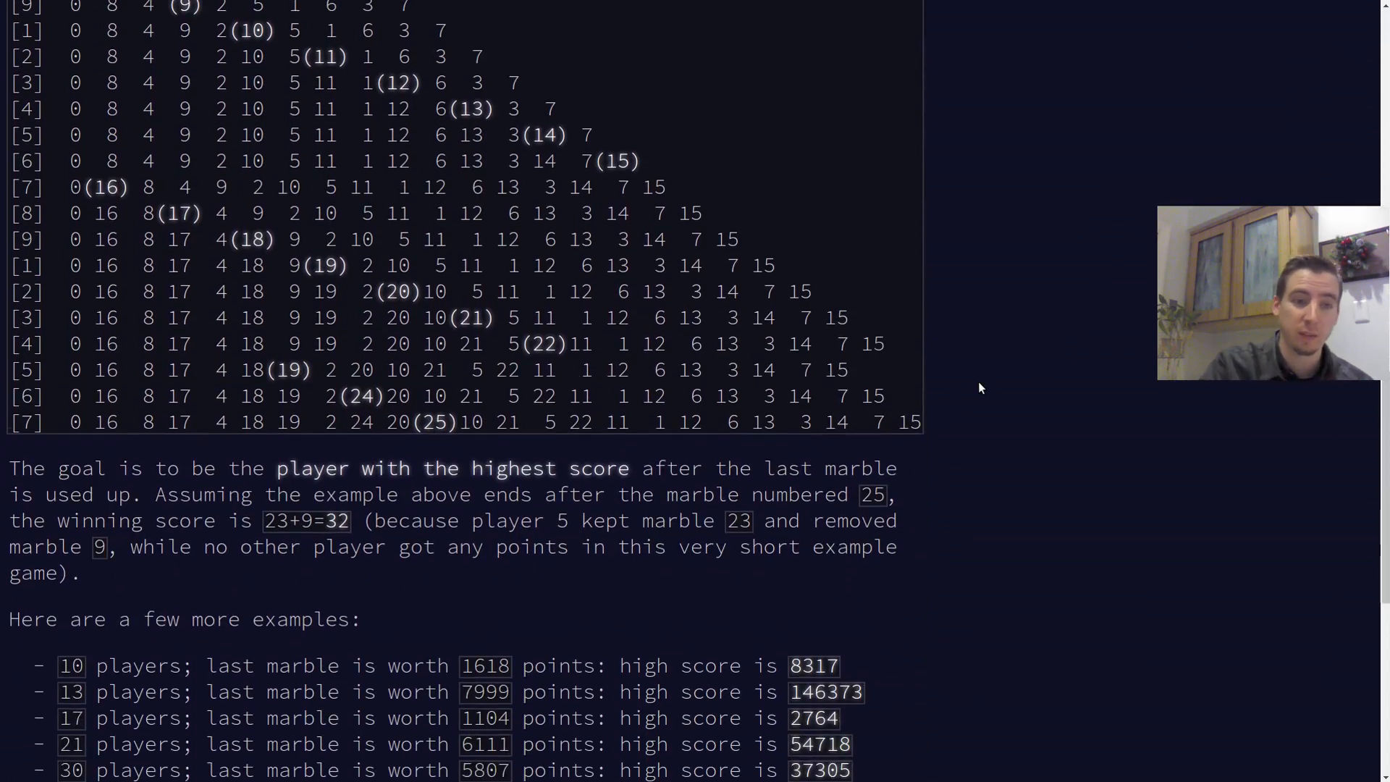
scroll(down, 3)
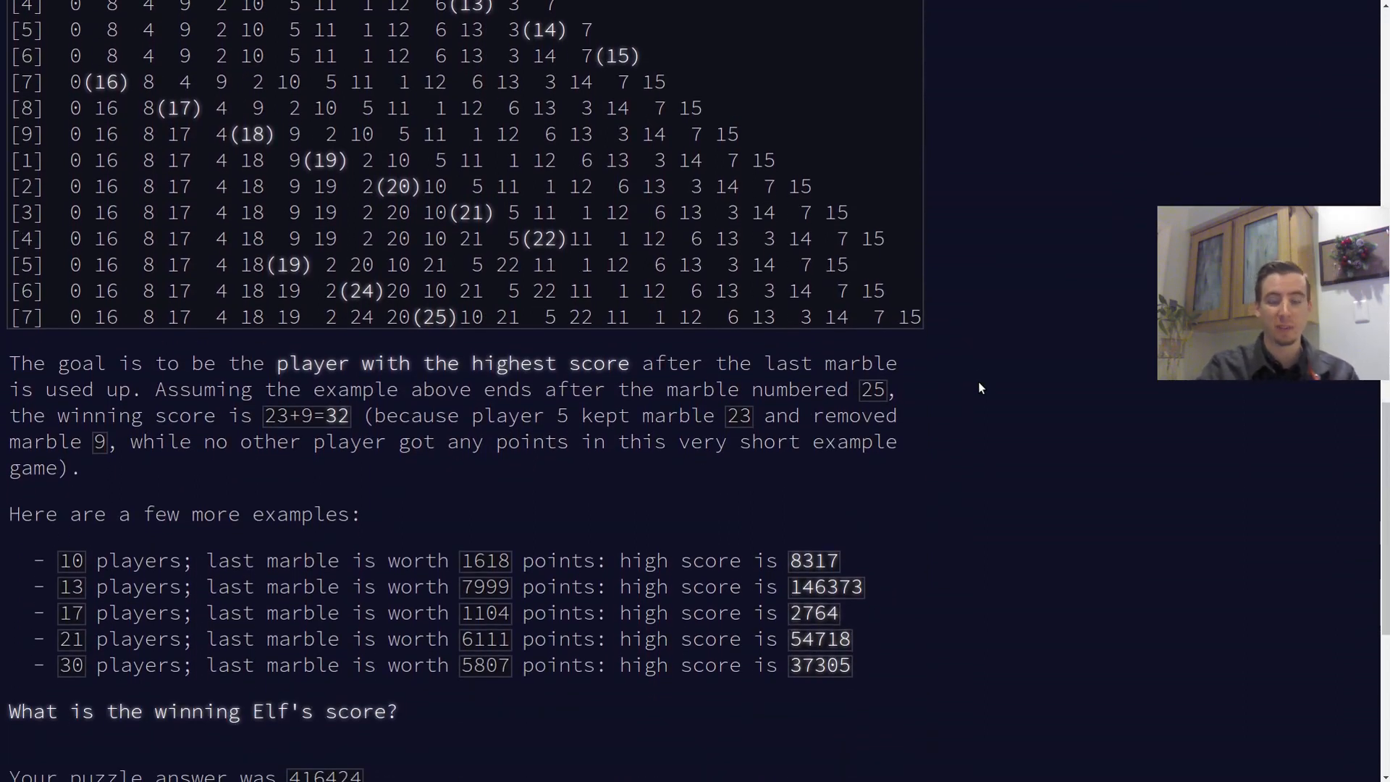
scroll(down, 3)
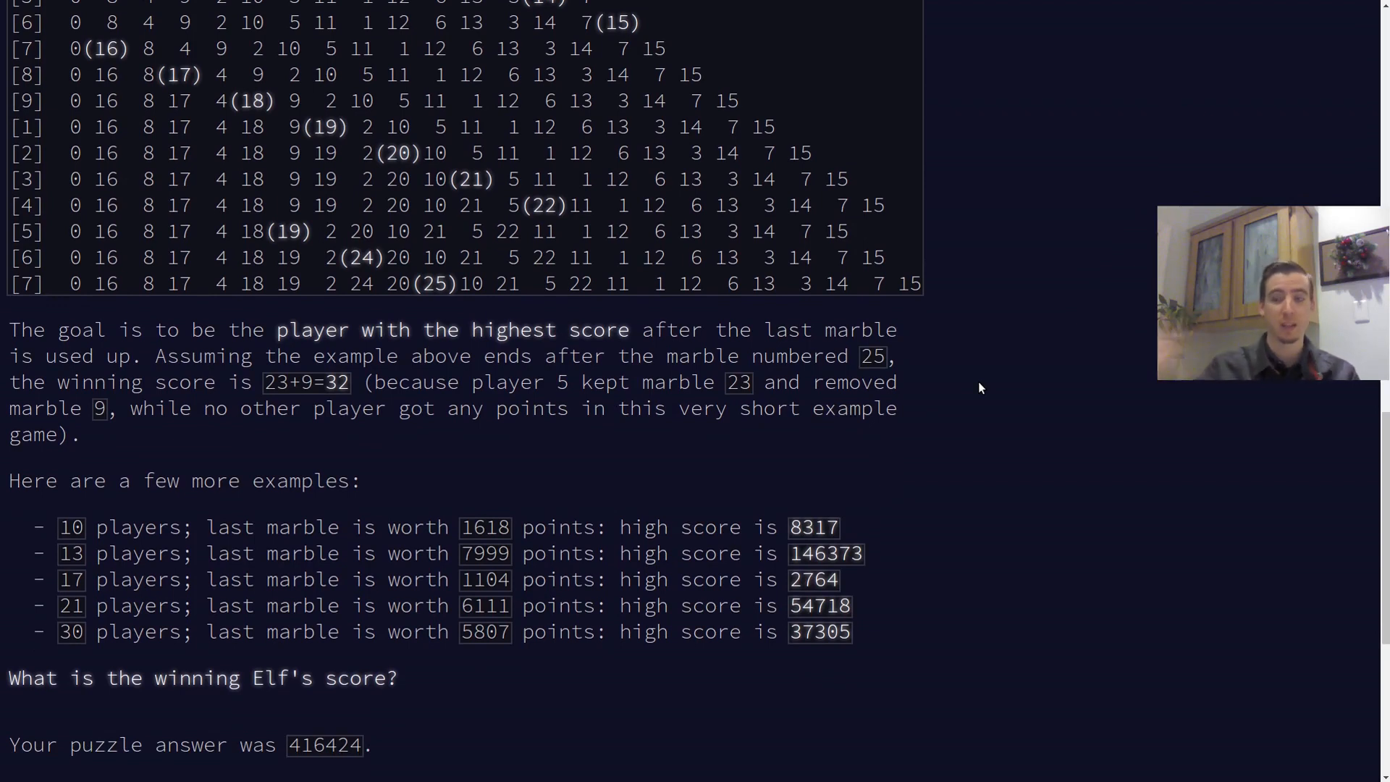
scroll(down, 3)
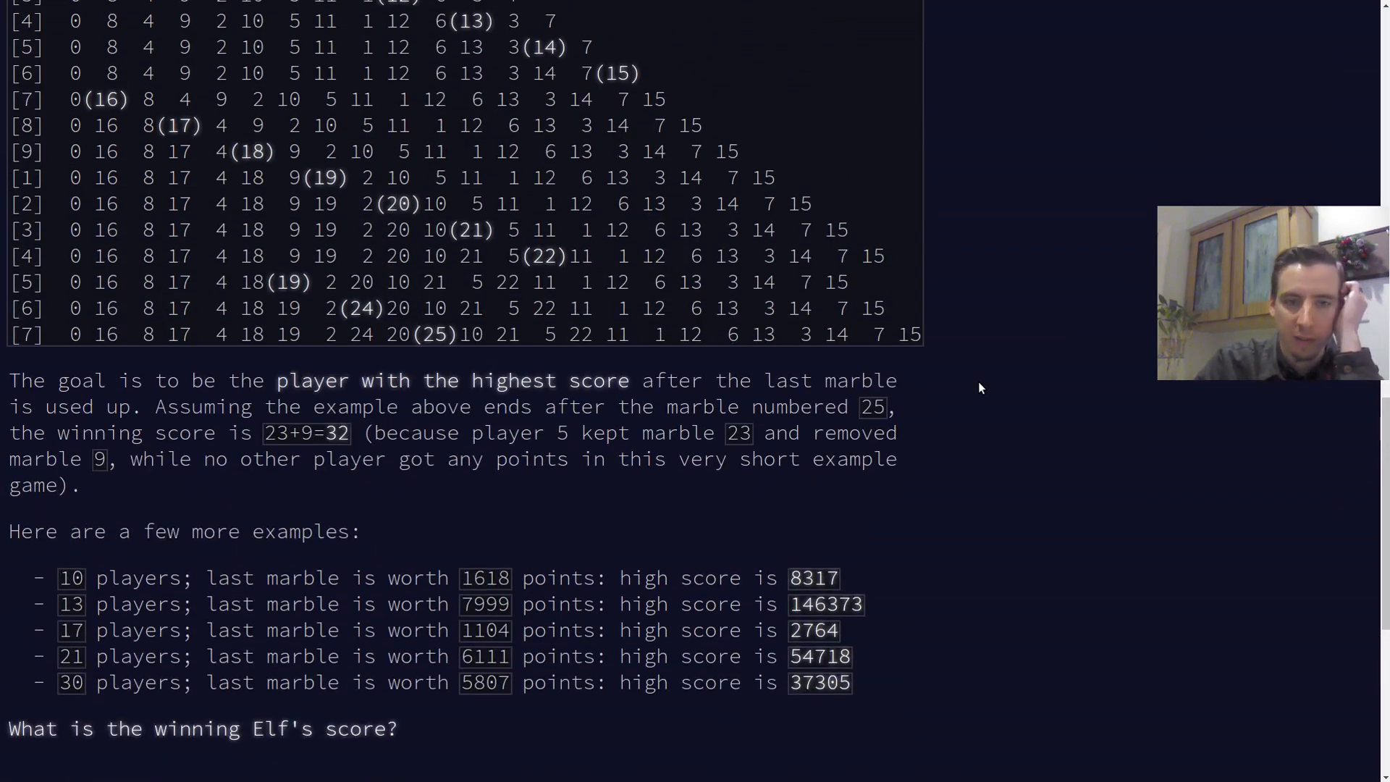
scroll(down, 3)
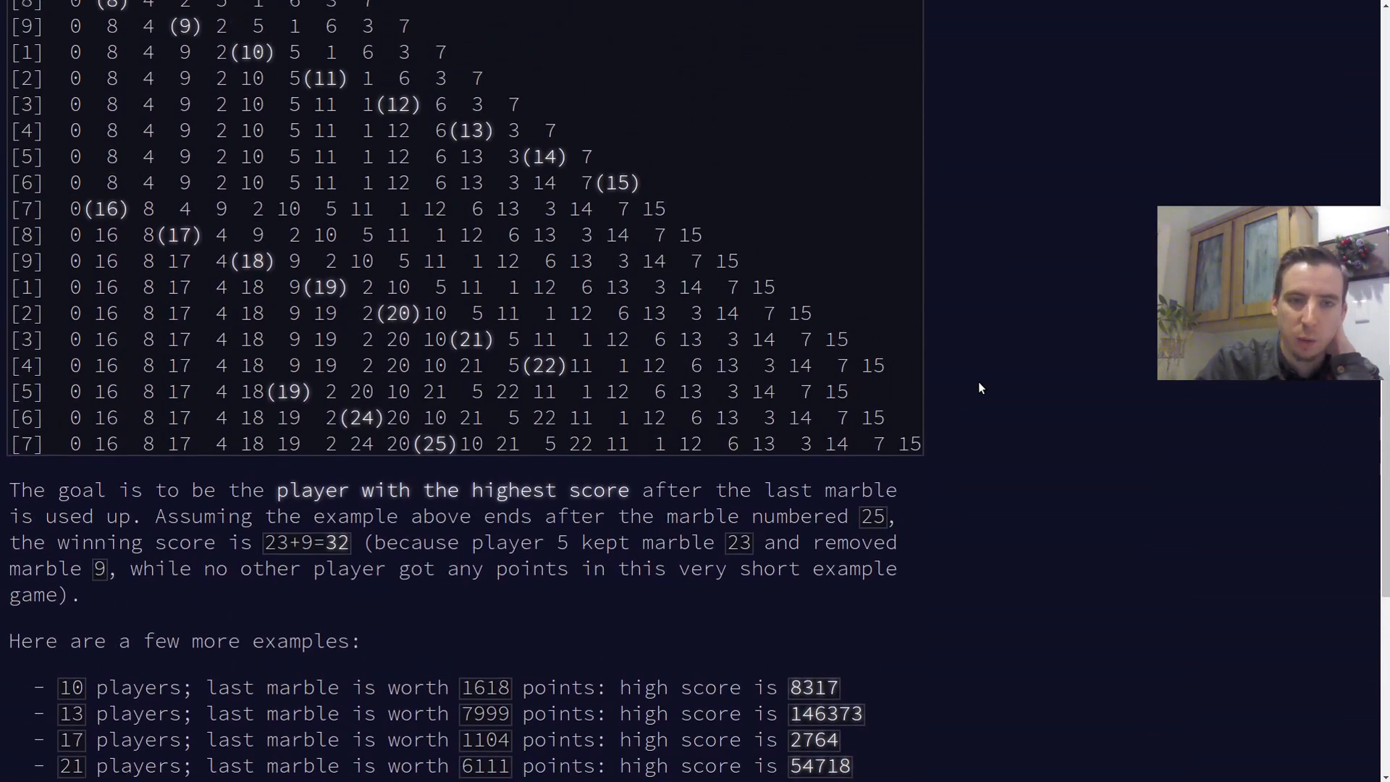
scroll(up, 3)
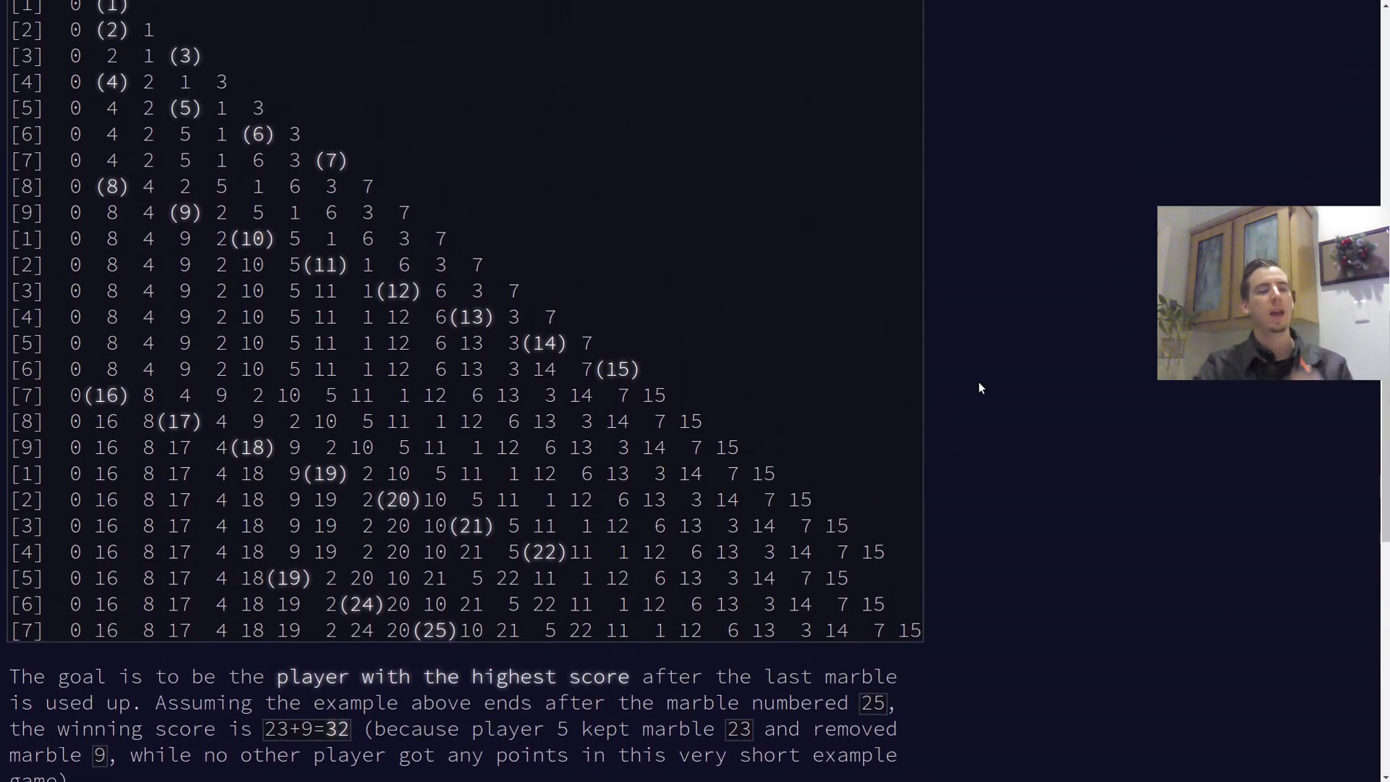
scroll(down, 3)
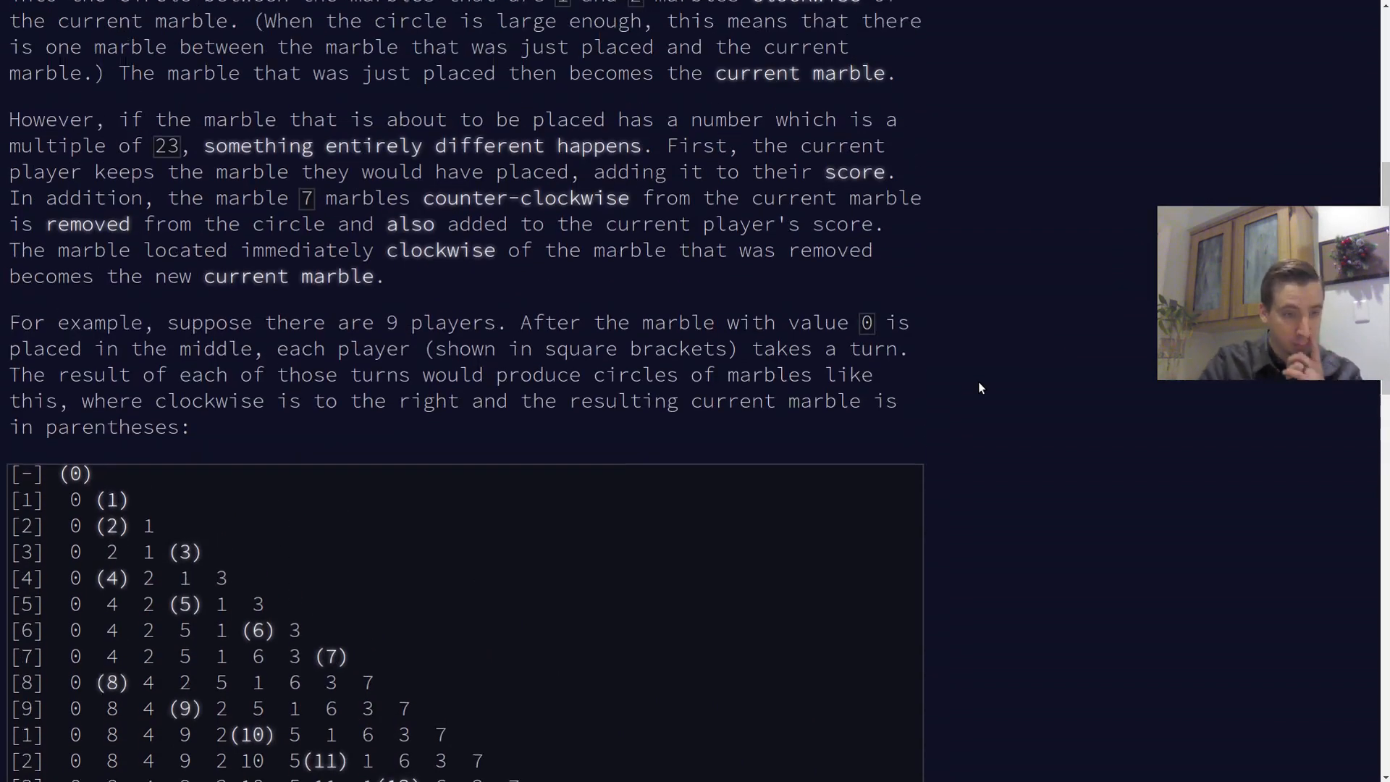
scroll(up, 3)
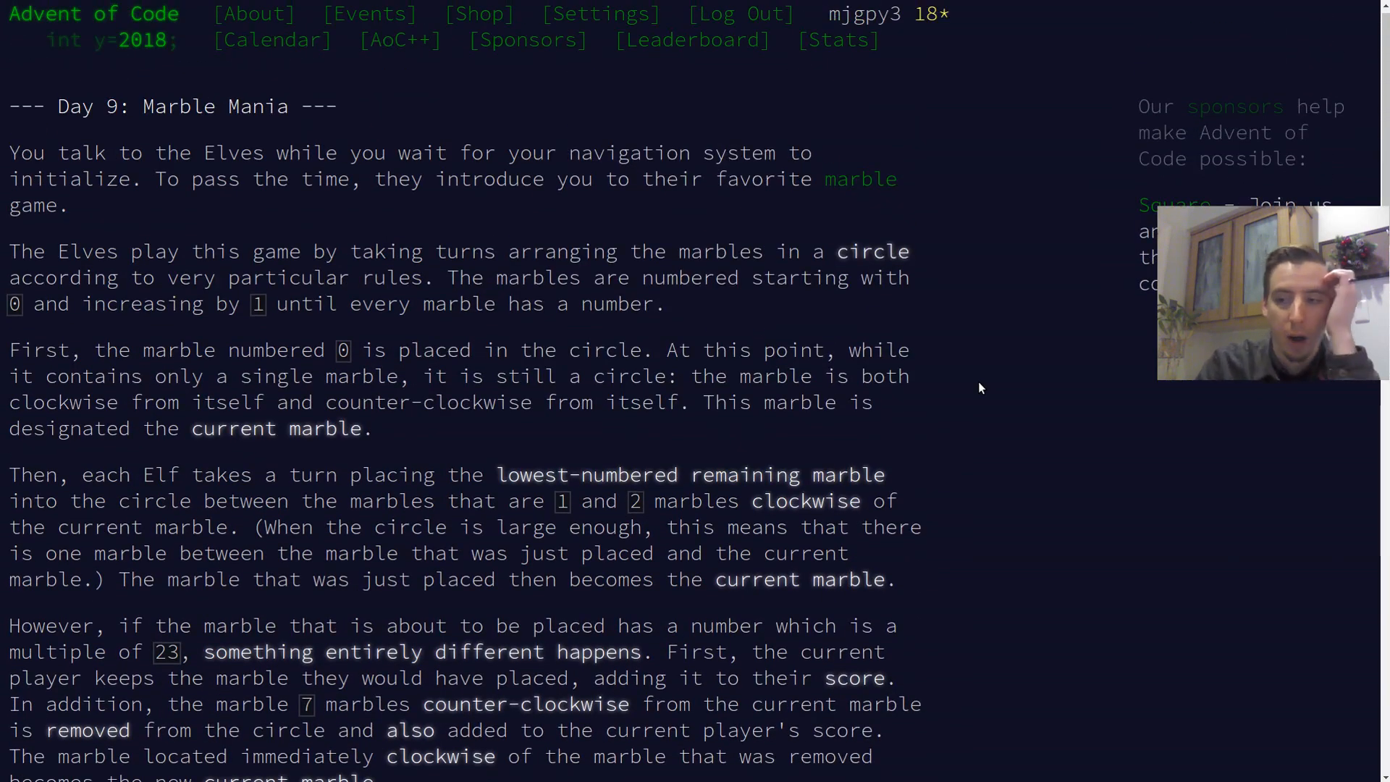
scroll(down, 3)
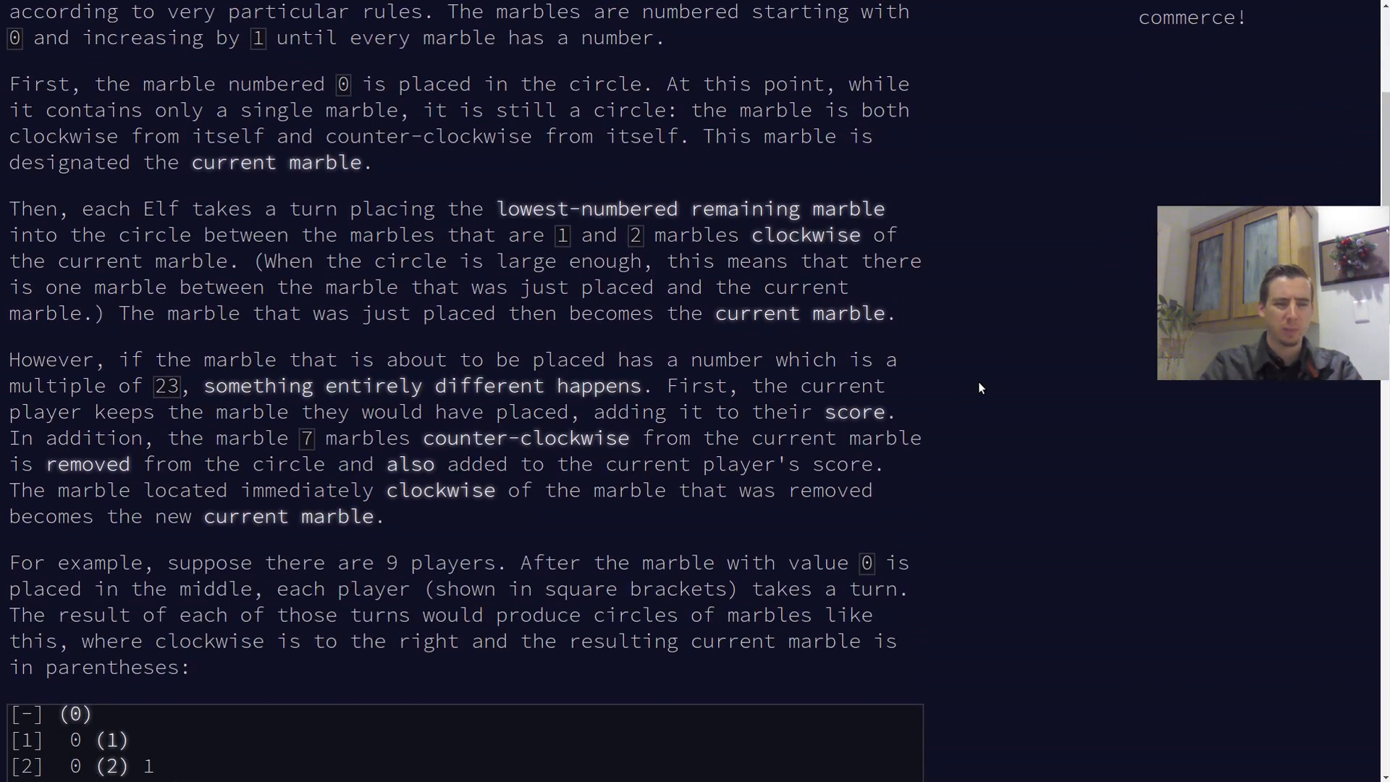
scroll(down, 3)
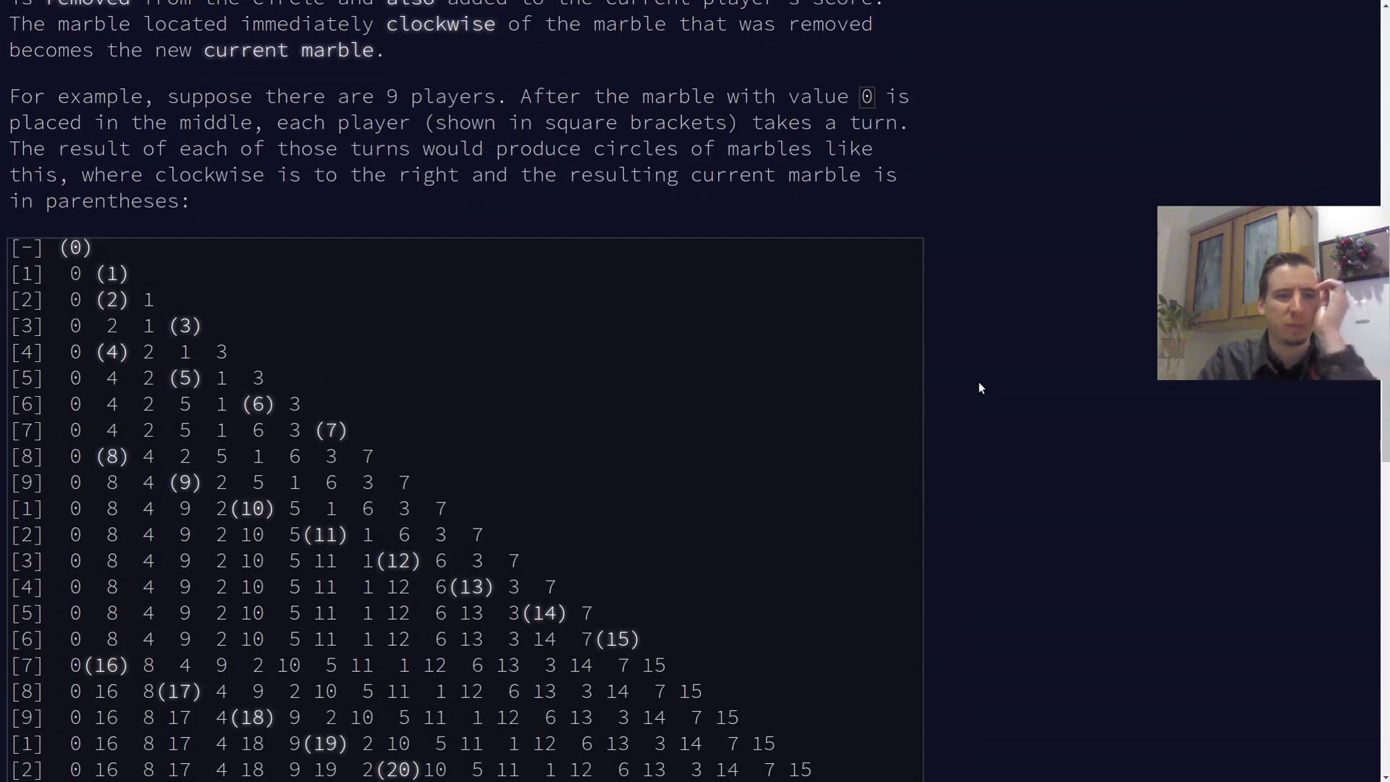
scroll(down, 3)
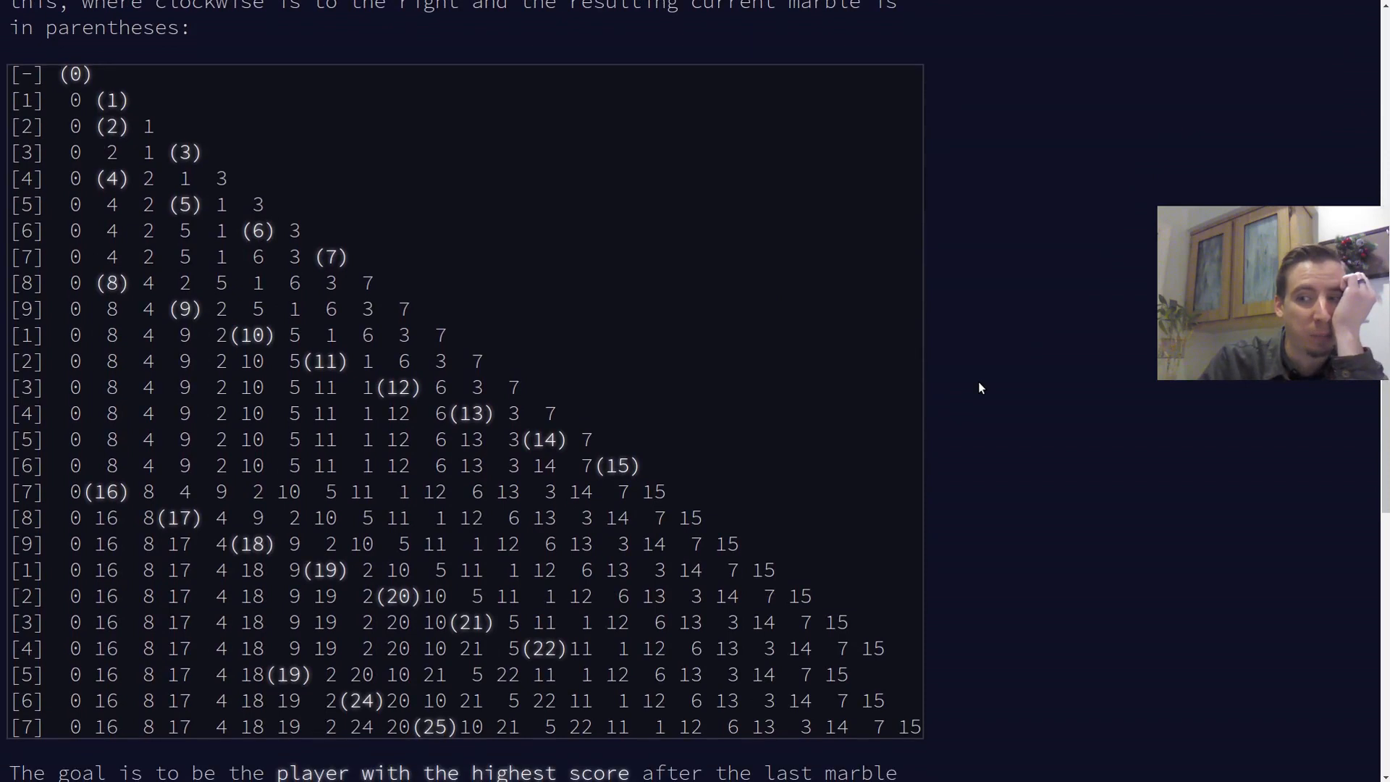
scroll(down, 3)
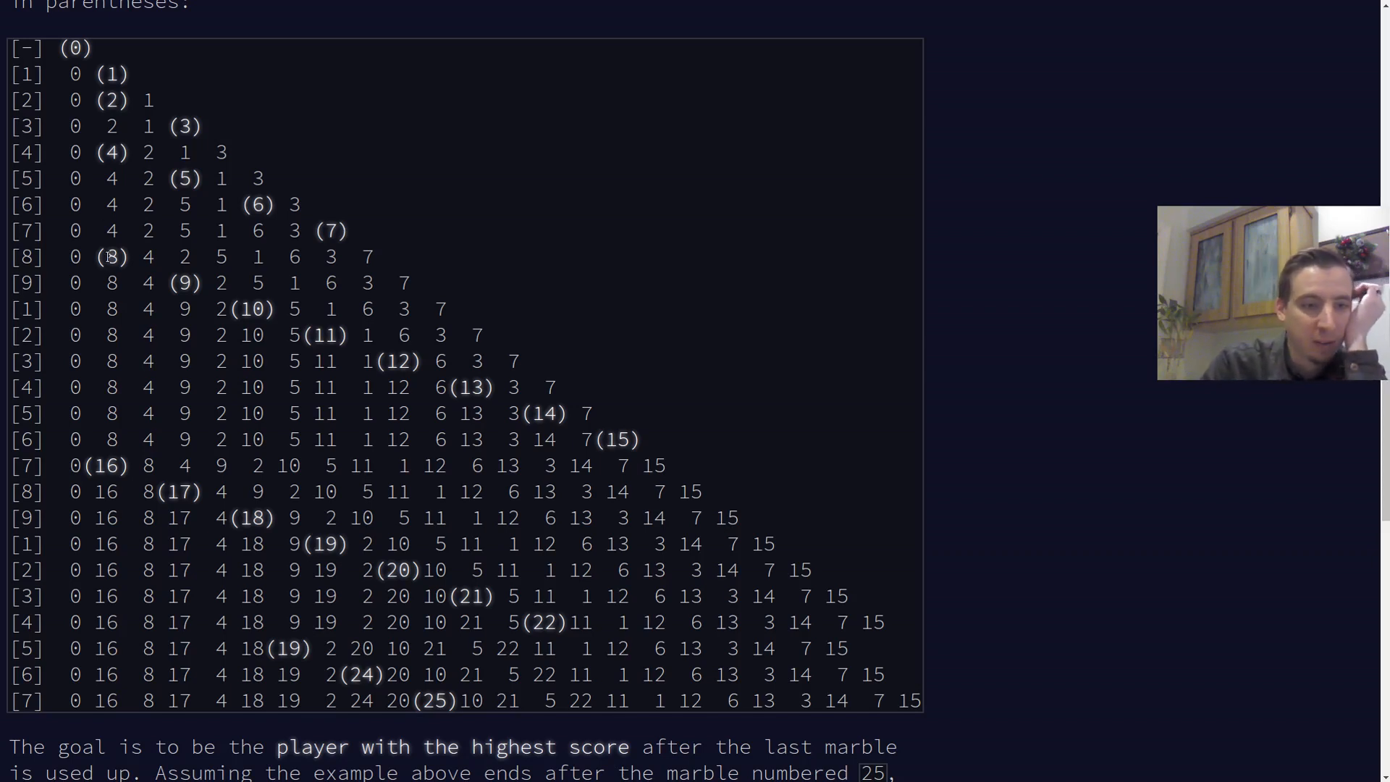
mouse_move(220, 308)
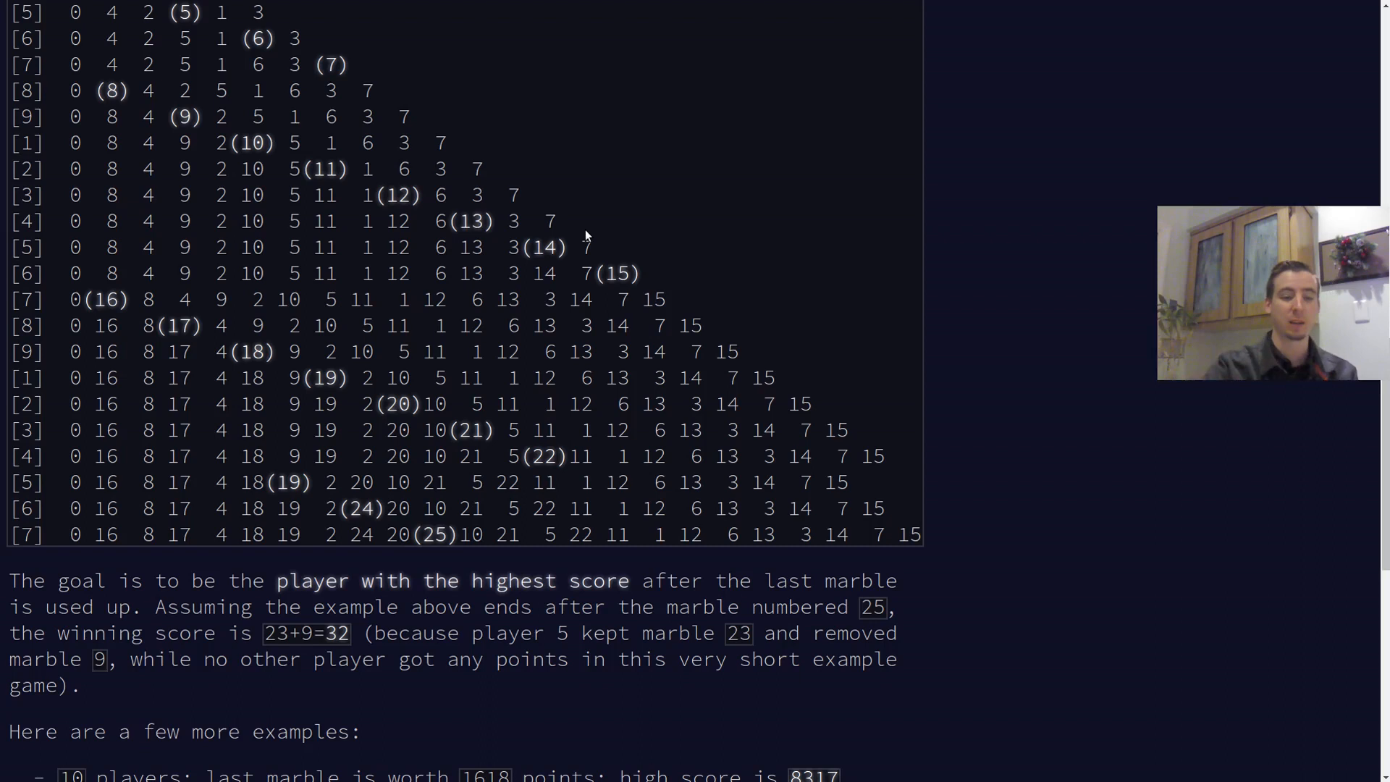
mouse_move(630, 189)
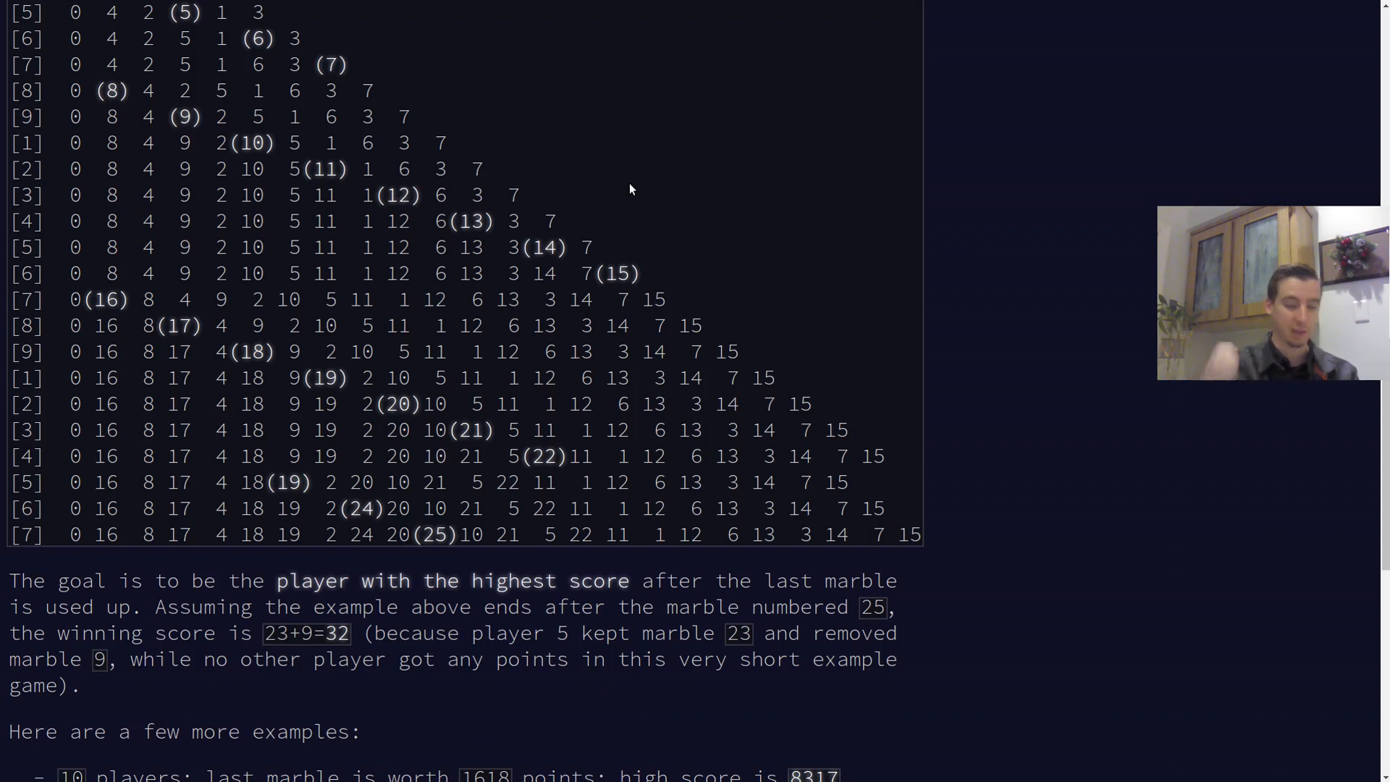
mouse_move(710, 234)
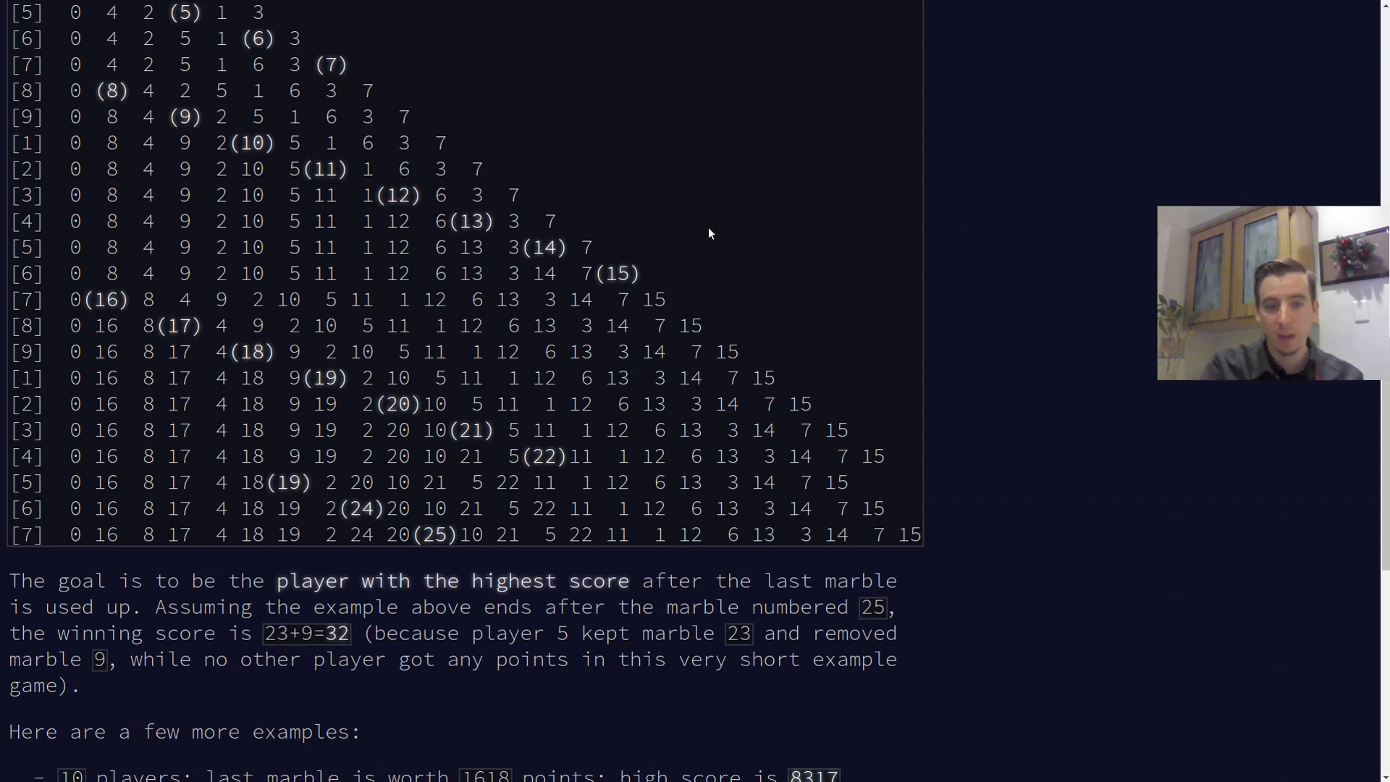
scroll(down, 3)
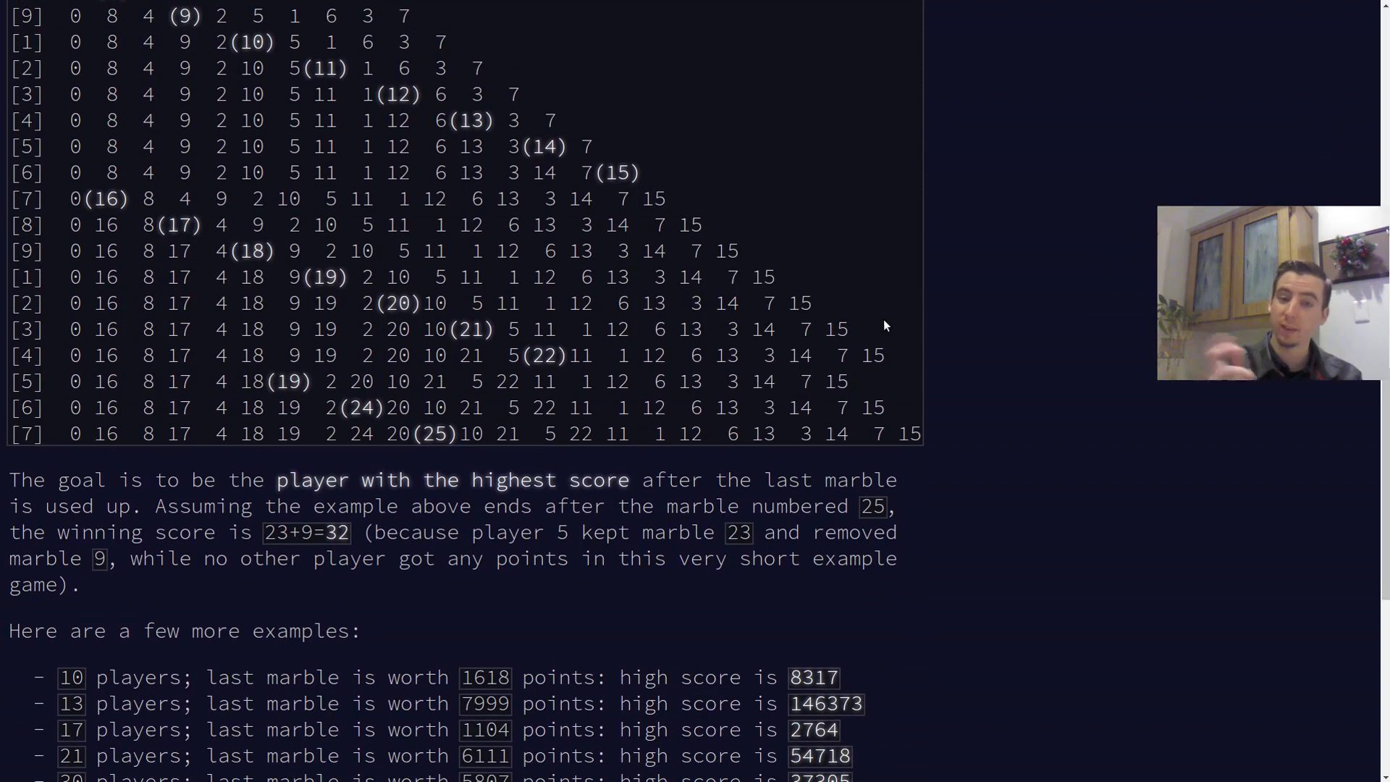
scroll(down, 3)
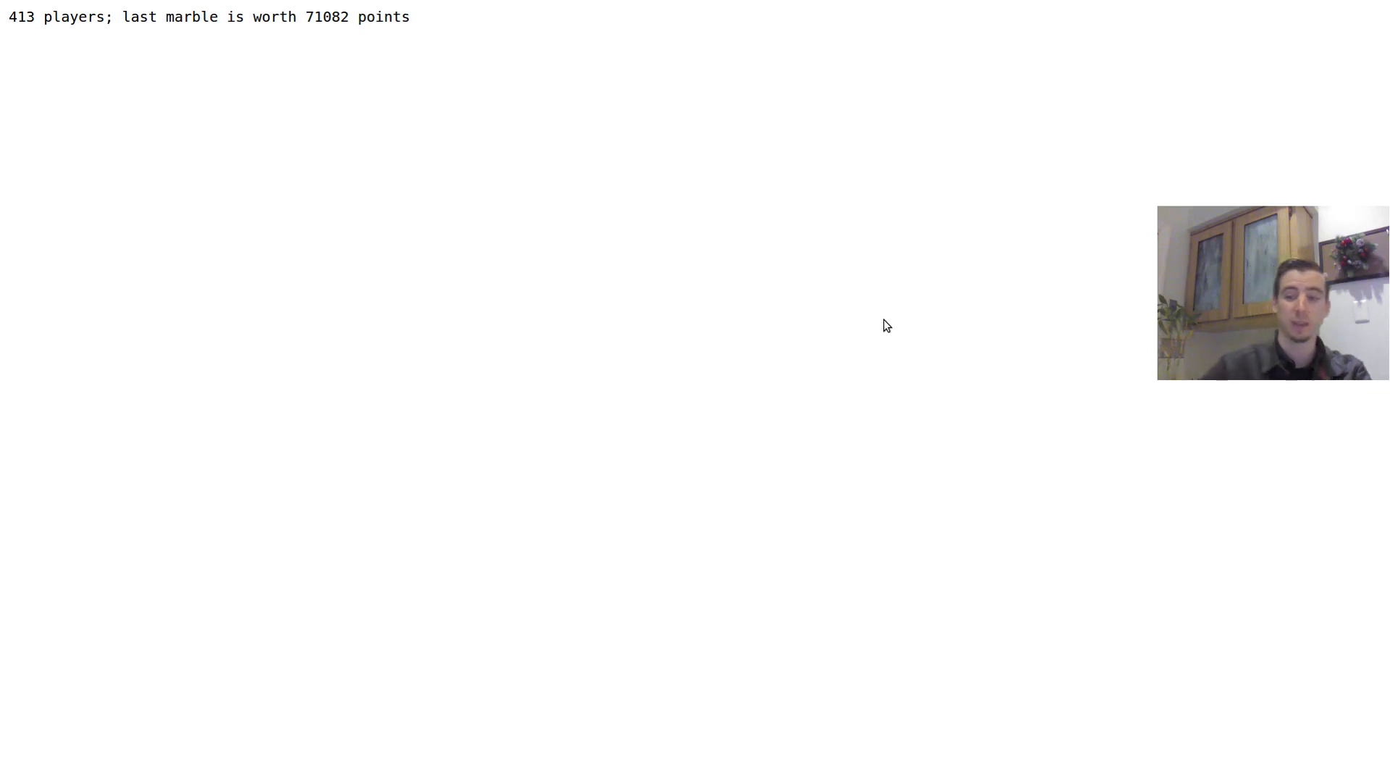
mouse_move(541, 238)
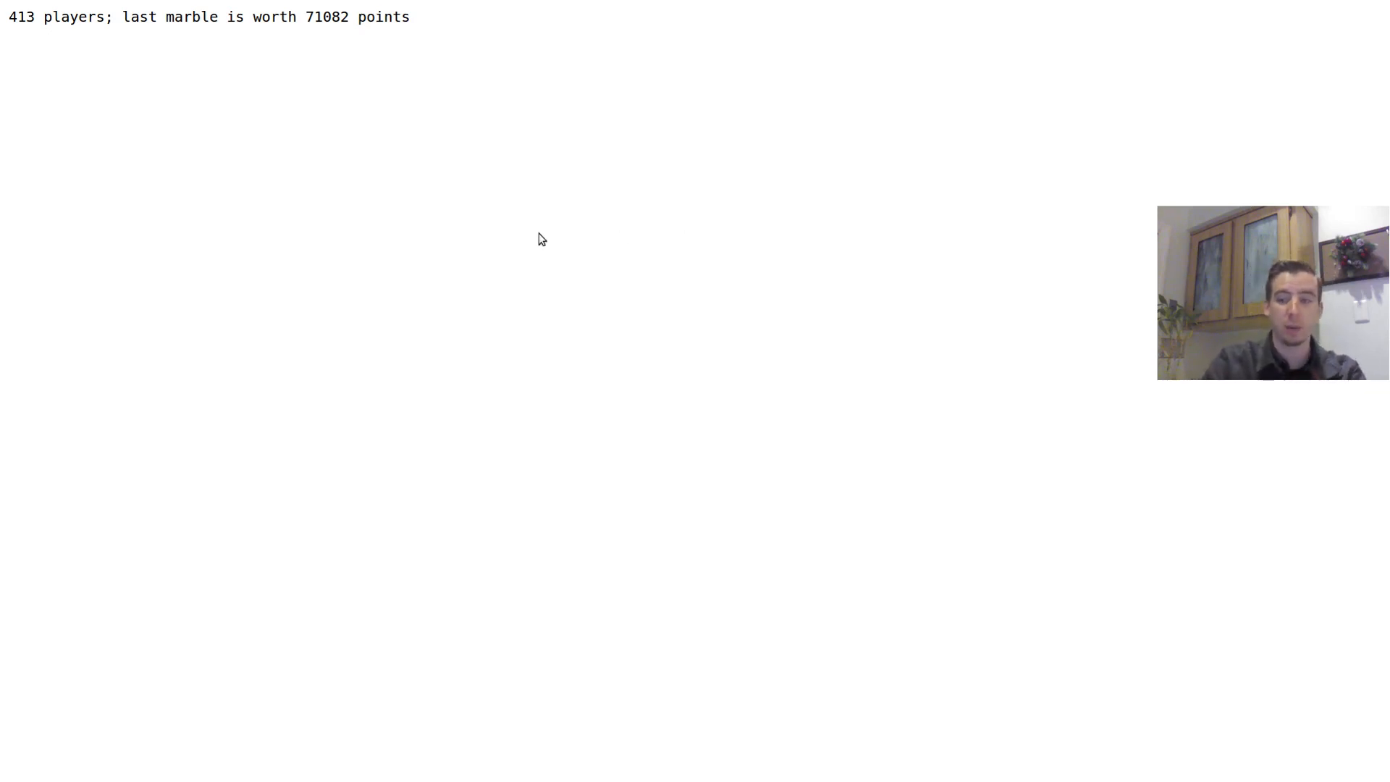
mouse_move(139, 187)
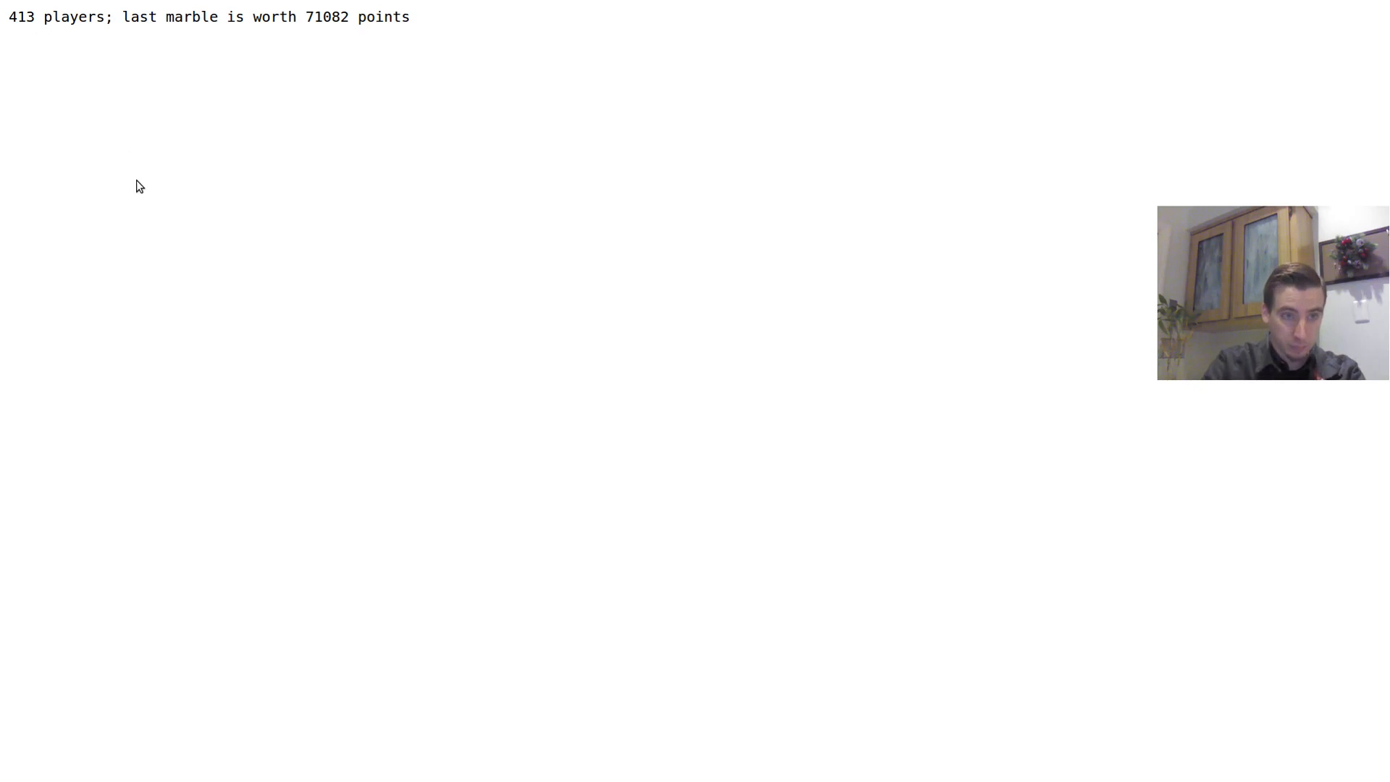
mouse_move(223, 112)
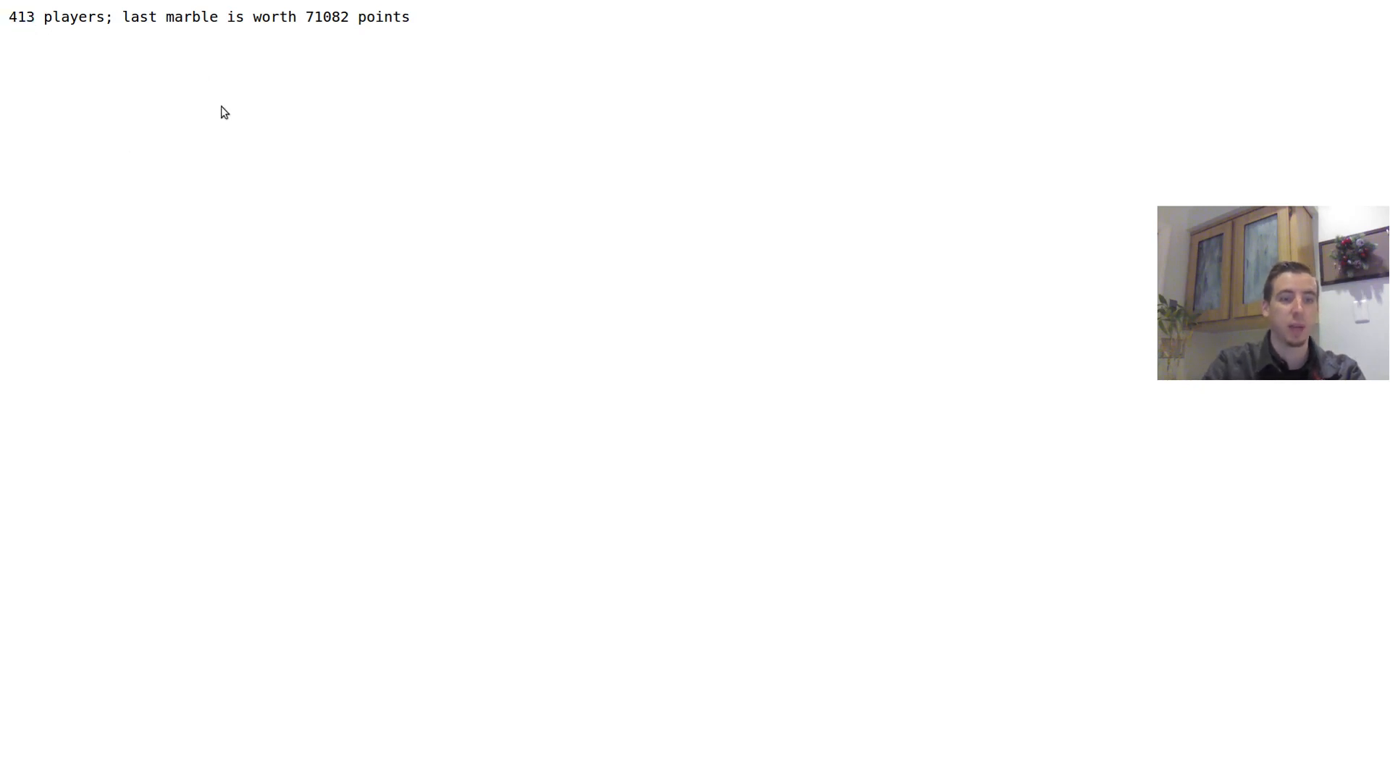
mouse_move(476, 194)
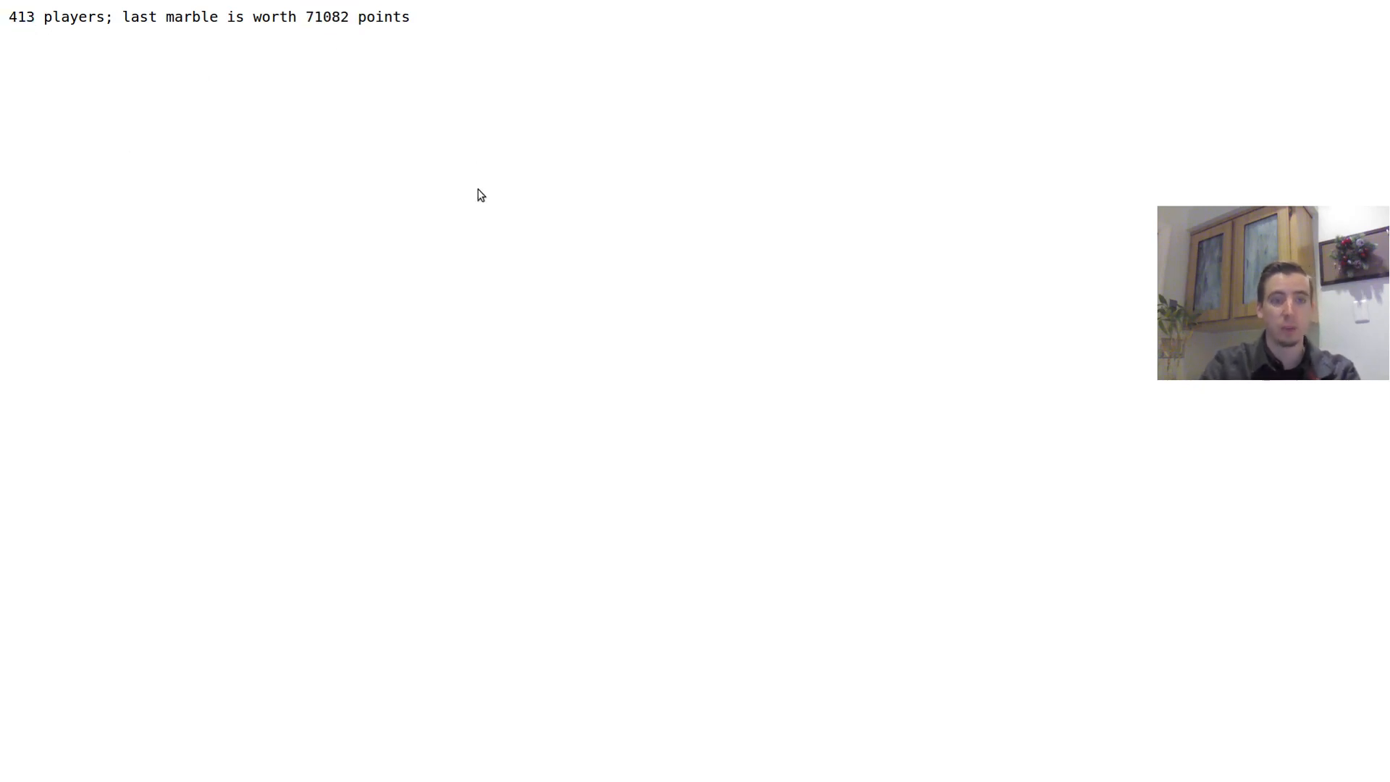
double_click(325, 17)
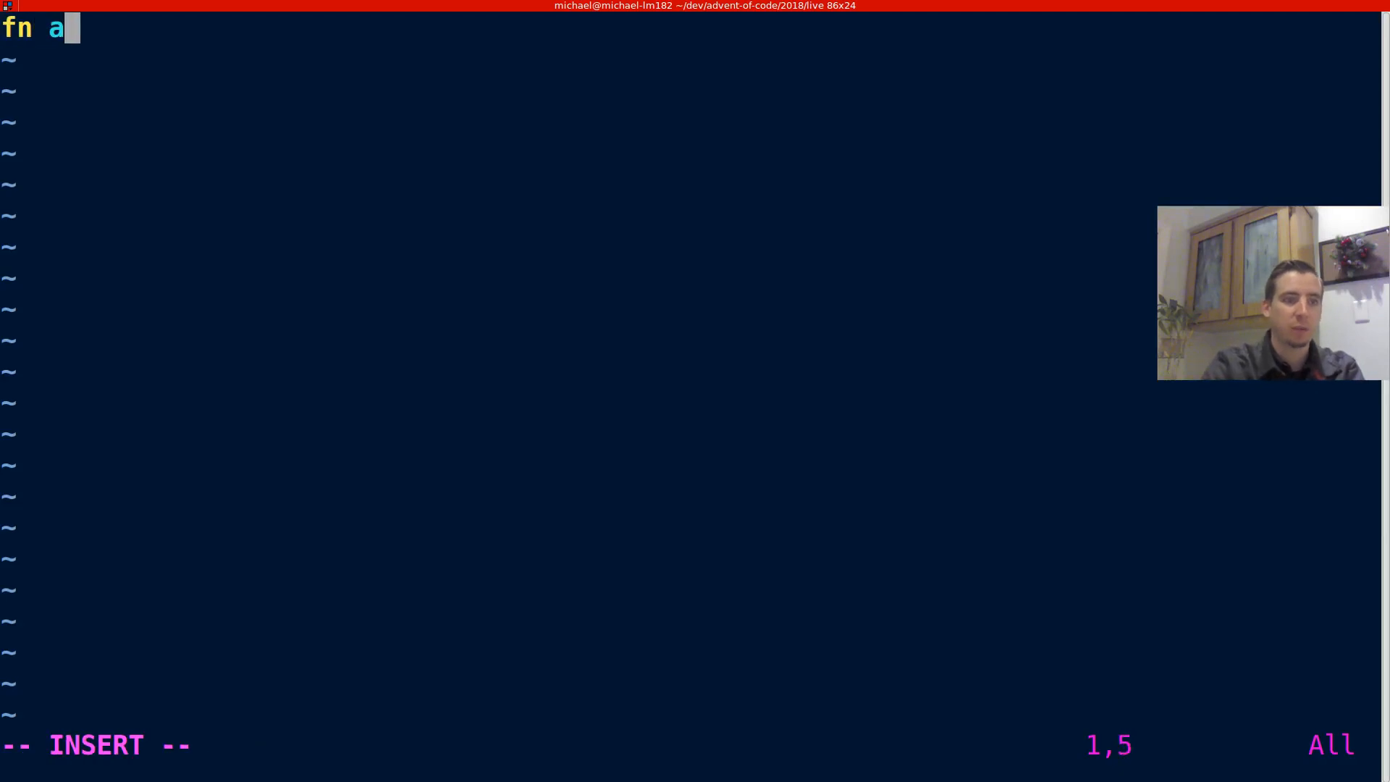
text(main() {)
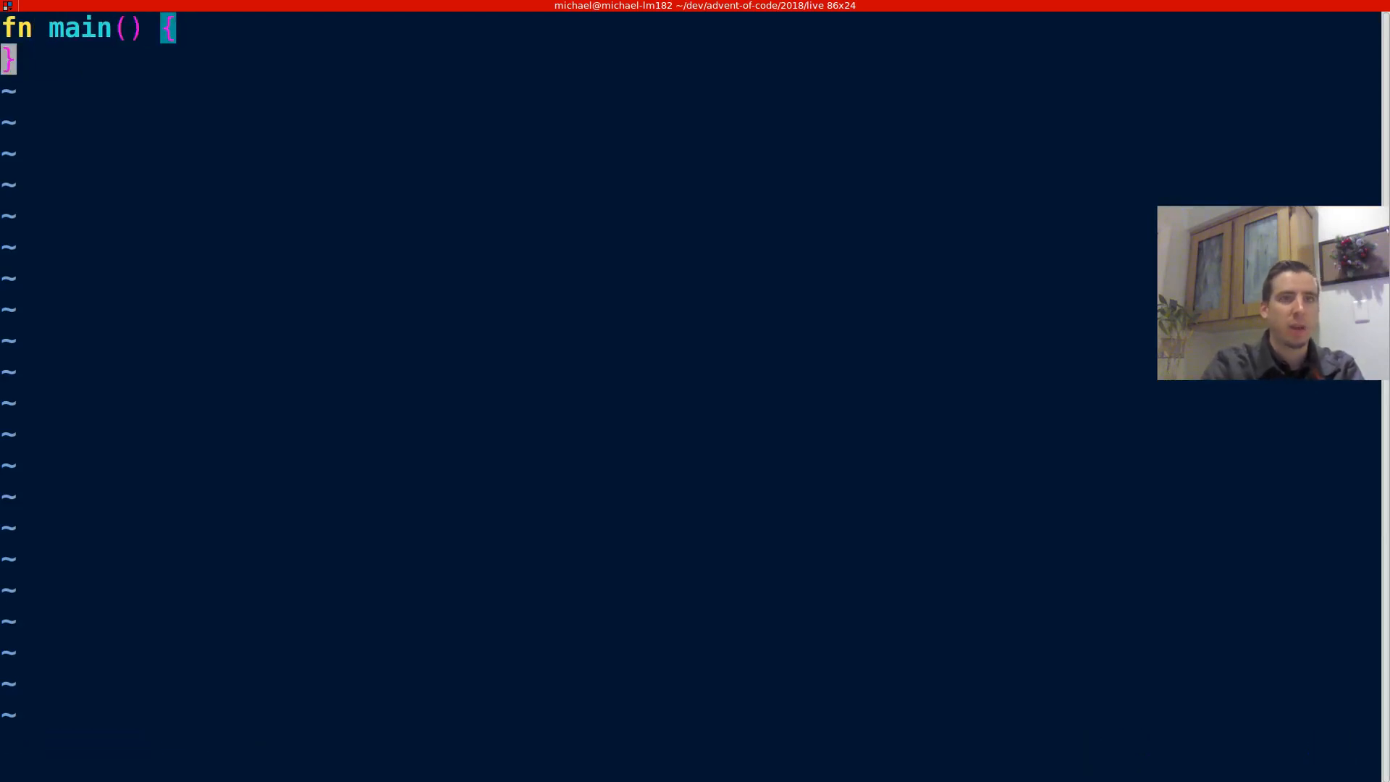
text(let pla)
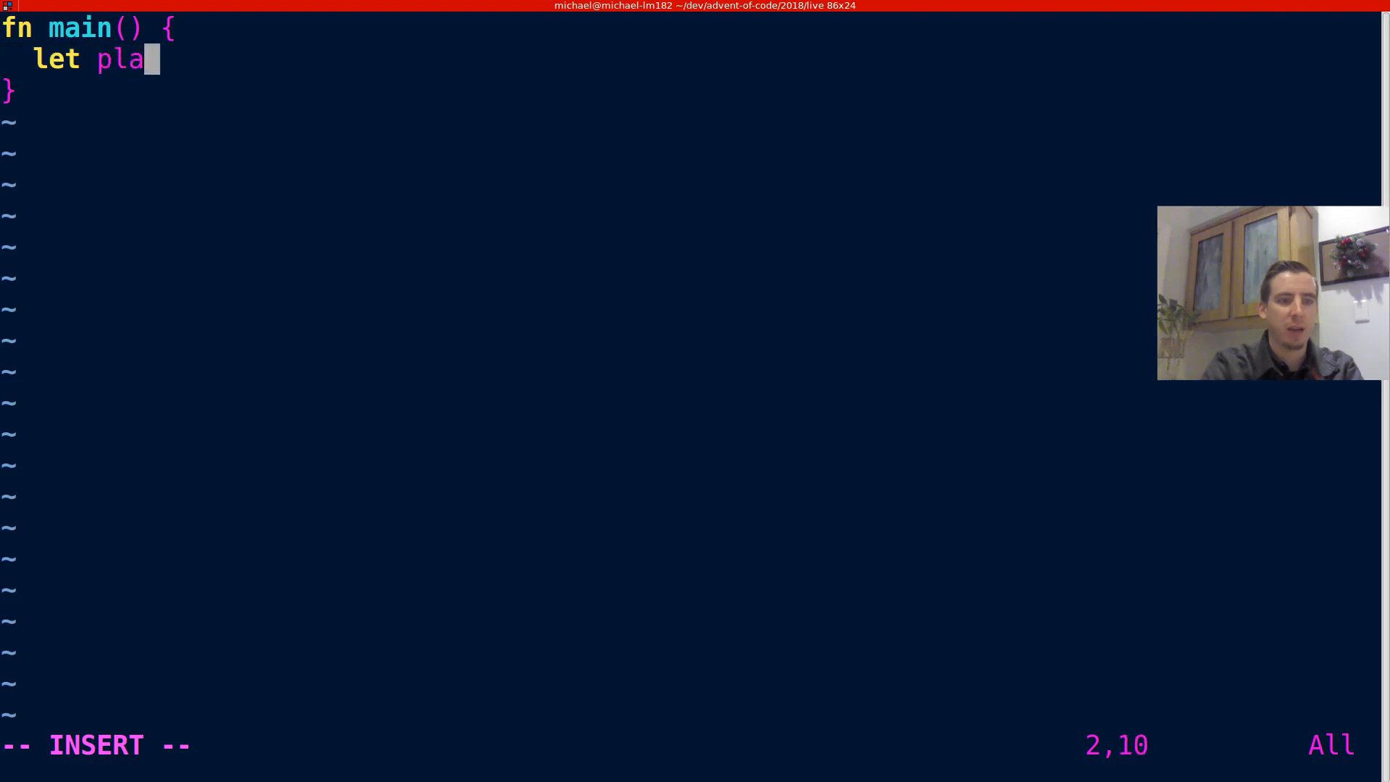
text(yers: usize = 413;)
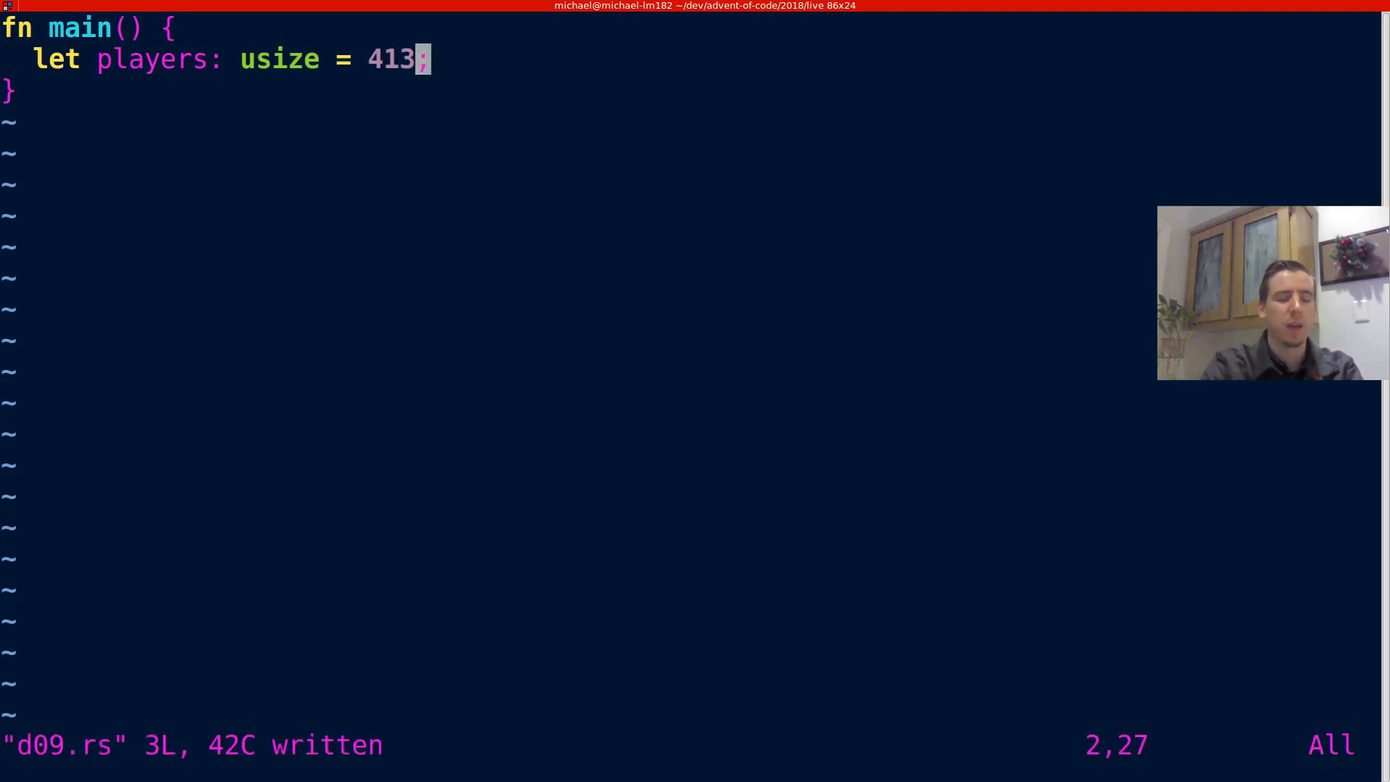
key(o)
text(let)
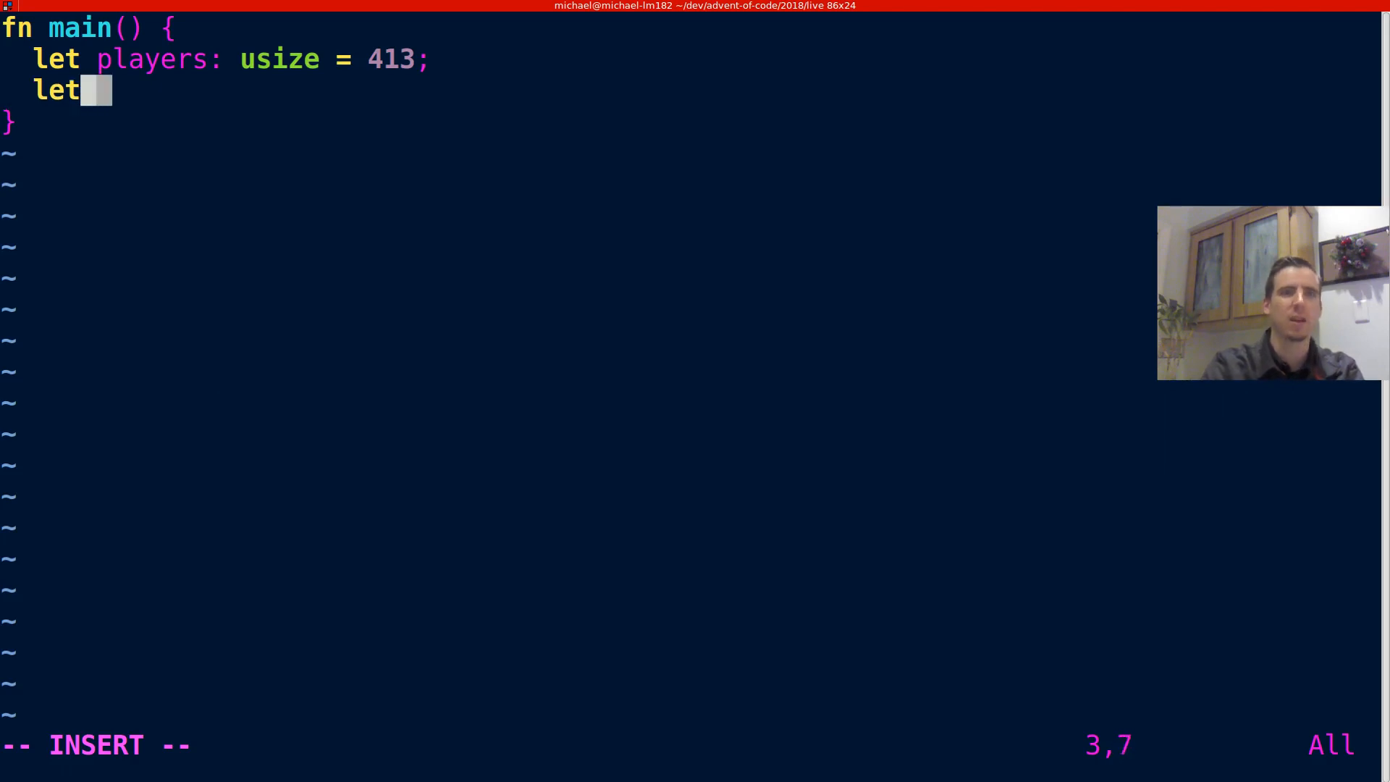
Declare last_marble_worth as a usize with the value 71082.
text(lasw)
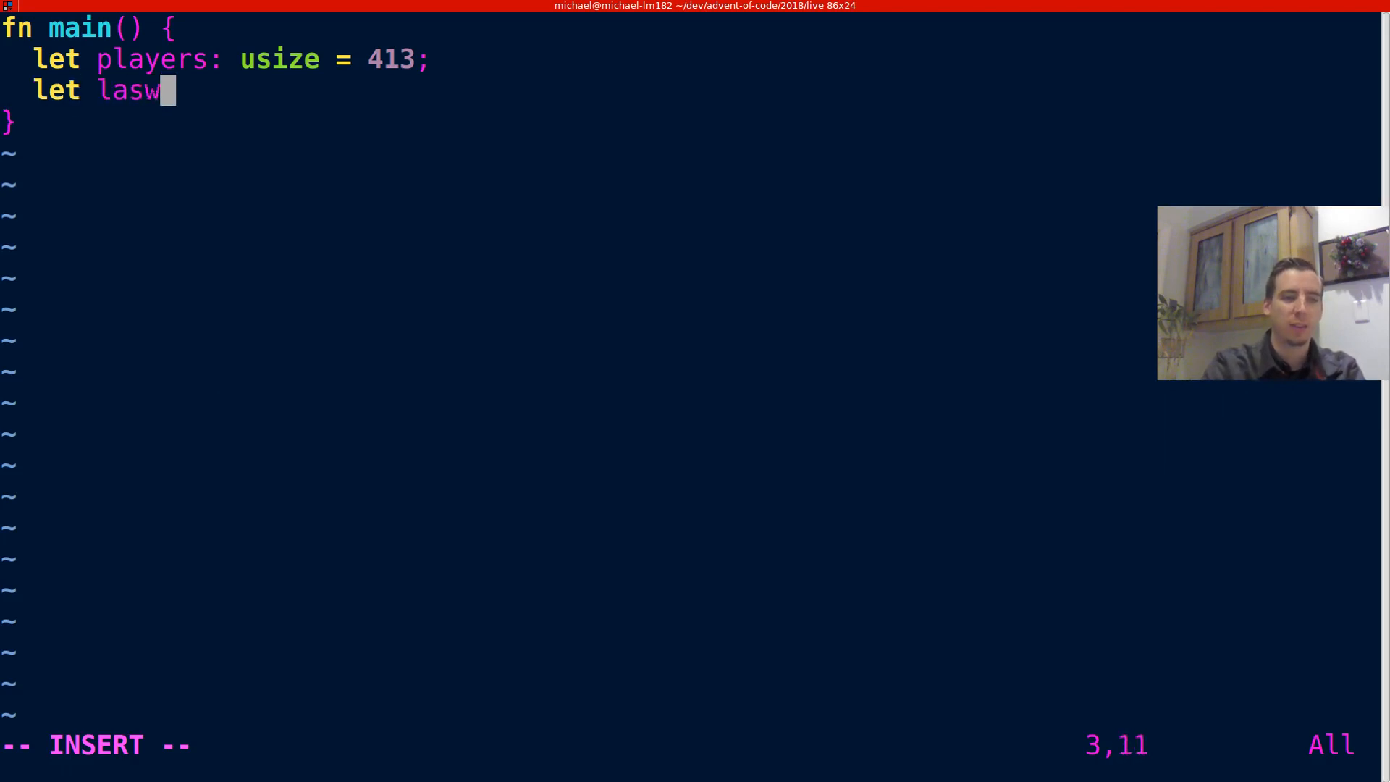
text(t_marble_)
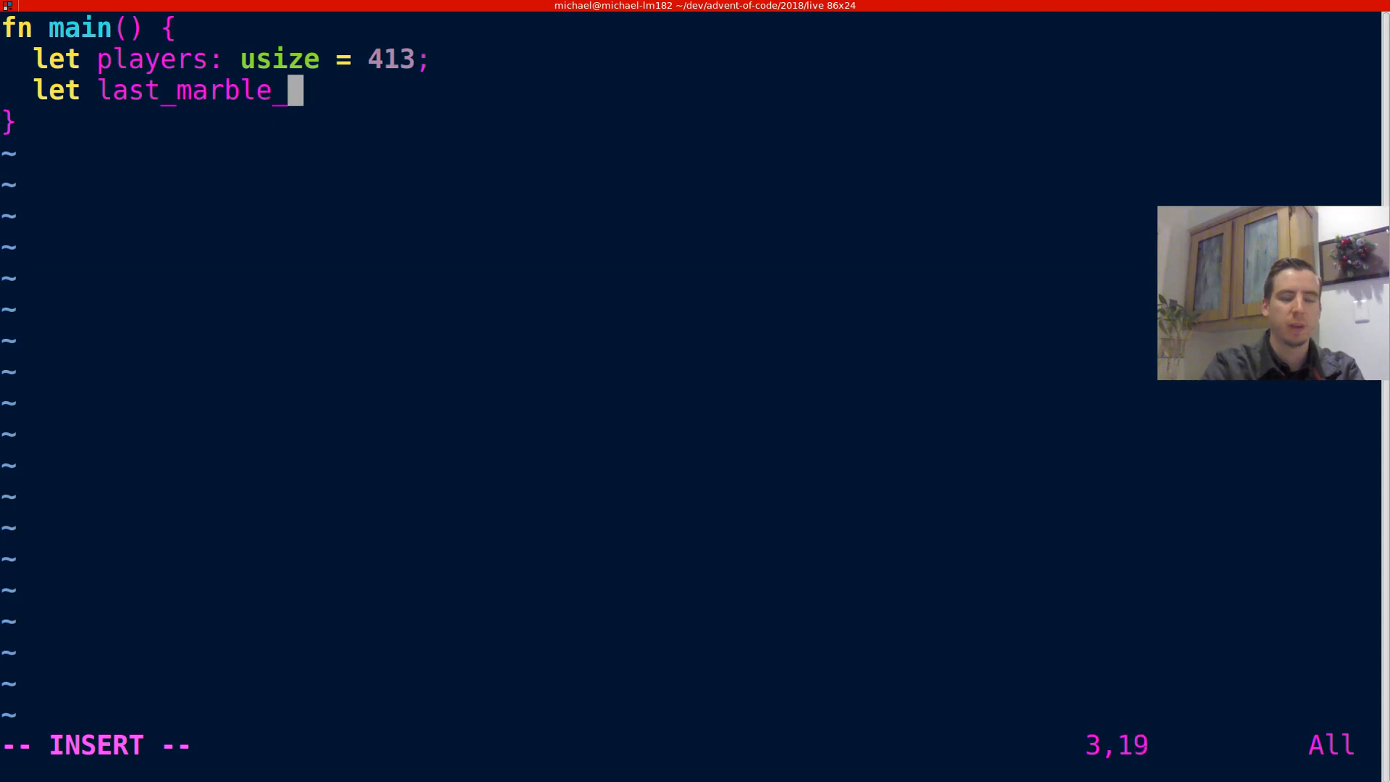
text(wort: usize)
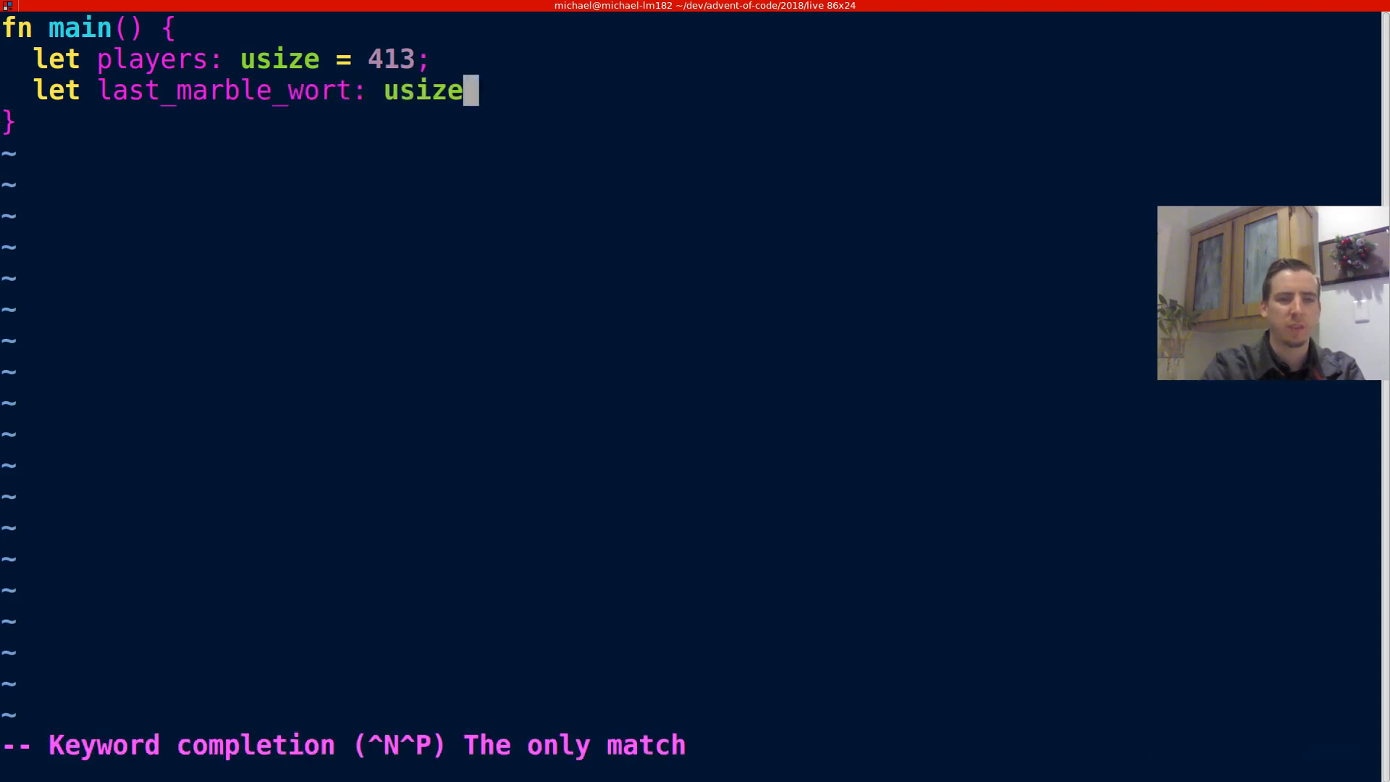
text(h)
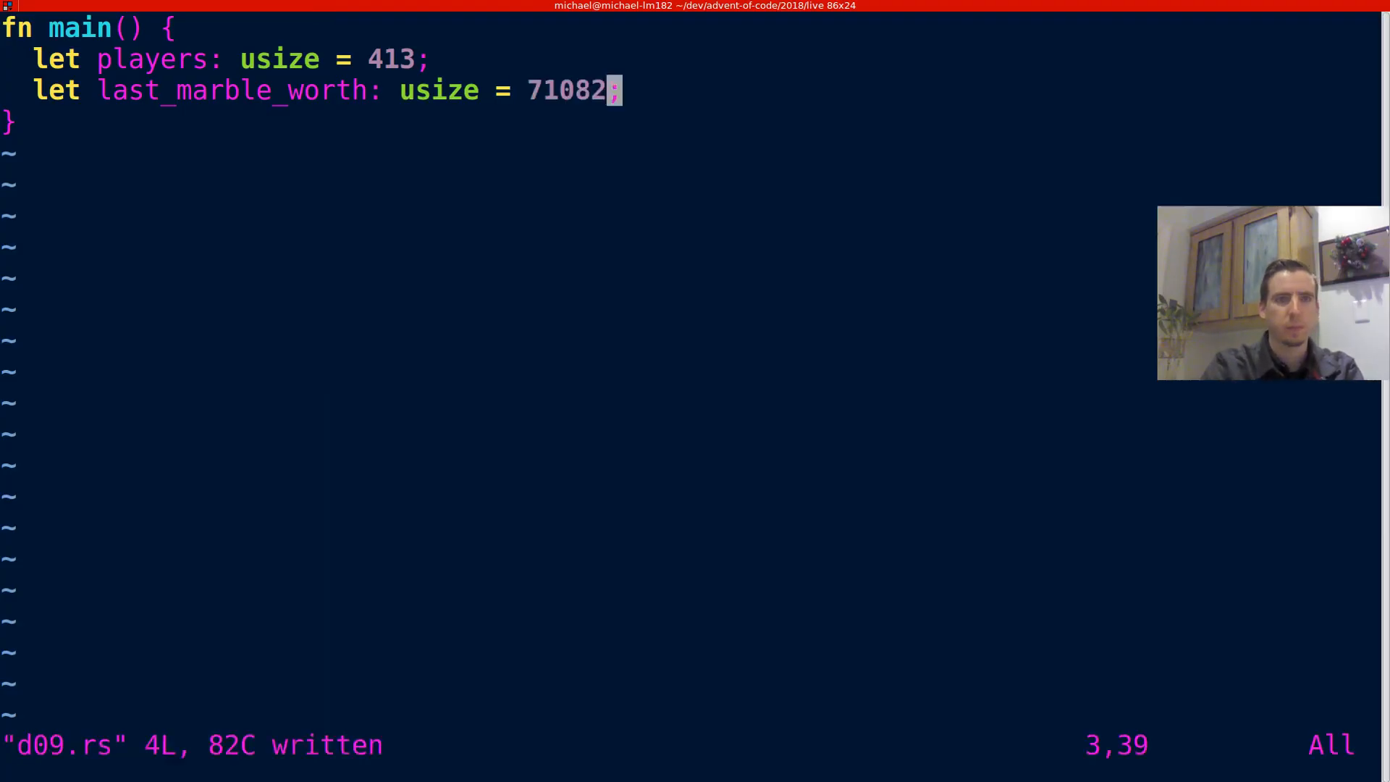
Declare a mutable circle as an empty VeDeque created with VeDeque::new().
text(lut)
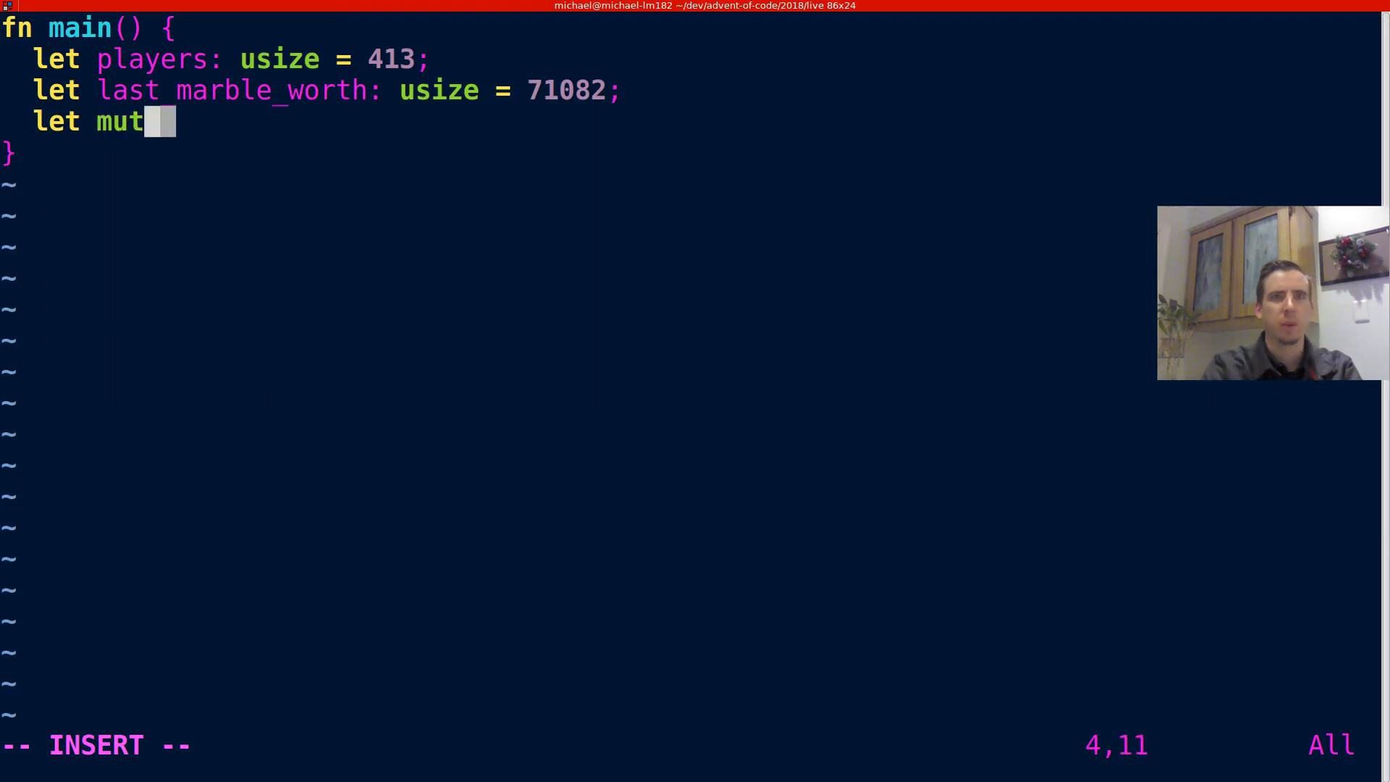
text(cir)
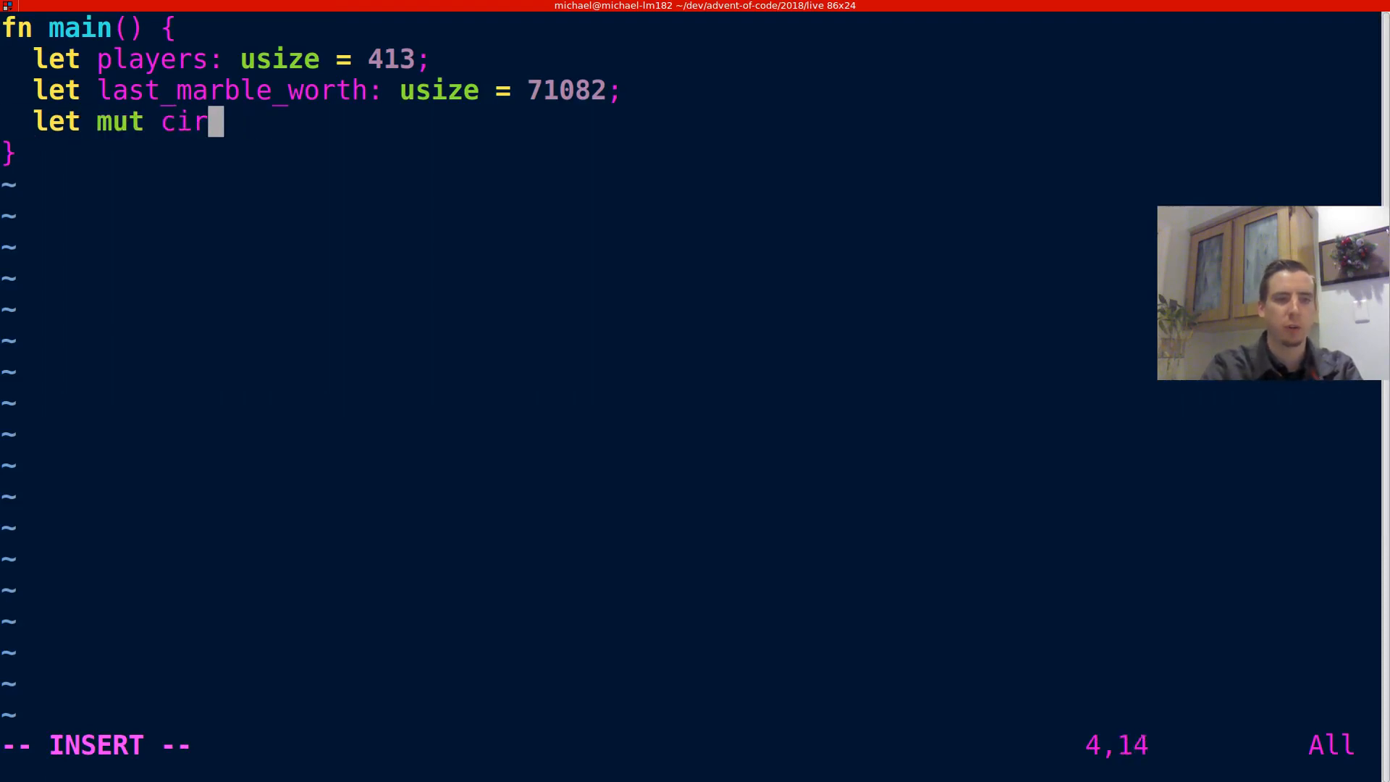
text(cle:)
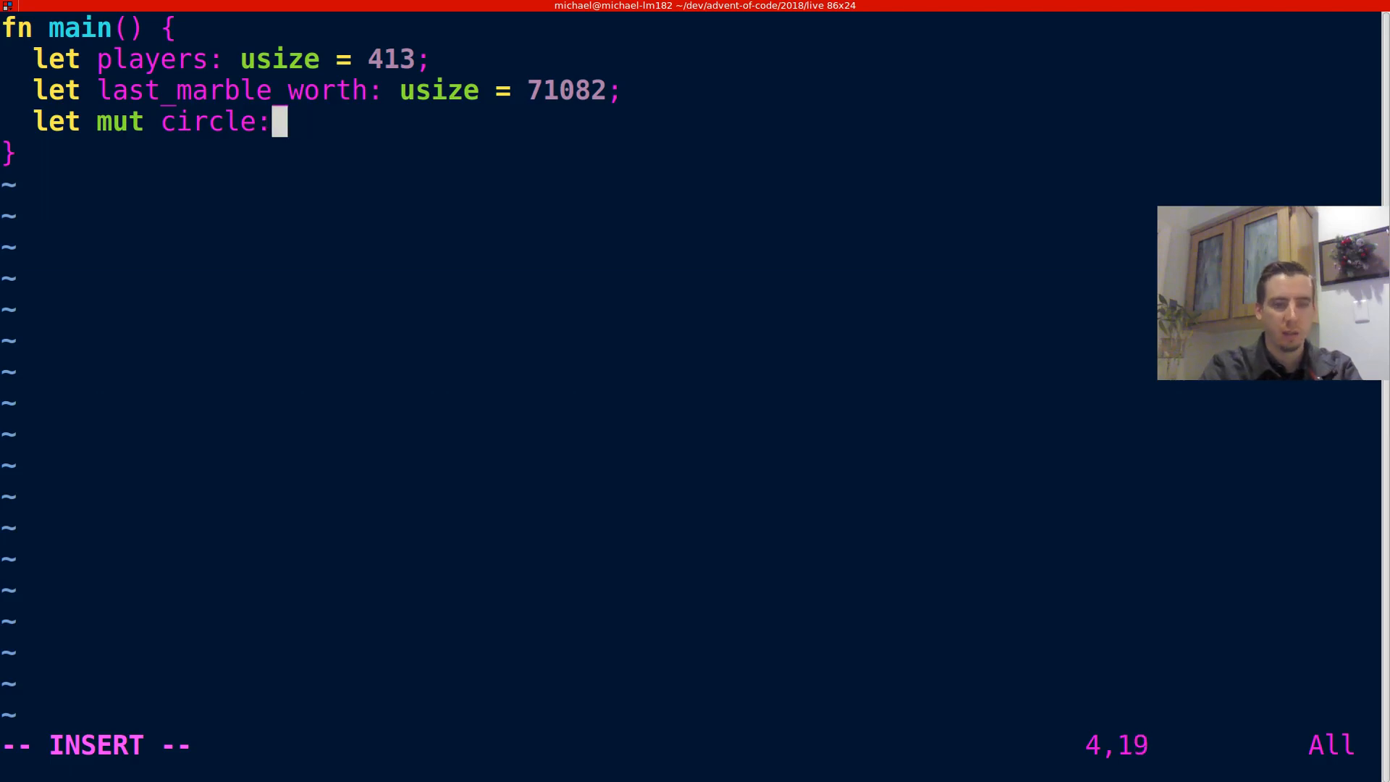
text(VeDeque<usize)
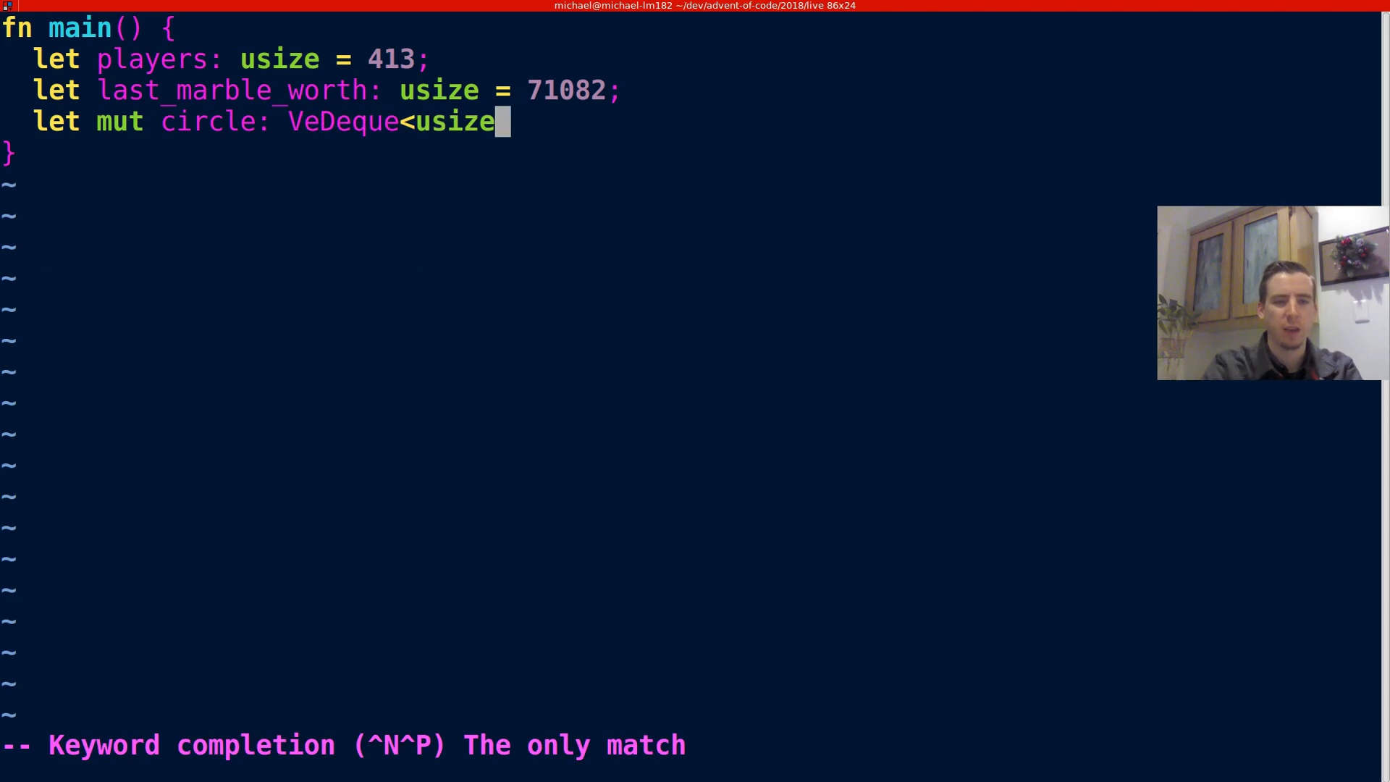
text(> = Ve)
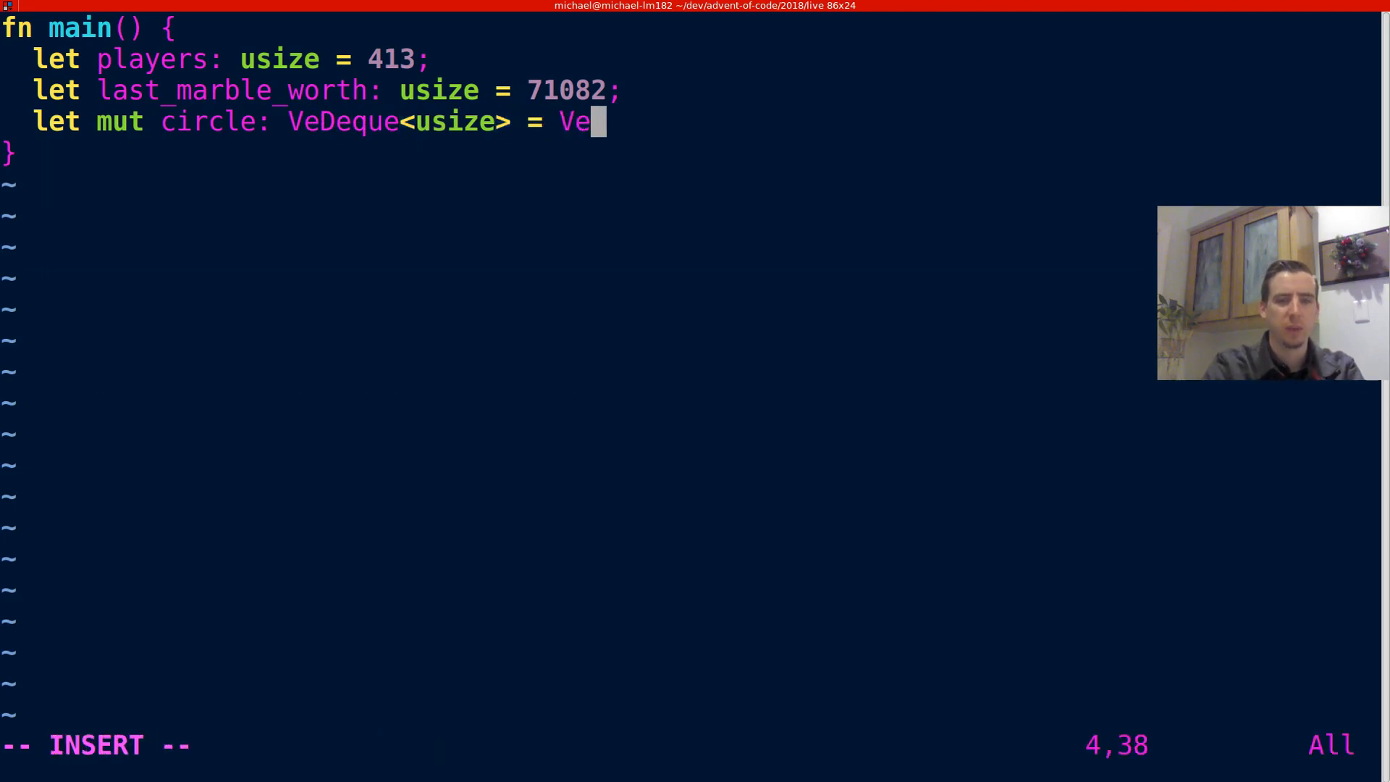
text(Deque::new();)
text(us)
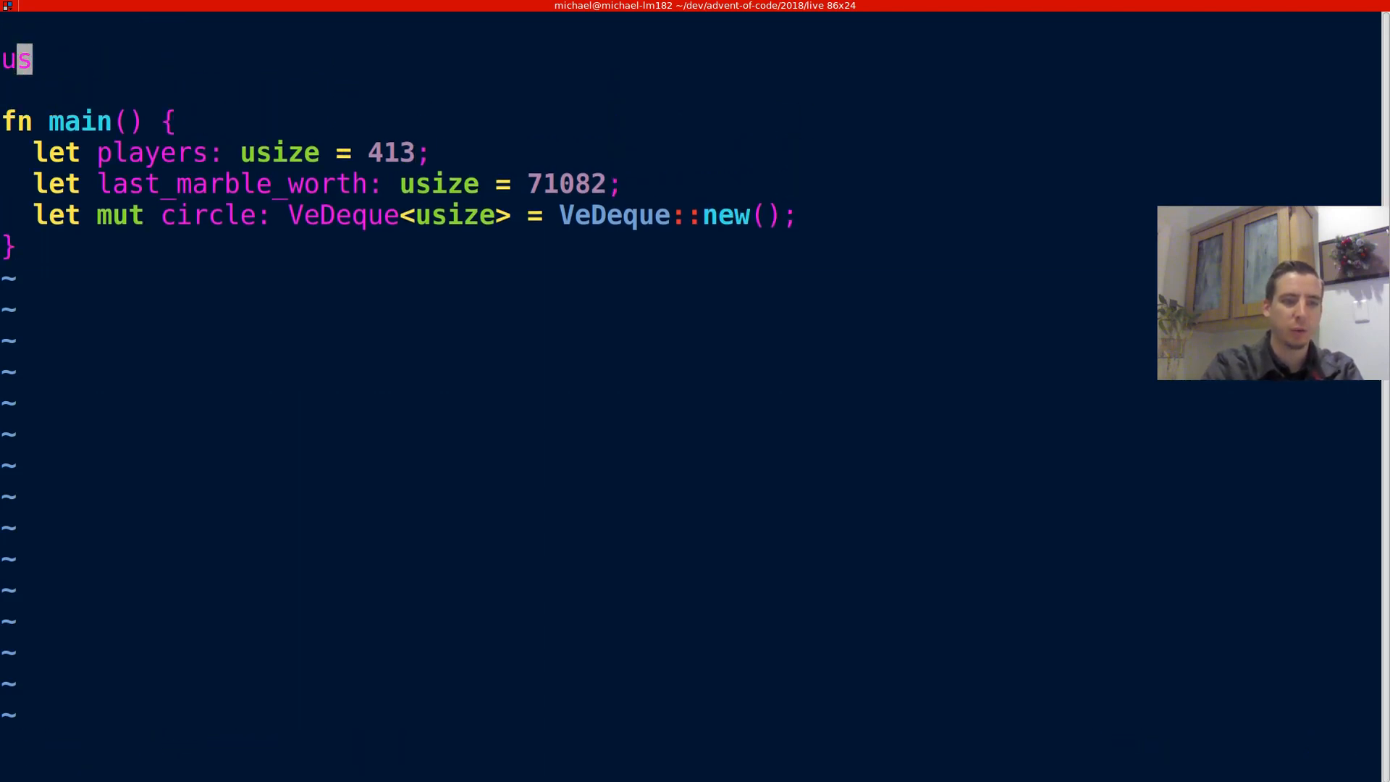
Add a use std::collections::VeDeque import at the top of d09.rs.
text(e:)
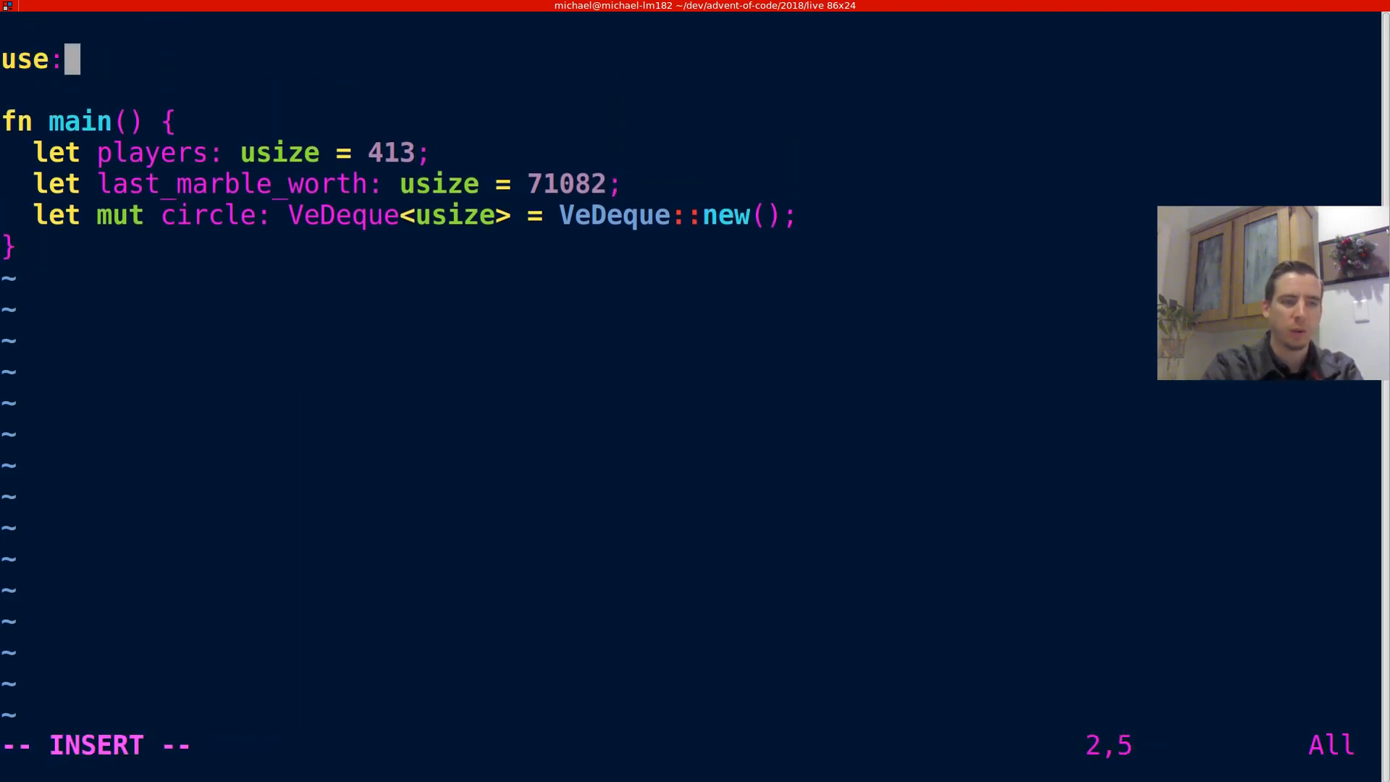
text(std)
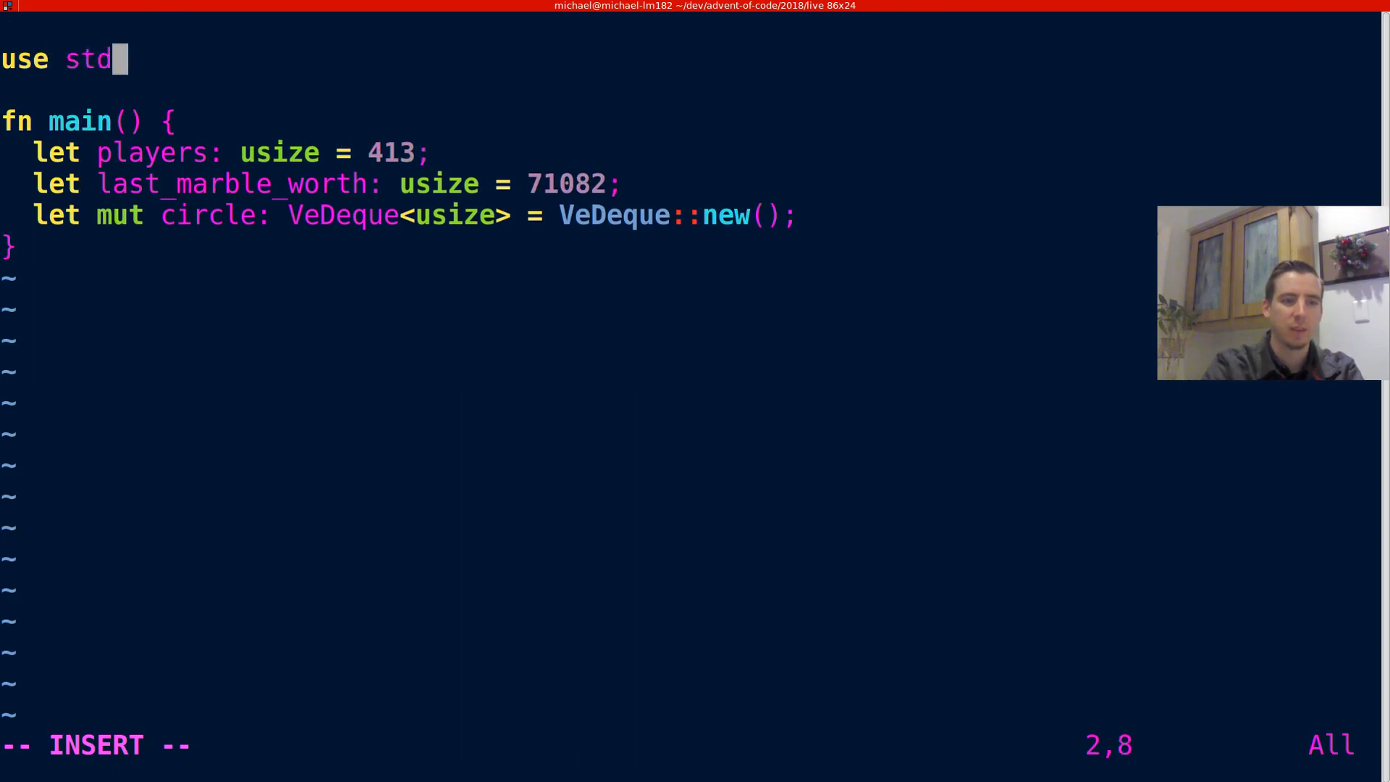
text(::collections)
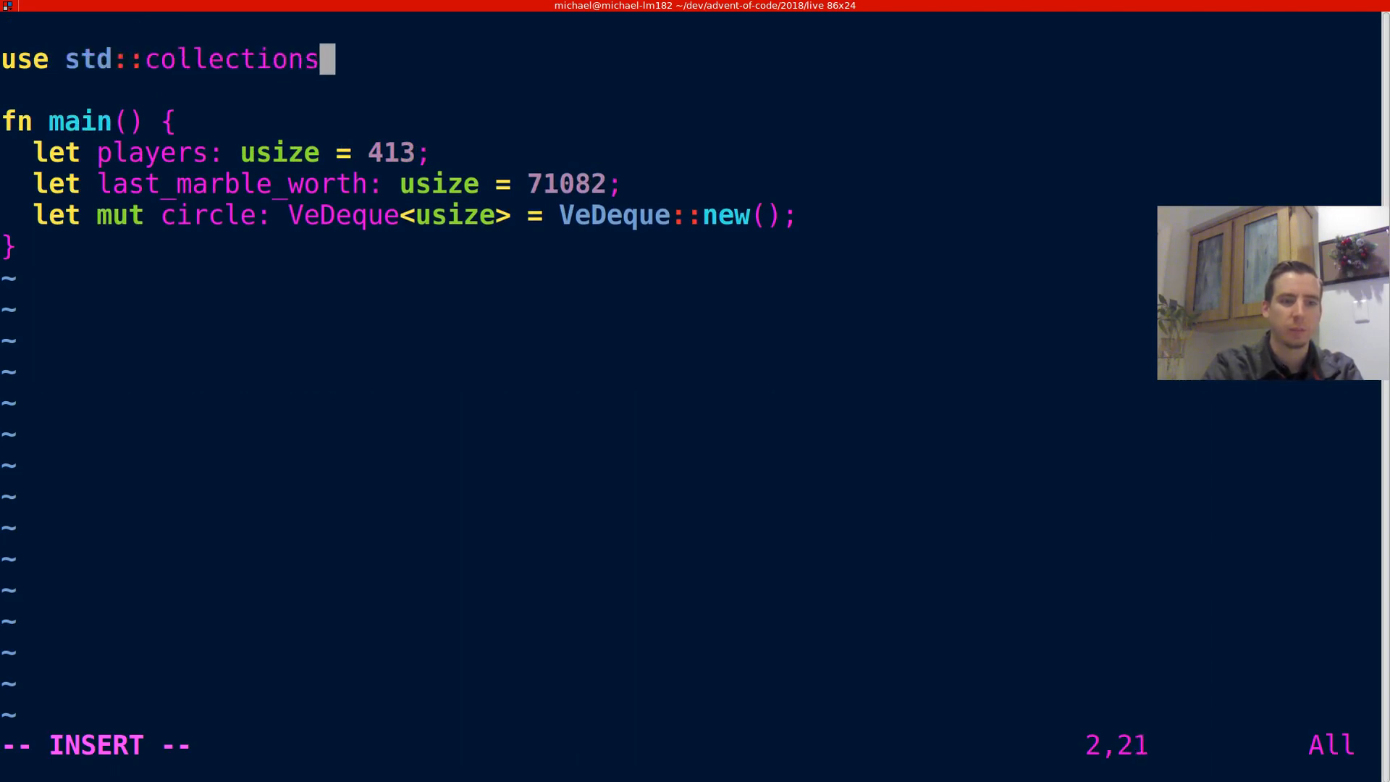
text(::VeDeque;)
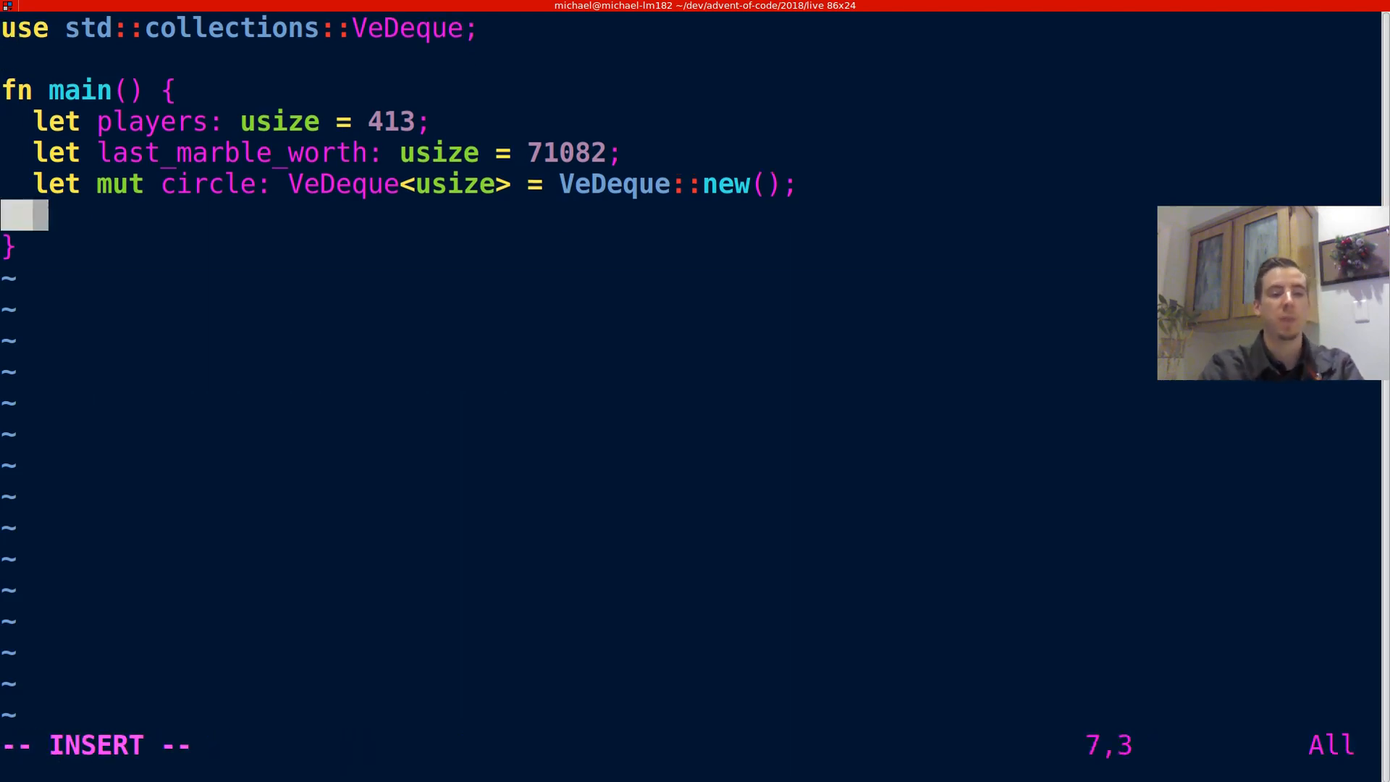
Declare a mutable scores map initialised with HashMap::new().
text(let mut s)
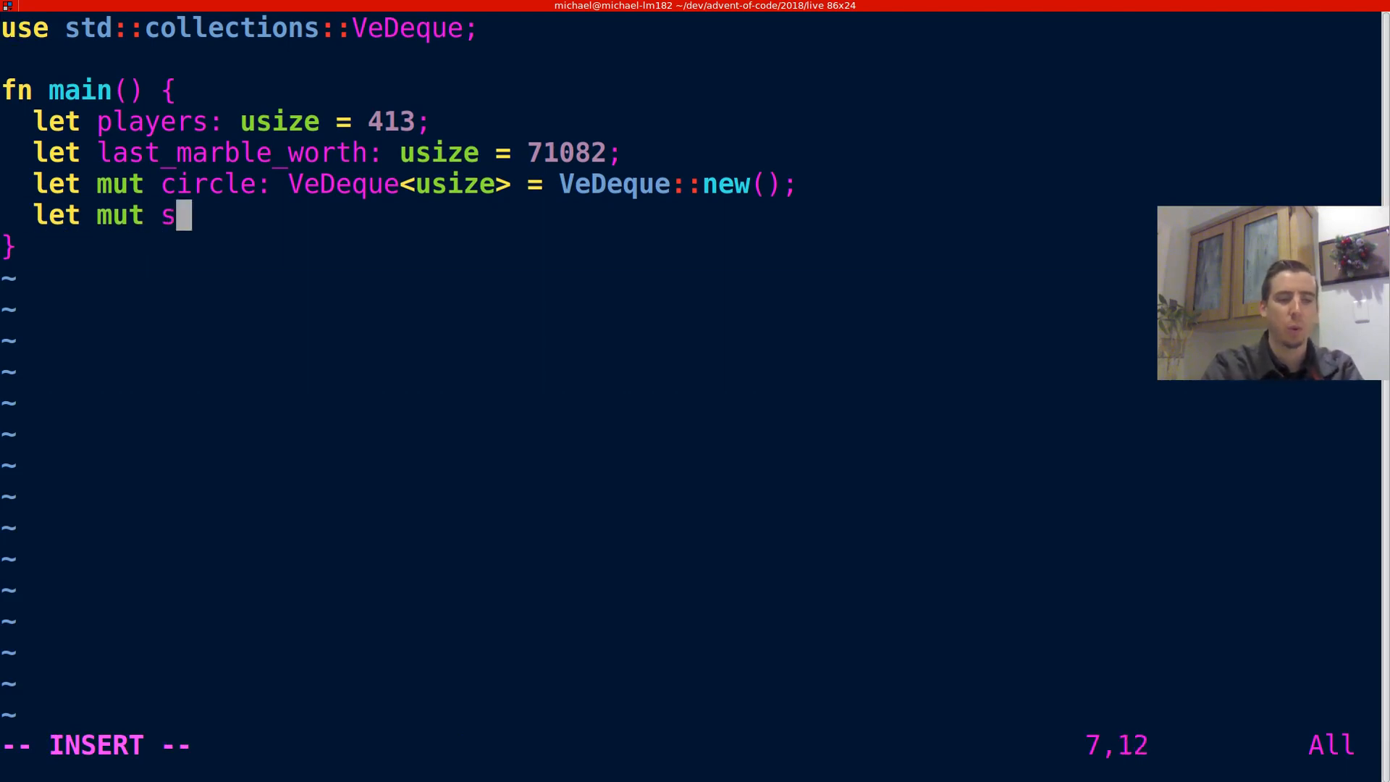
text(cores:)
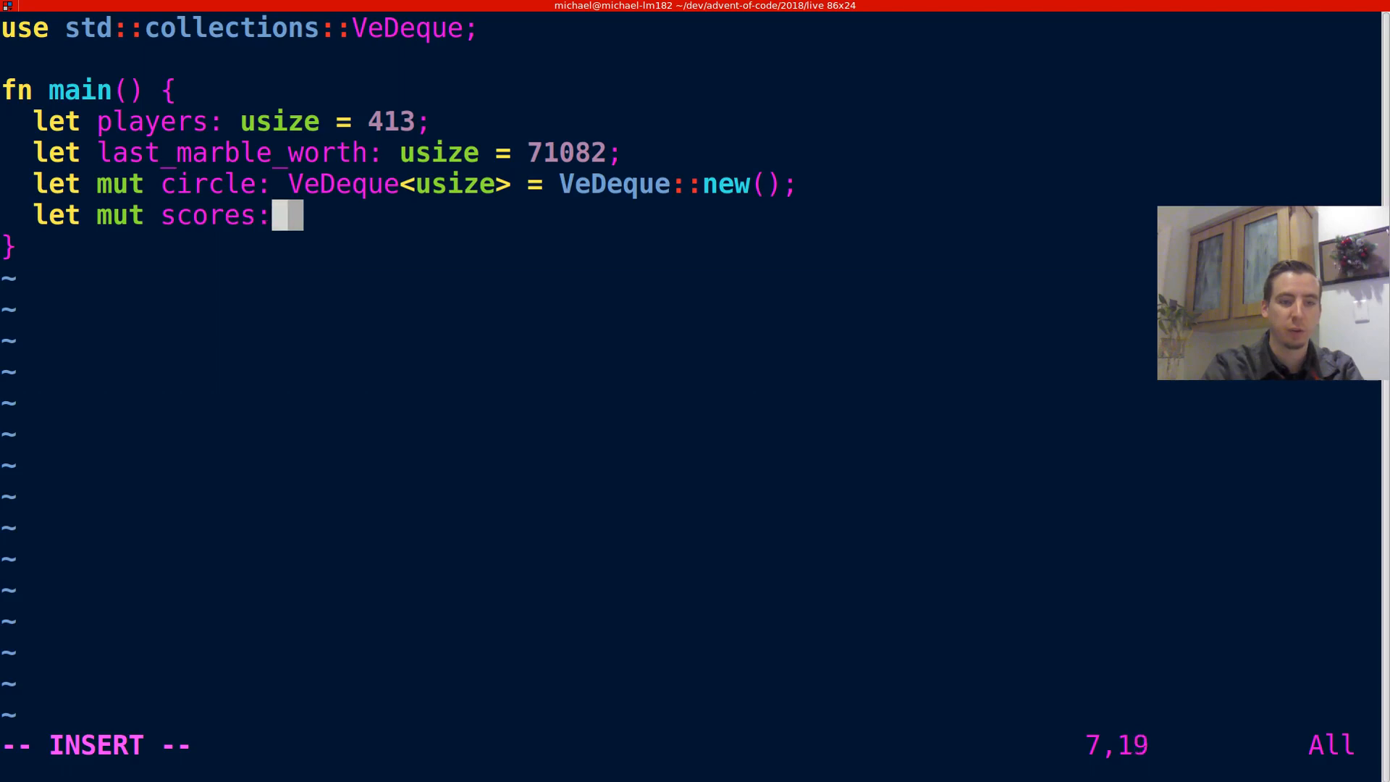
text(= Has)
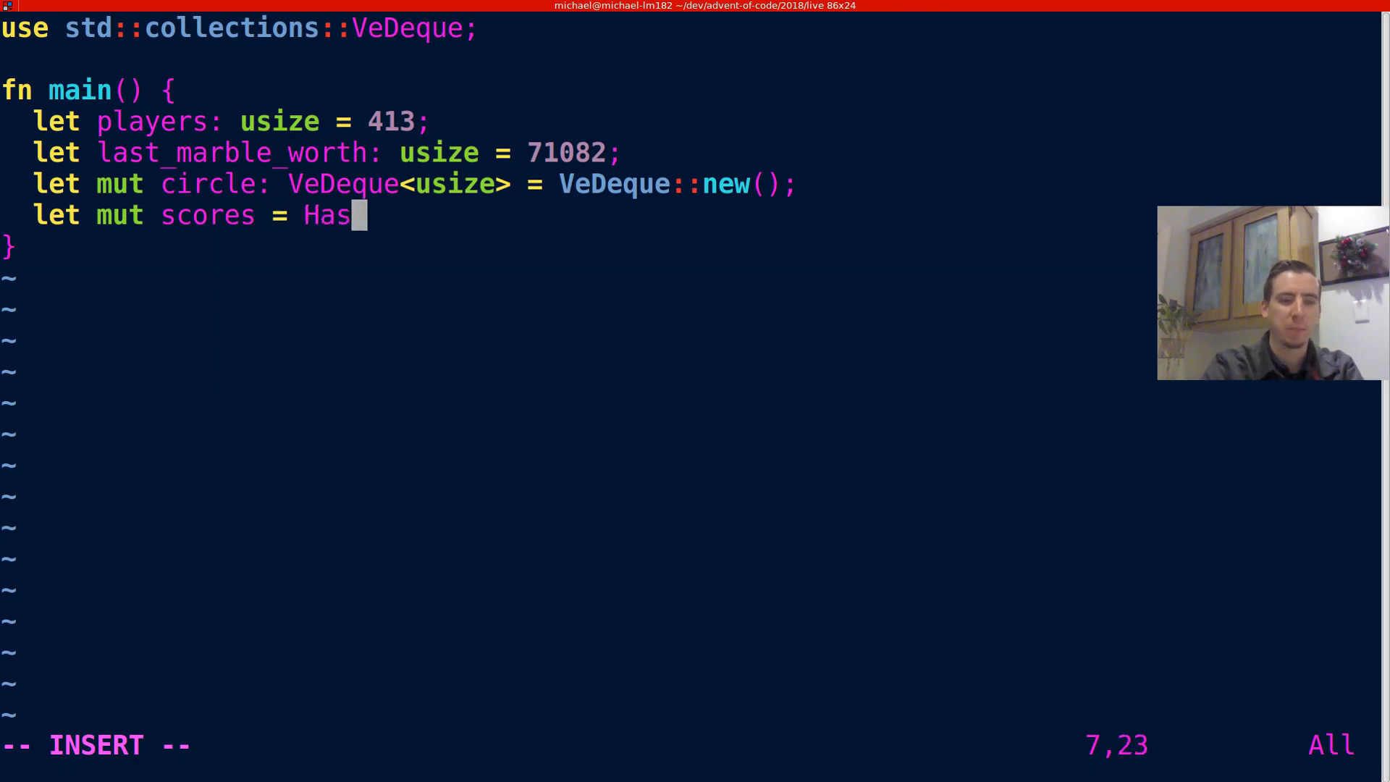
text(hMap)
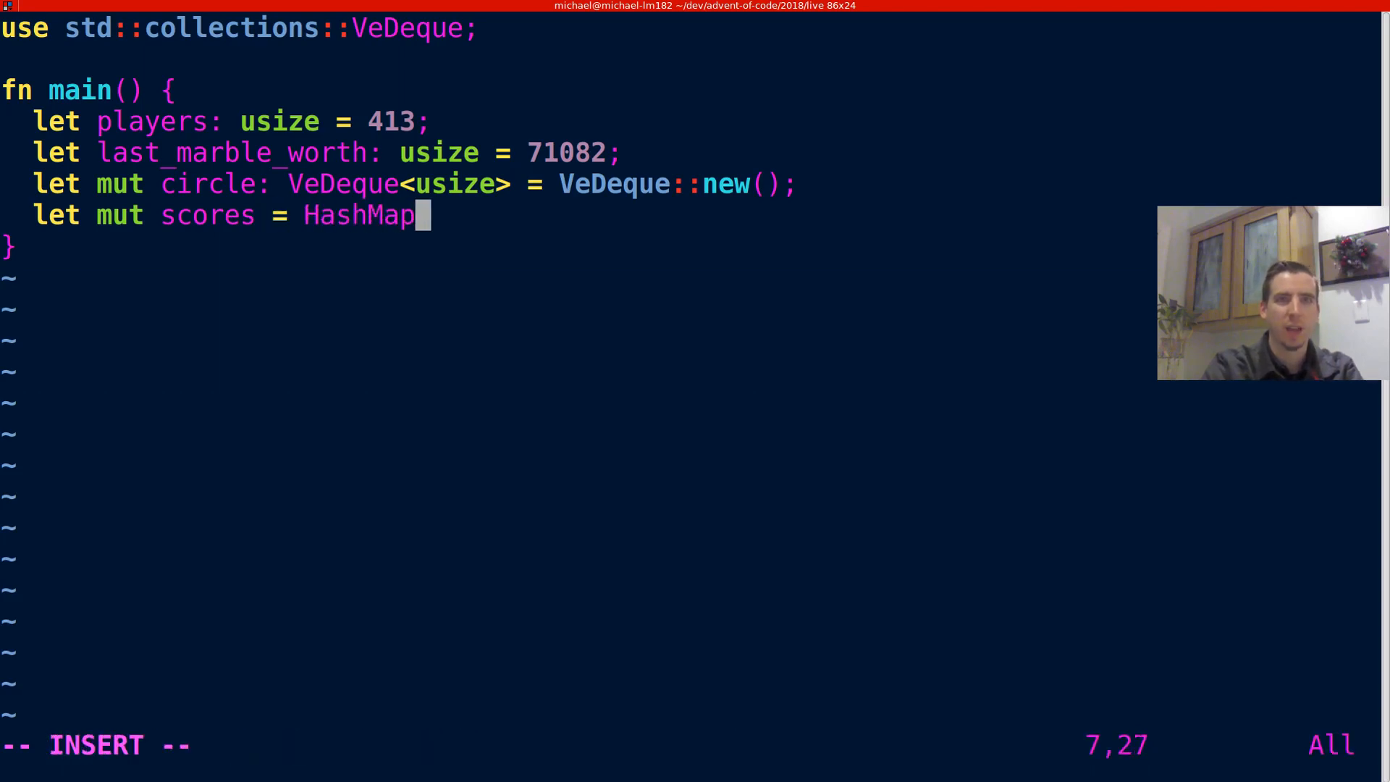
text(::new();)
text(use std::collections::HashMap;)
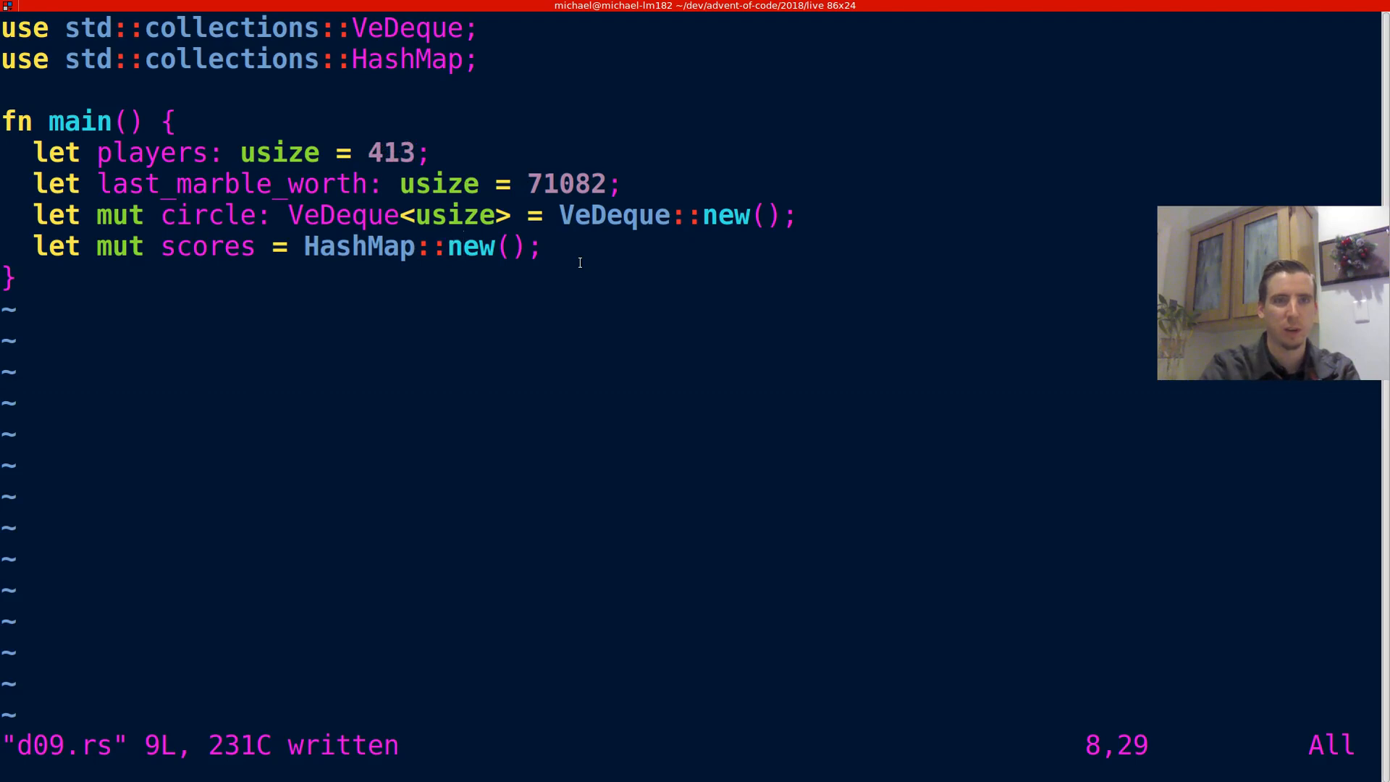
Seed the circle with circle.push_back(0) before the loop.
text(circle)
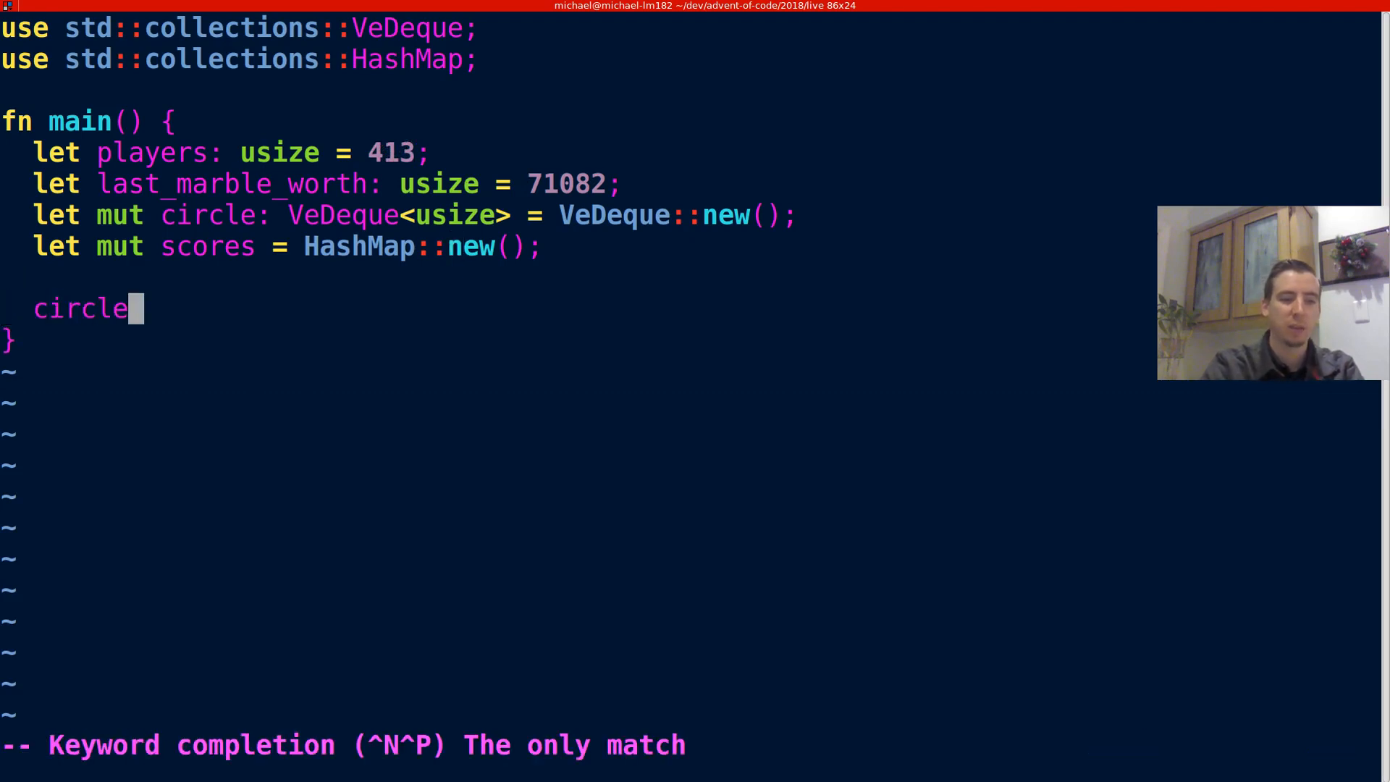
text(.pu)
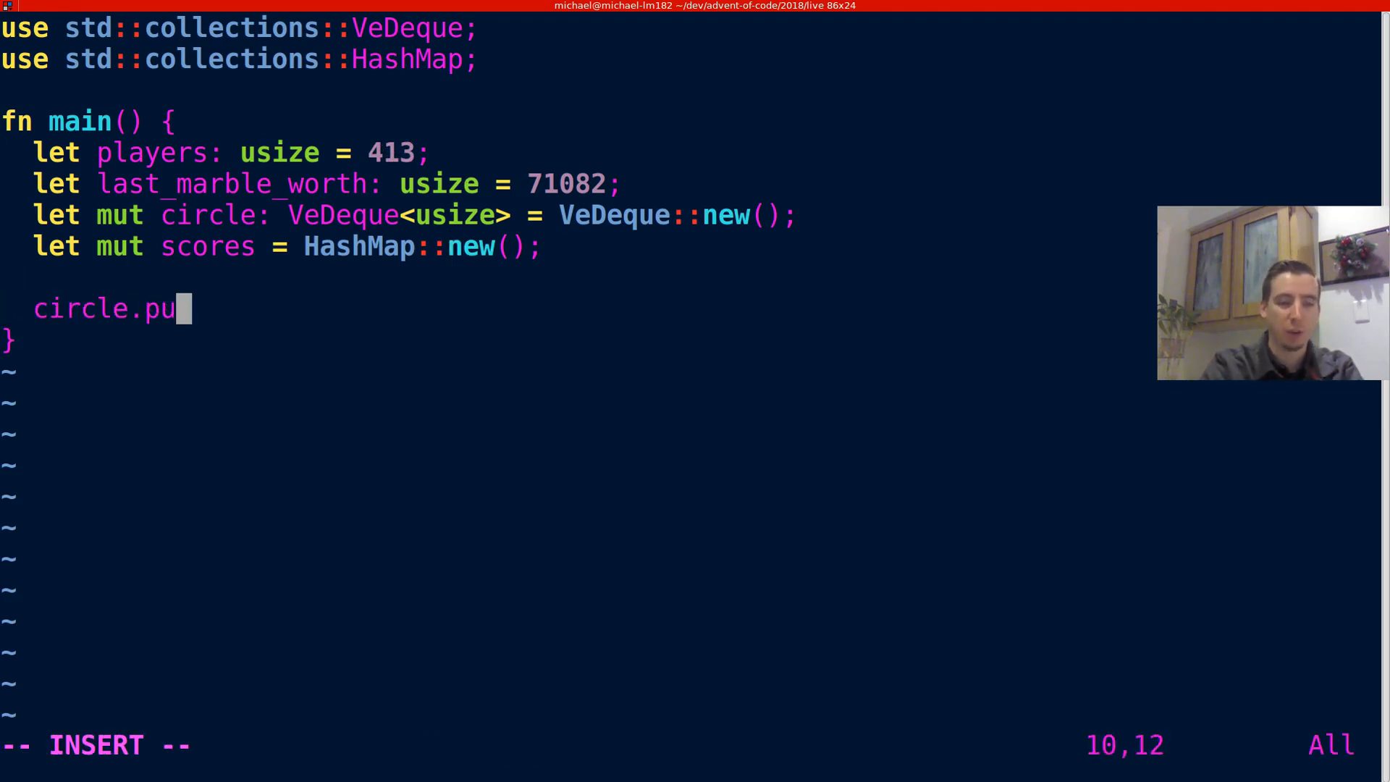
text(sh_ba)
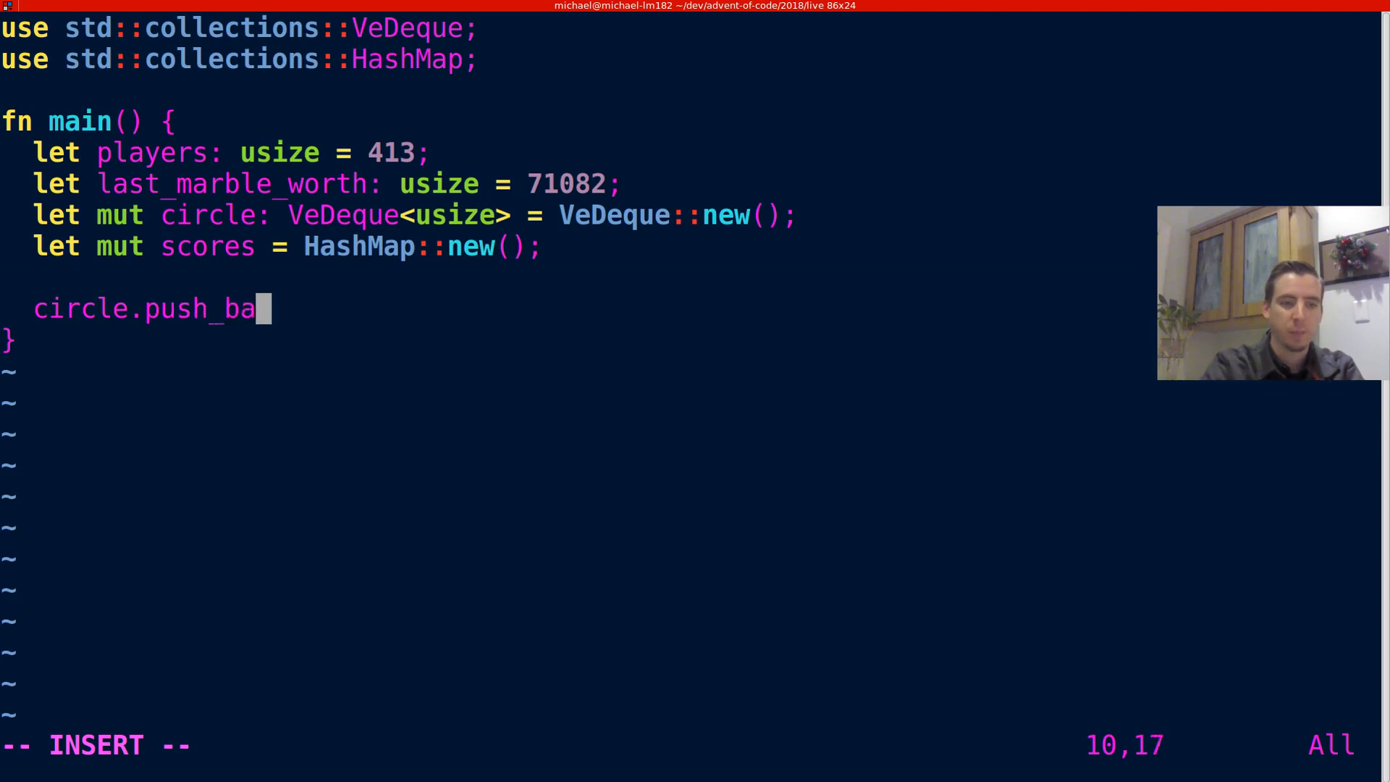
text(ck(0);)
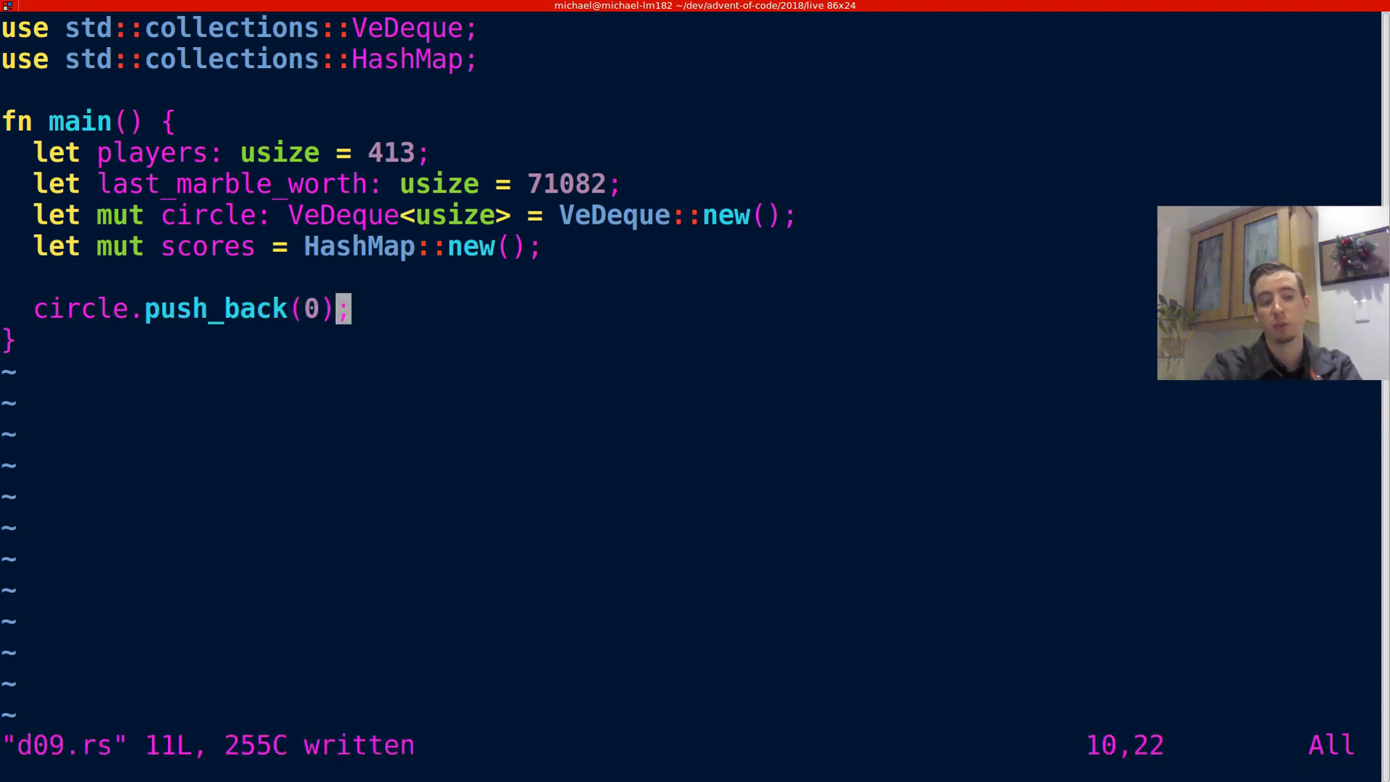
key(o)
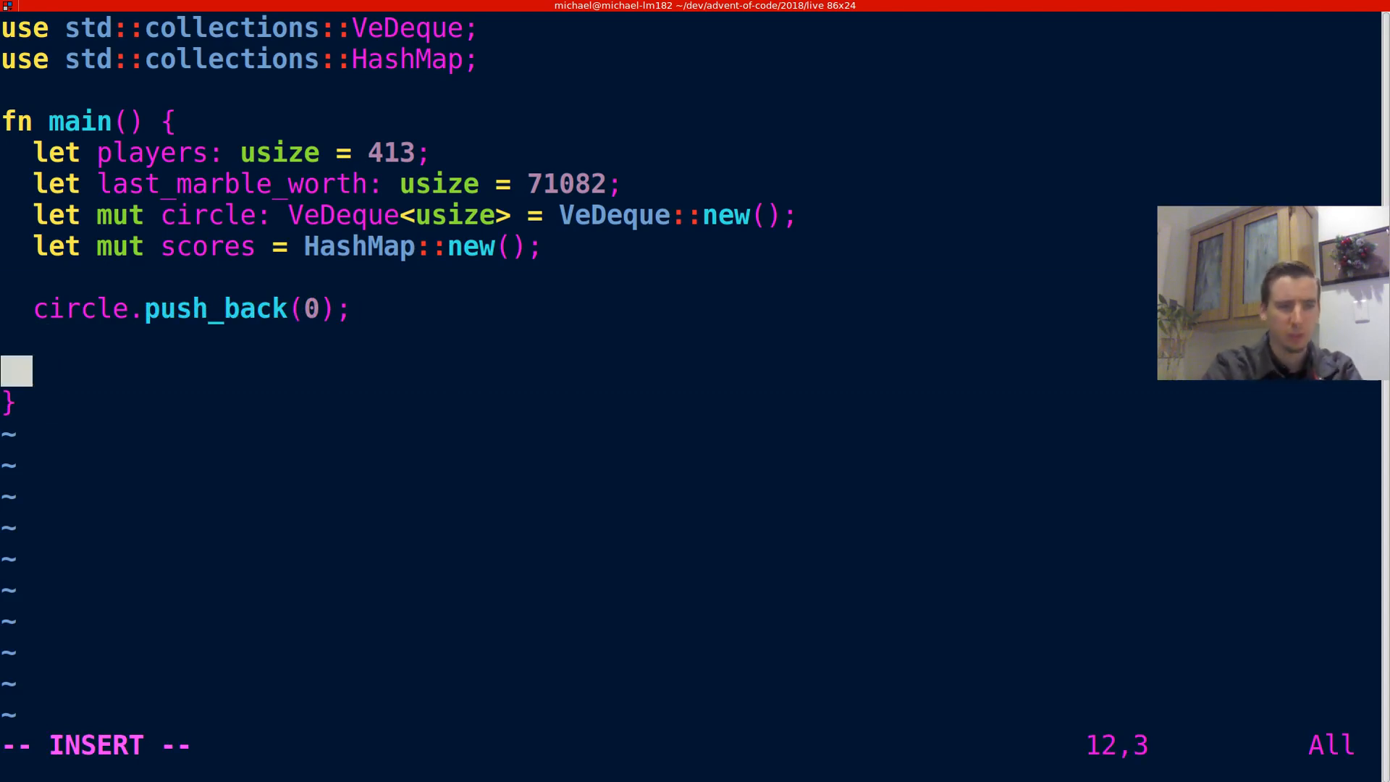
Write a for loop over marble_values in 1..last_marble_worth+1 with an empty body.
text(for marbl)
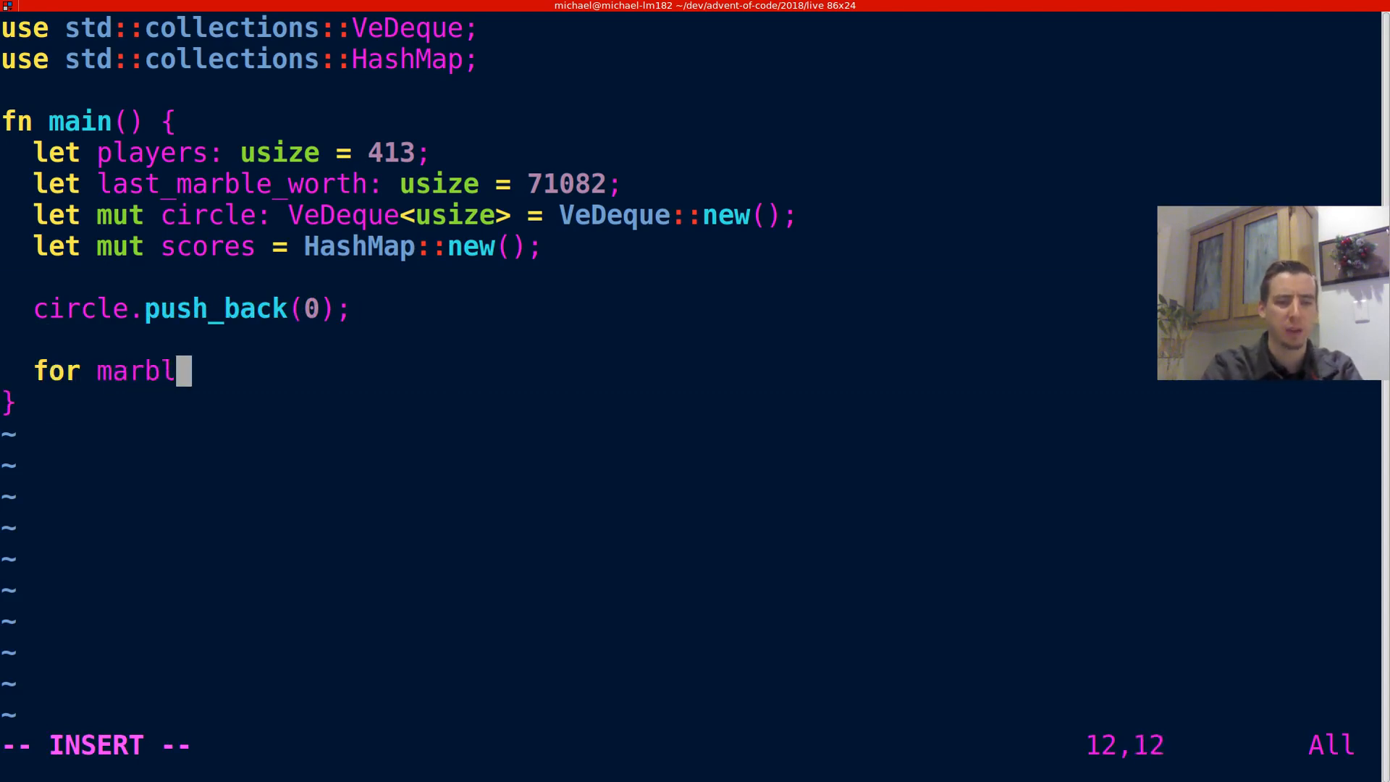
text(e_values in)
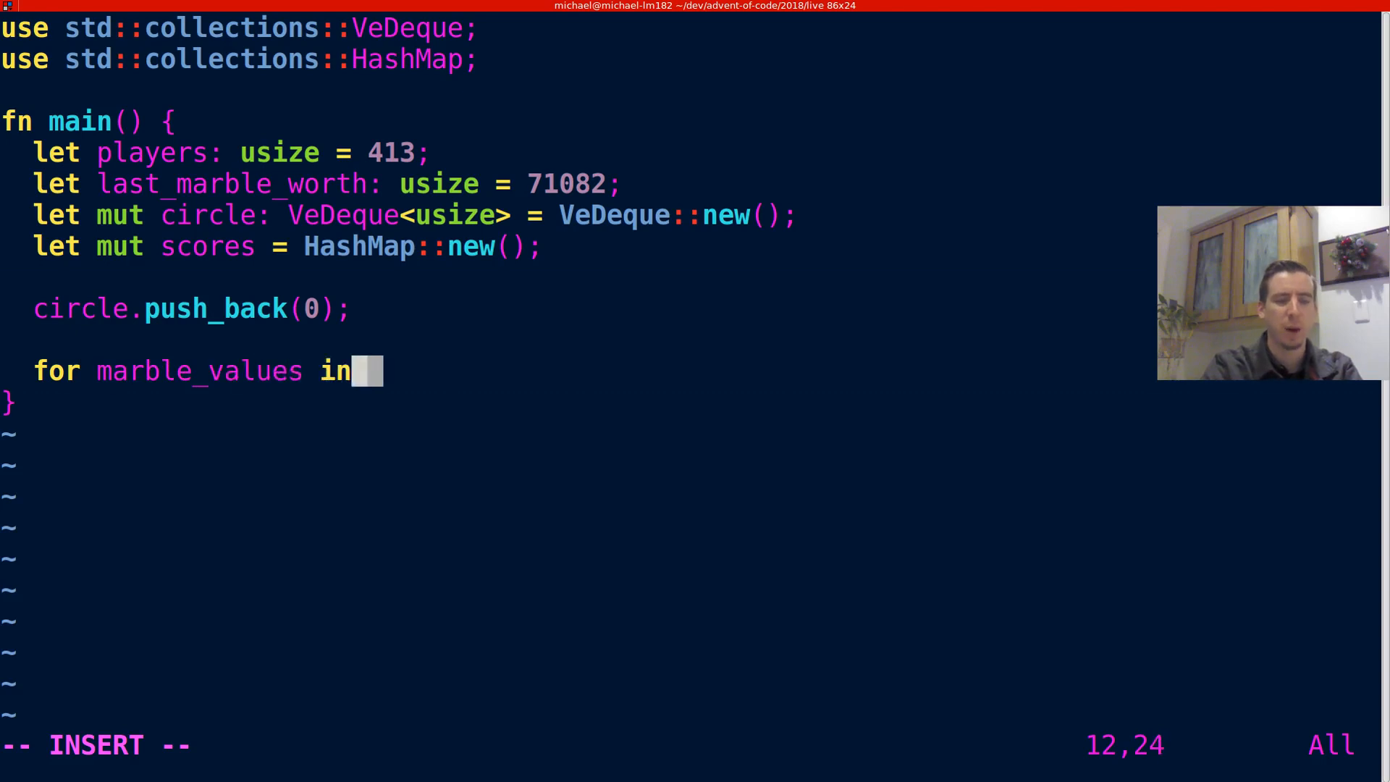
text(1..last_marble_worth)
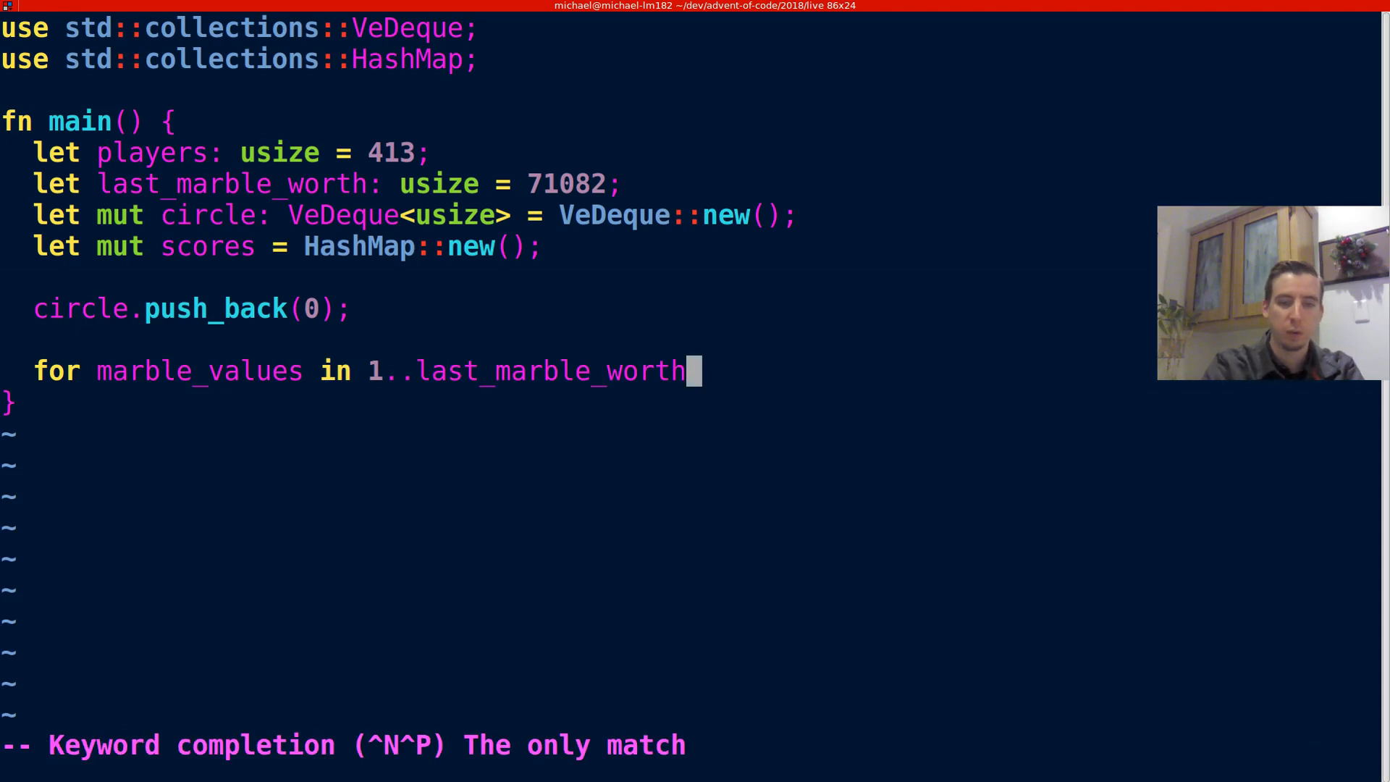
text(+1 {)
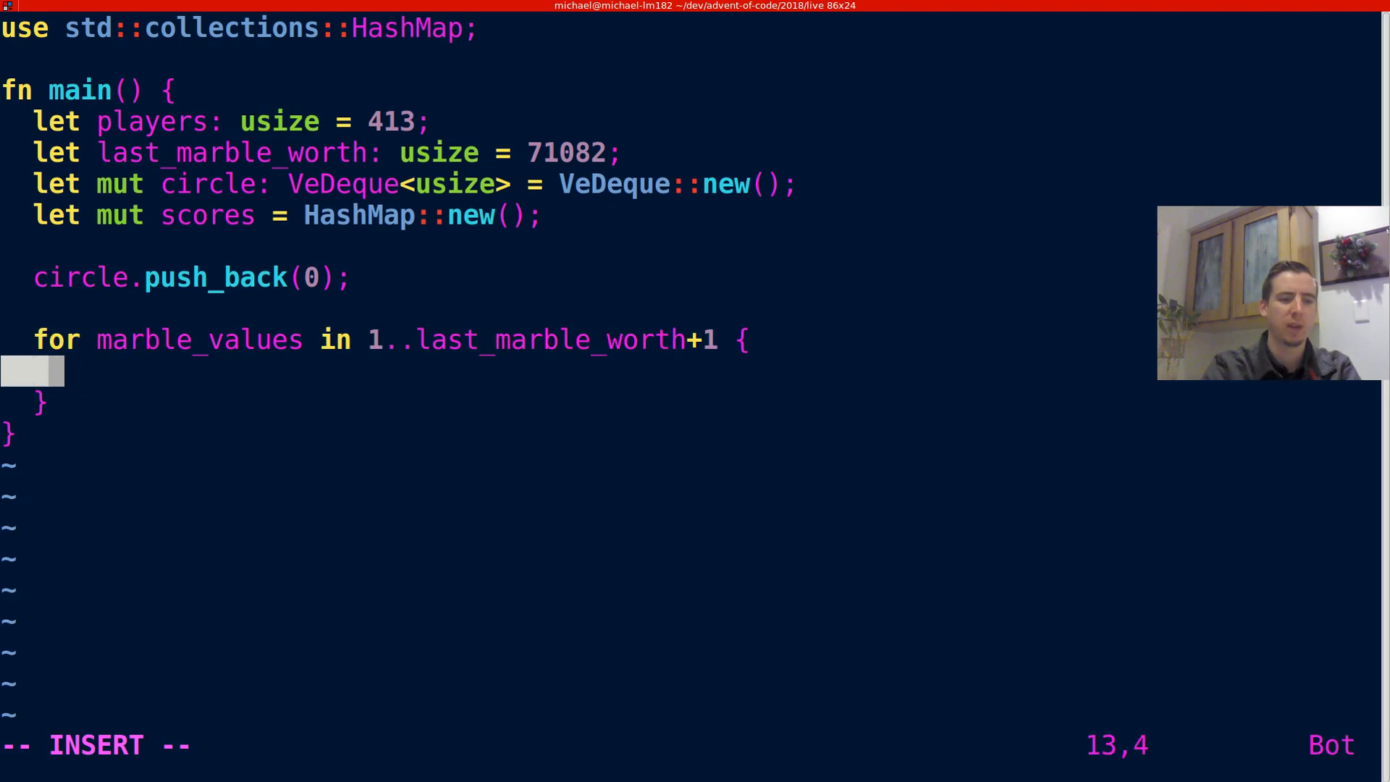
Add an if marble_value % 23 != 0 block that calls cycle(2, &mut circle).
text(if main)
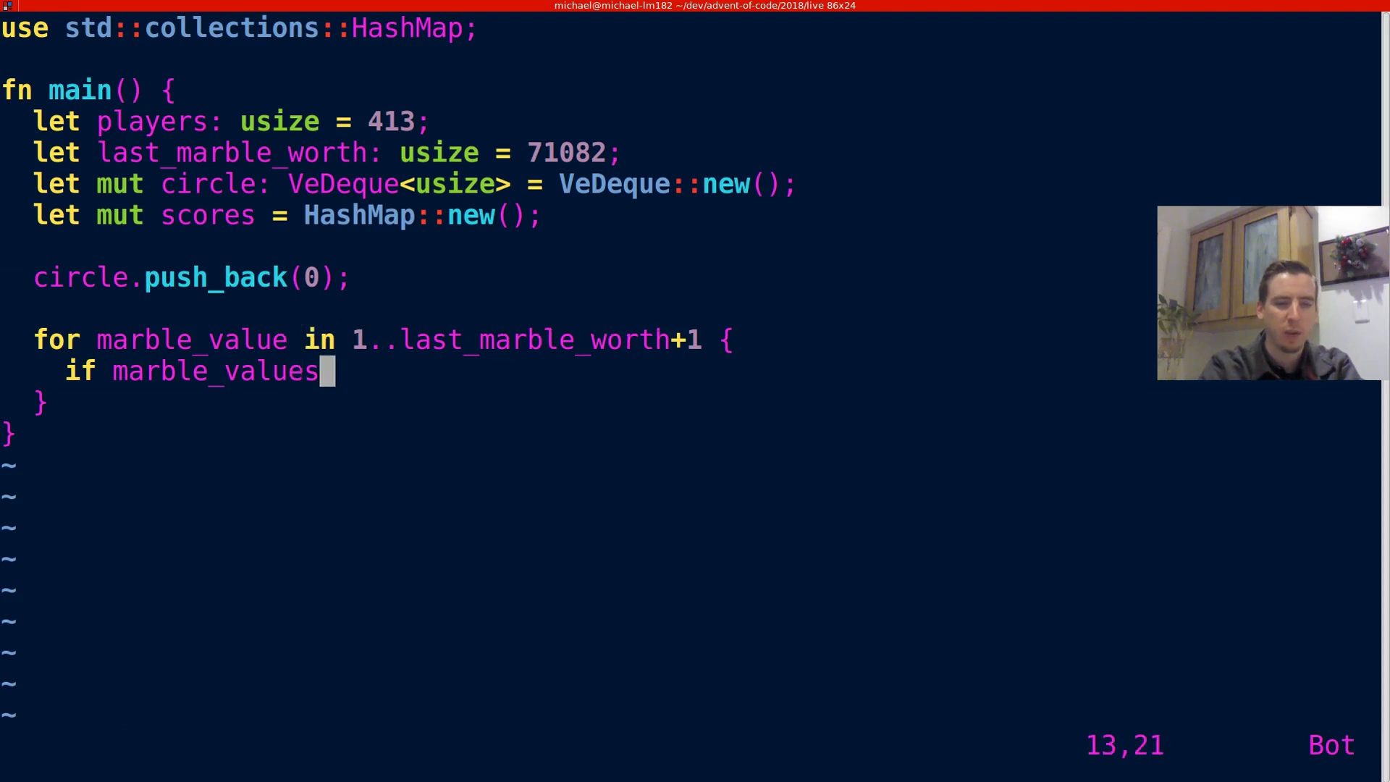
key(BackSpace)
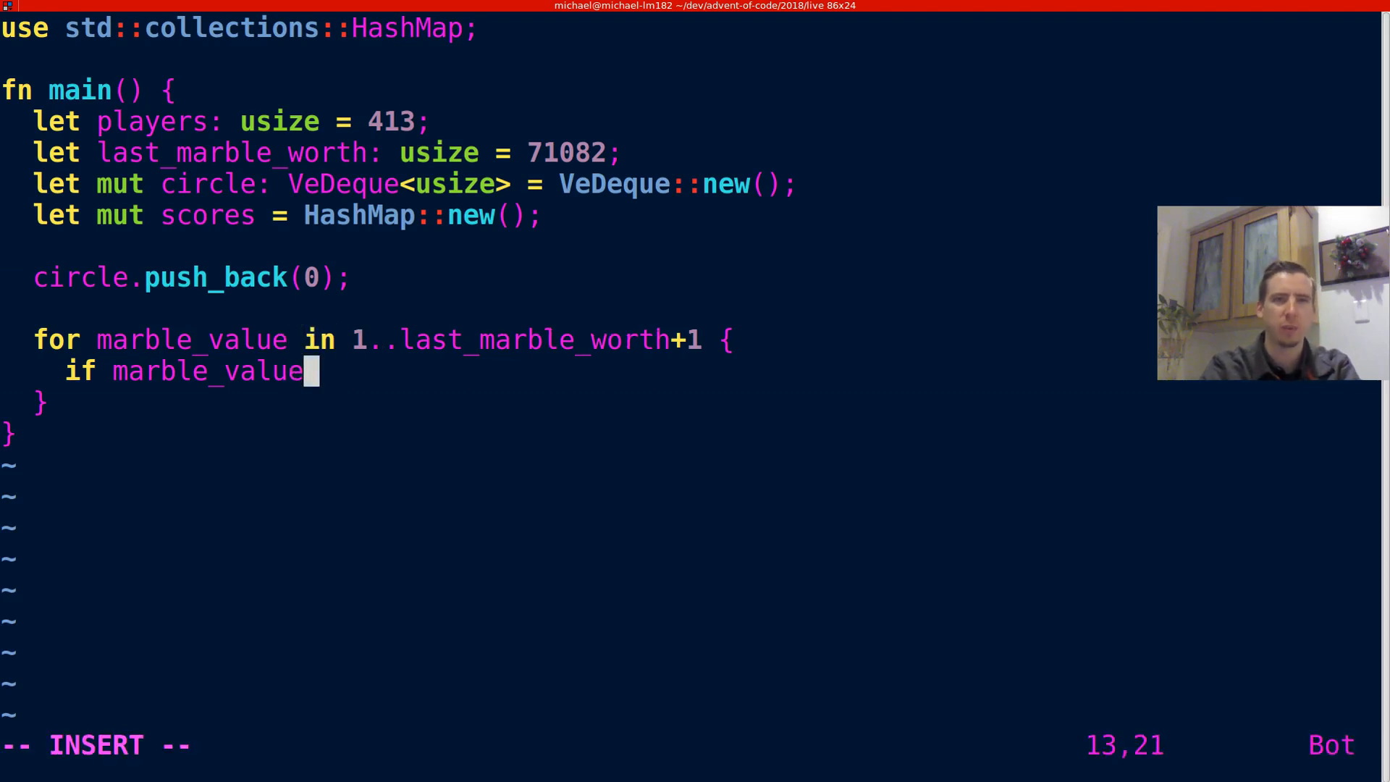
text(% 23 != 0 {)
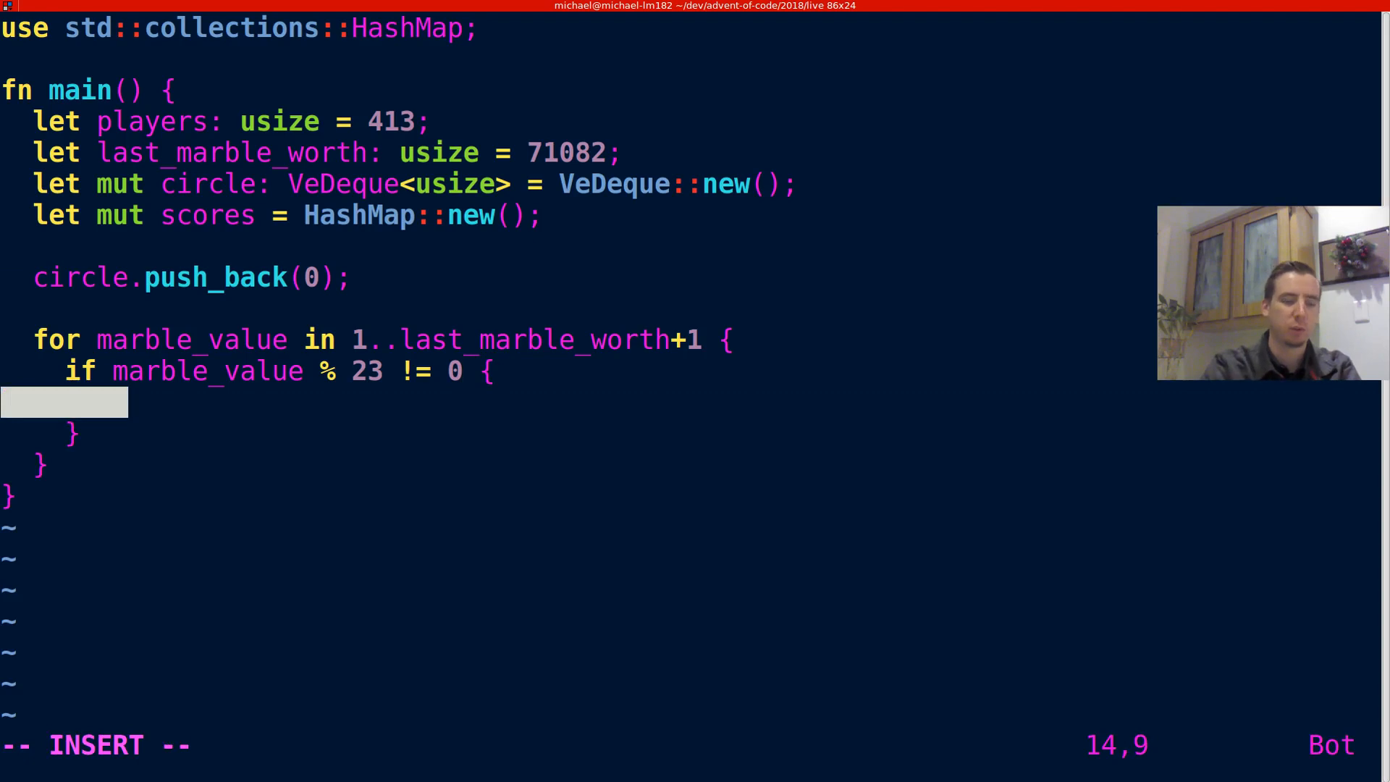
text(cycle()
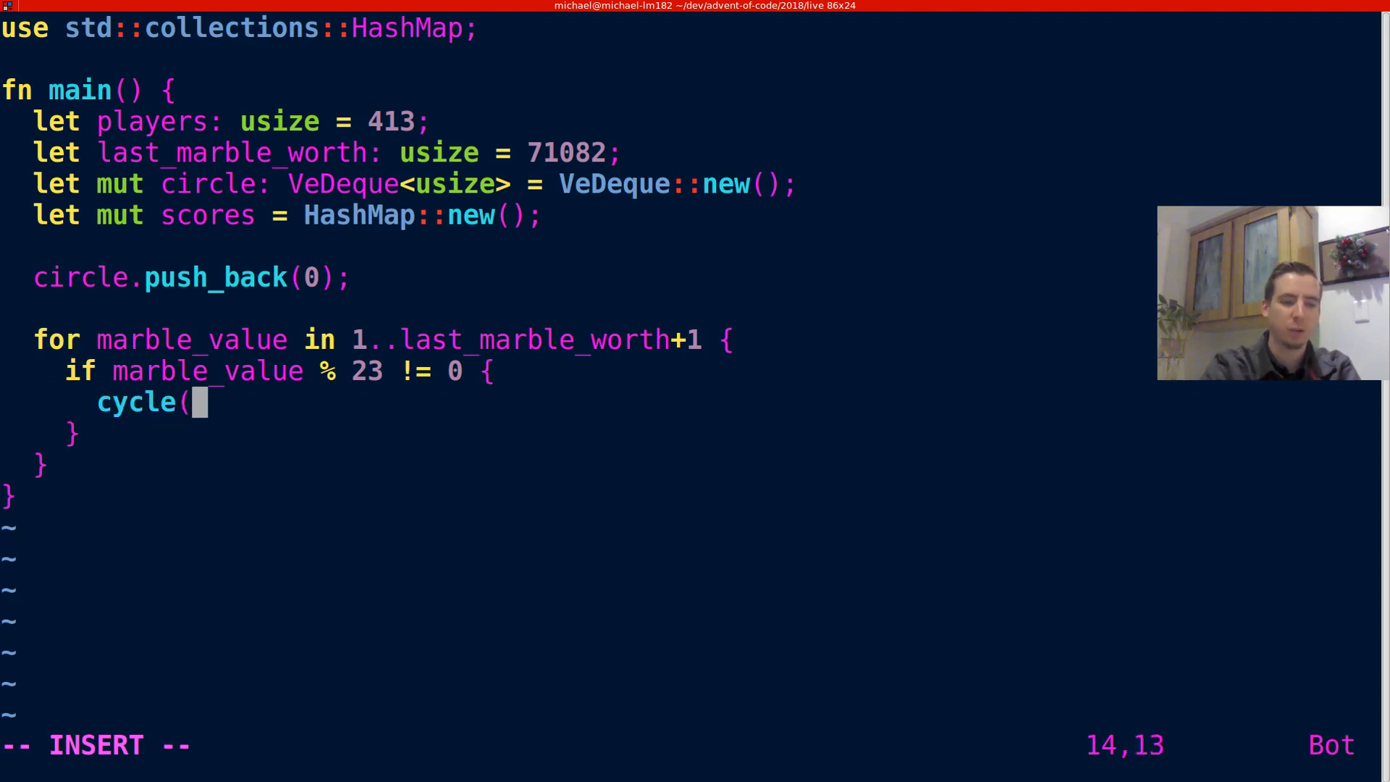
text(2,)
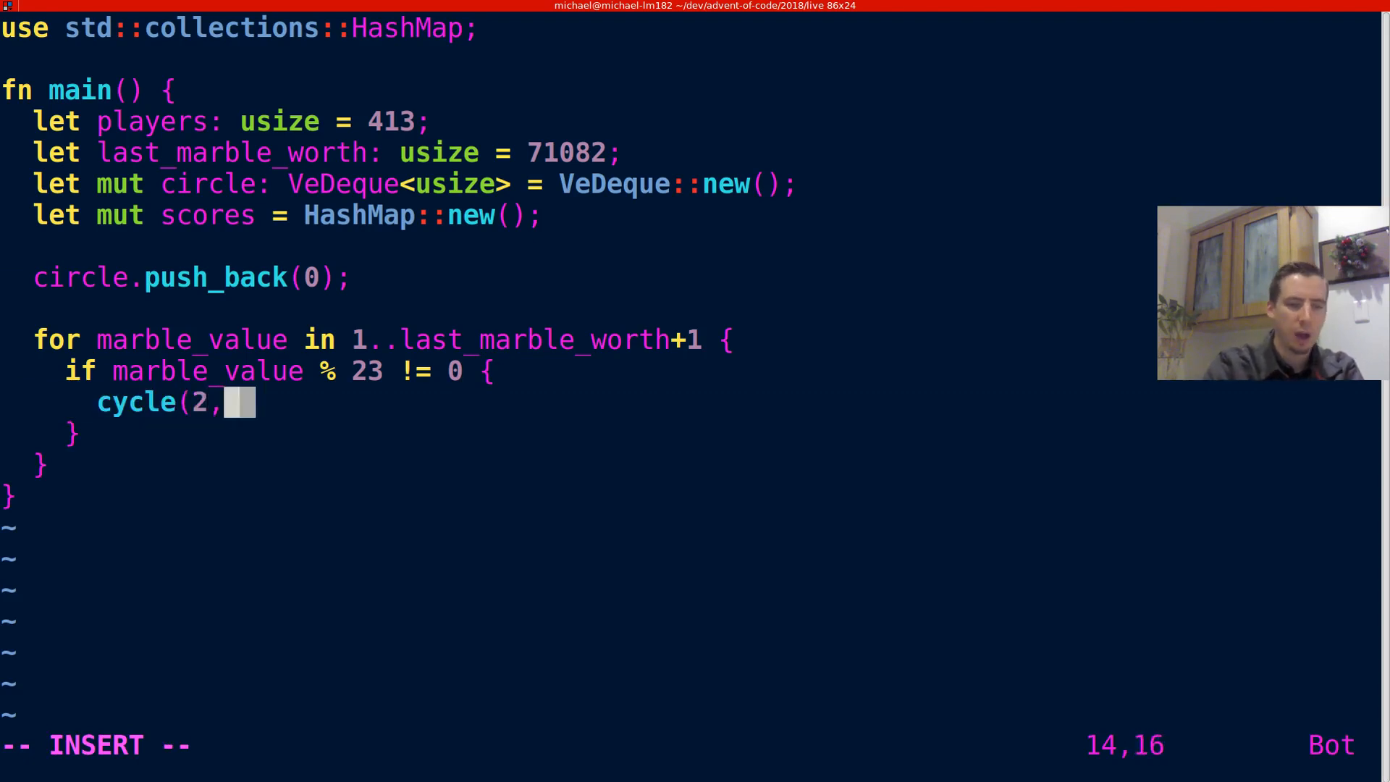
text(&mut)
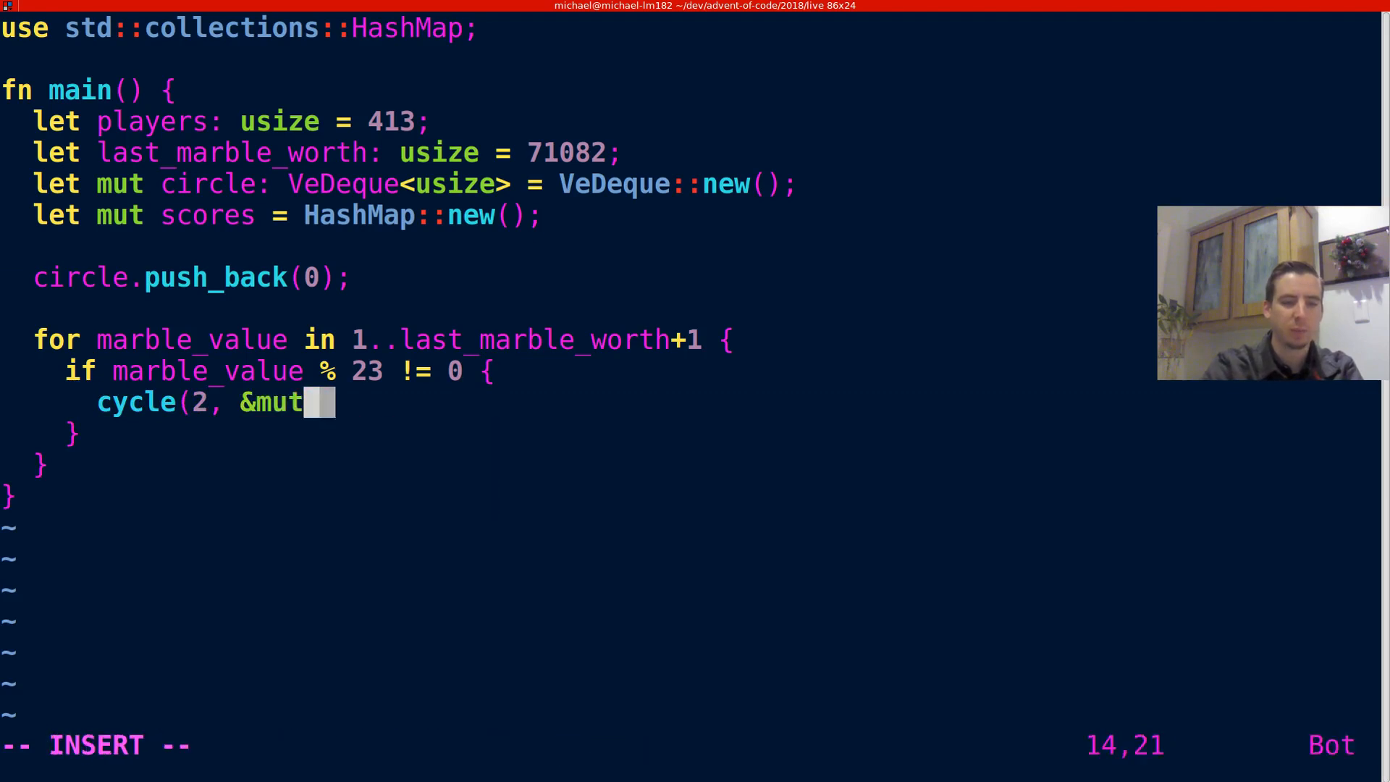
text(circle);)
text(f)
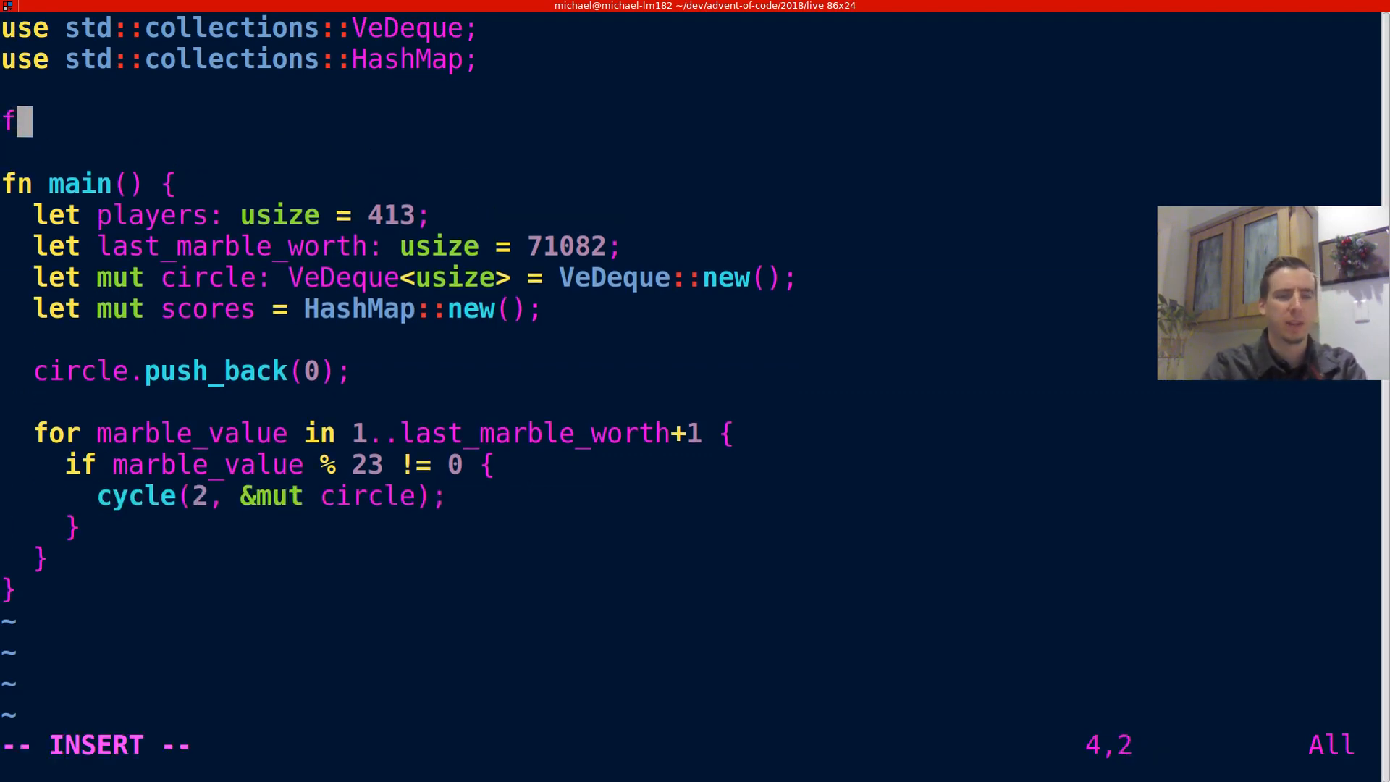
Define fn cycle(i: i32, circle: &mut VeDeque<usize>) above main and start its body.
text(n cycle() {)
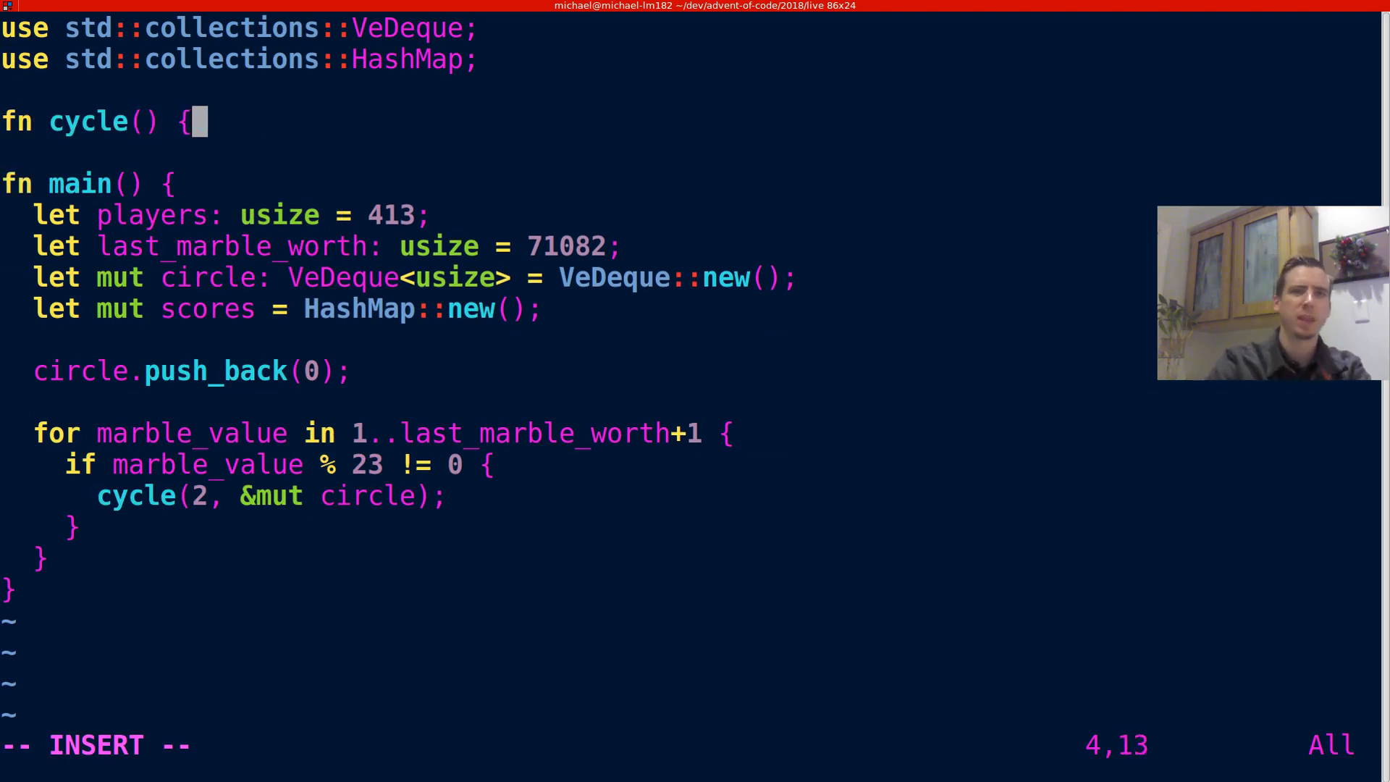
text(i)
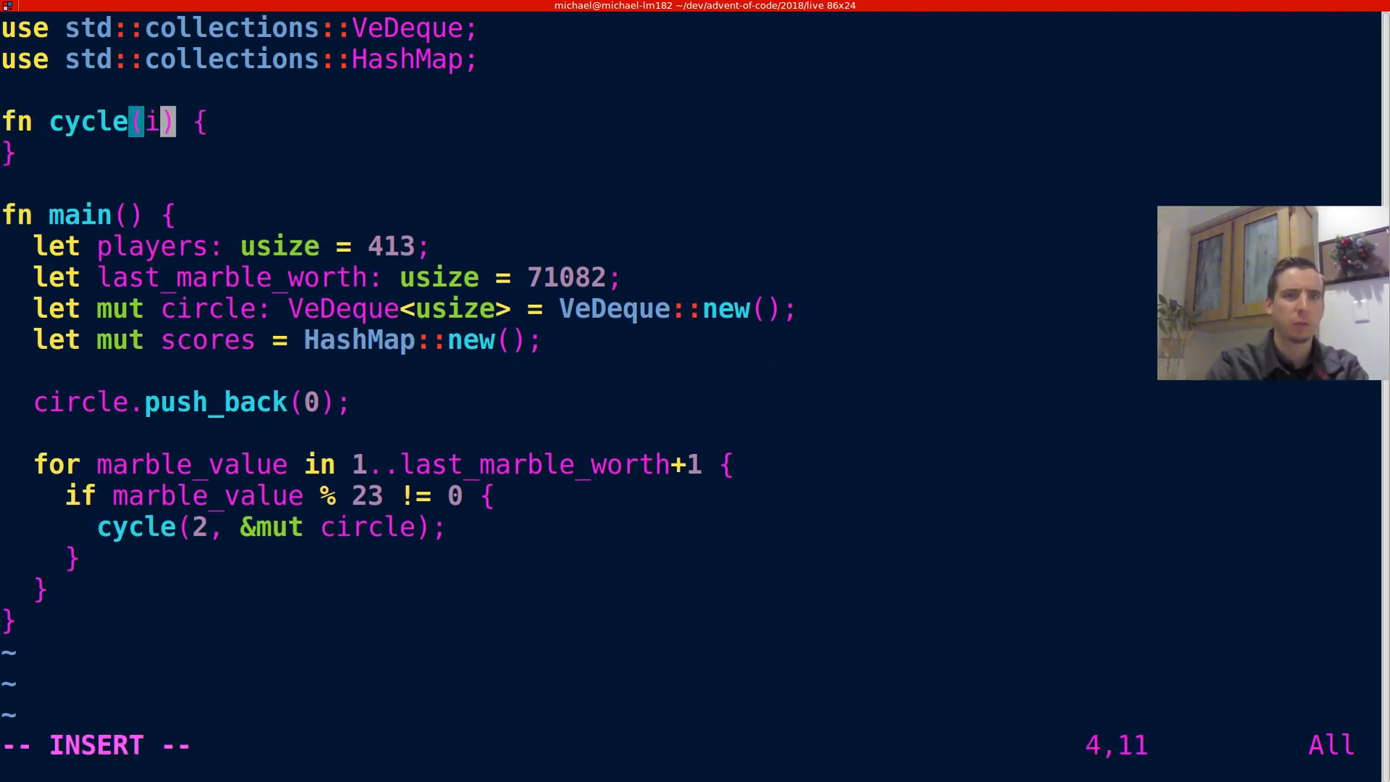
text(: i83)
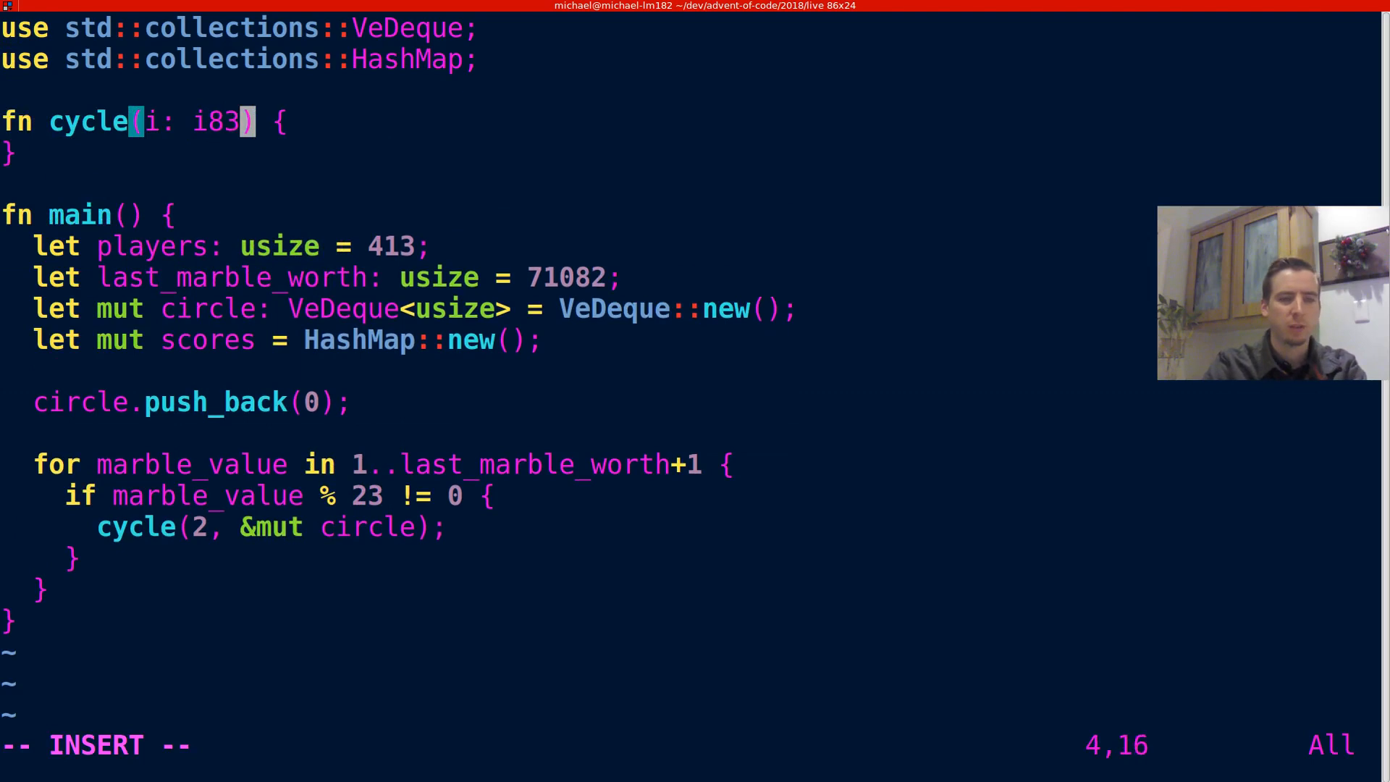
text(2,)
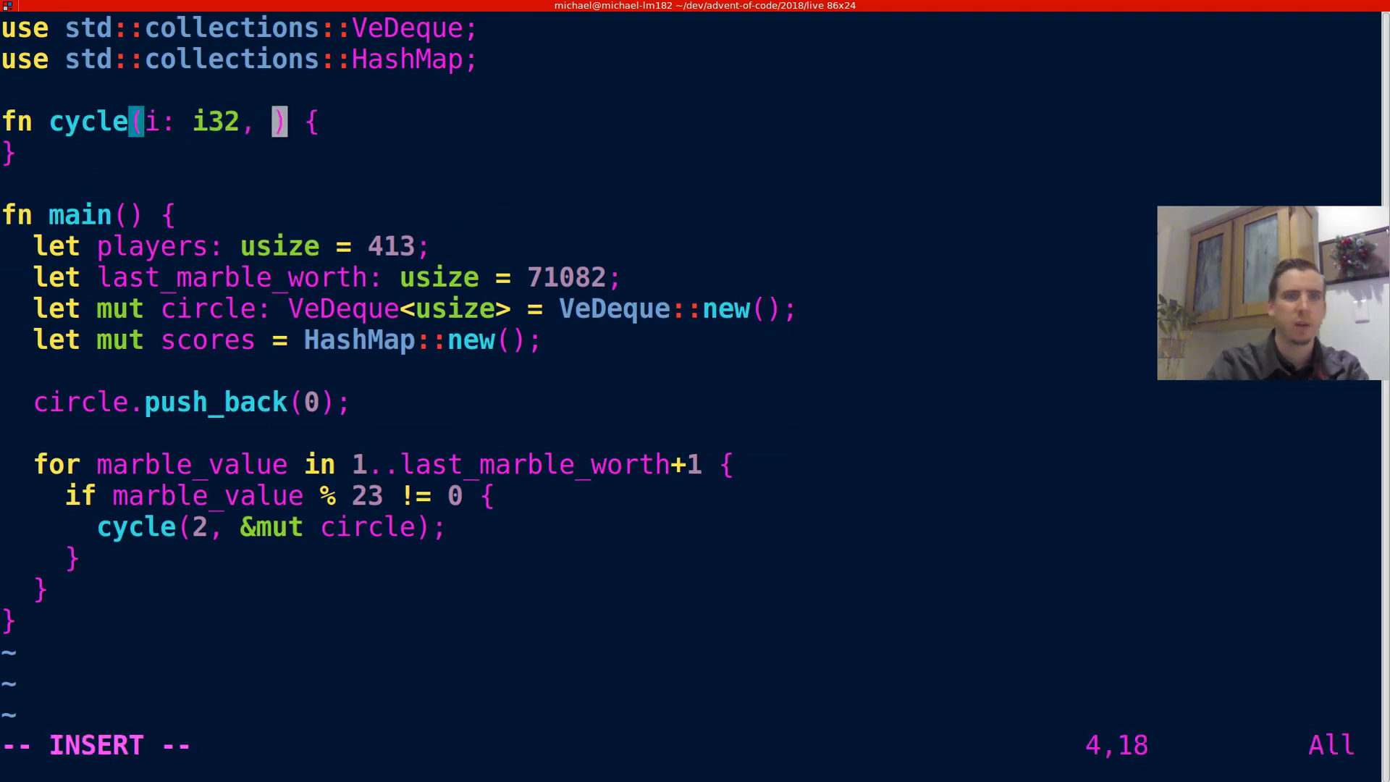
text(circle: &)
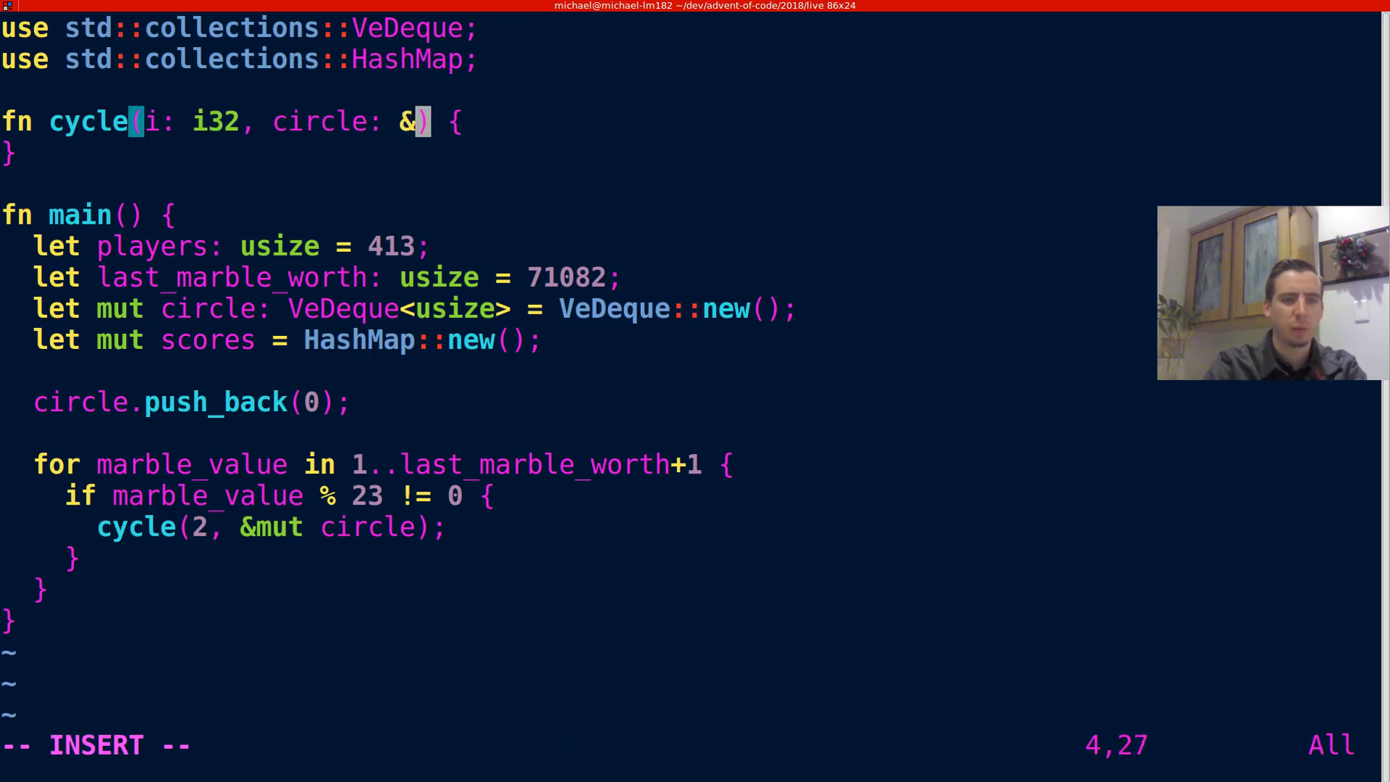
text(mut e)
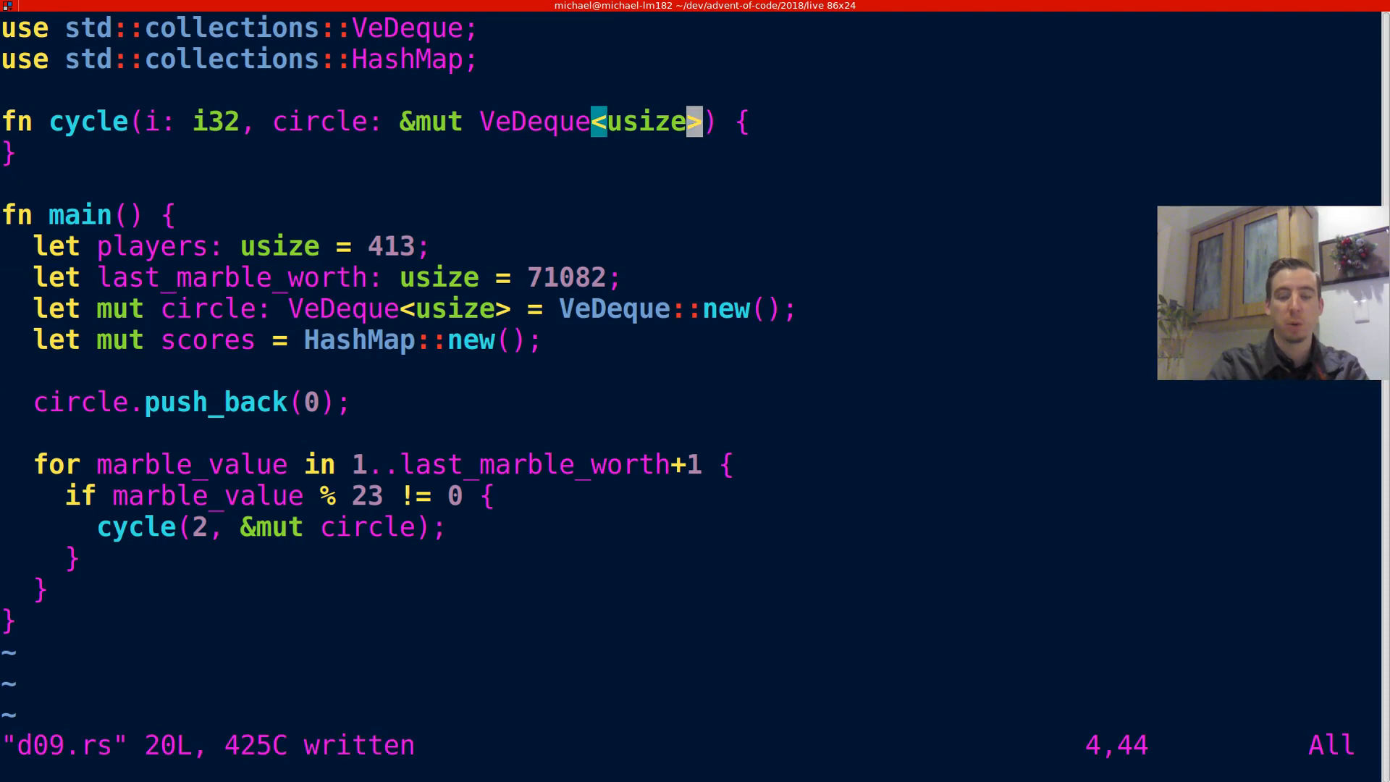
key(o)
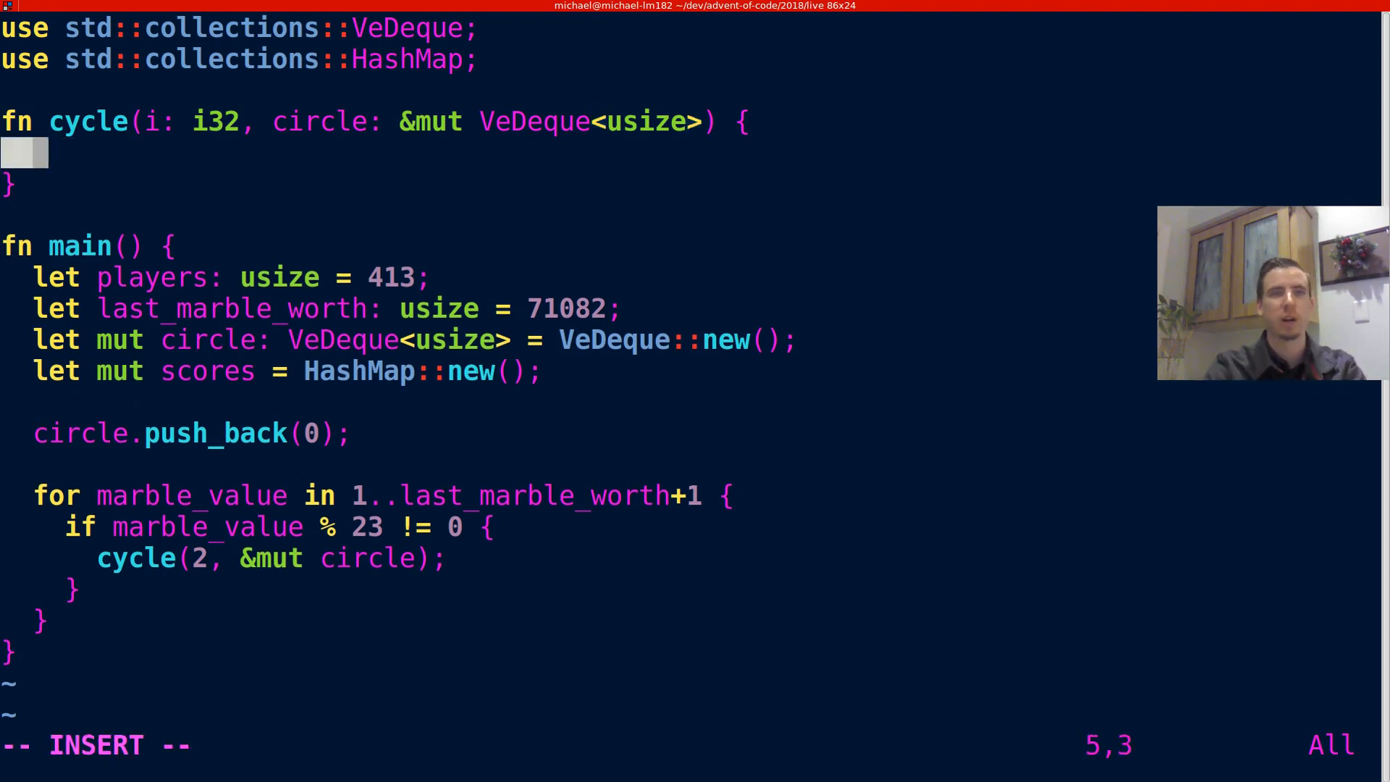
Inside an if i > 0 block, bind v to circle.pop_back().unwrap_or(0).
text(if i > 0 {)
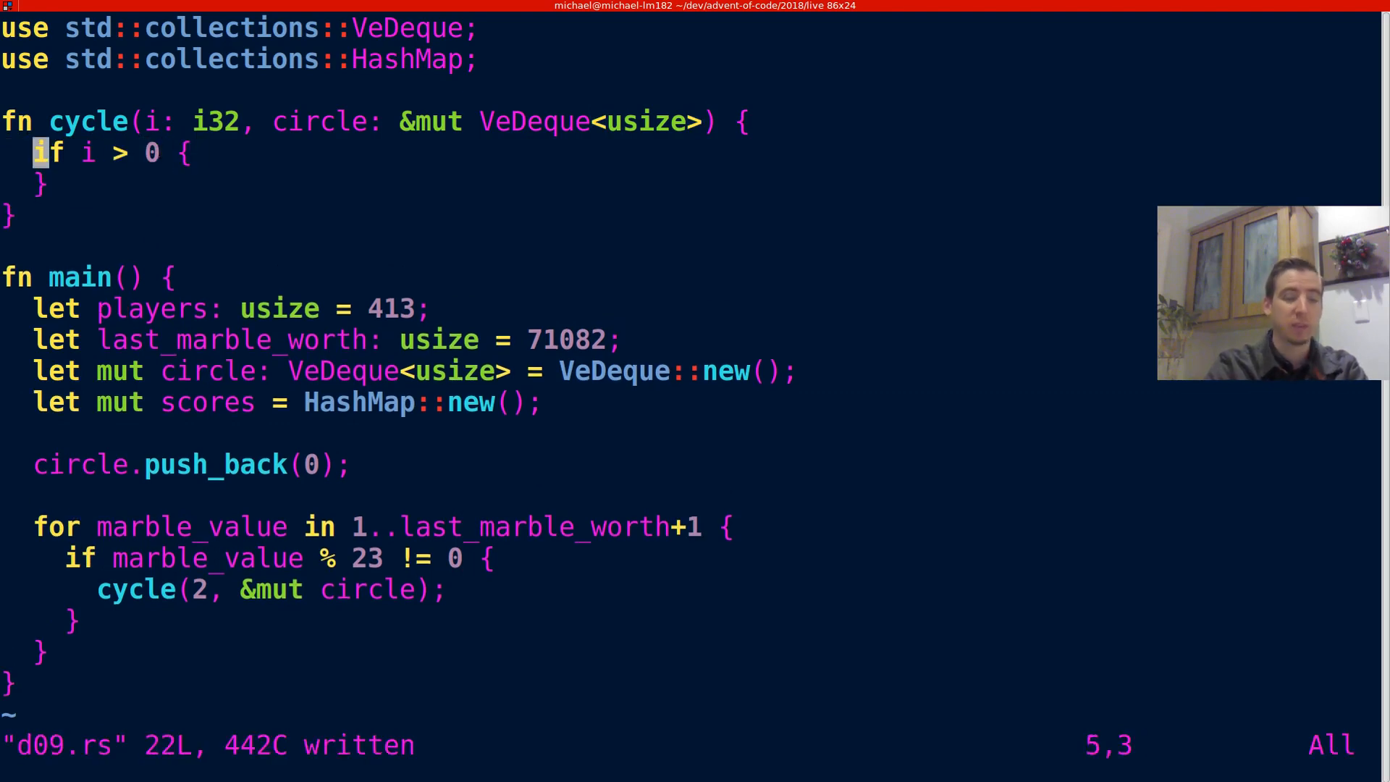
key(o)
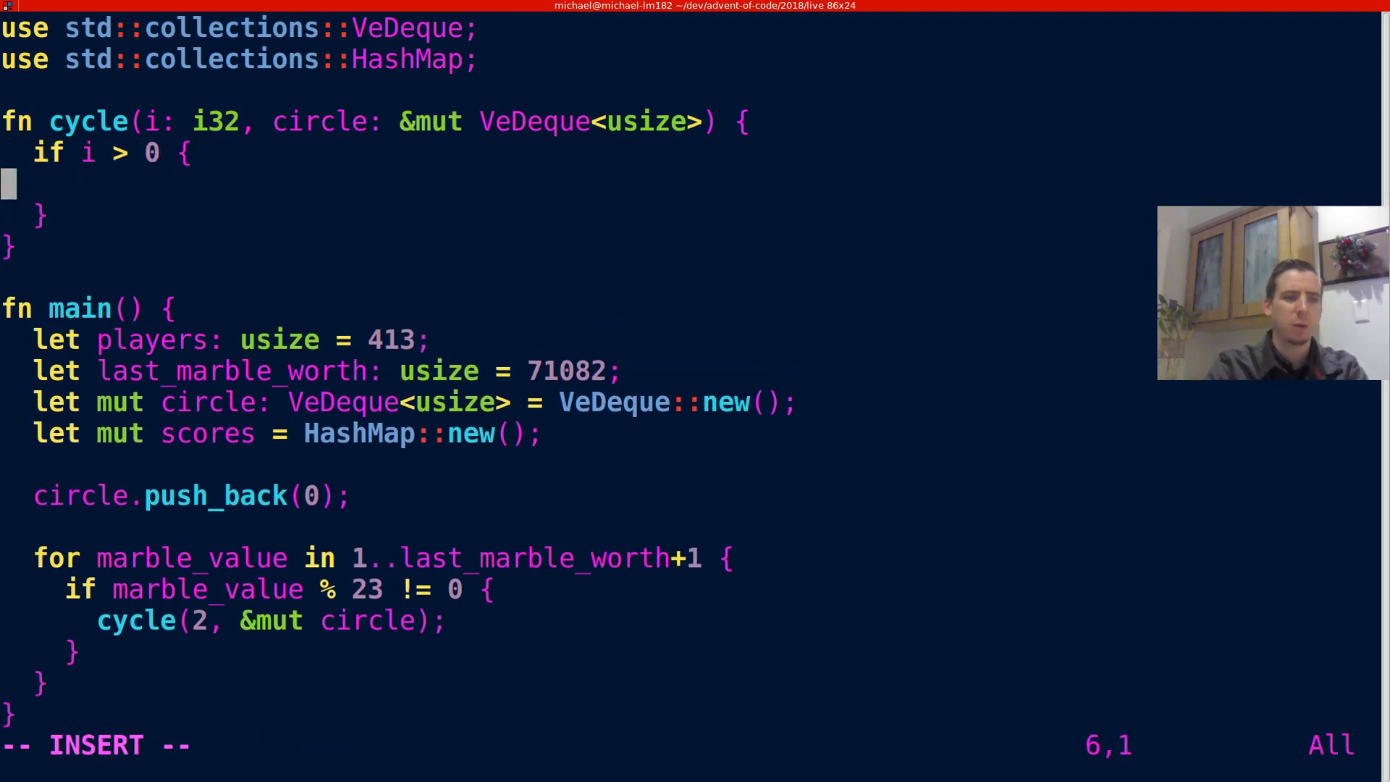
text(let v =)
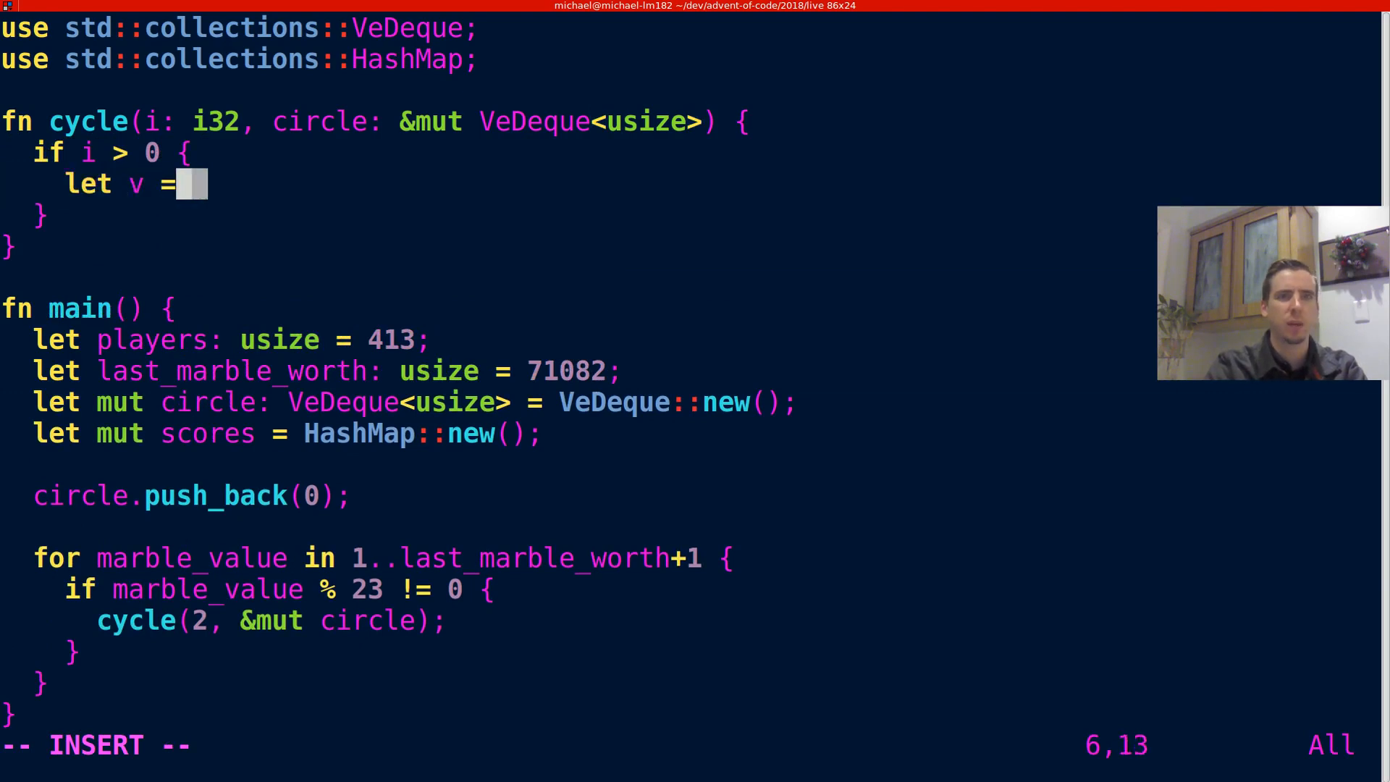
text(circle.pop_)
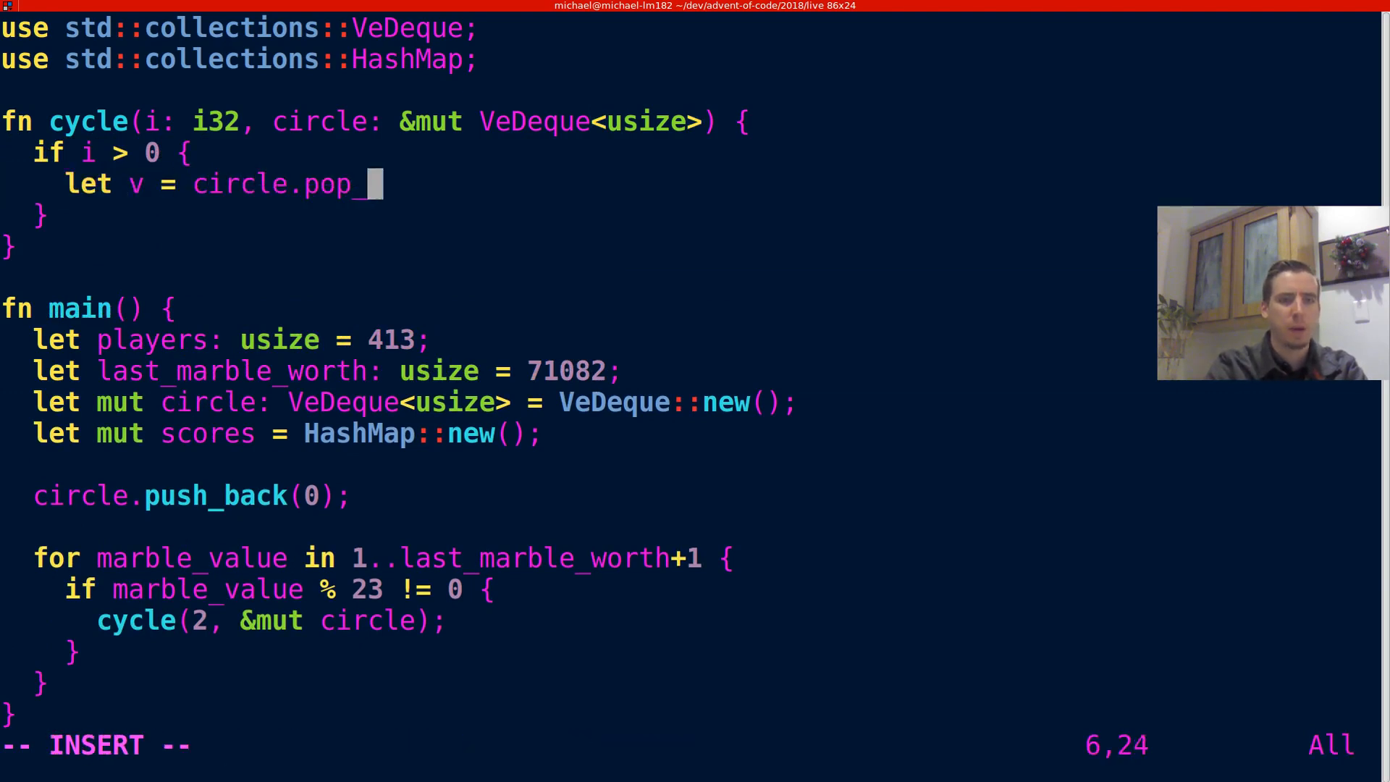
text(bakc().un)
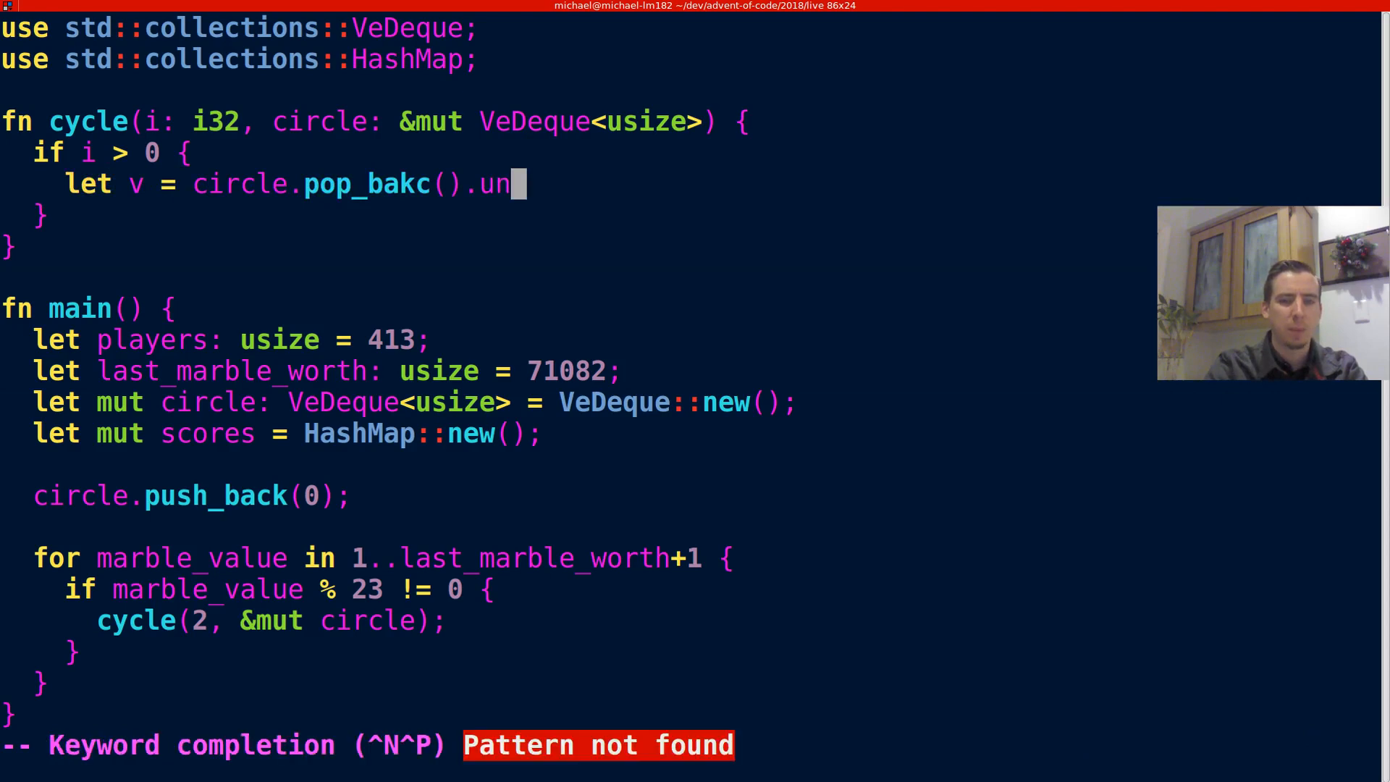
text(wa)
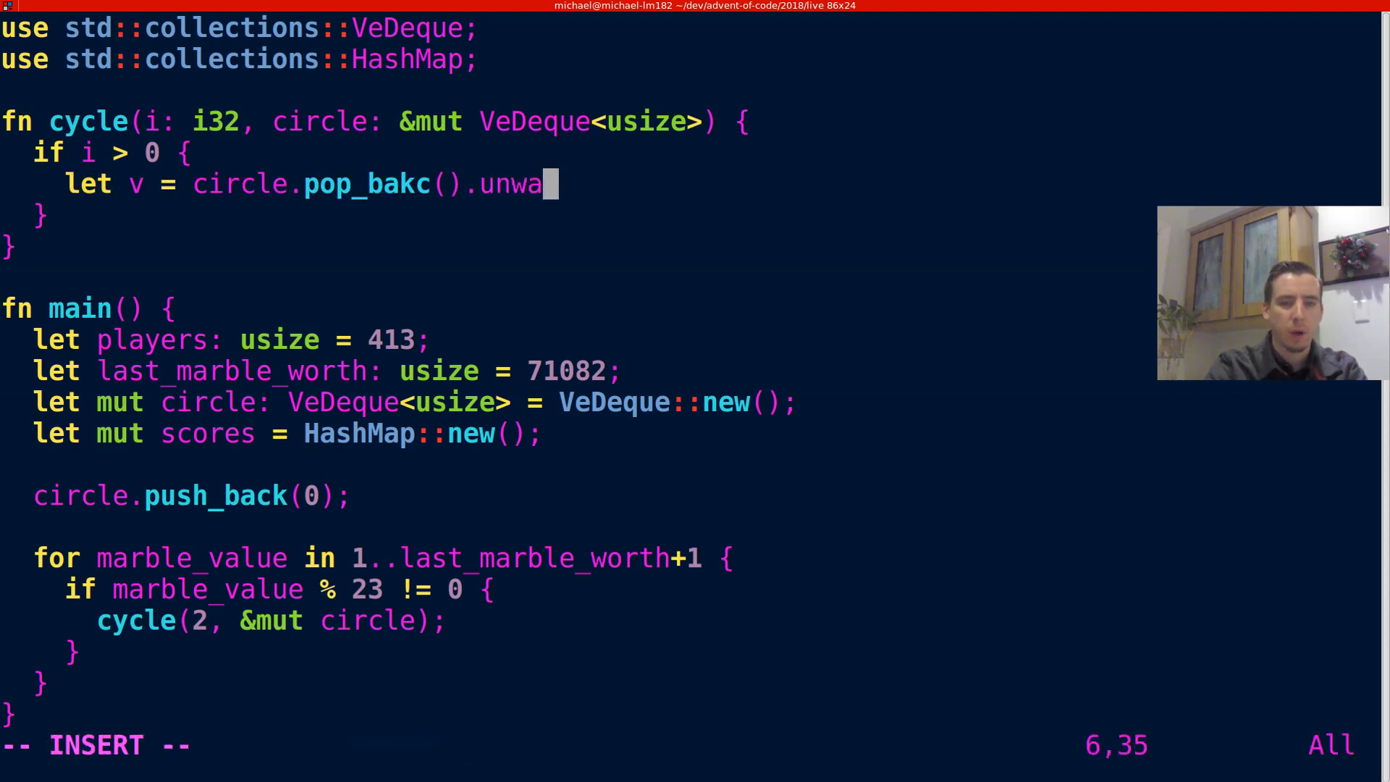
text(p_or(0))
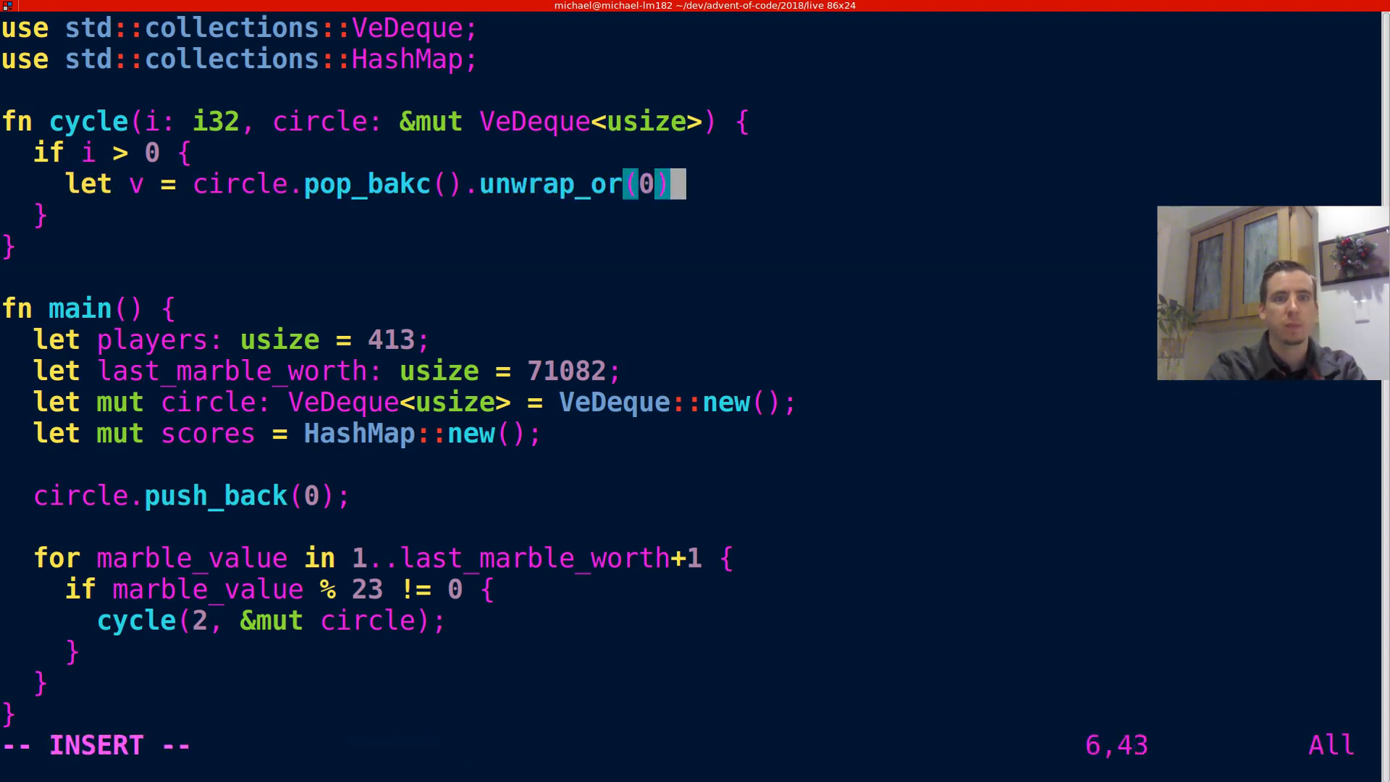
key(Escape)
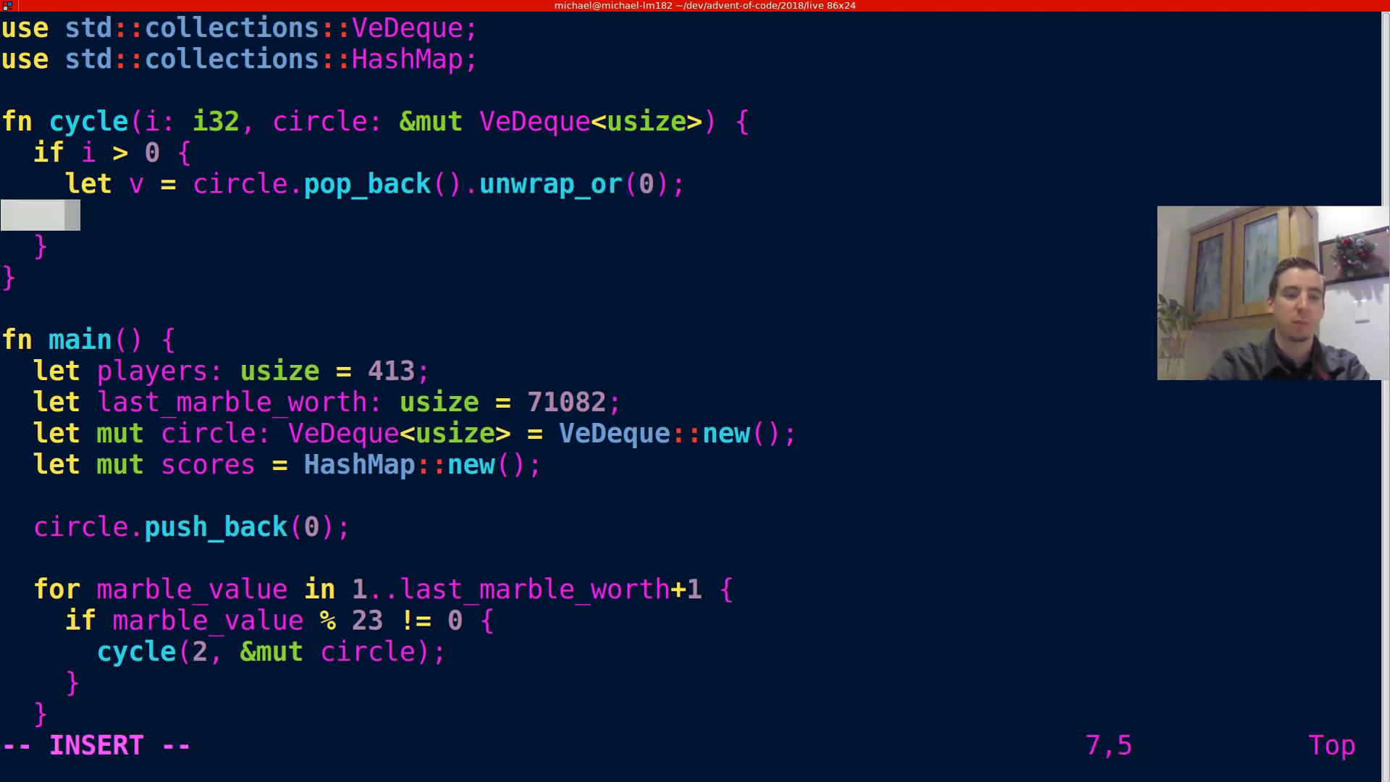
Push v onto the front of circle and recurse with cycle(i - 1, circle).
text(circle.p)
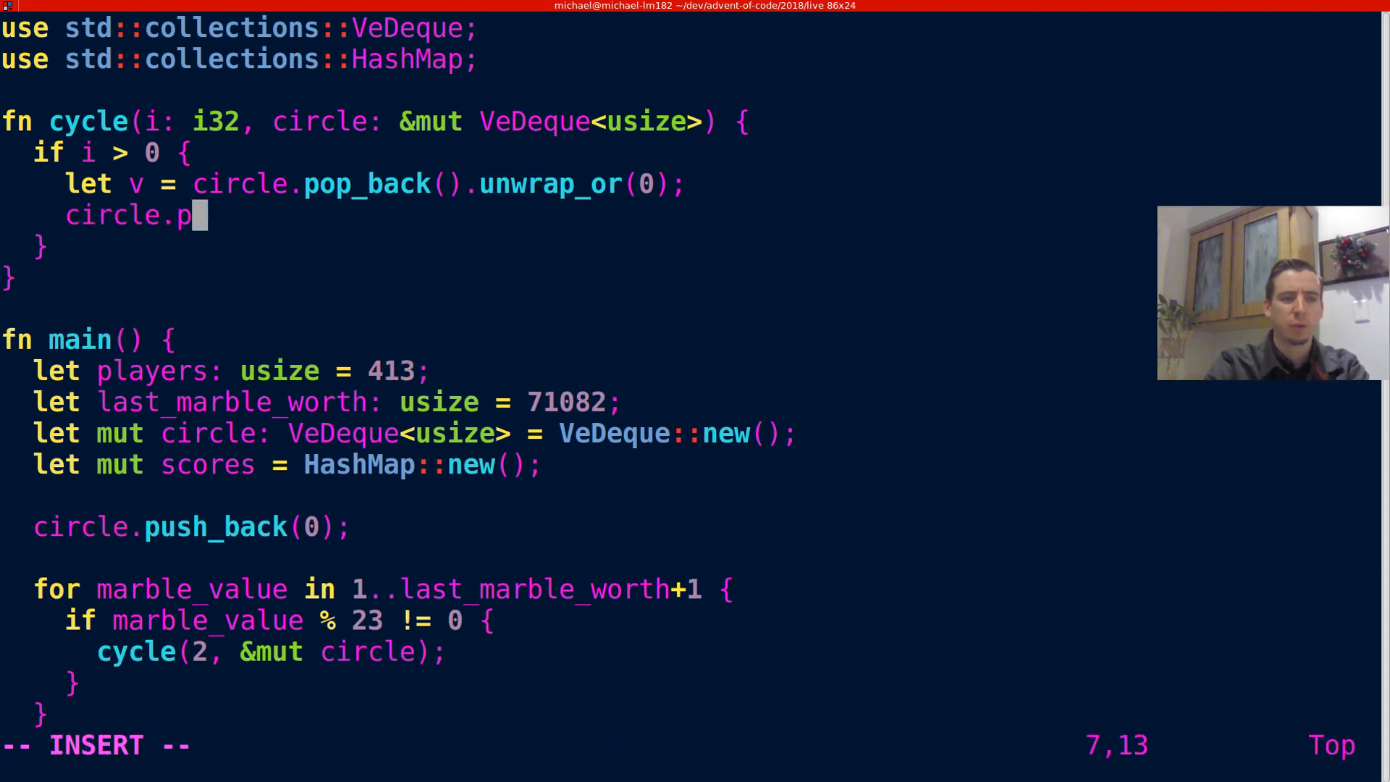
text(ush_font()
click(695, 745)
text(:)
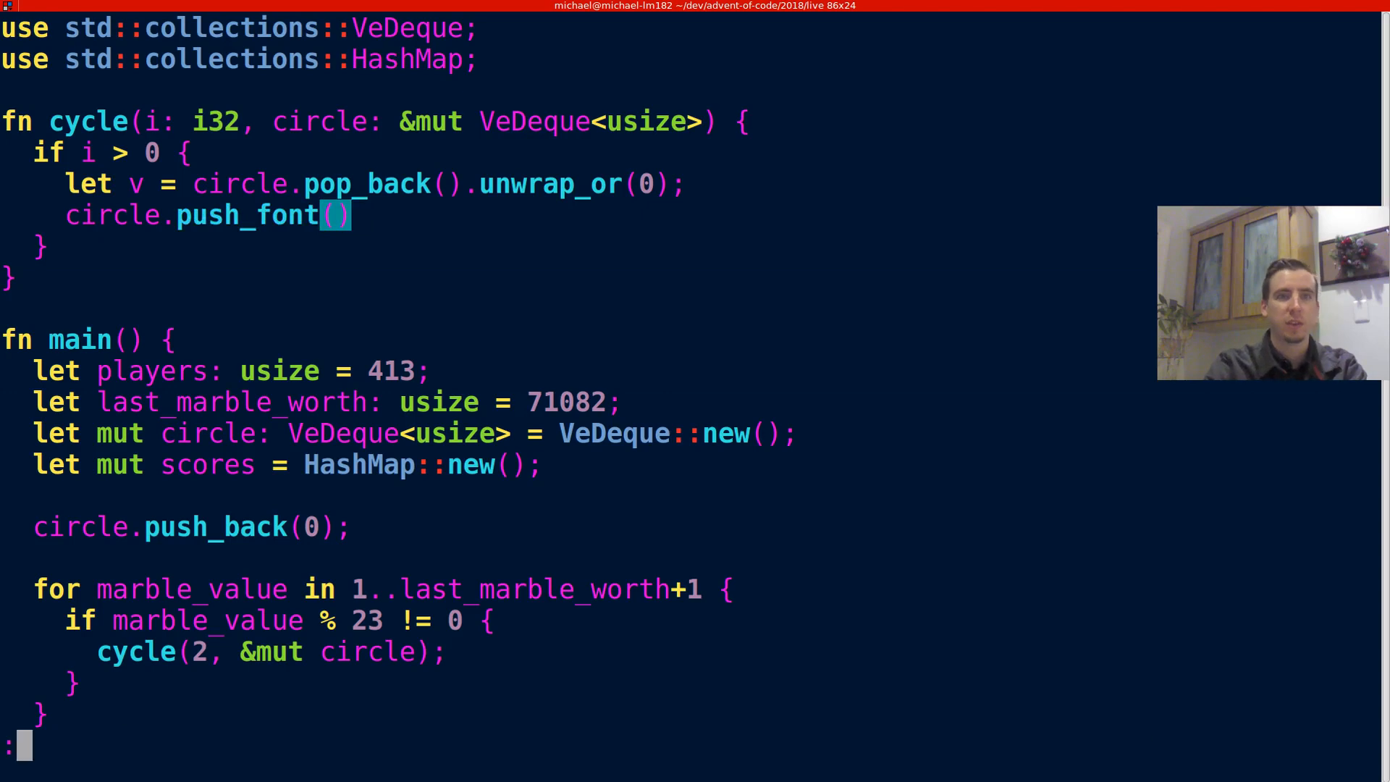
key(Return)
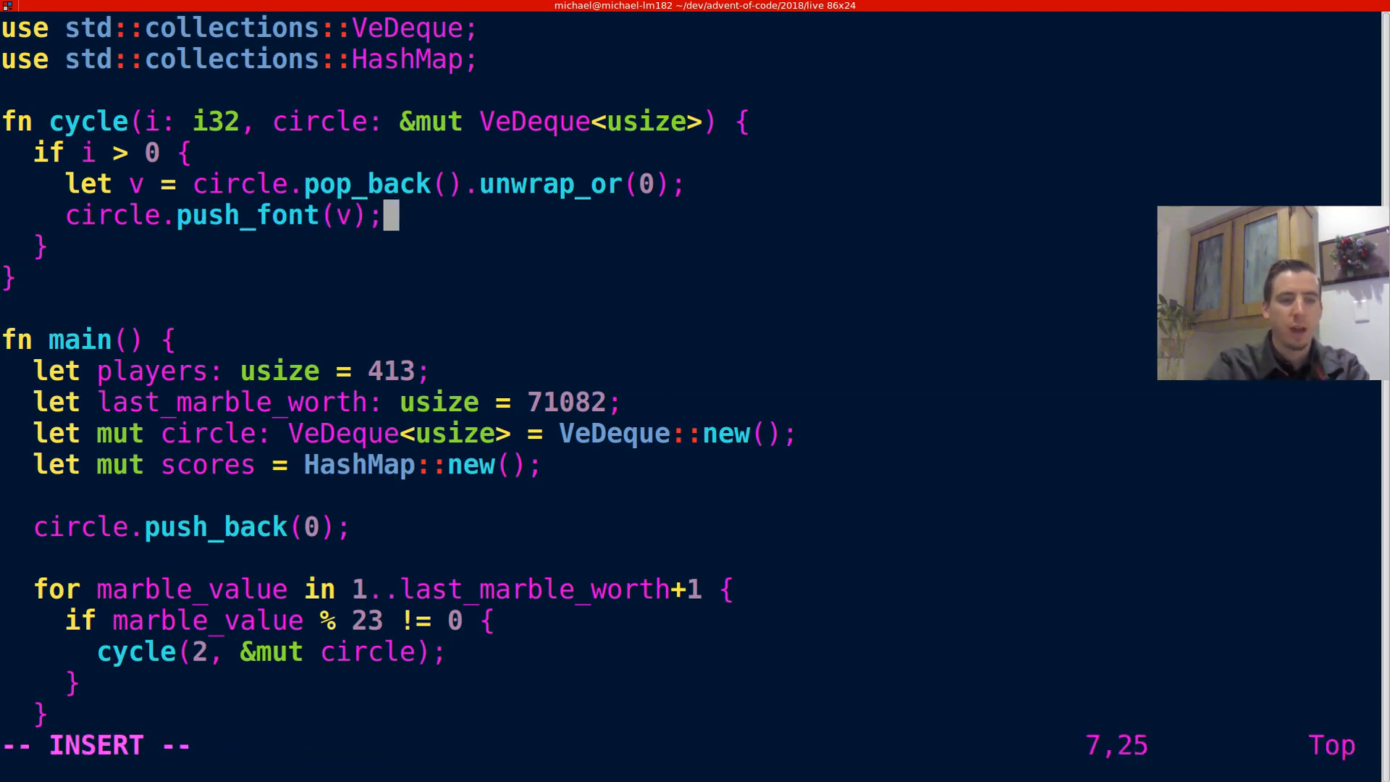
key(Return)
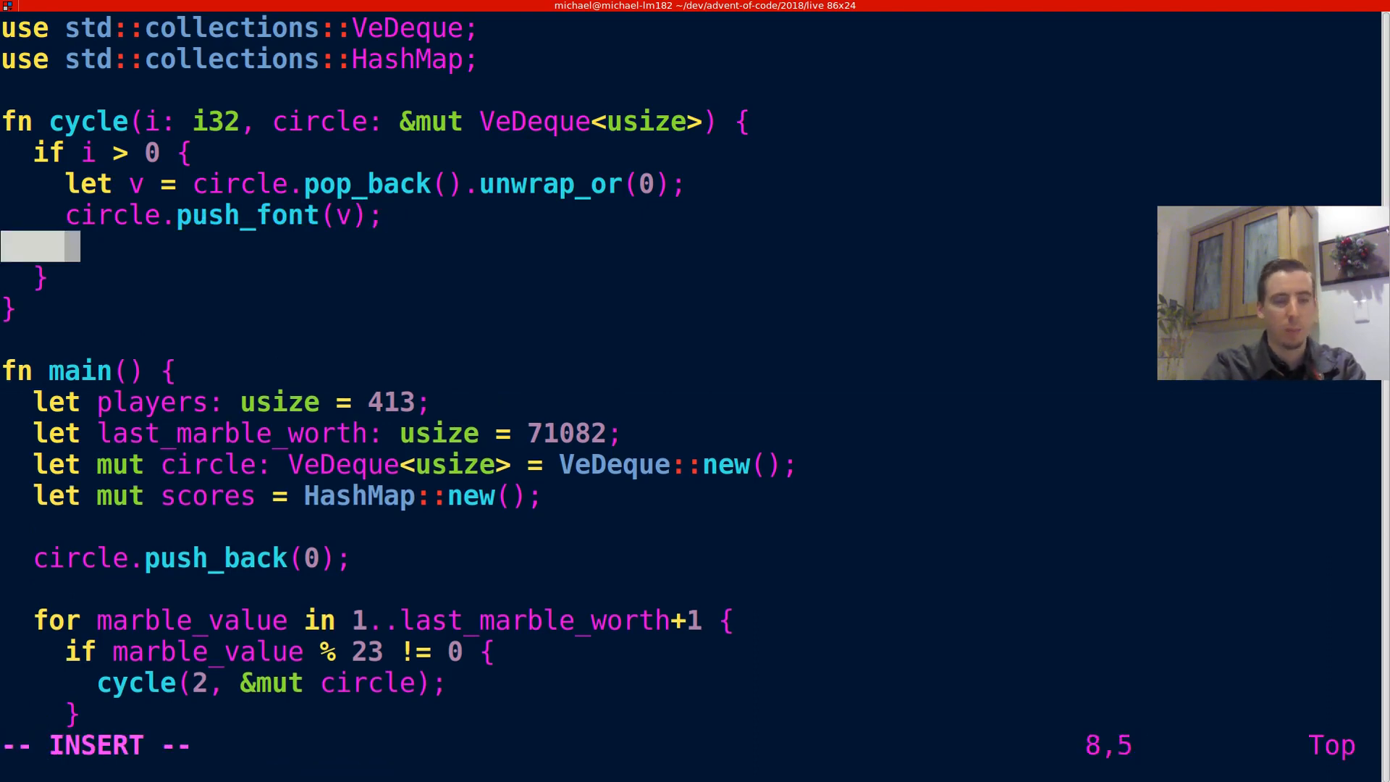
text(cycle();)
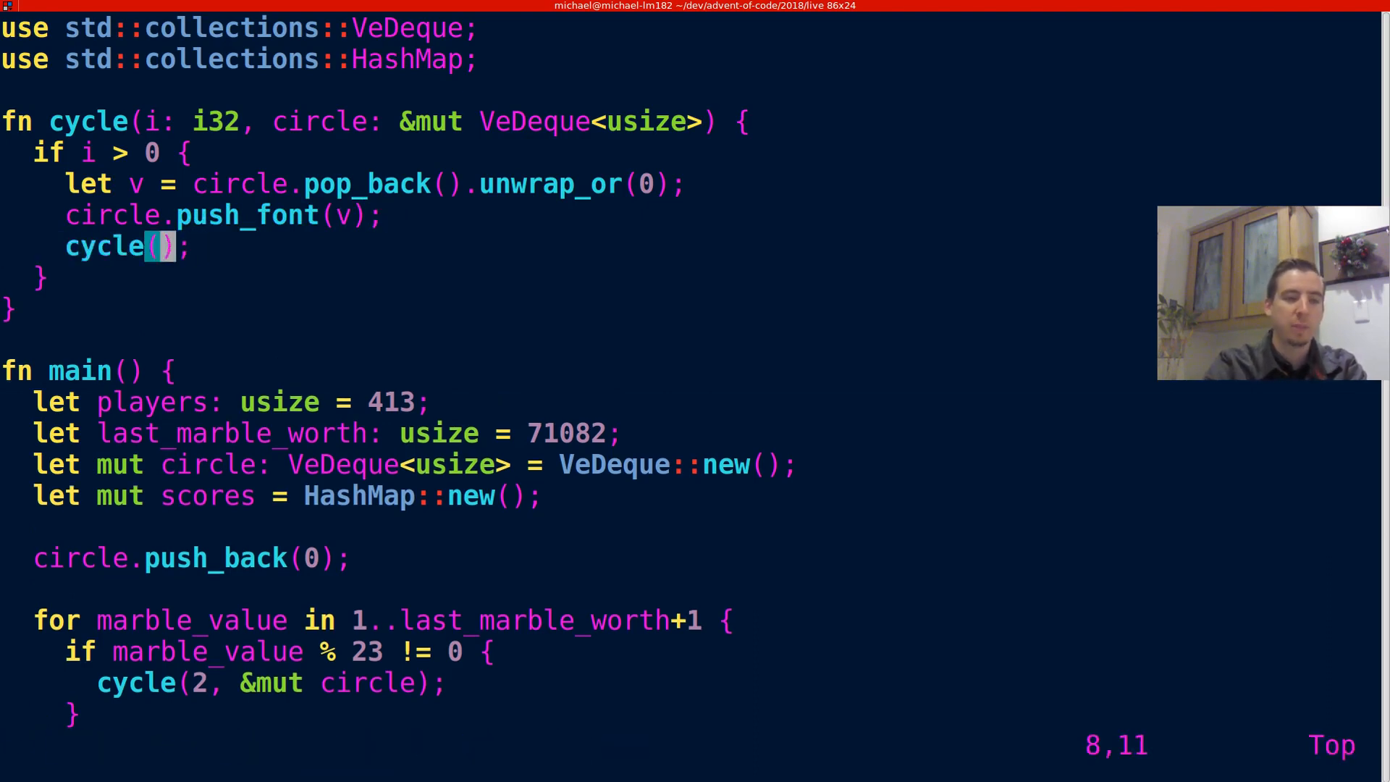
key(i)
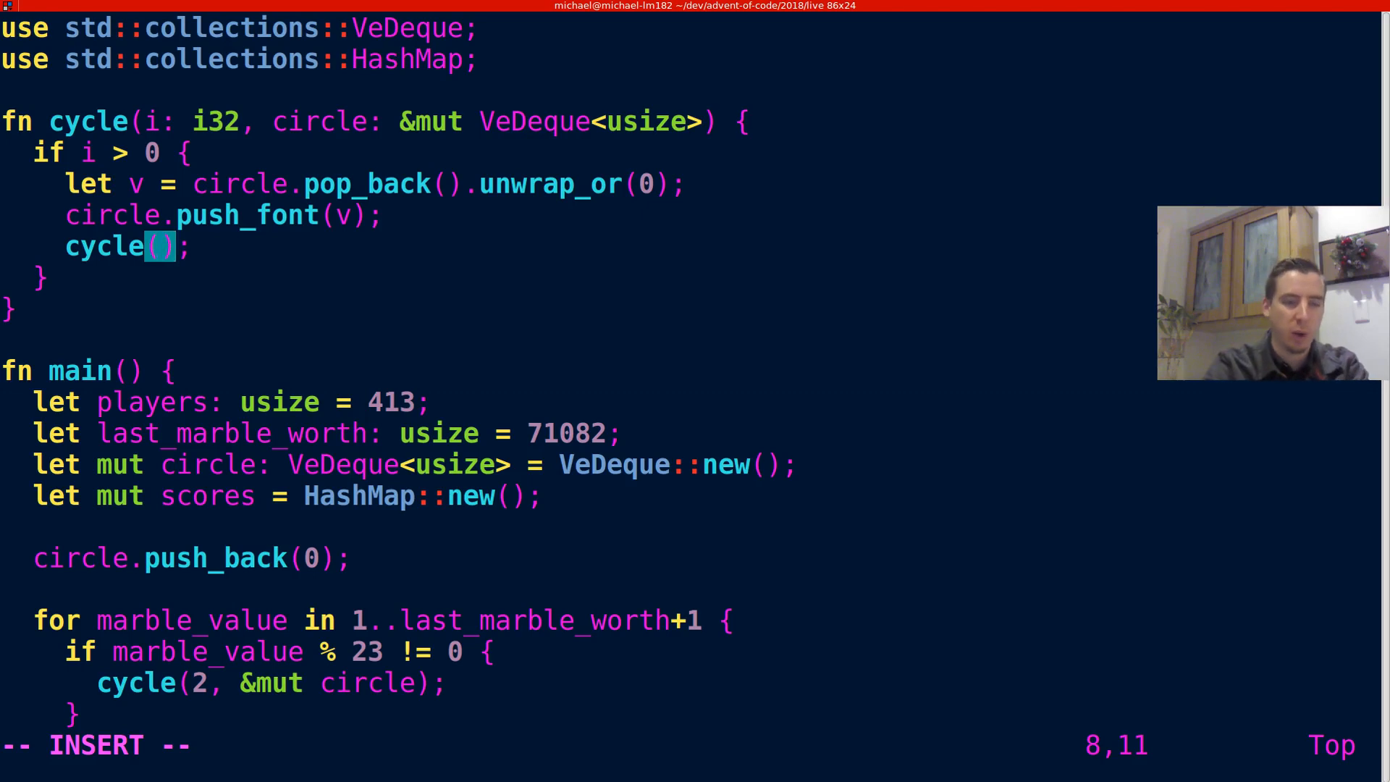
text(i - 1,)
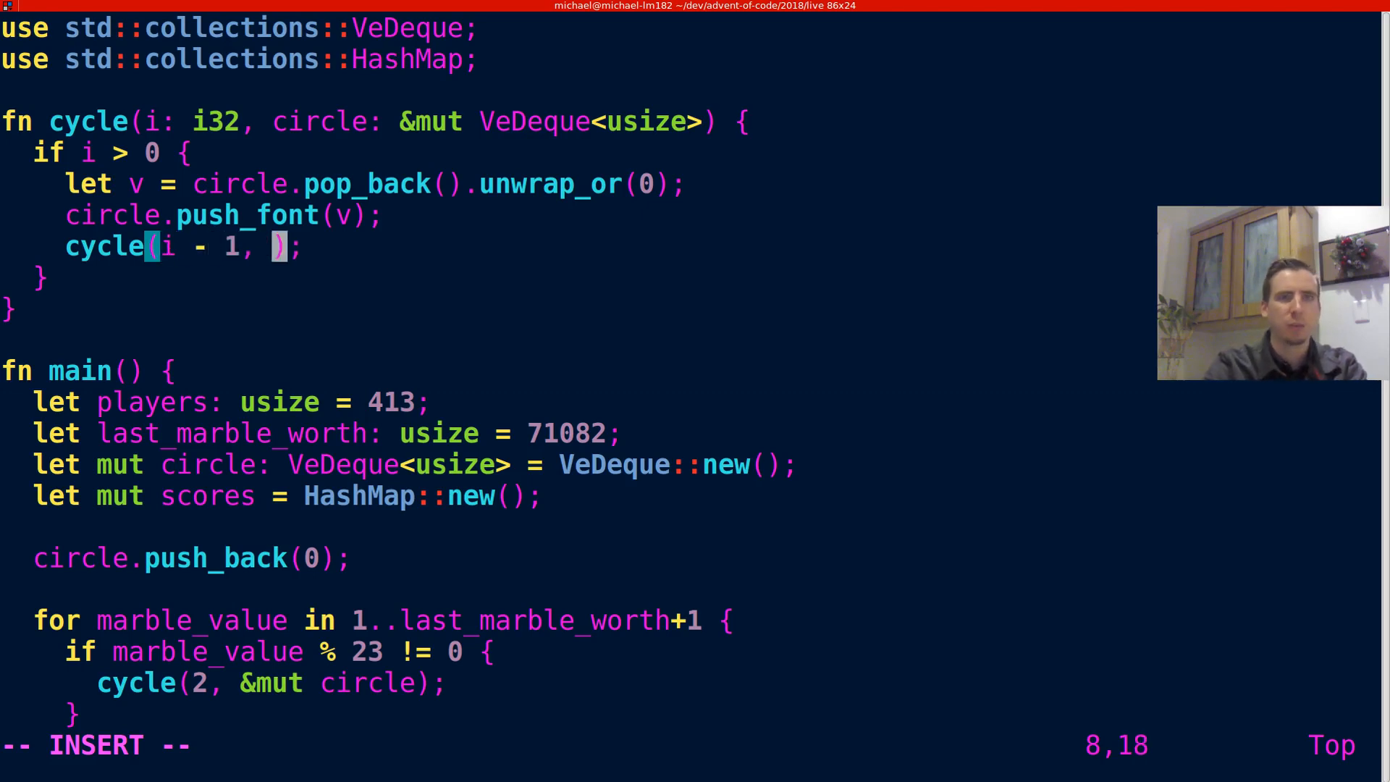
text(circle)
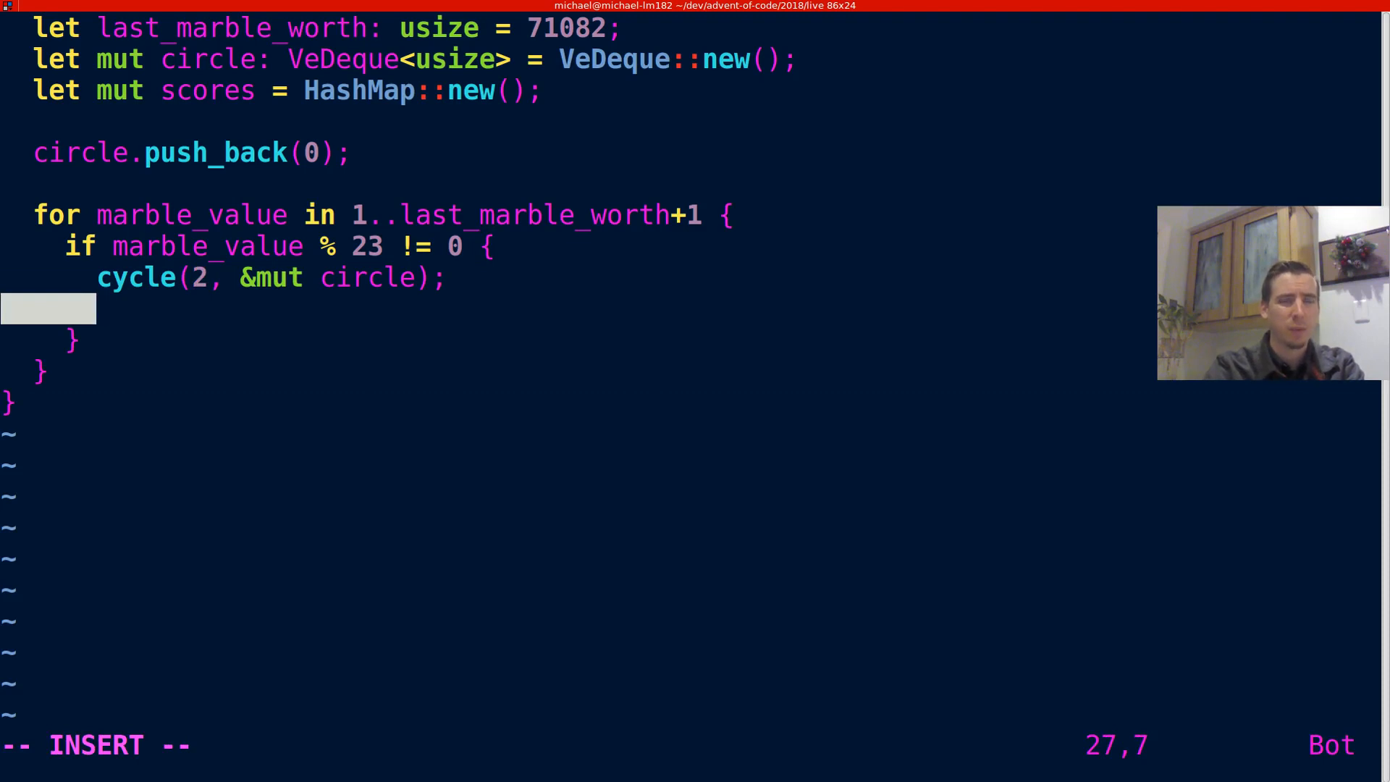
Add circle.push_back(marble_value) after the cycle call, save, and open an else branch.
text(circle.)
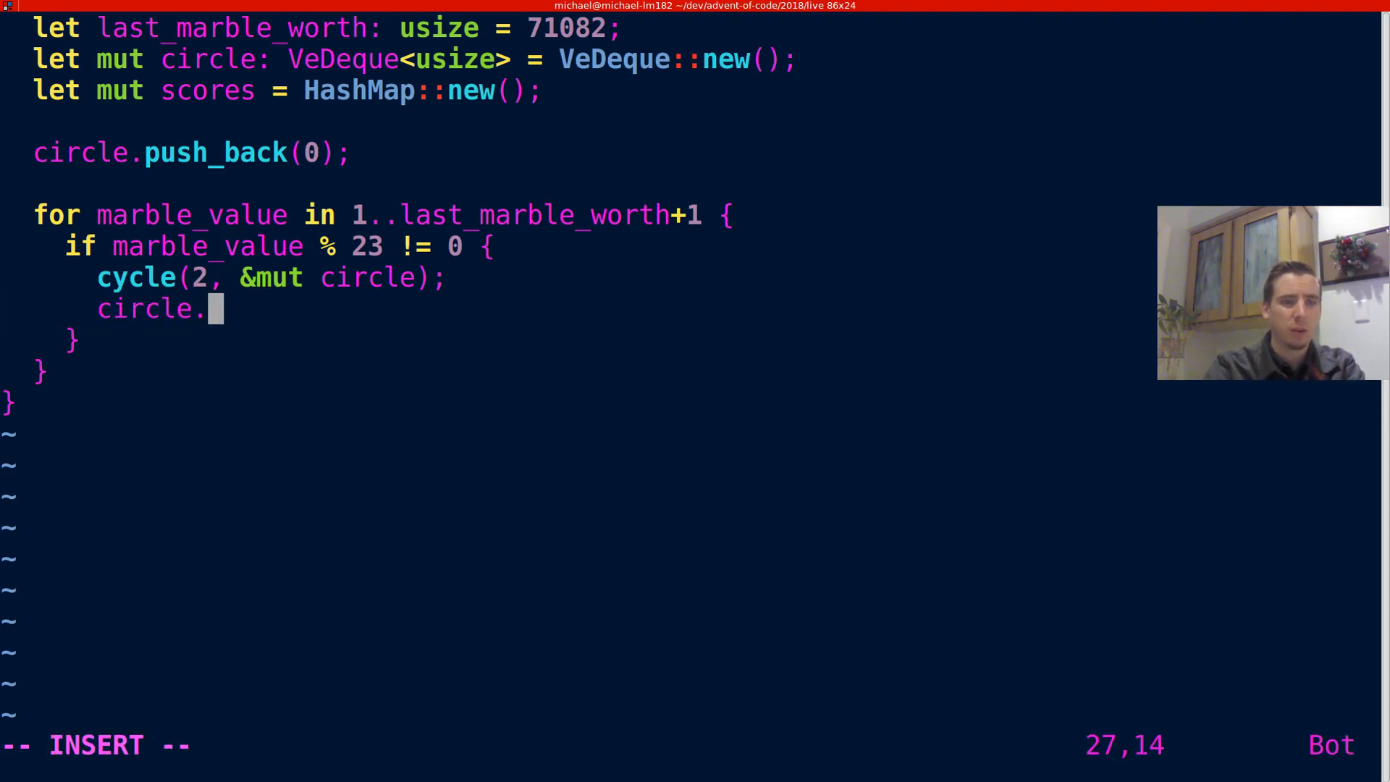
text(push_back();)
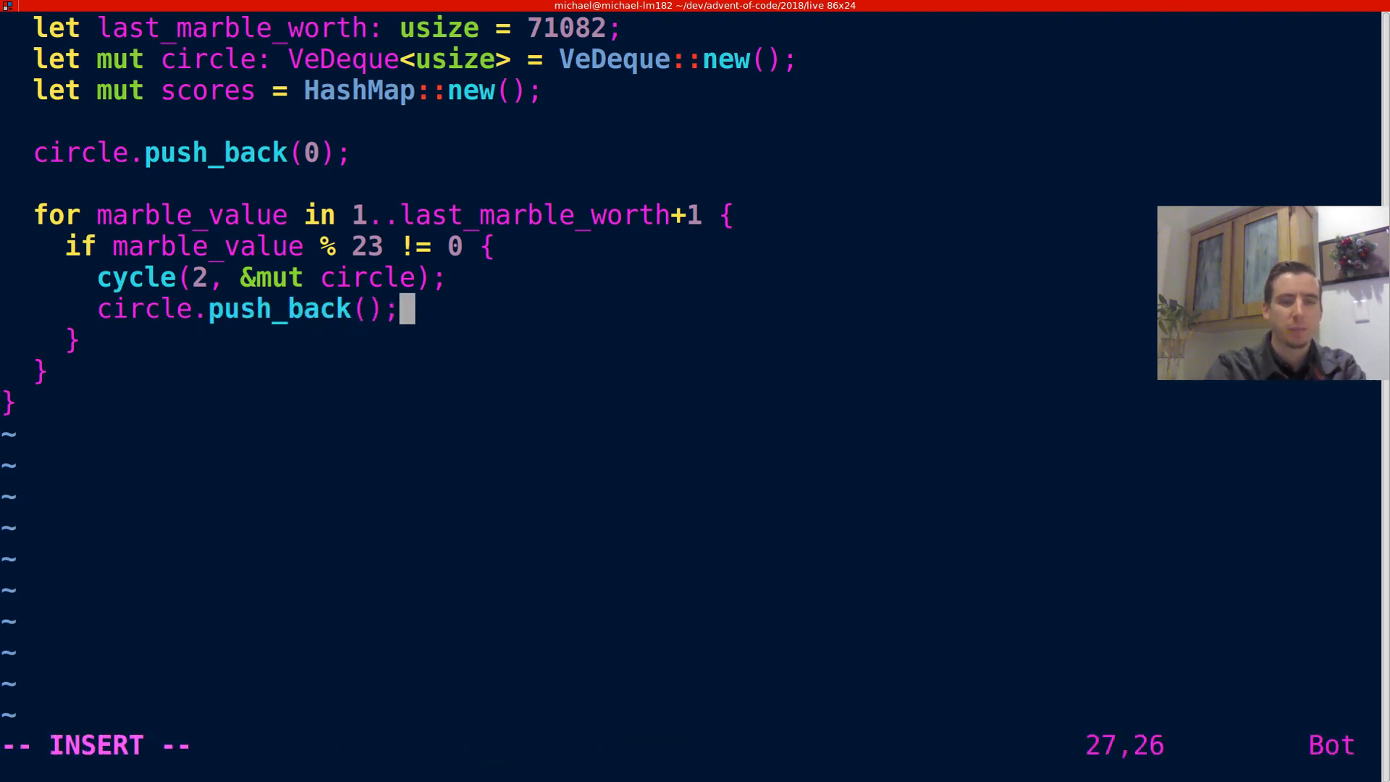
key(Escape)
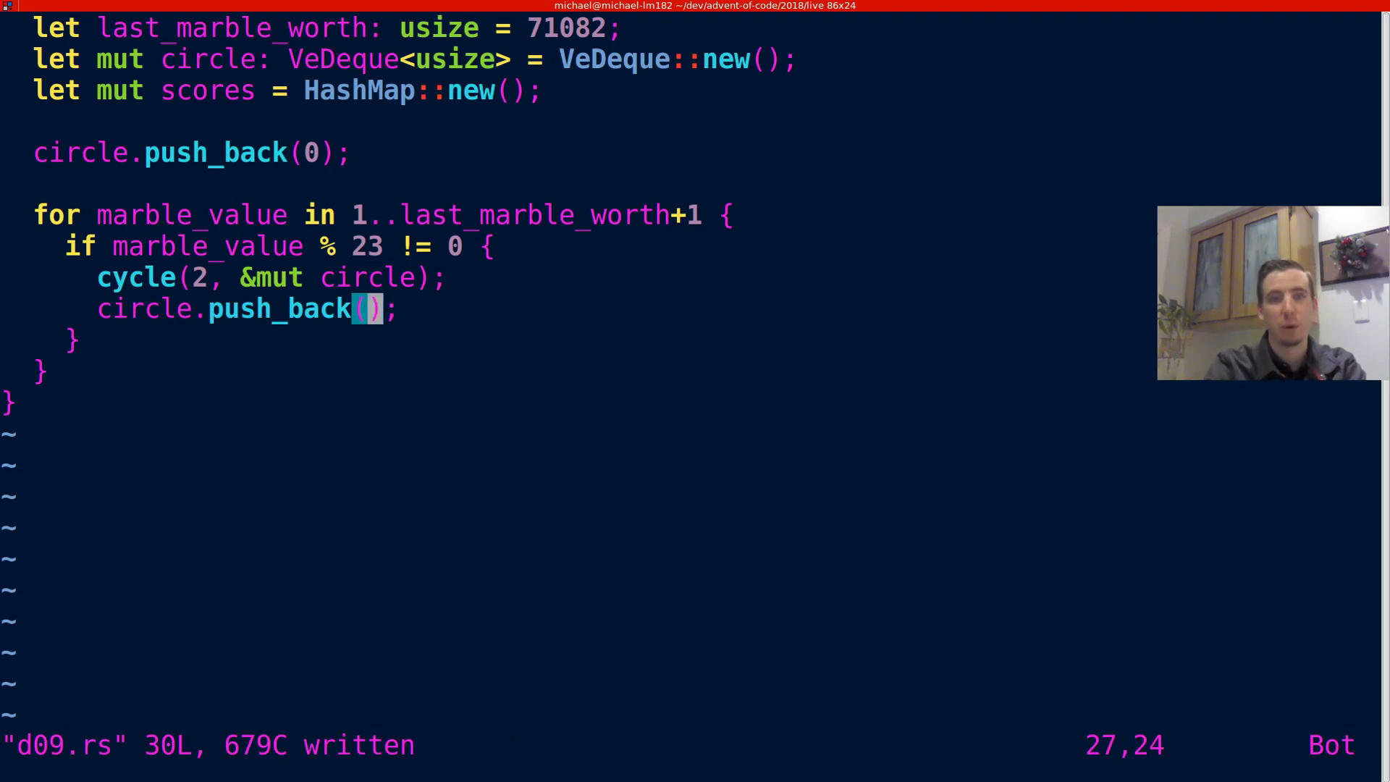
text(marble_value)
click(43, 339)
text( else {)
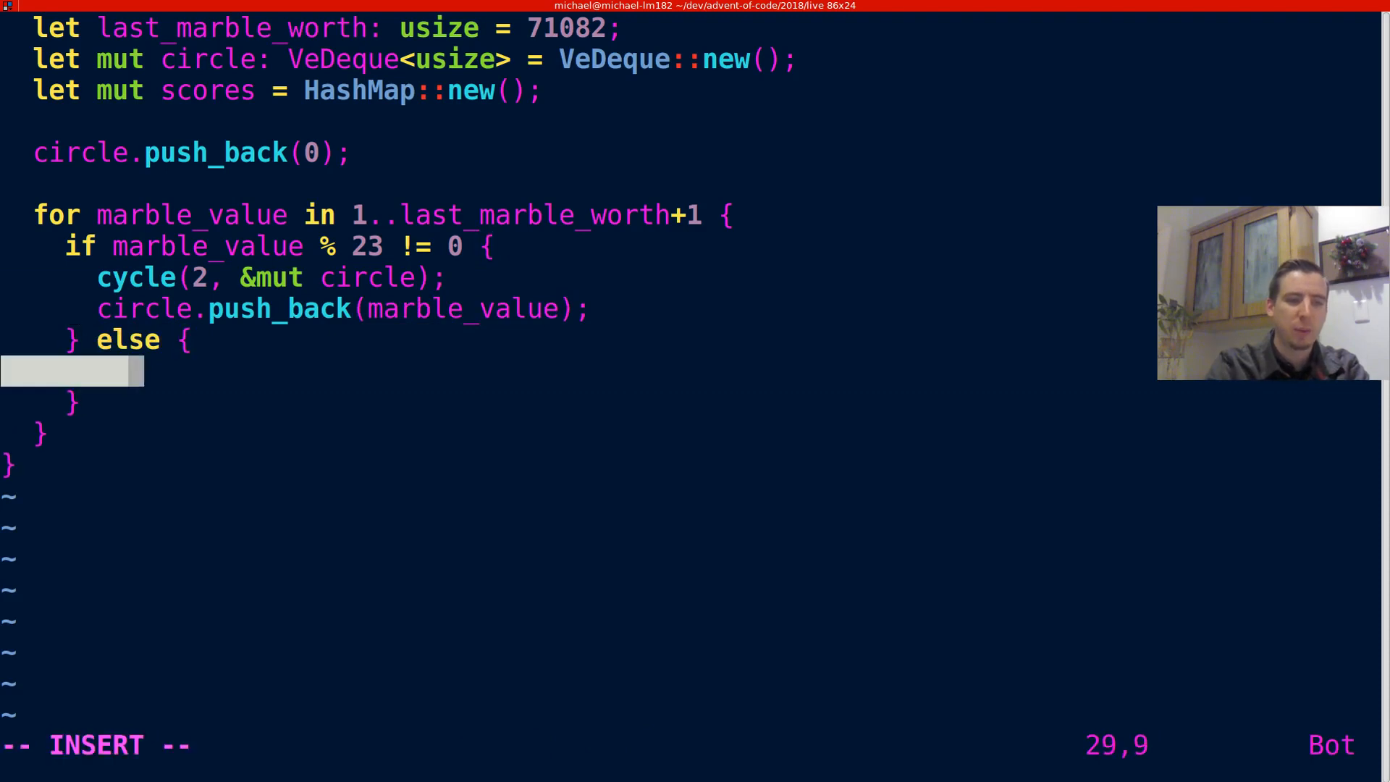
Compute player as ((marble_value as i32) - 1) % (players as i32) in the else branch.
text(let player = ()
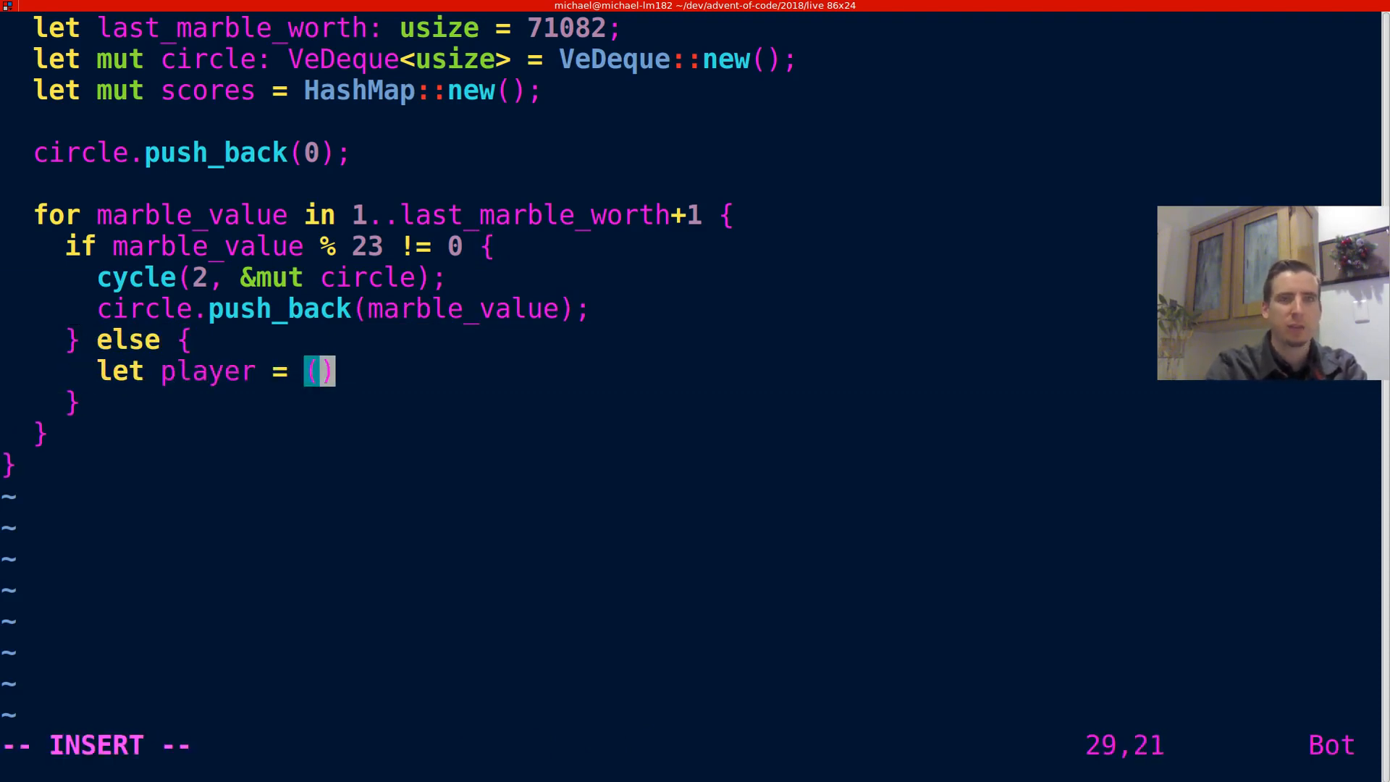
text((main)
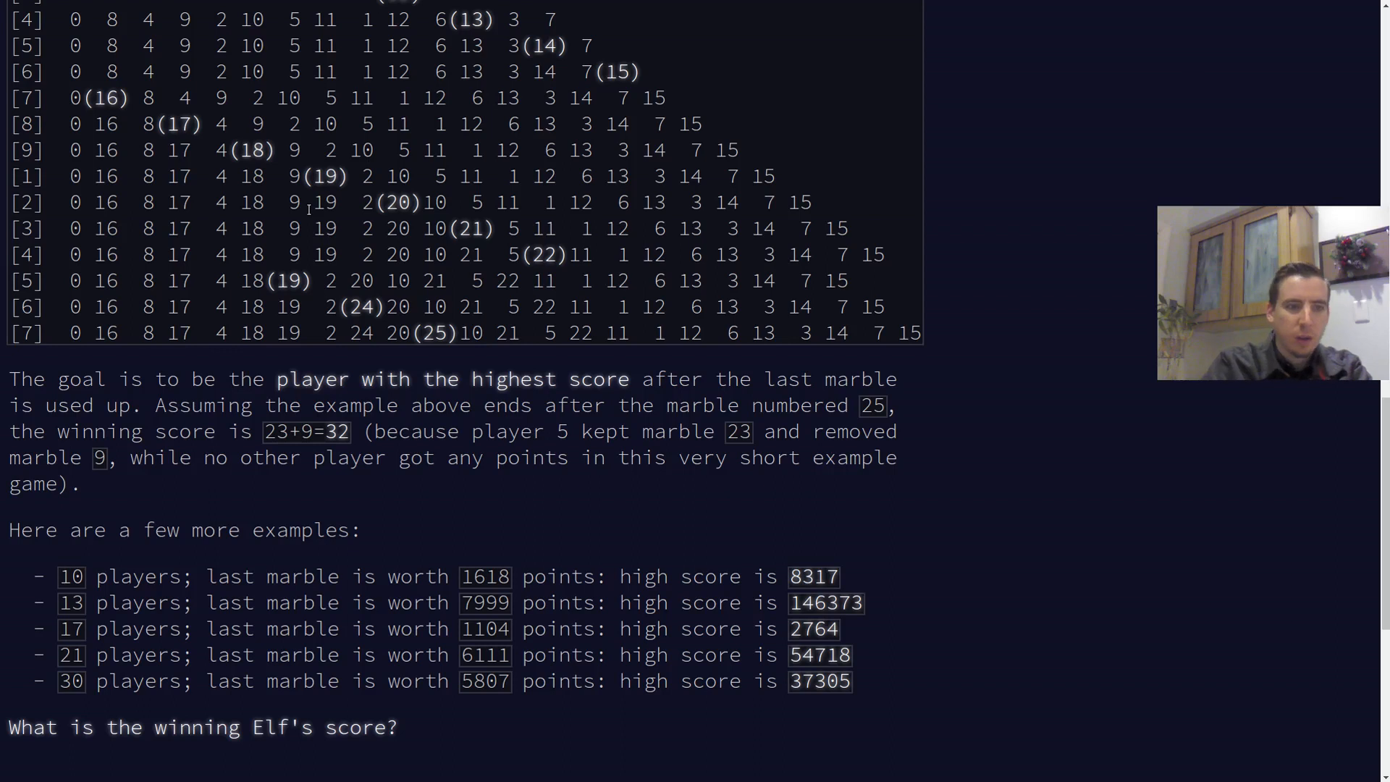
scroll(up, 3)
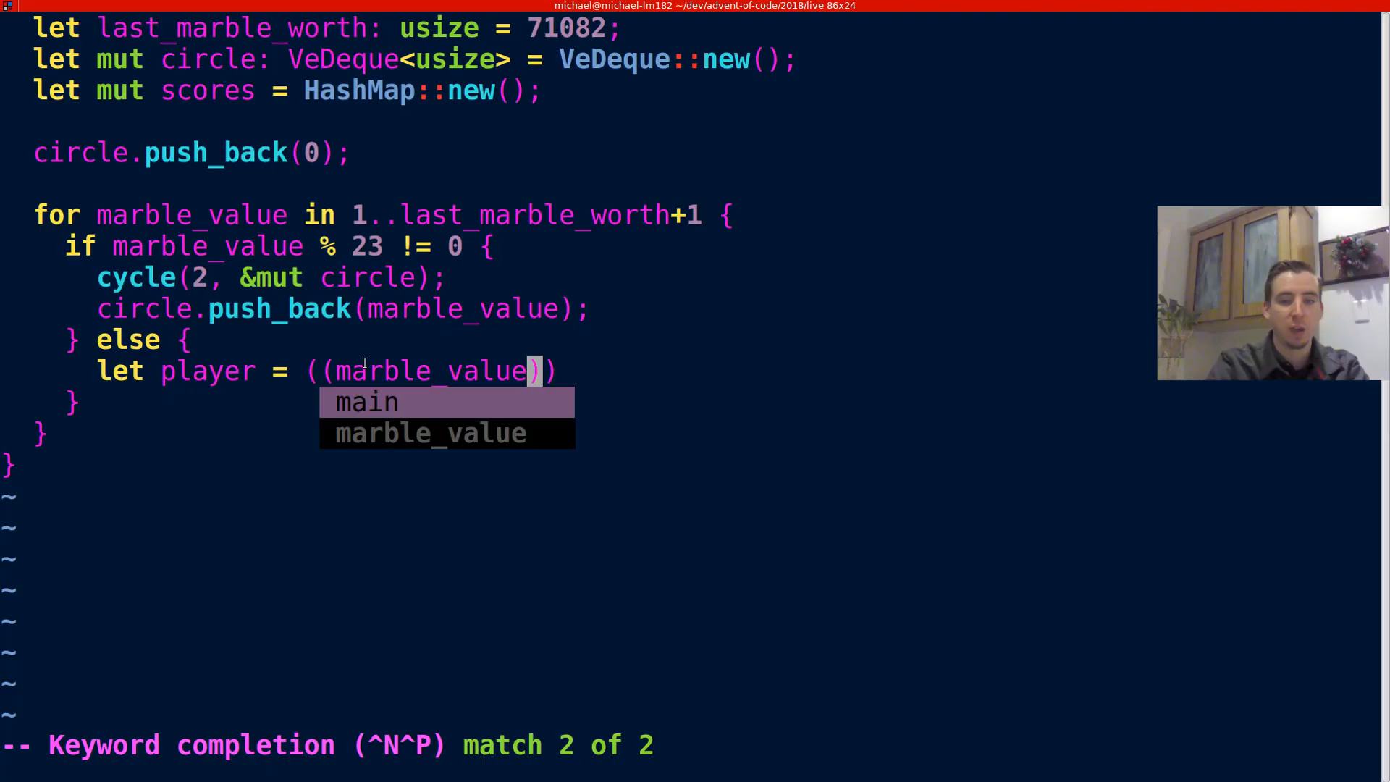
key(Escape)
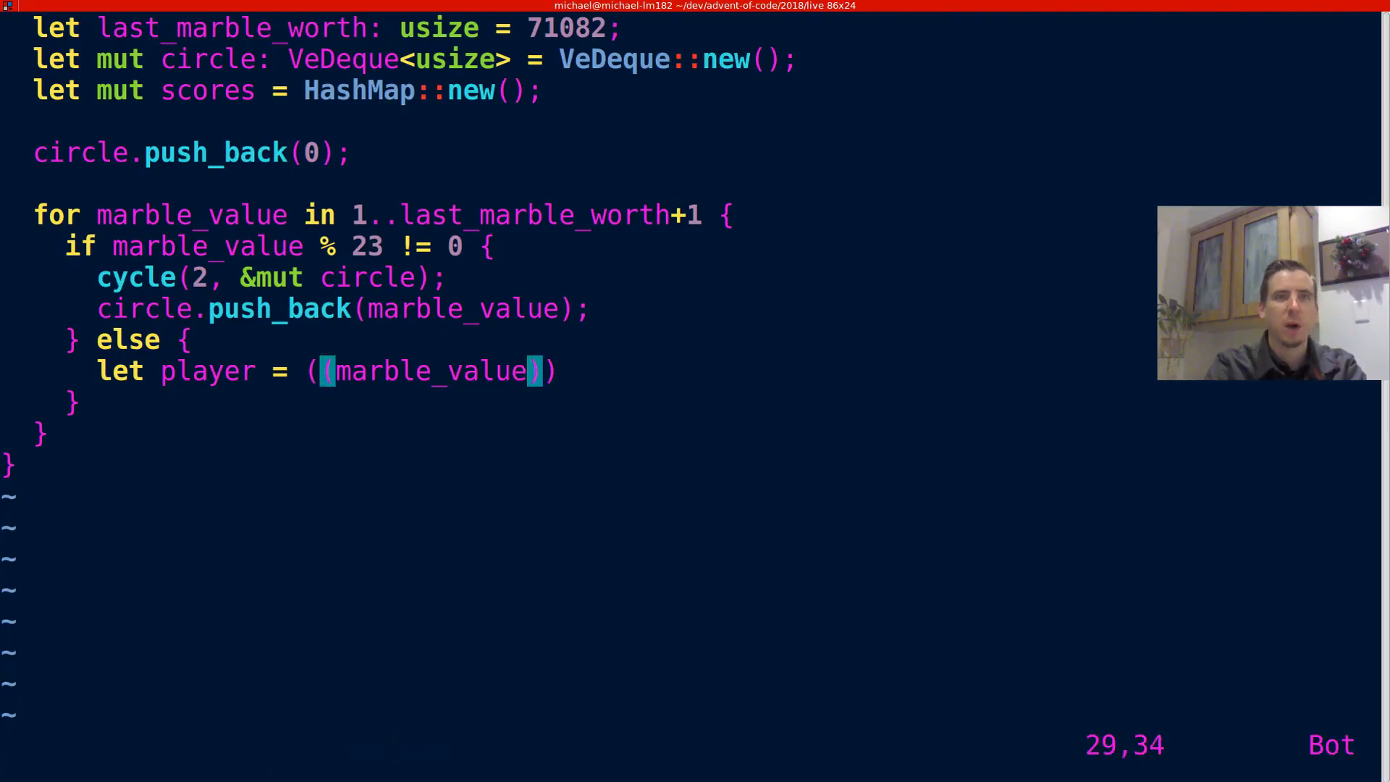
text(as i32)
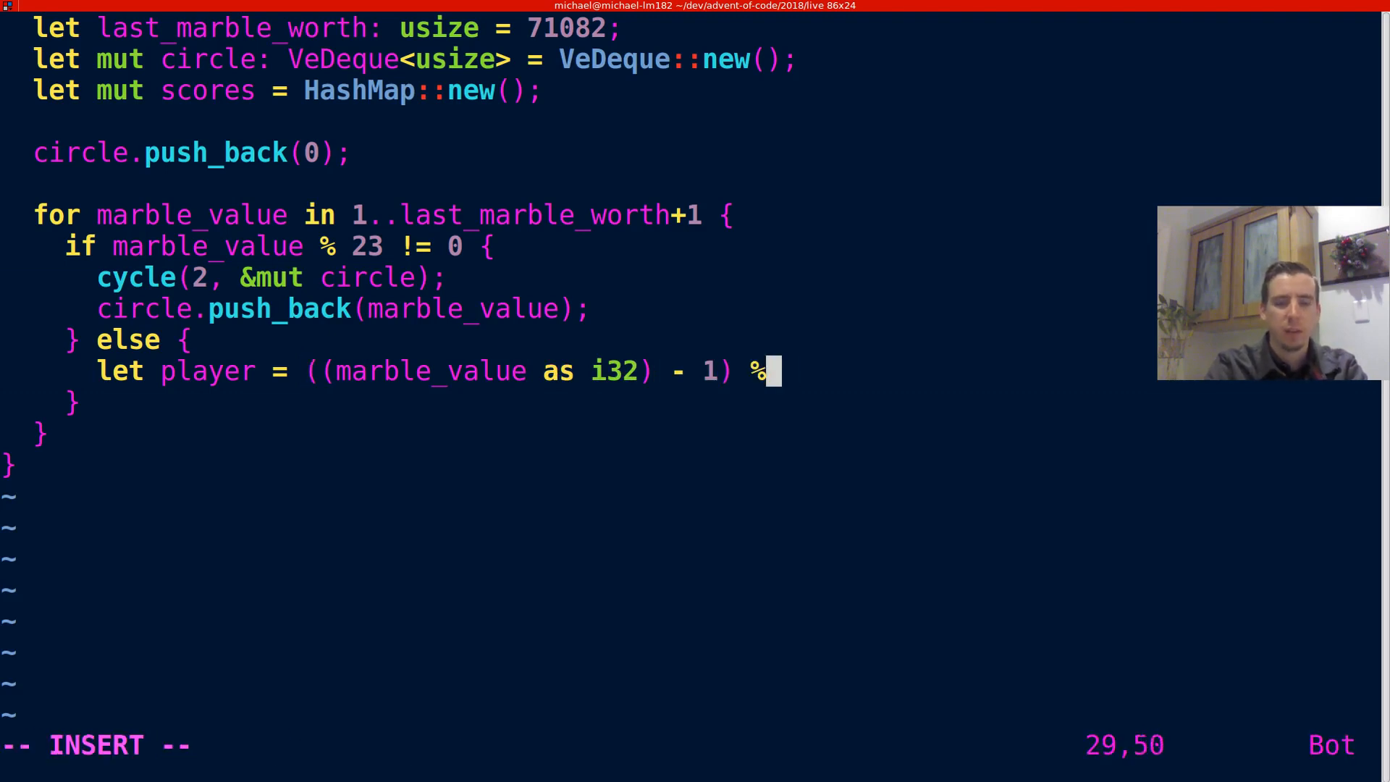
text((players as i)
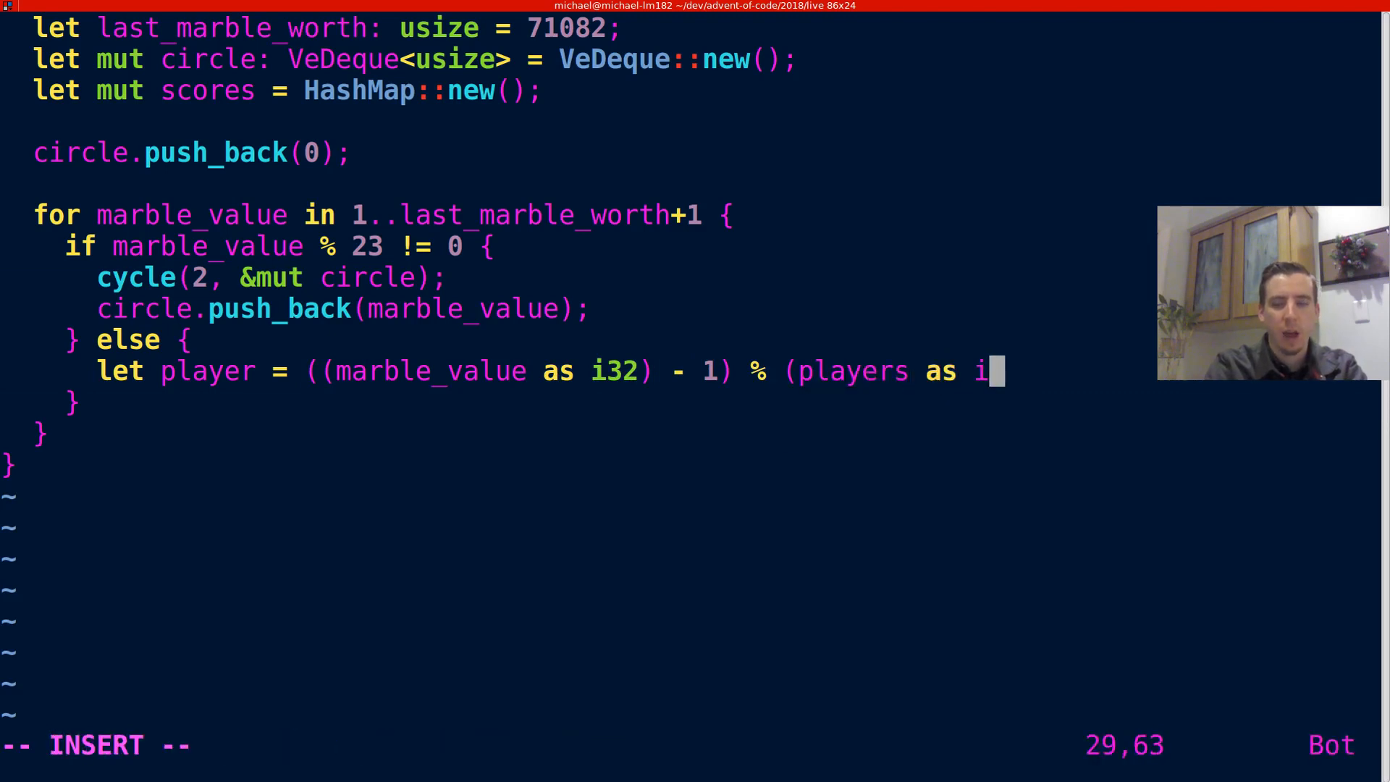
text(32);)
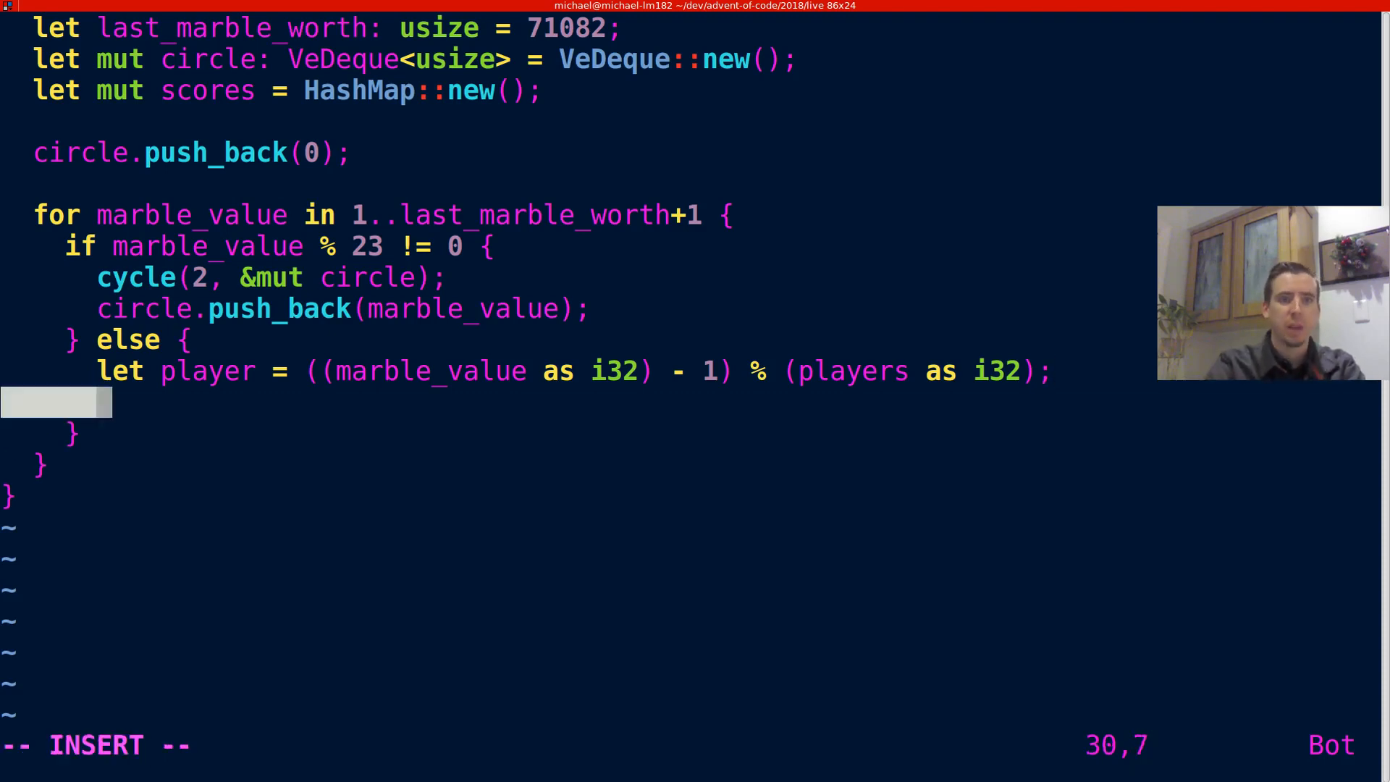
Bind score to scores.entry(player).or_insert(0) and save d09.rs.
text(let score =)
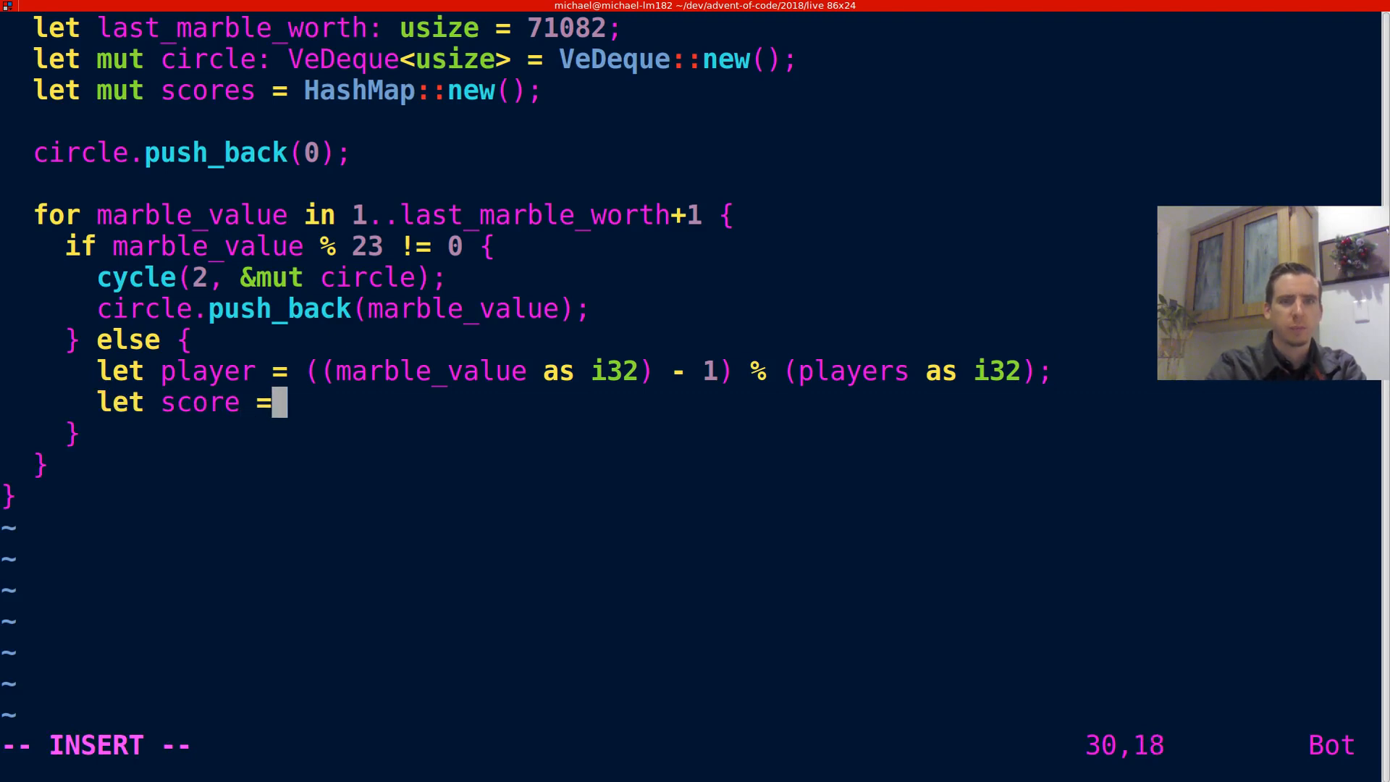
text(sc)
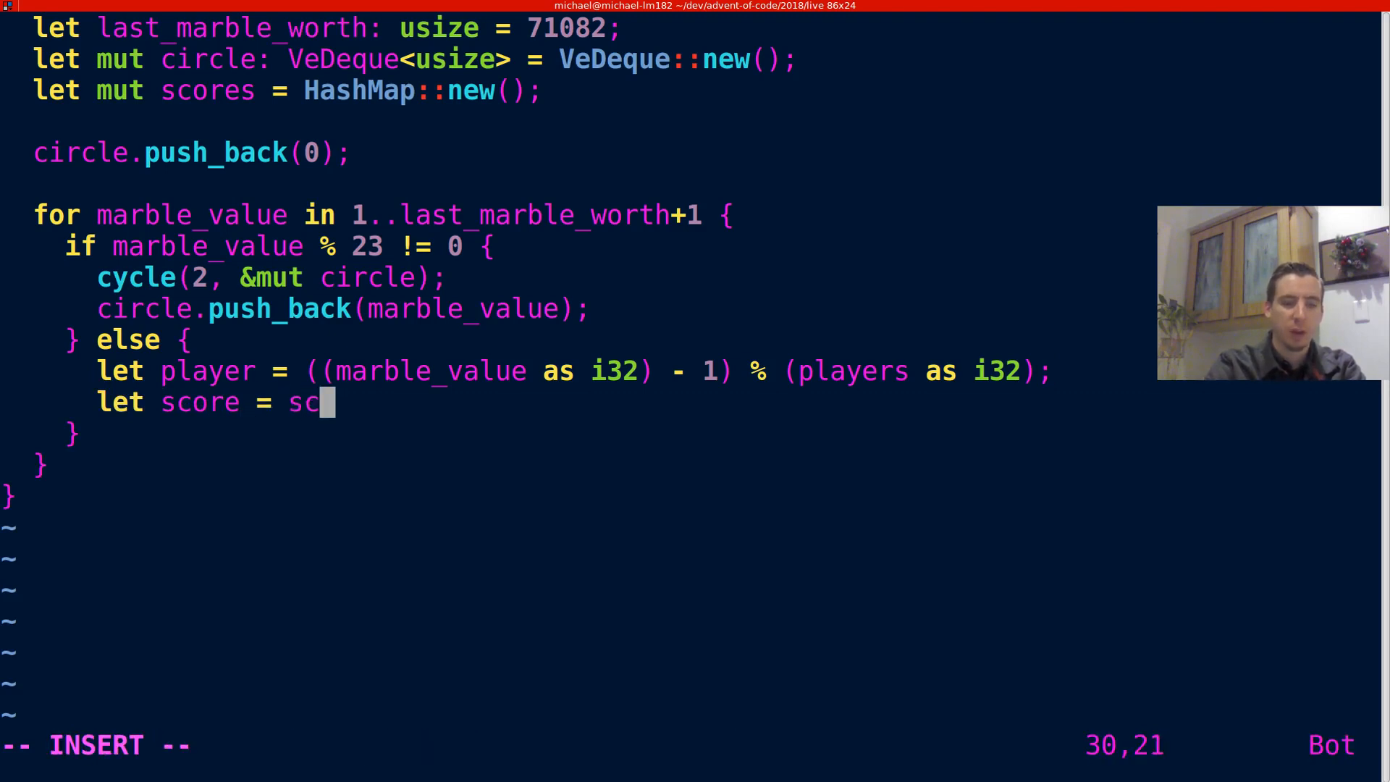
text(ores.ent)
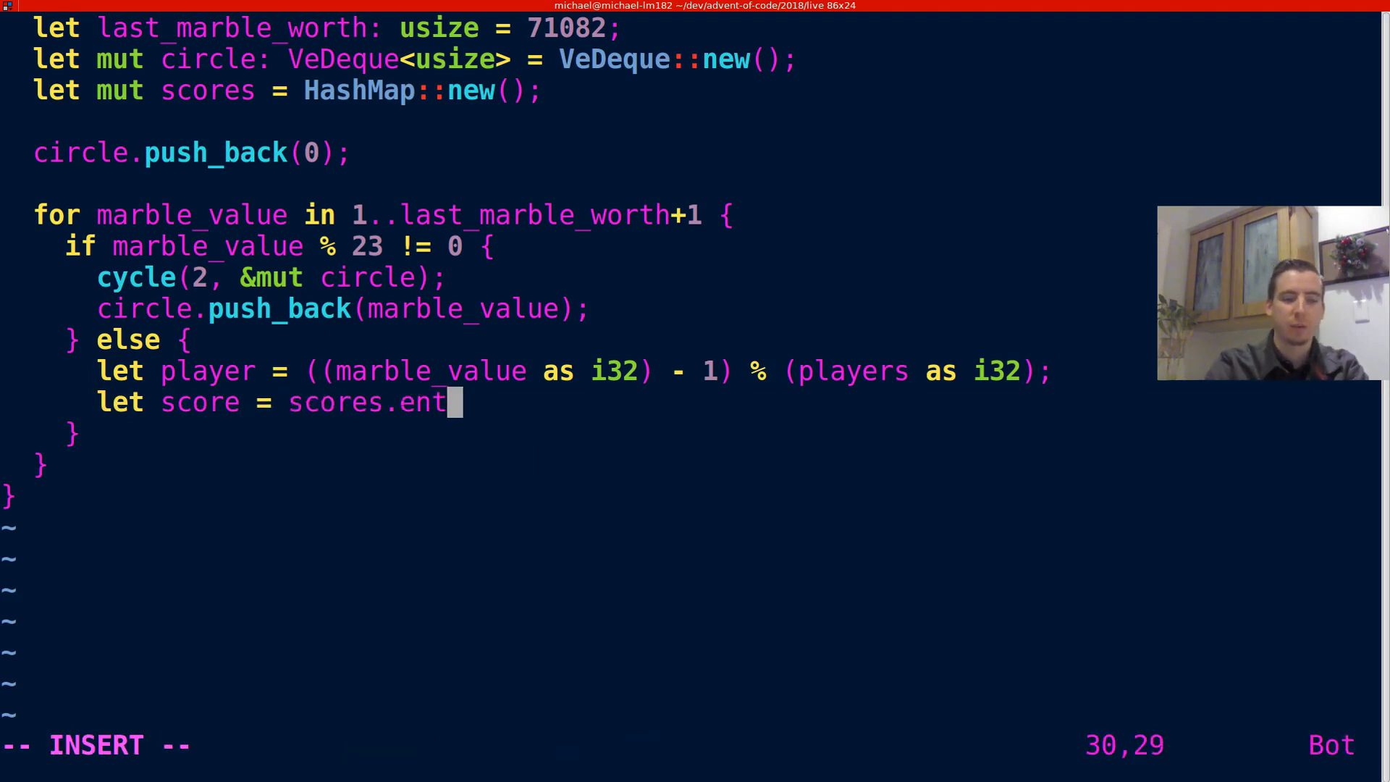
text(ry(players))
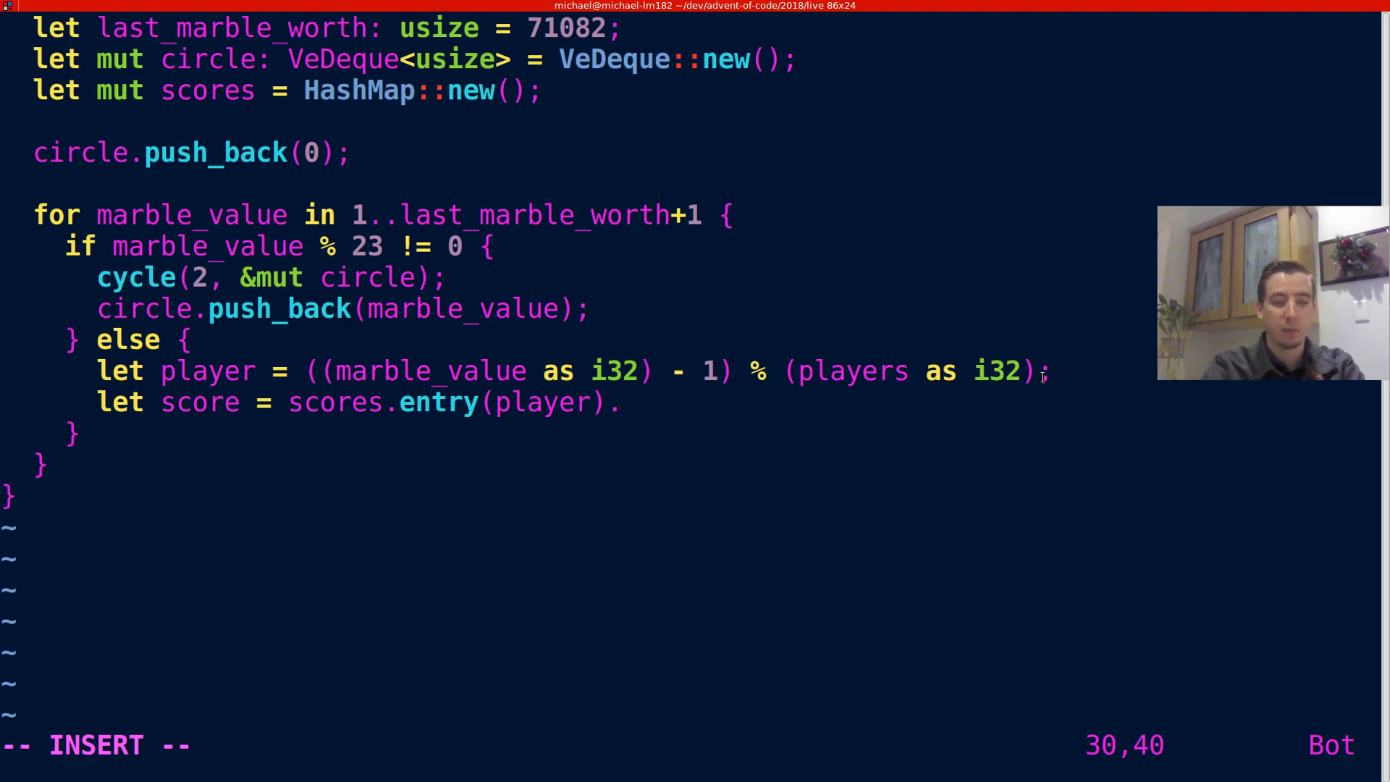
text(or_)
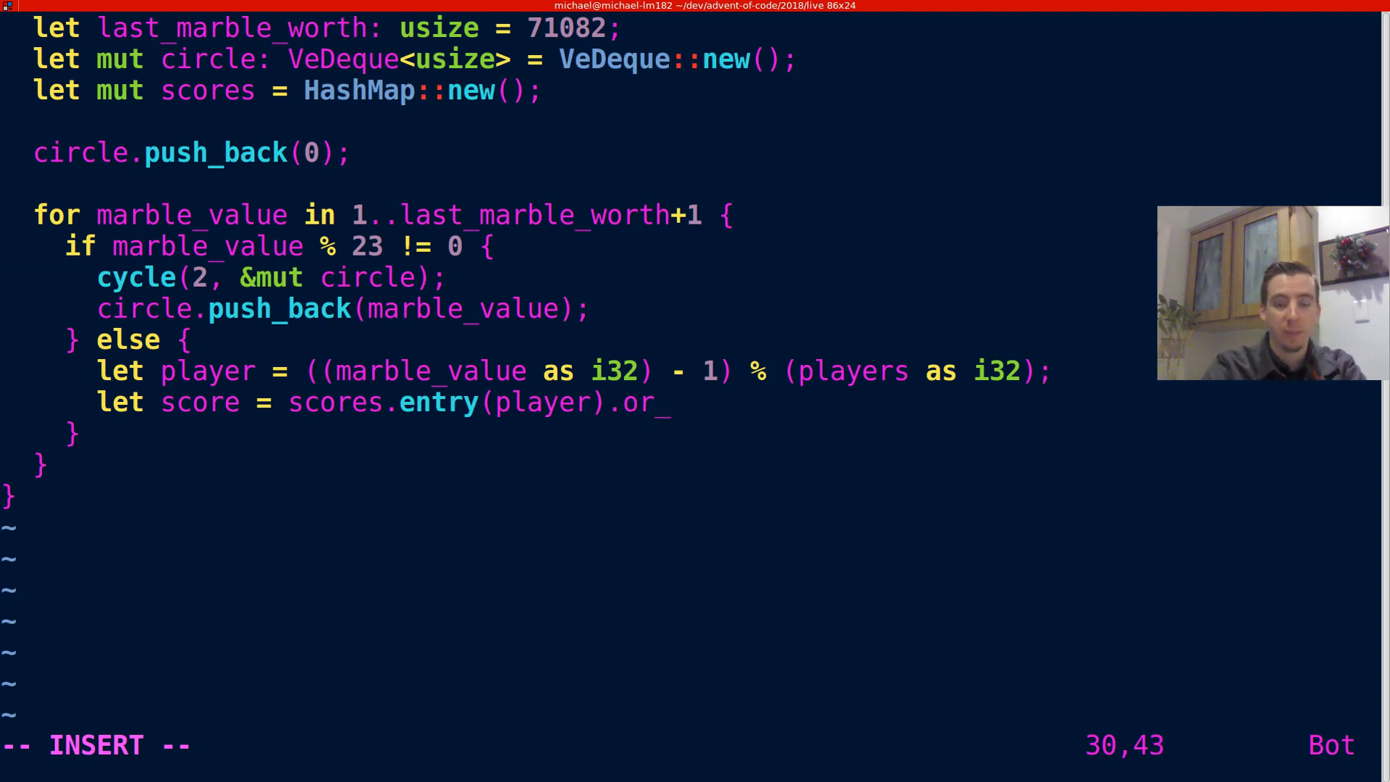
text(insert(0);)
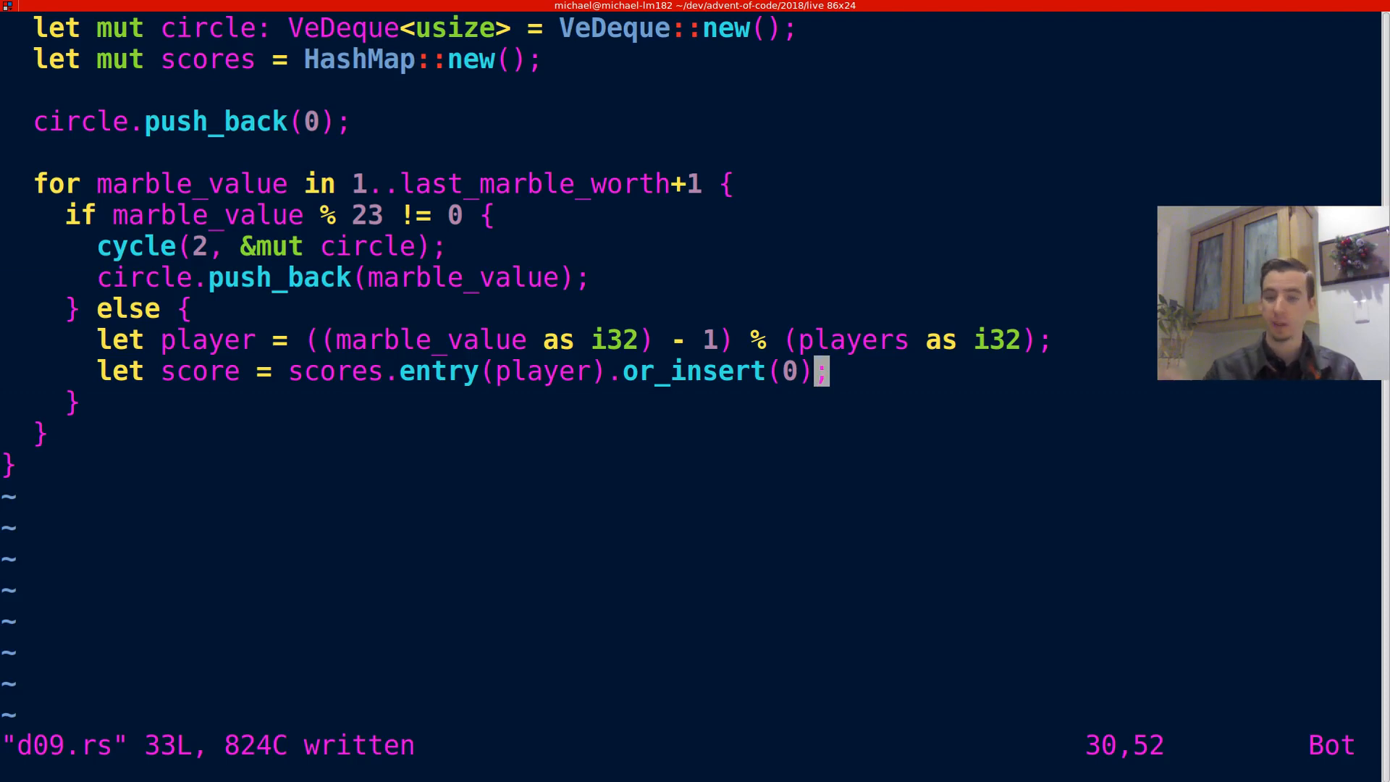
Start a cycle(-7) call on the line below the score lookup.
key(o)
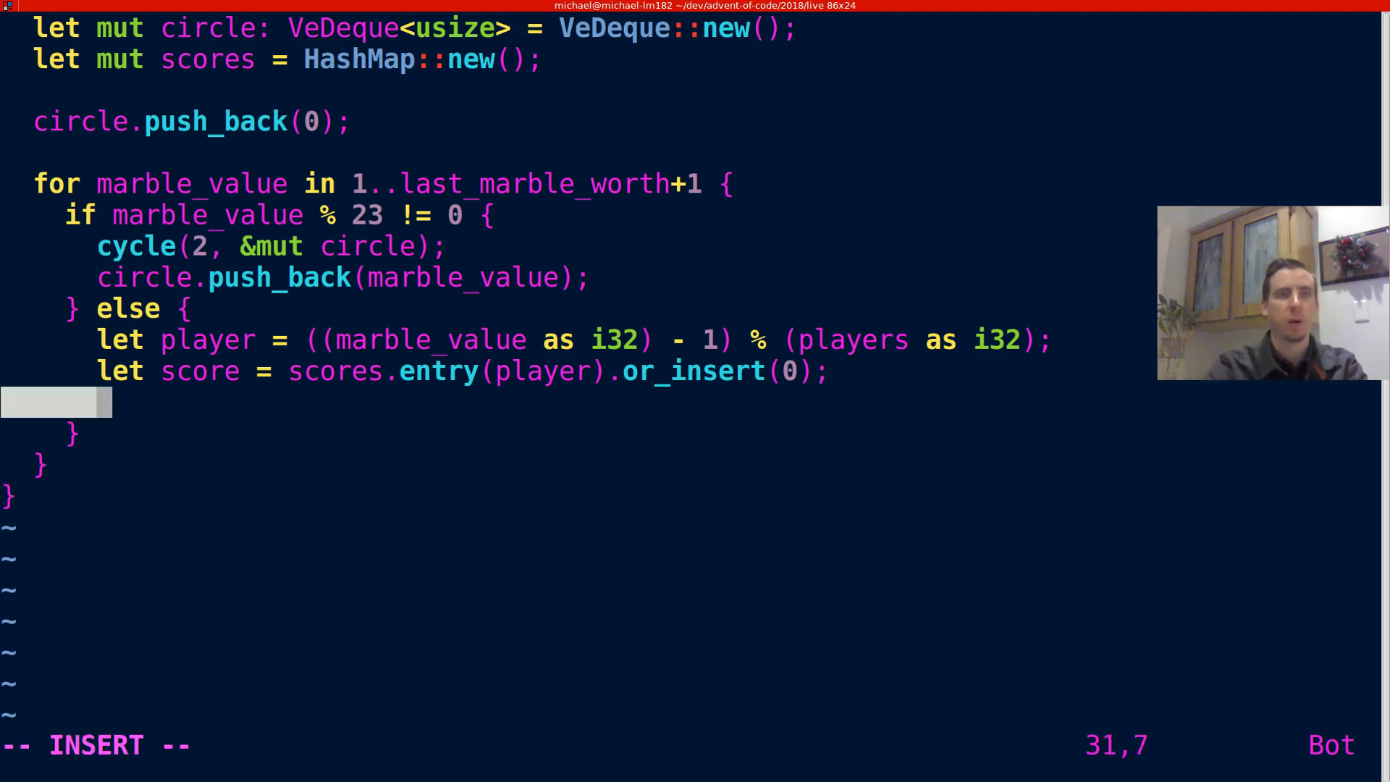
text(cyc)
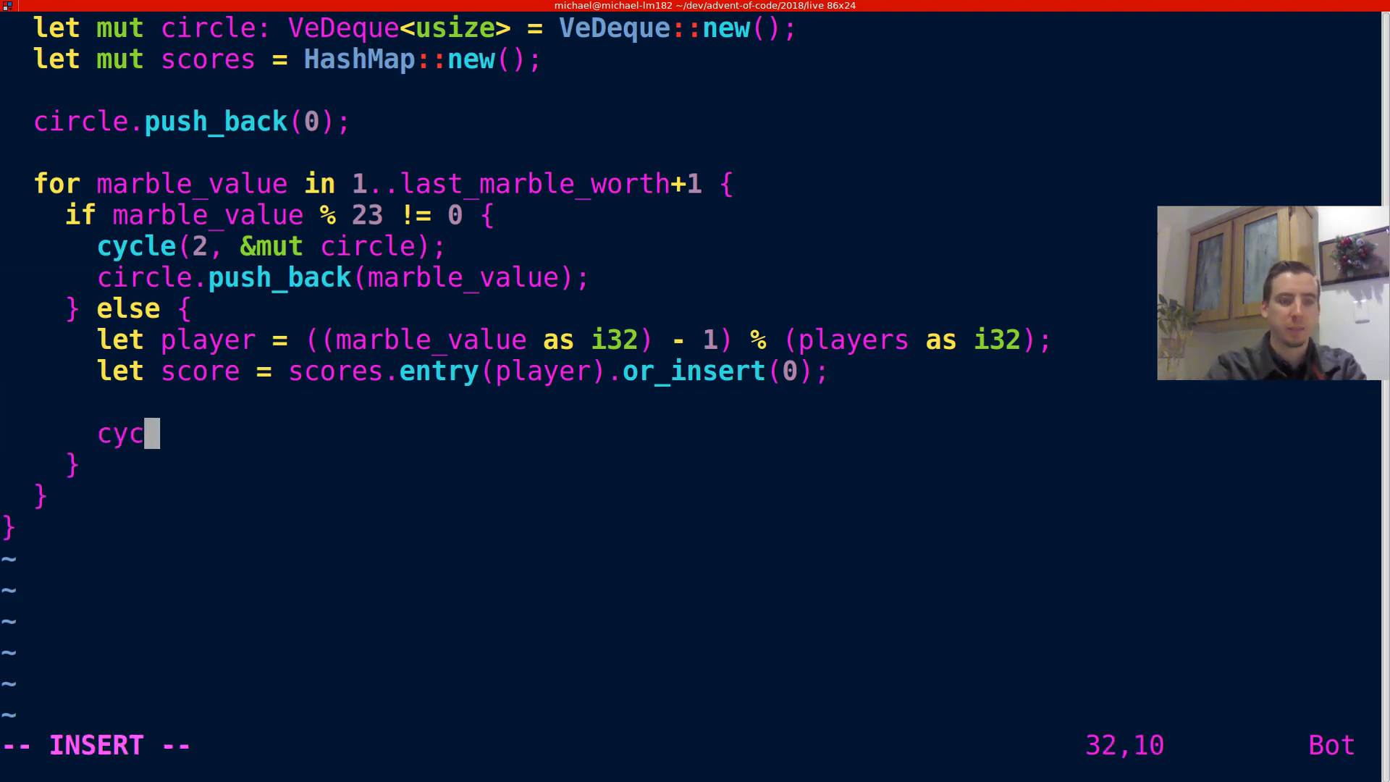
text(le();)
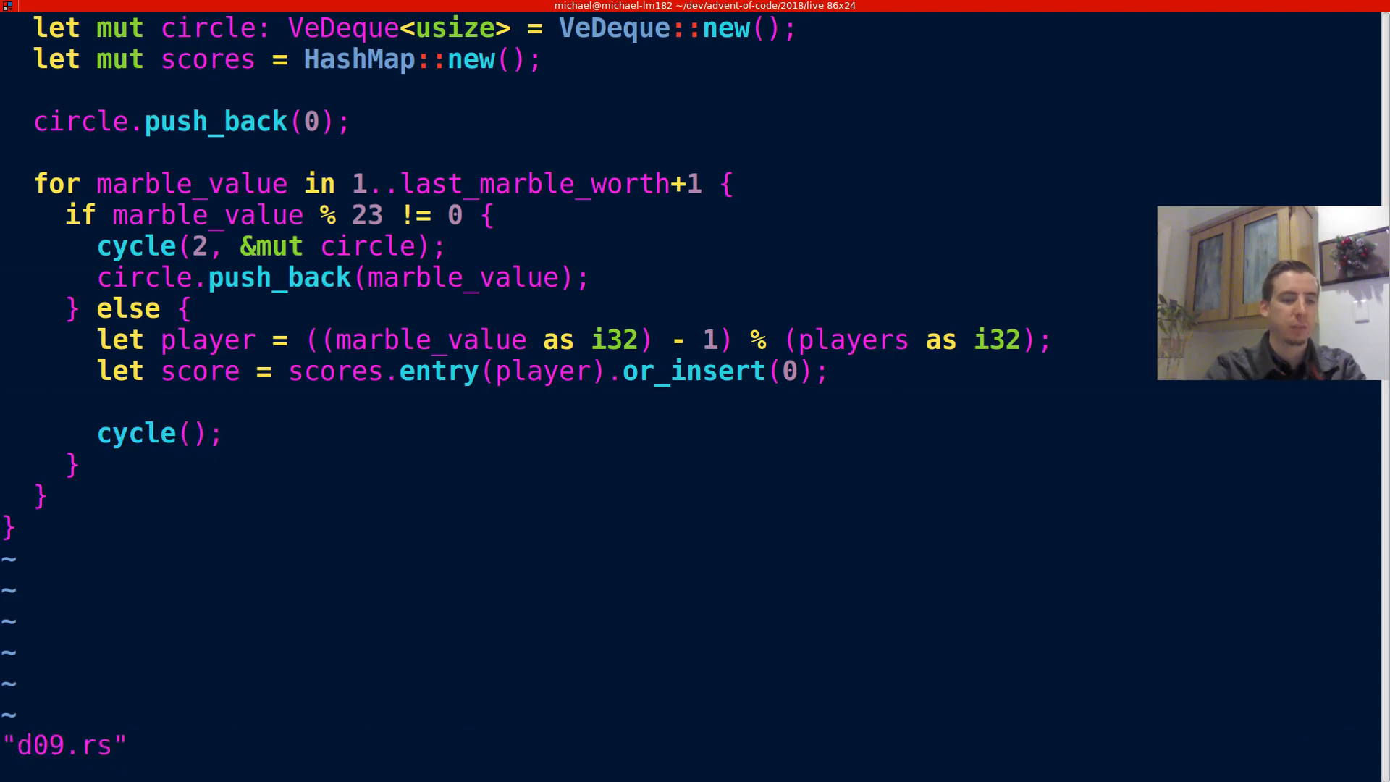
text(-7)
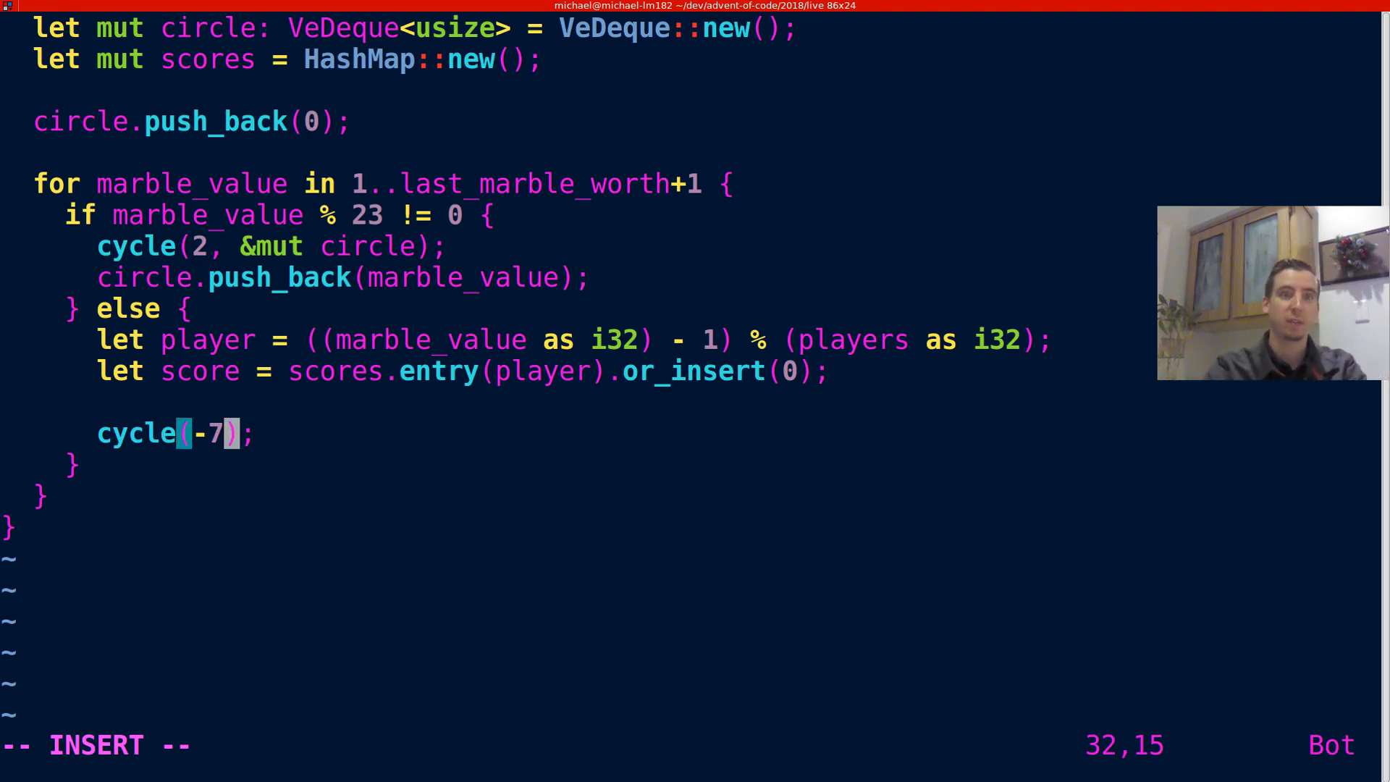
Finish cycle(-7, &mut circle) and add *score += marble_value + circle.pop_back().unwrap_or(0).
text(, &mut circle)
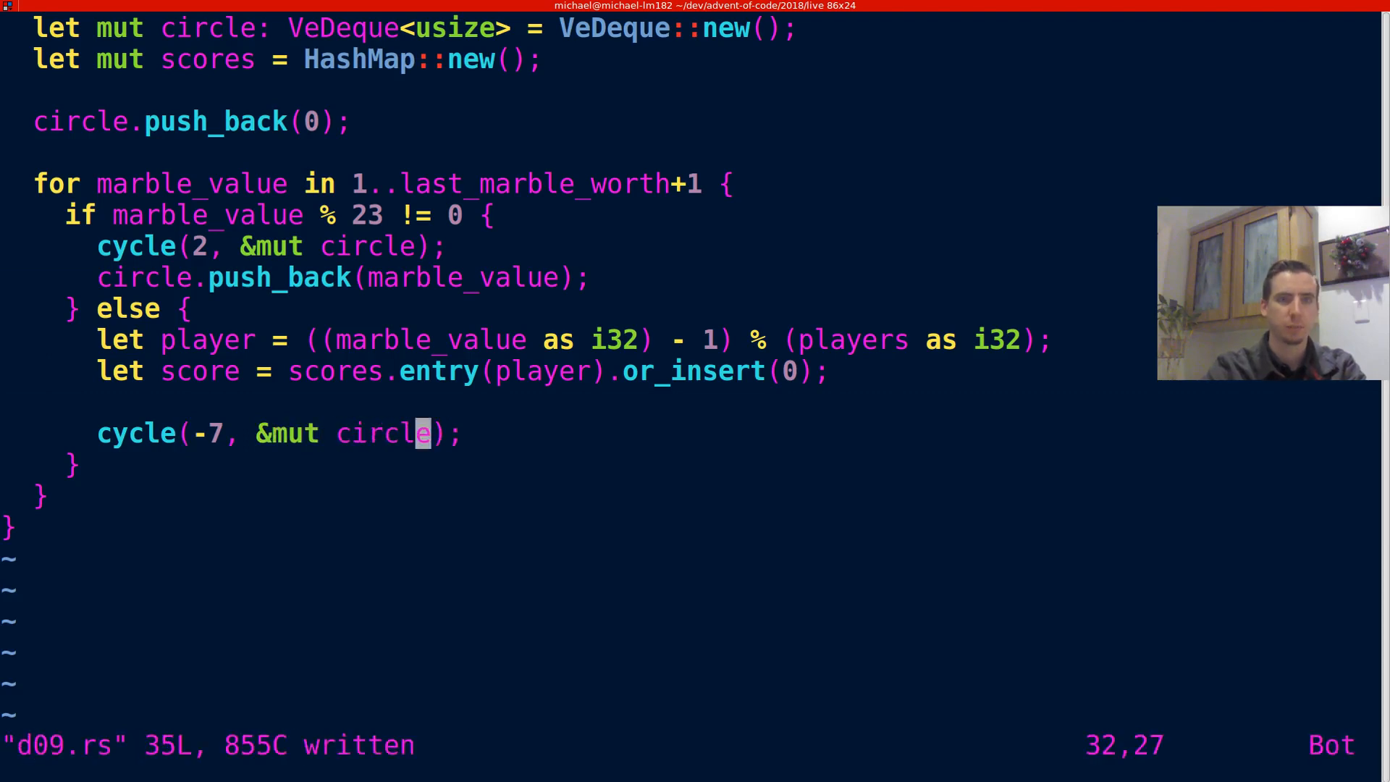
text(*so)
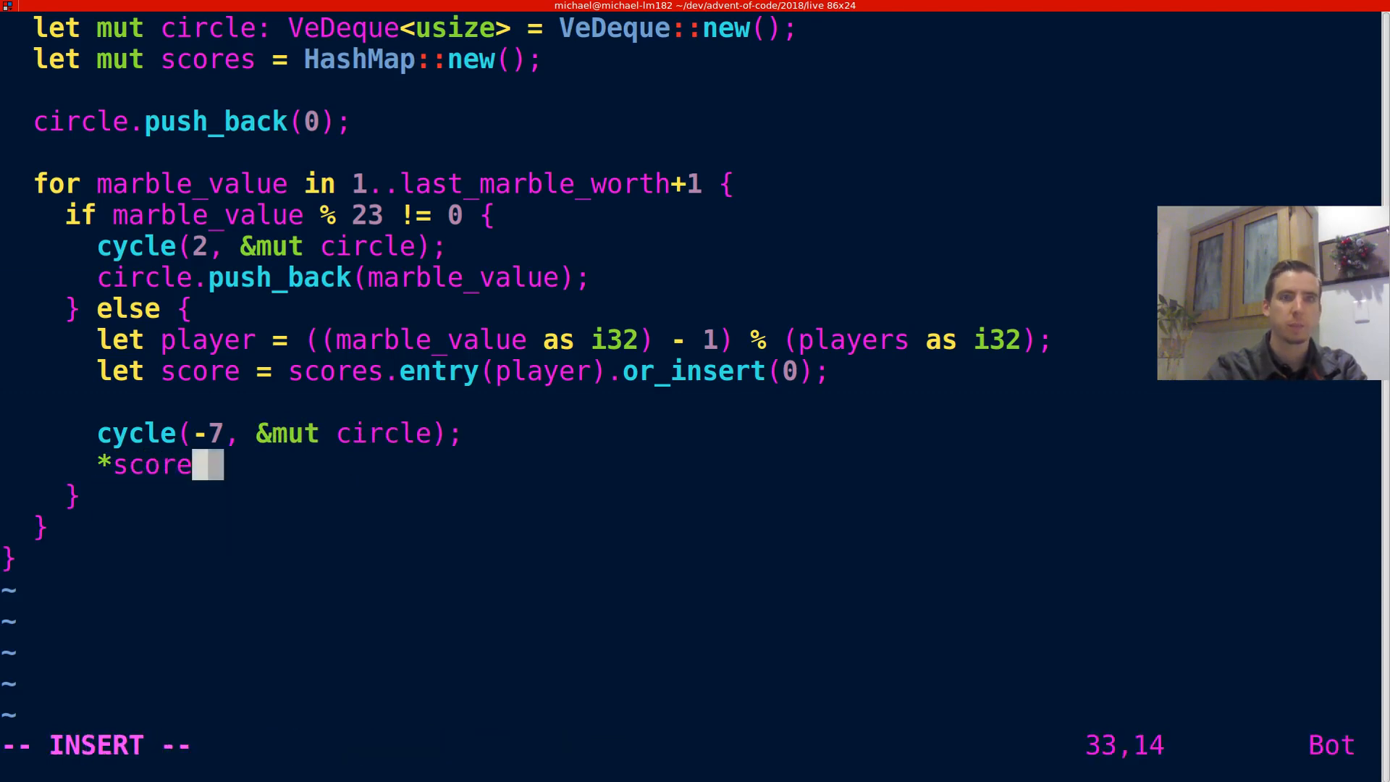
text(+=)
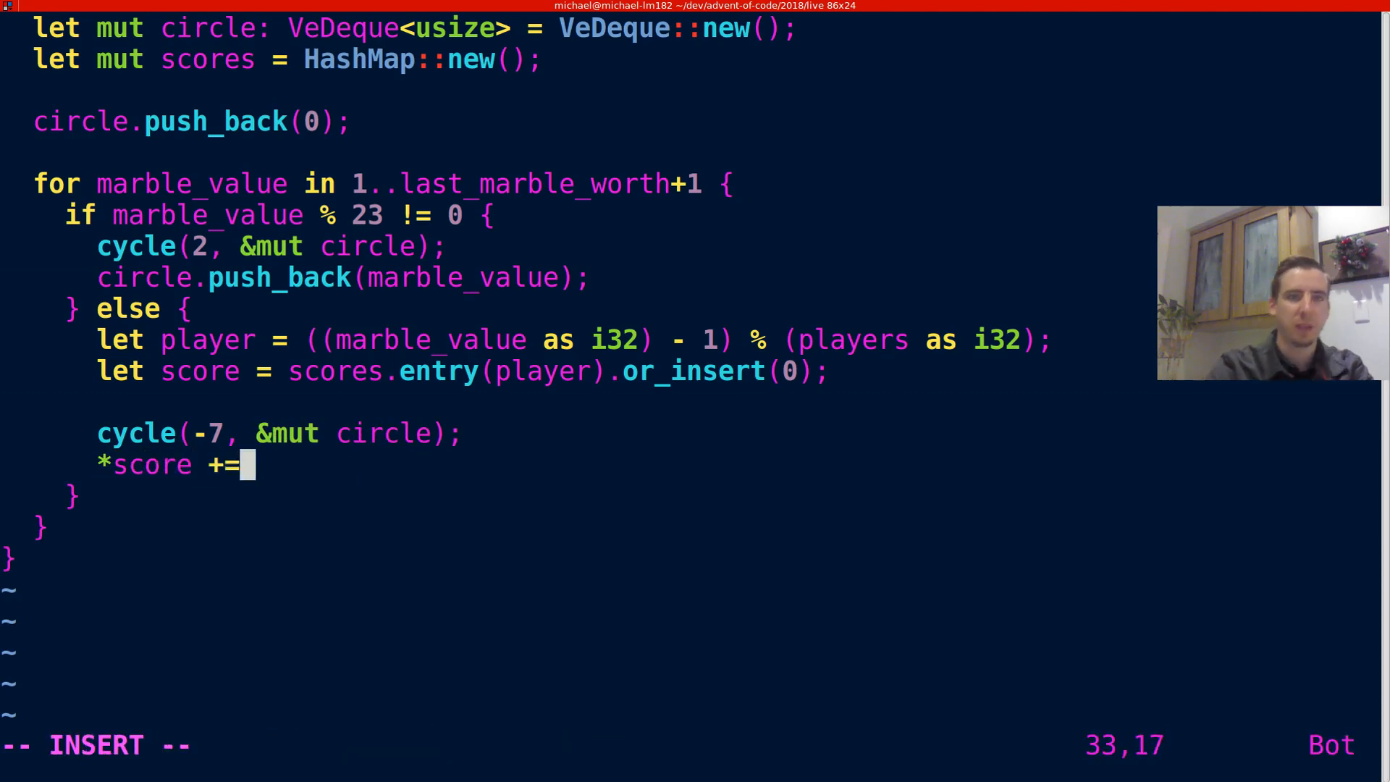
text(marble_value +)
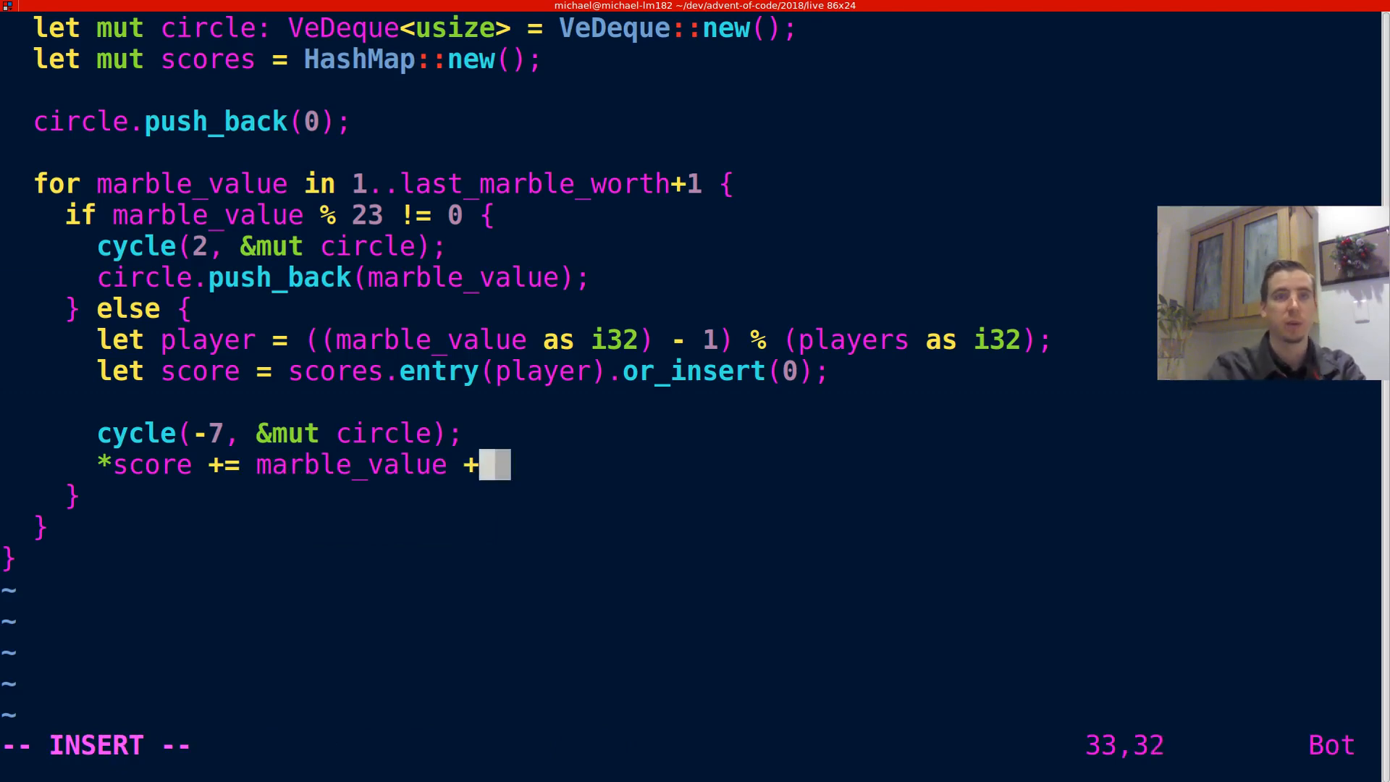
text(circle.pop_back()
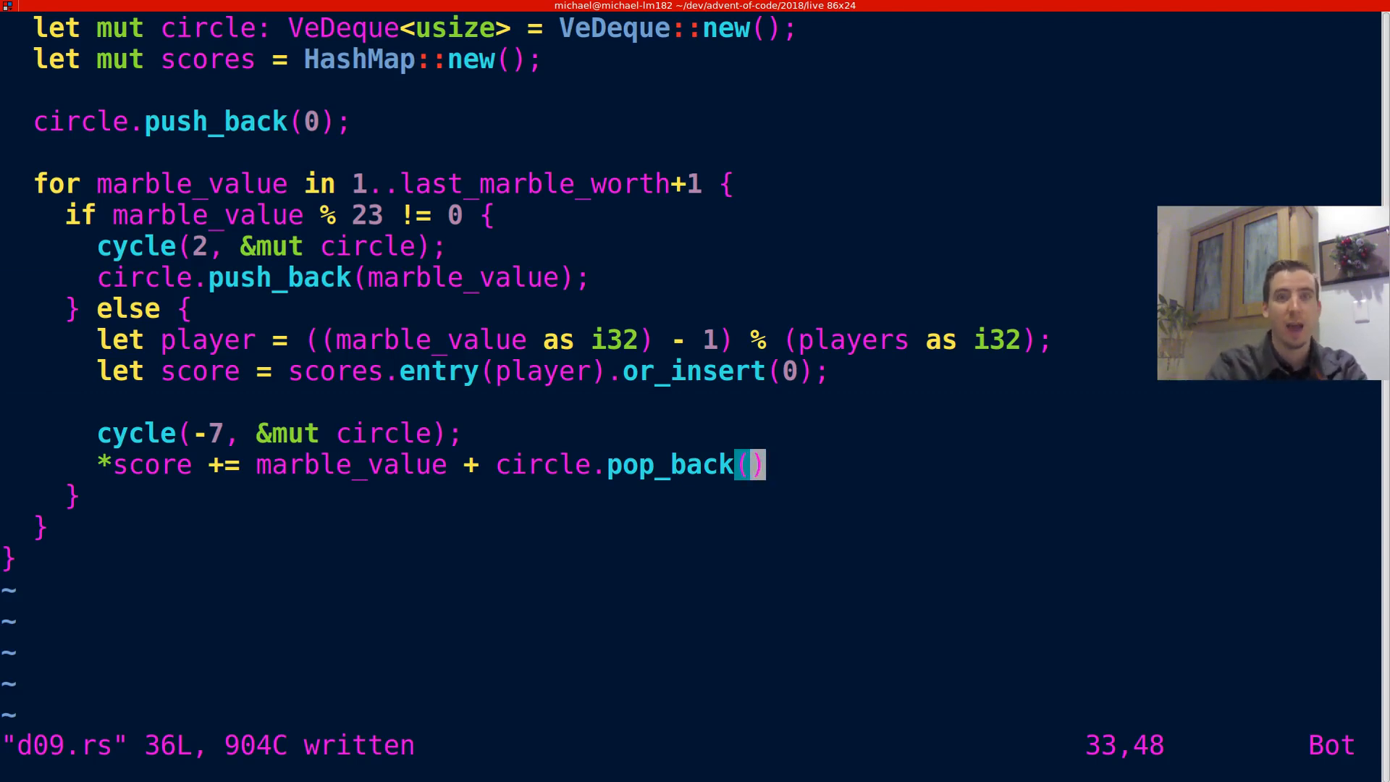
text(.uw)
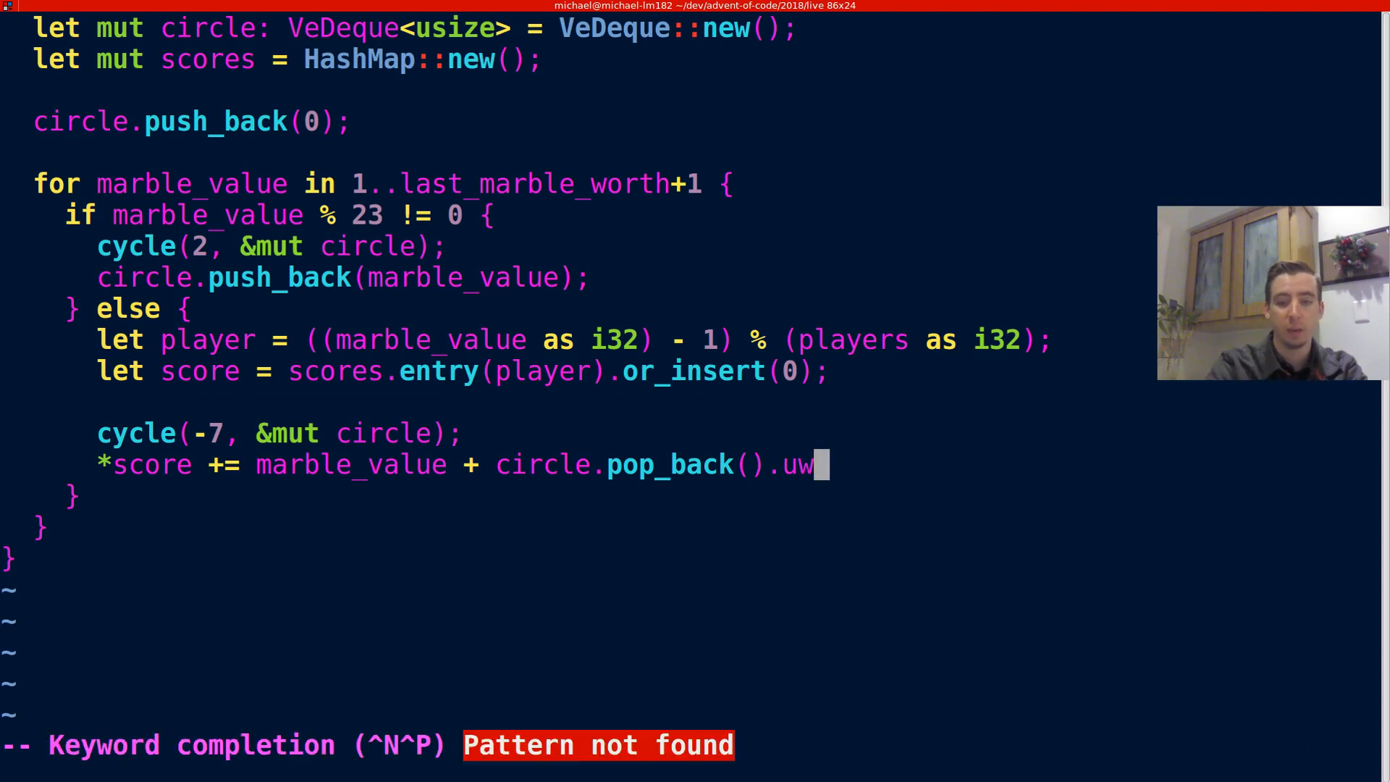
key(Ctrl+n)
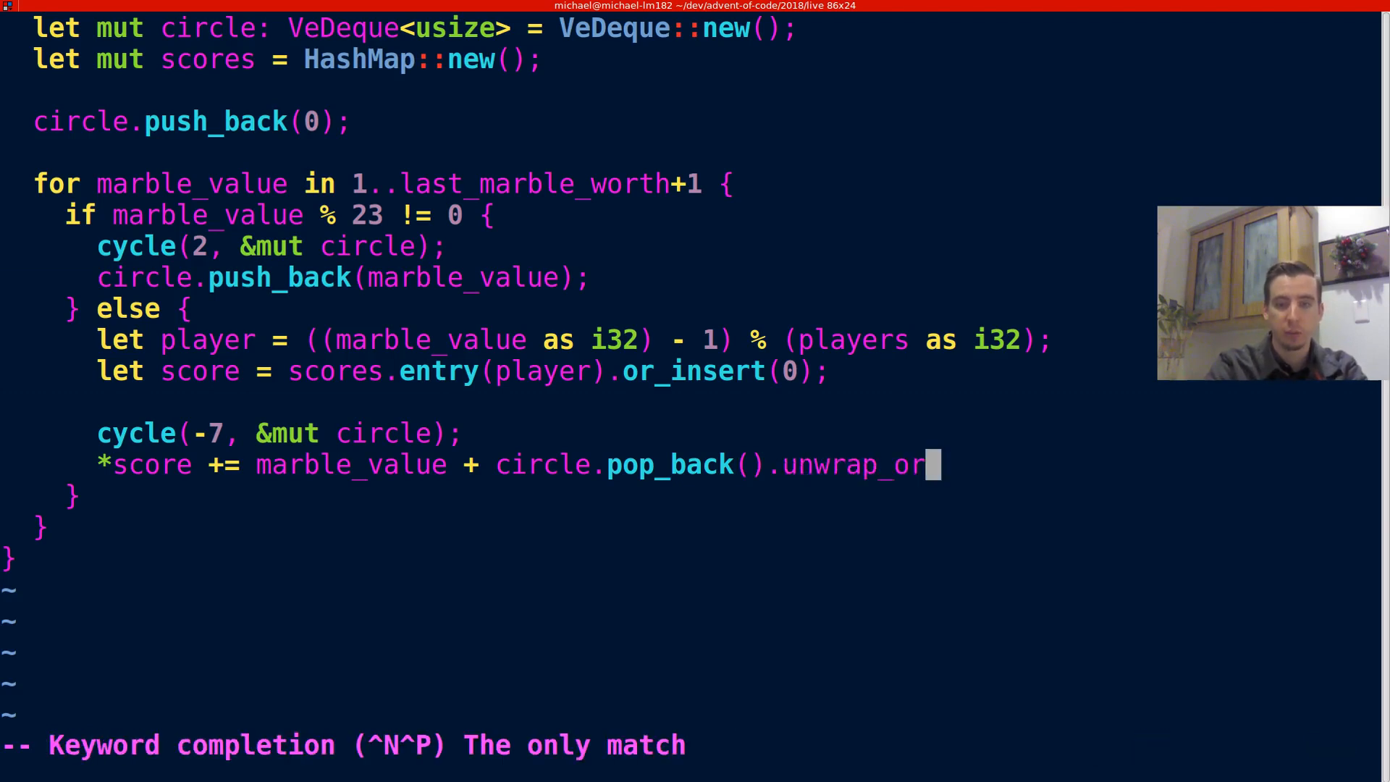
text((0);)
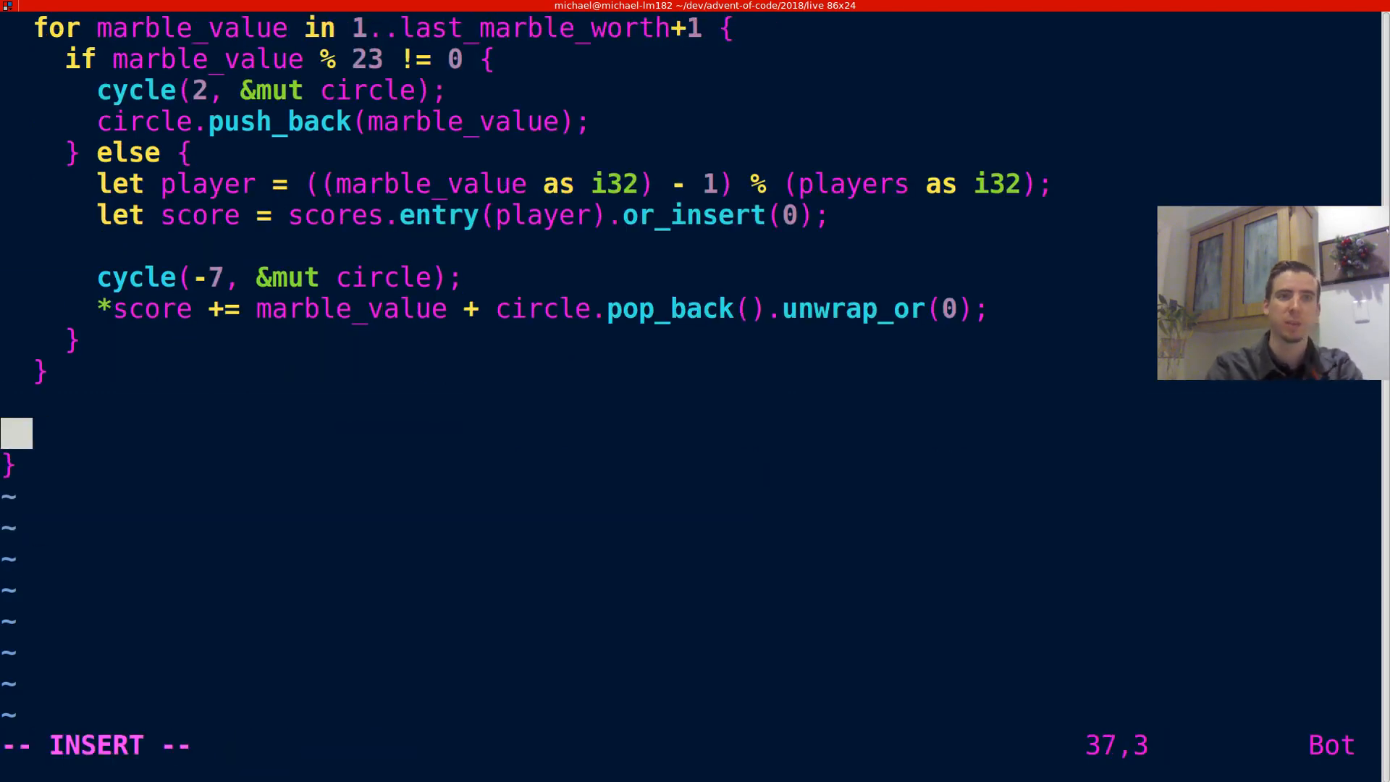
Add println!("{}", scores.values().max().unwrap_or(&0)) after the loop and launch ./d09.
text(pr)
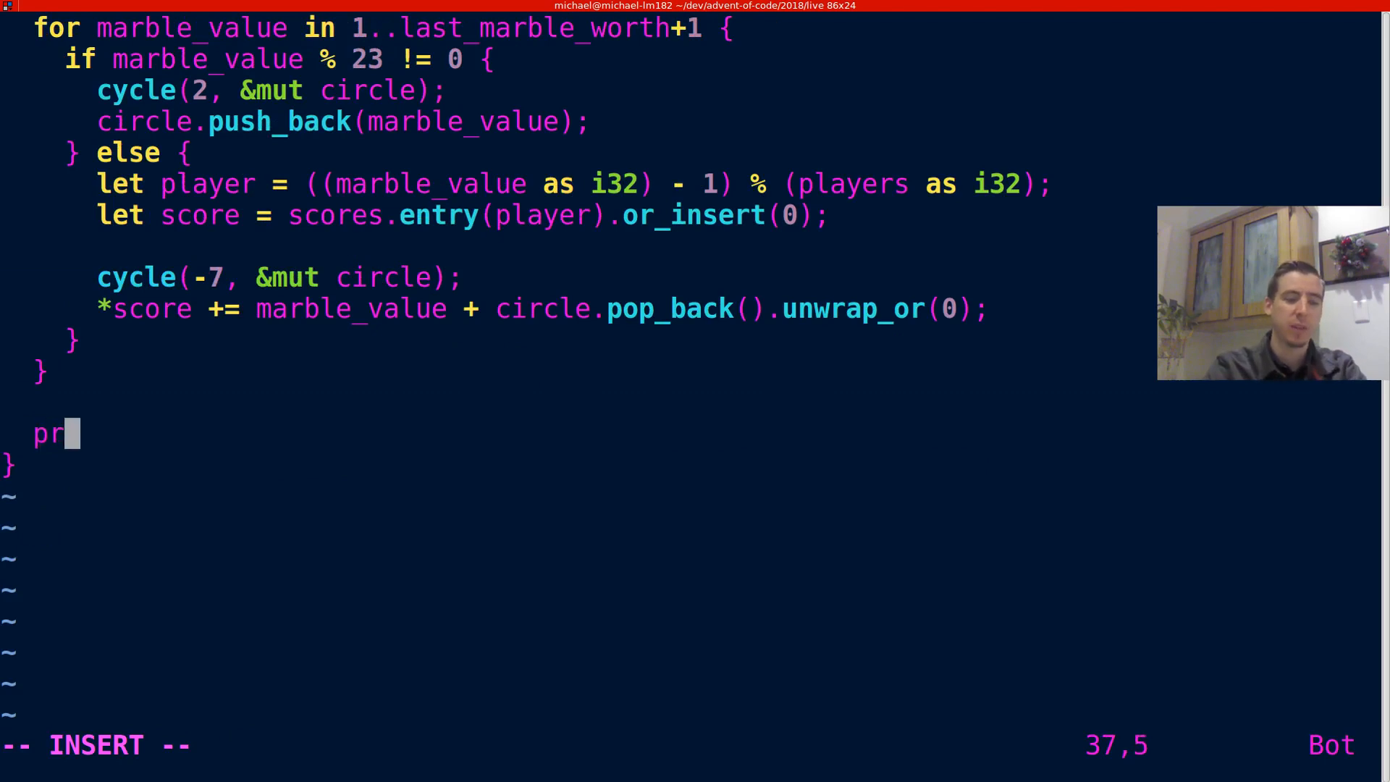
text(intln!())
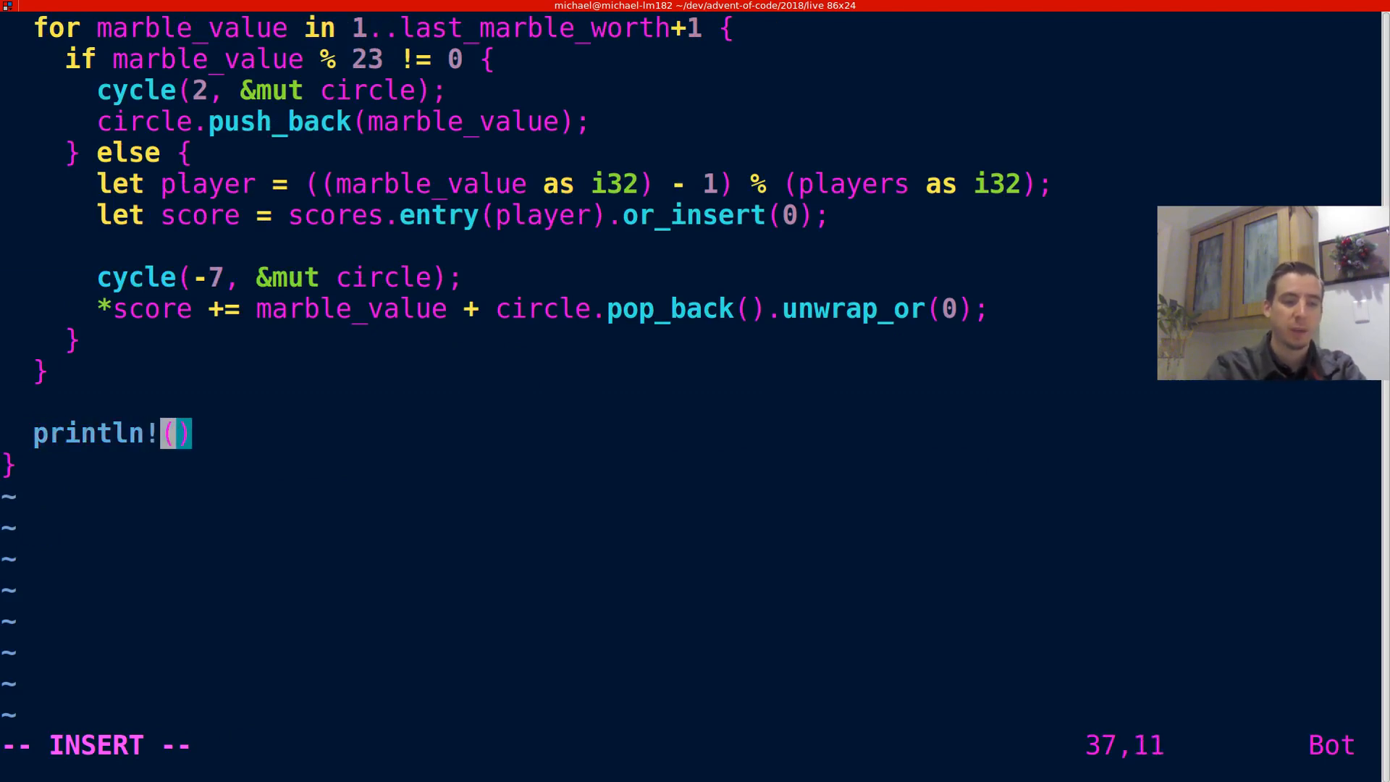
text("")
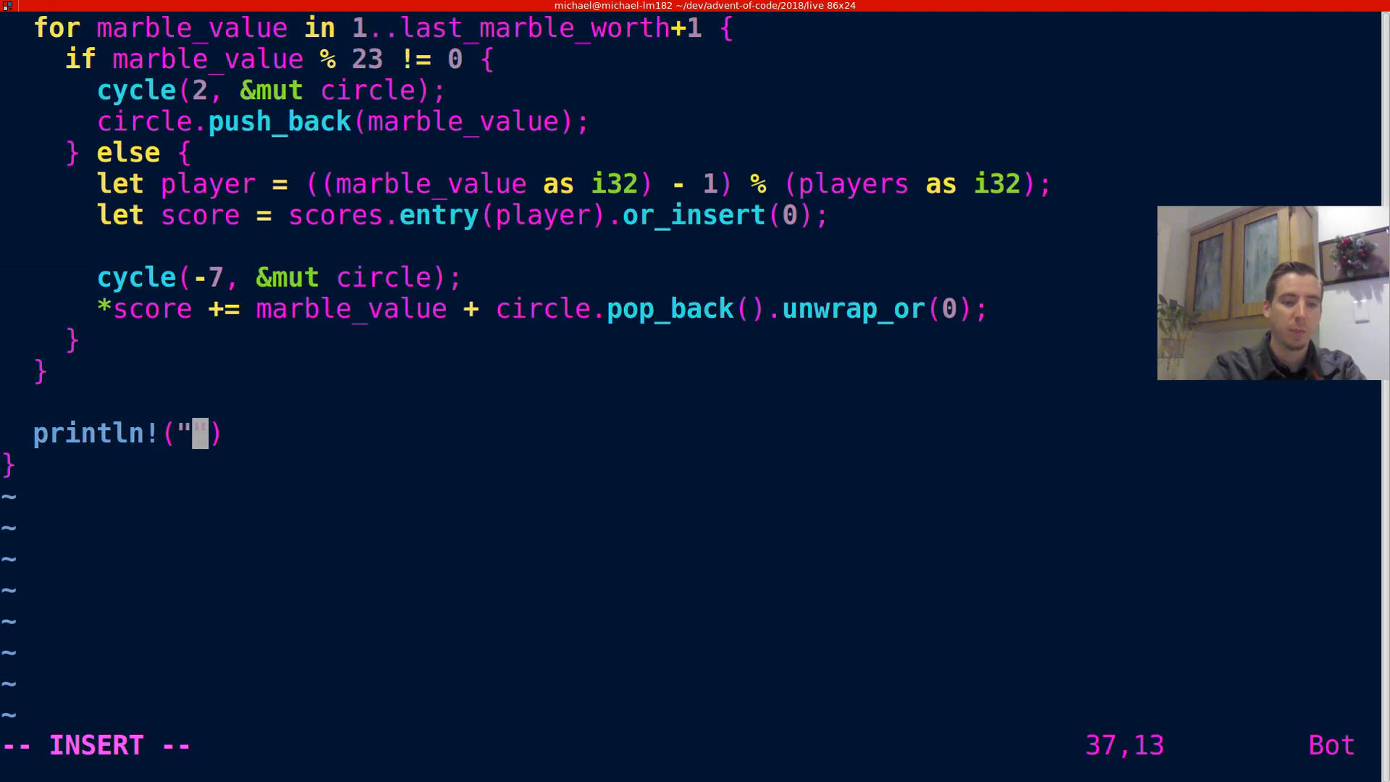
text({}",)
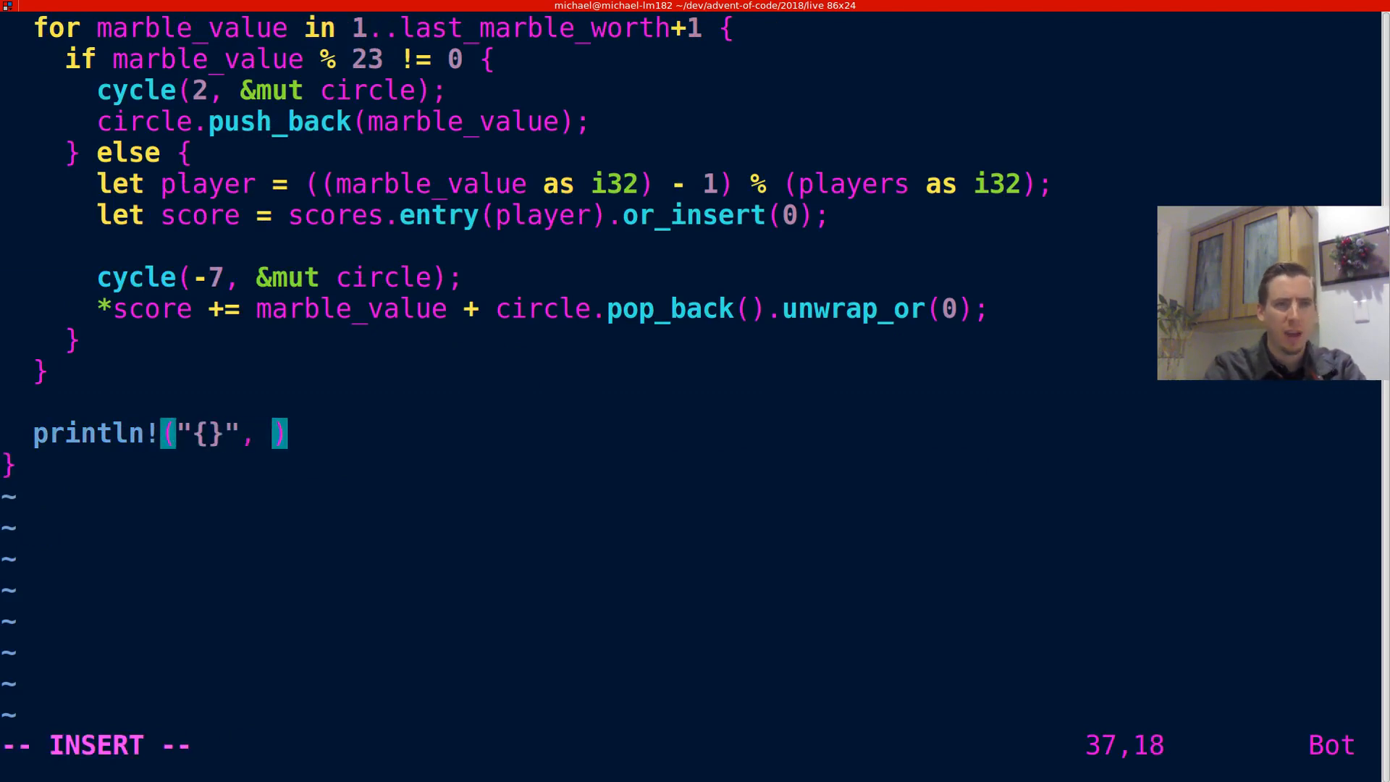
text(scores)
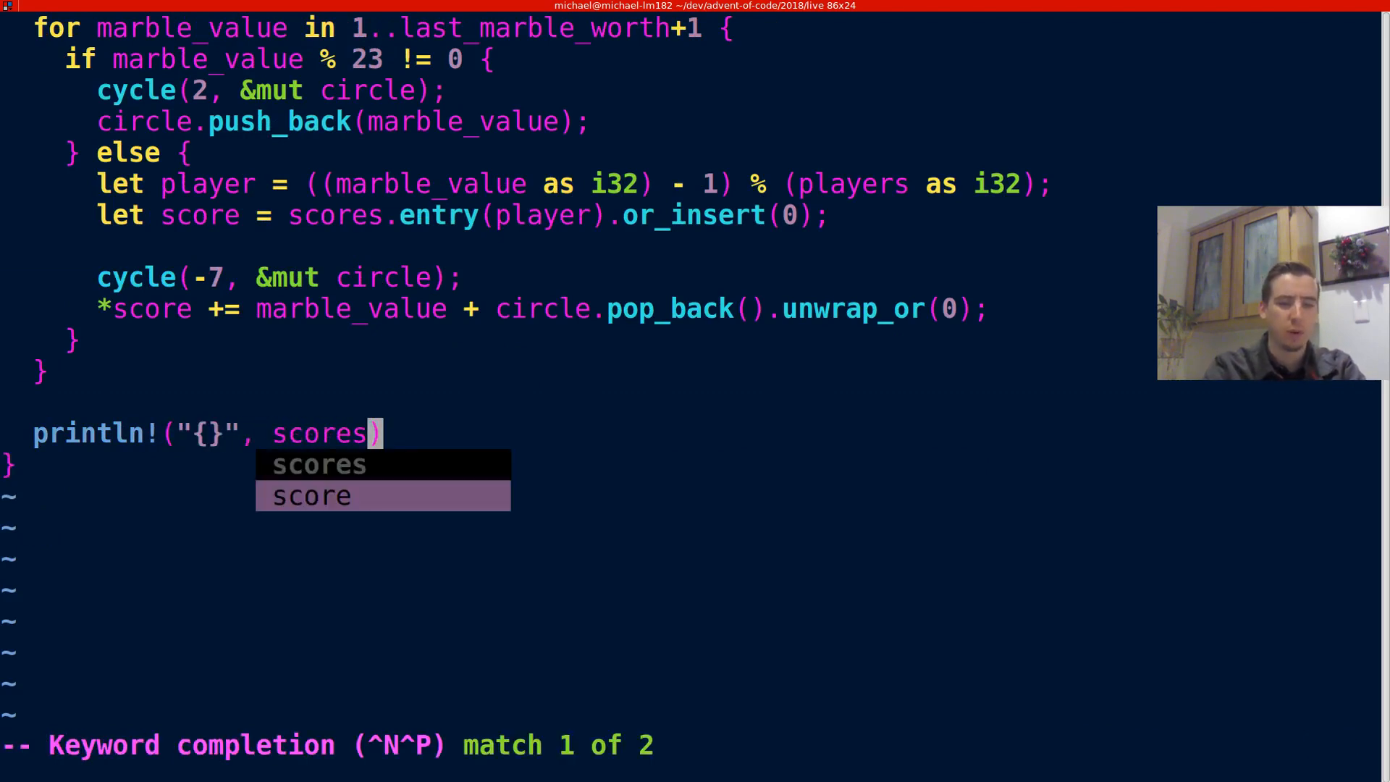
text(.values().max()
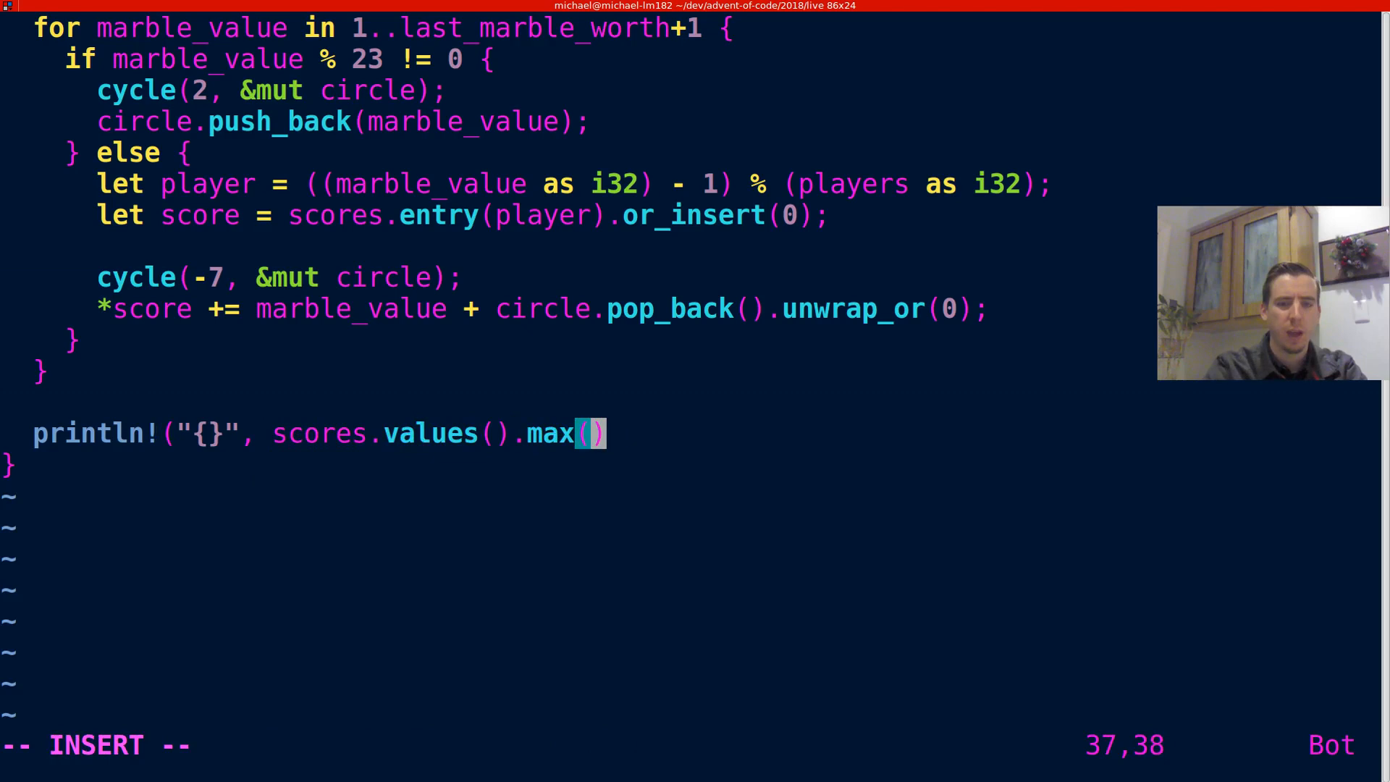
text(.))
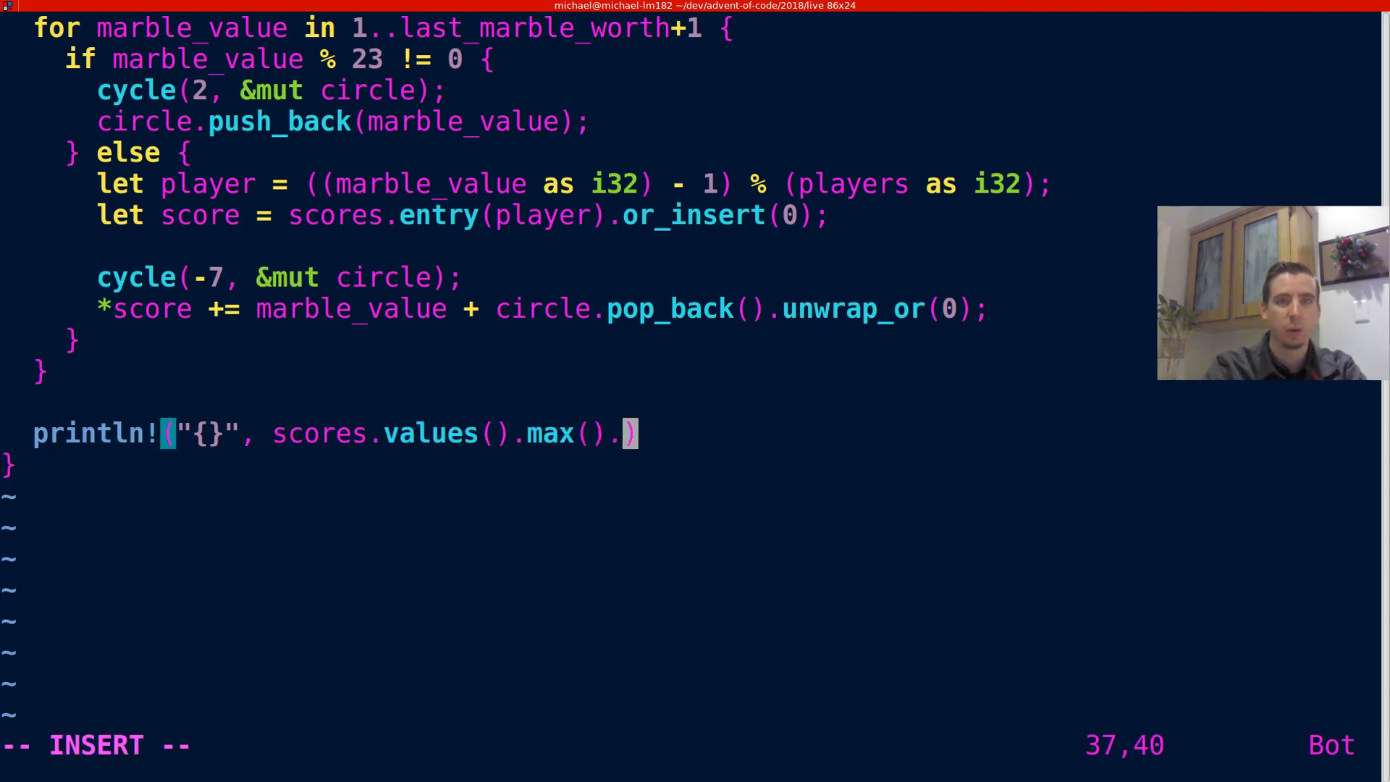
text(unwrap_or())
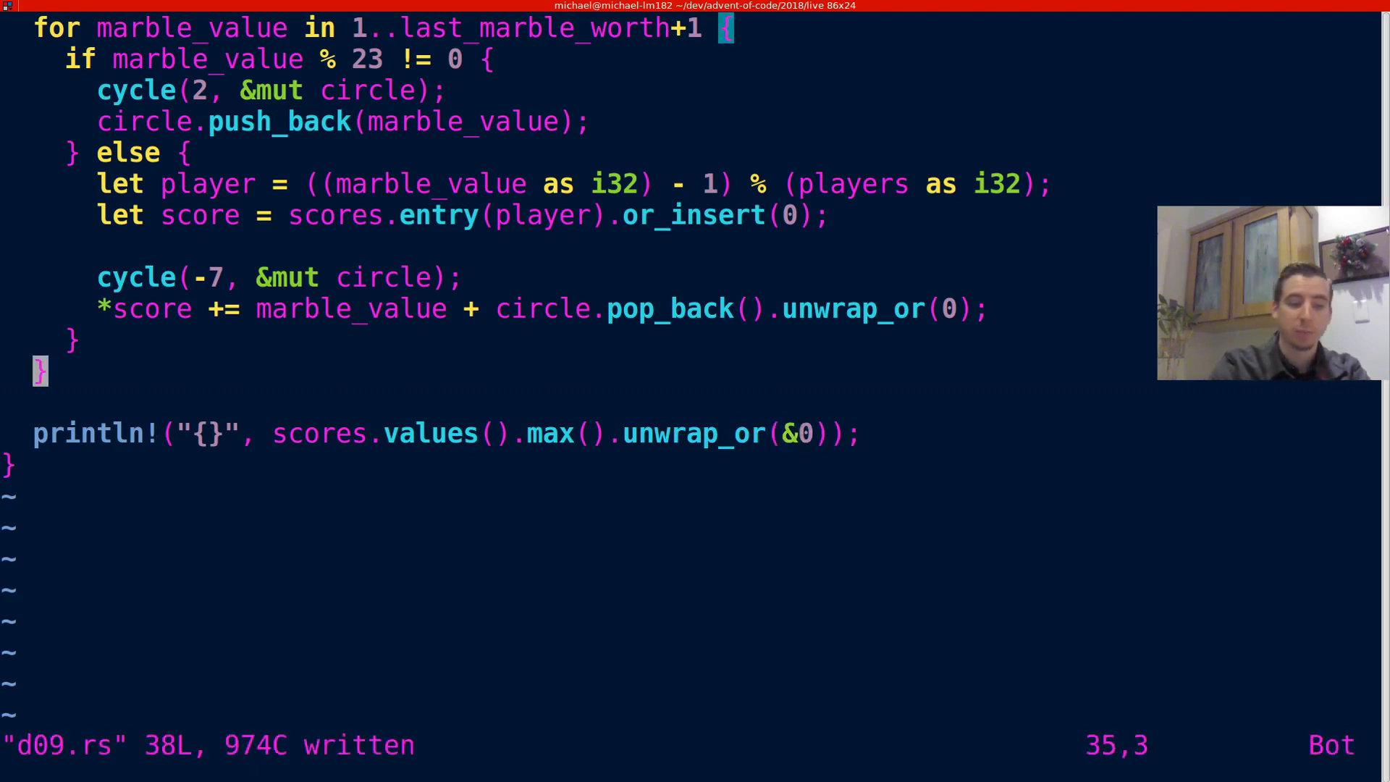
text(:!./d09)
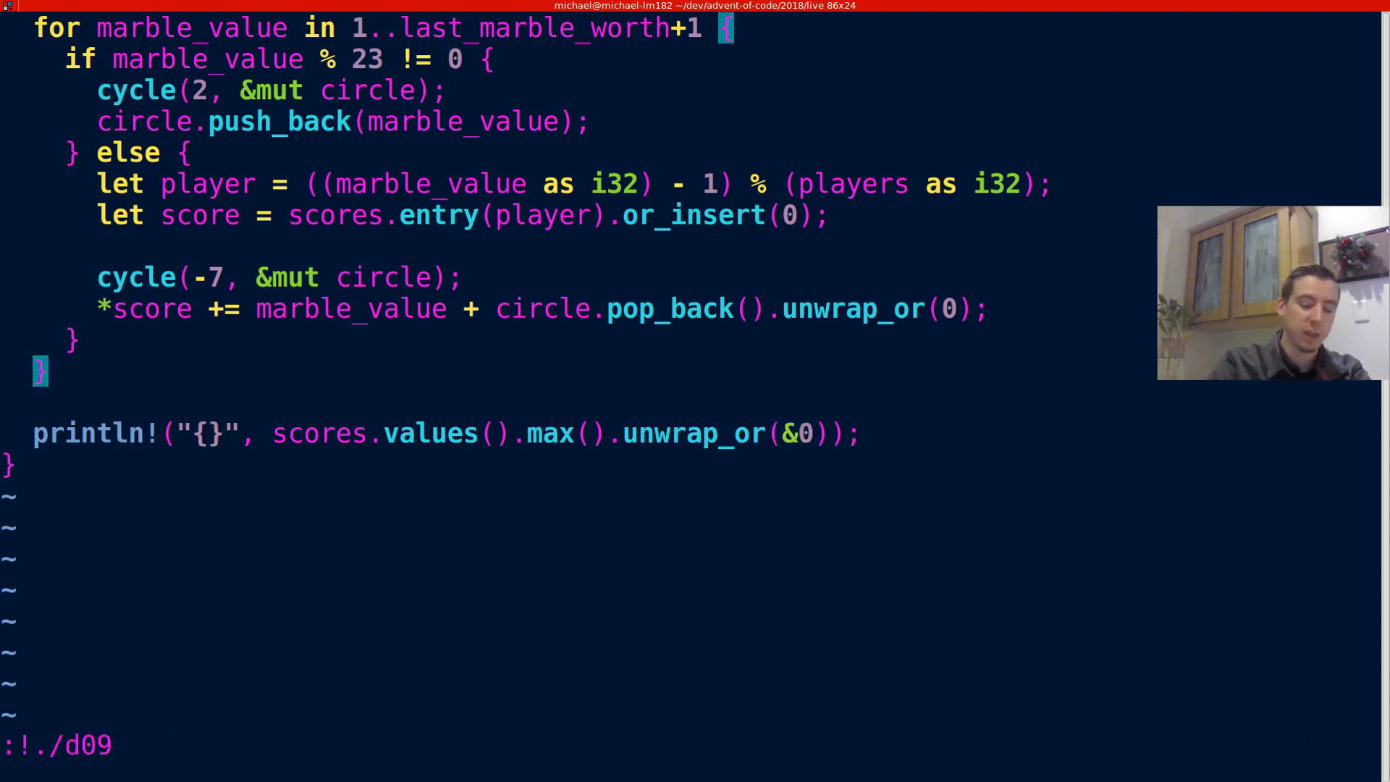
Run ./d09, read the import error, and correct VeDeque to VecDeque via /Ve search.
key(Return)
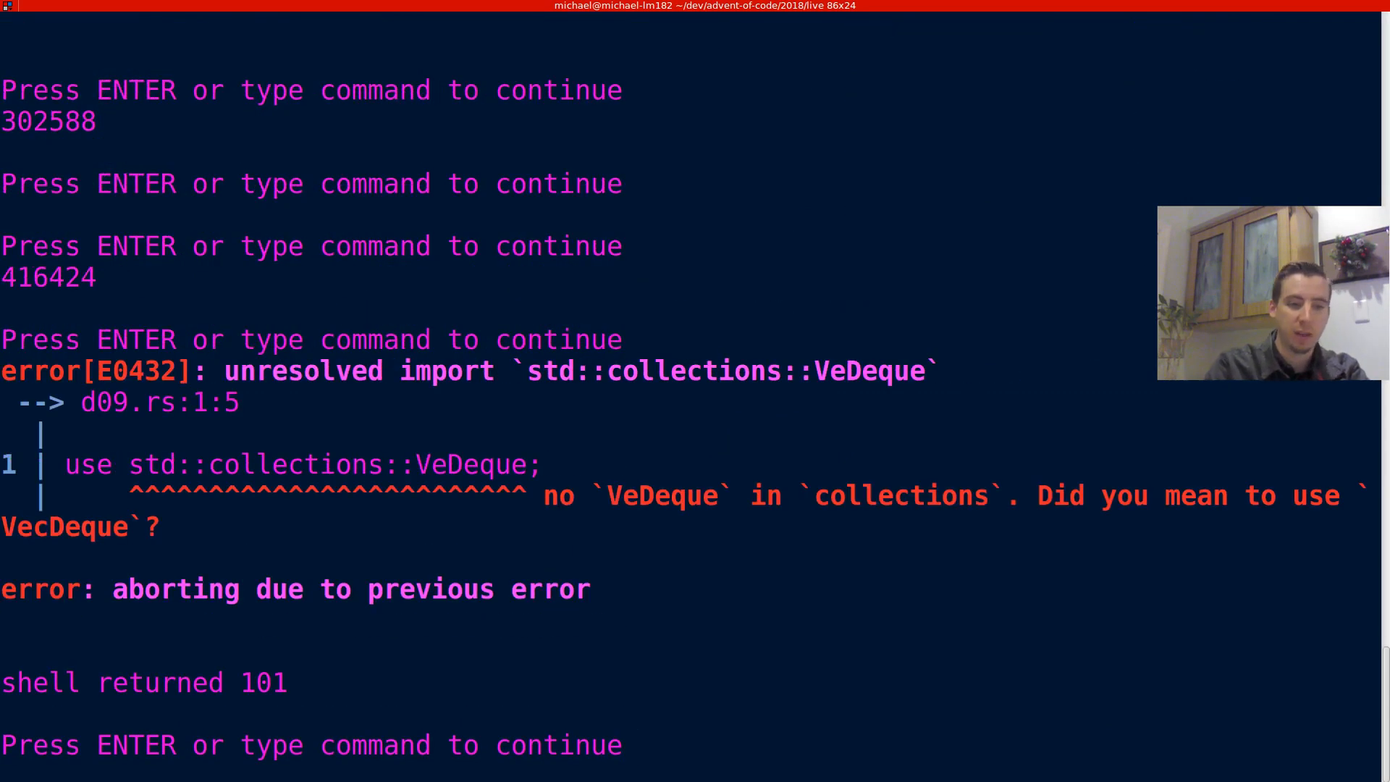
mouse_move(426, 550)
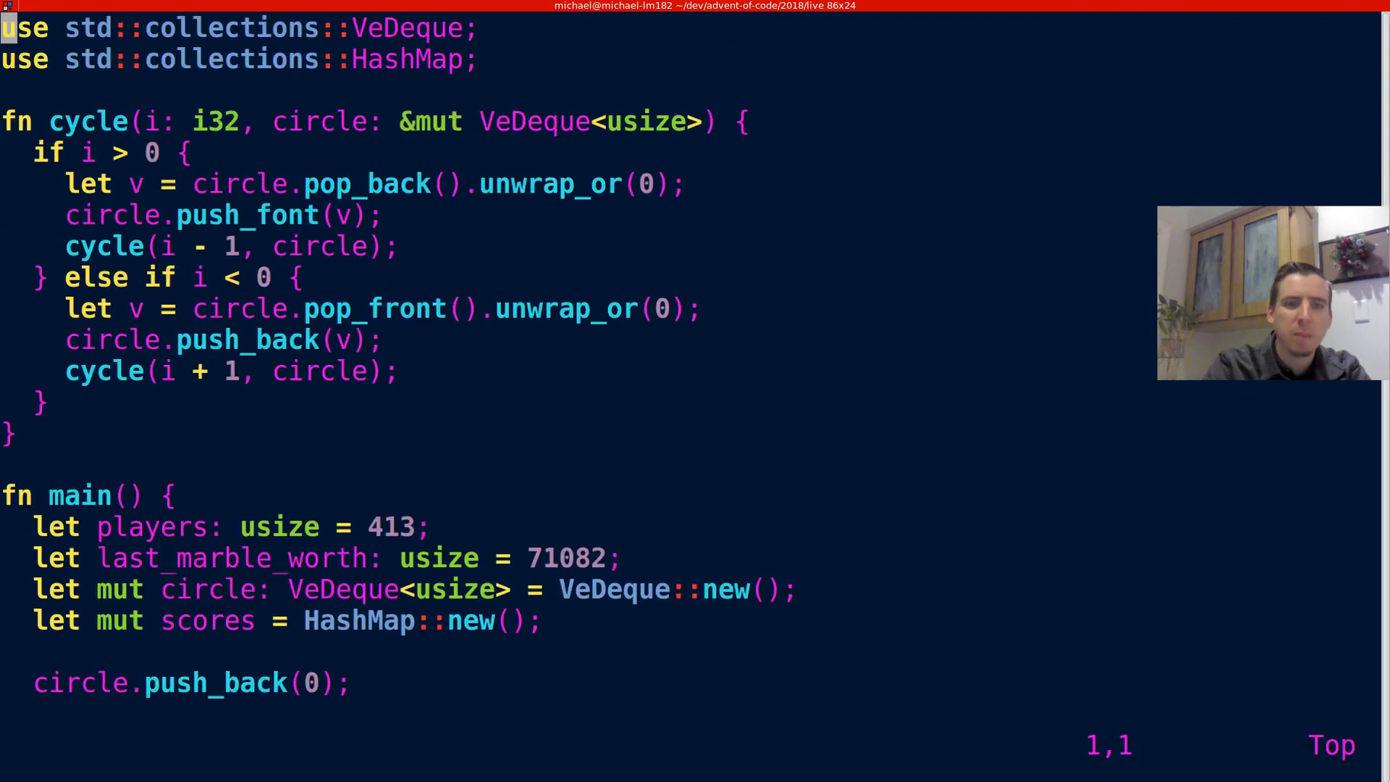
key(i)
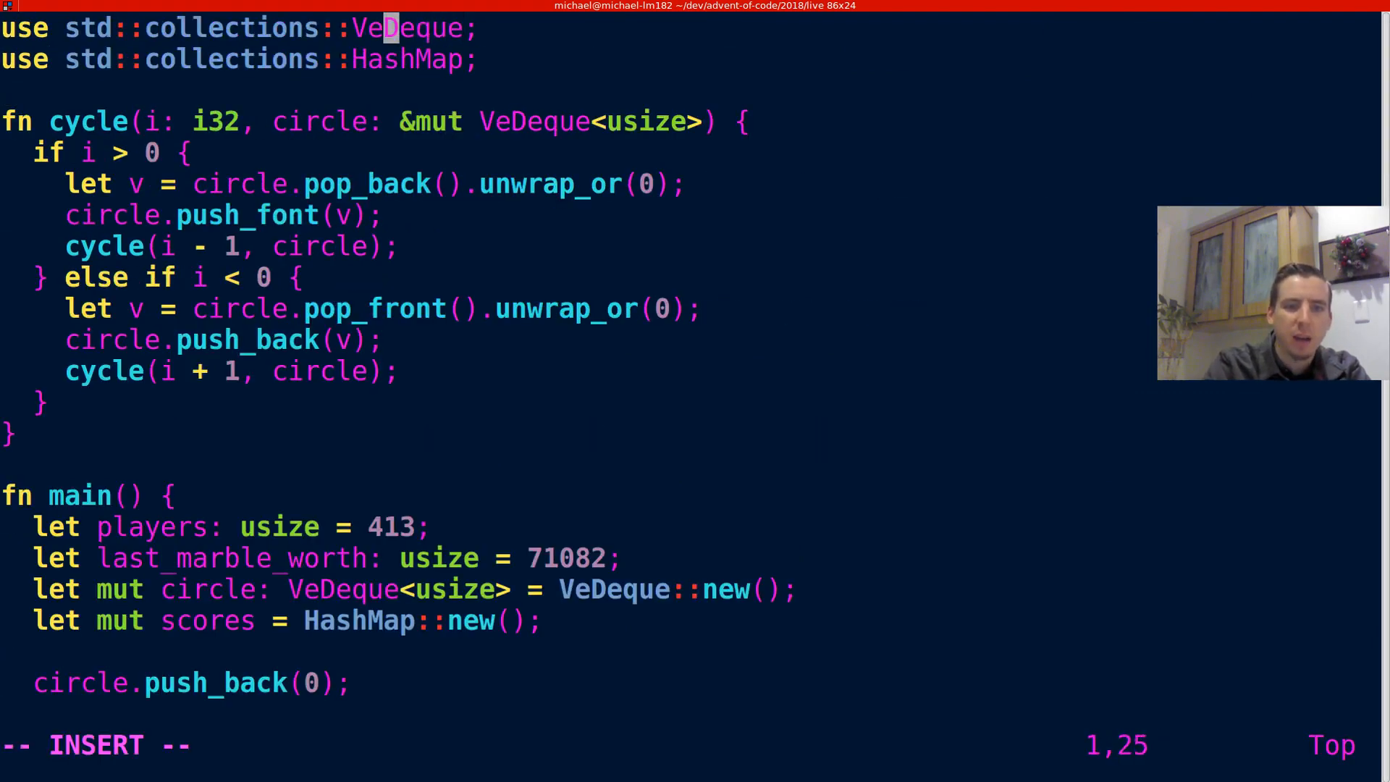
text(c)
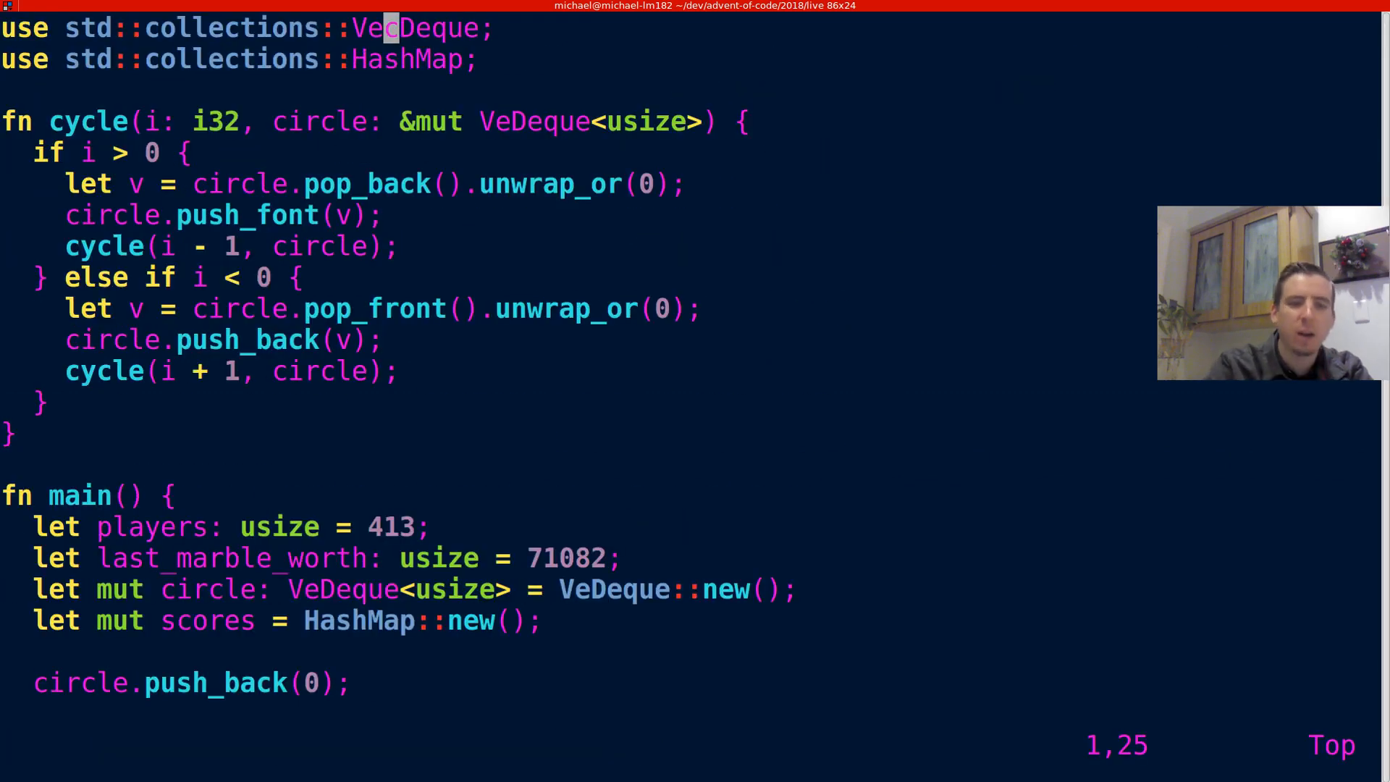
text(/Ve)
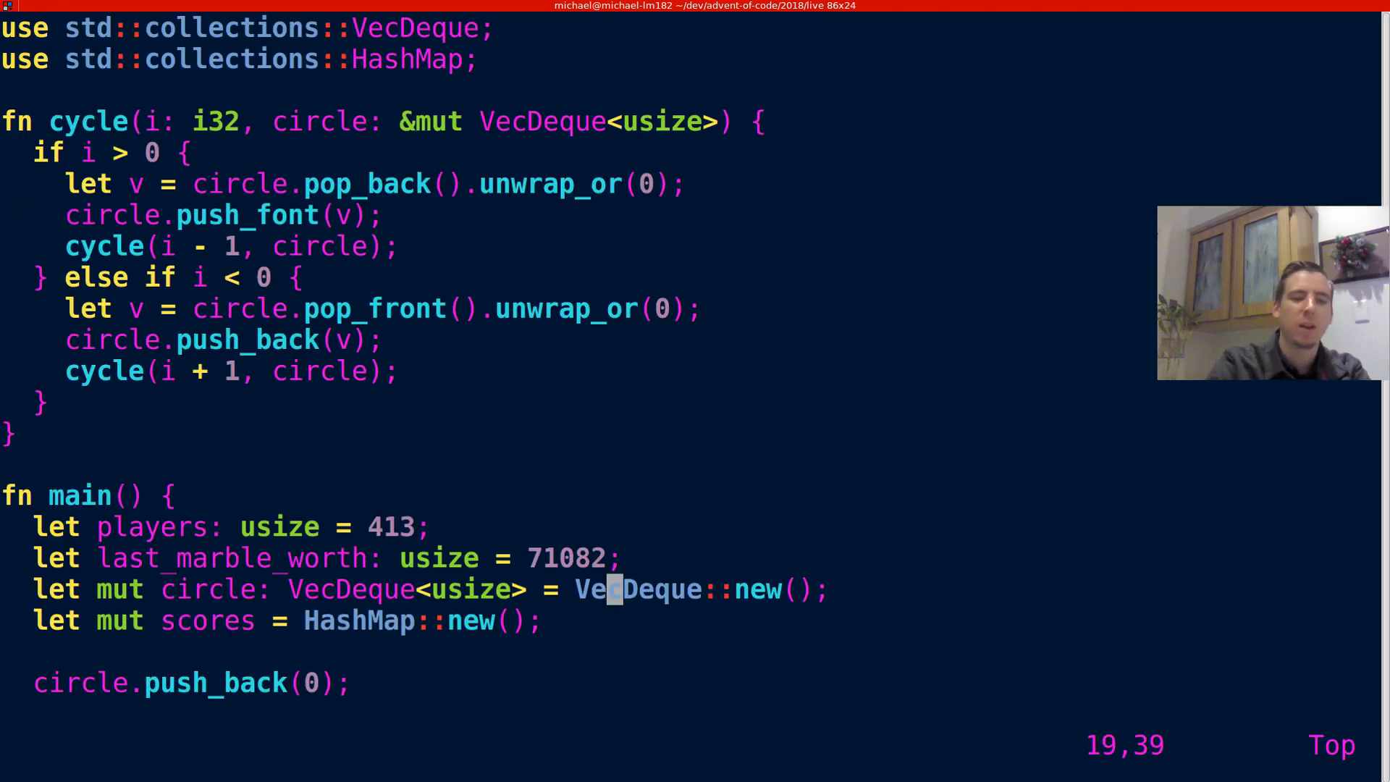
text(/push_font)
click(311, 557)
text(00)
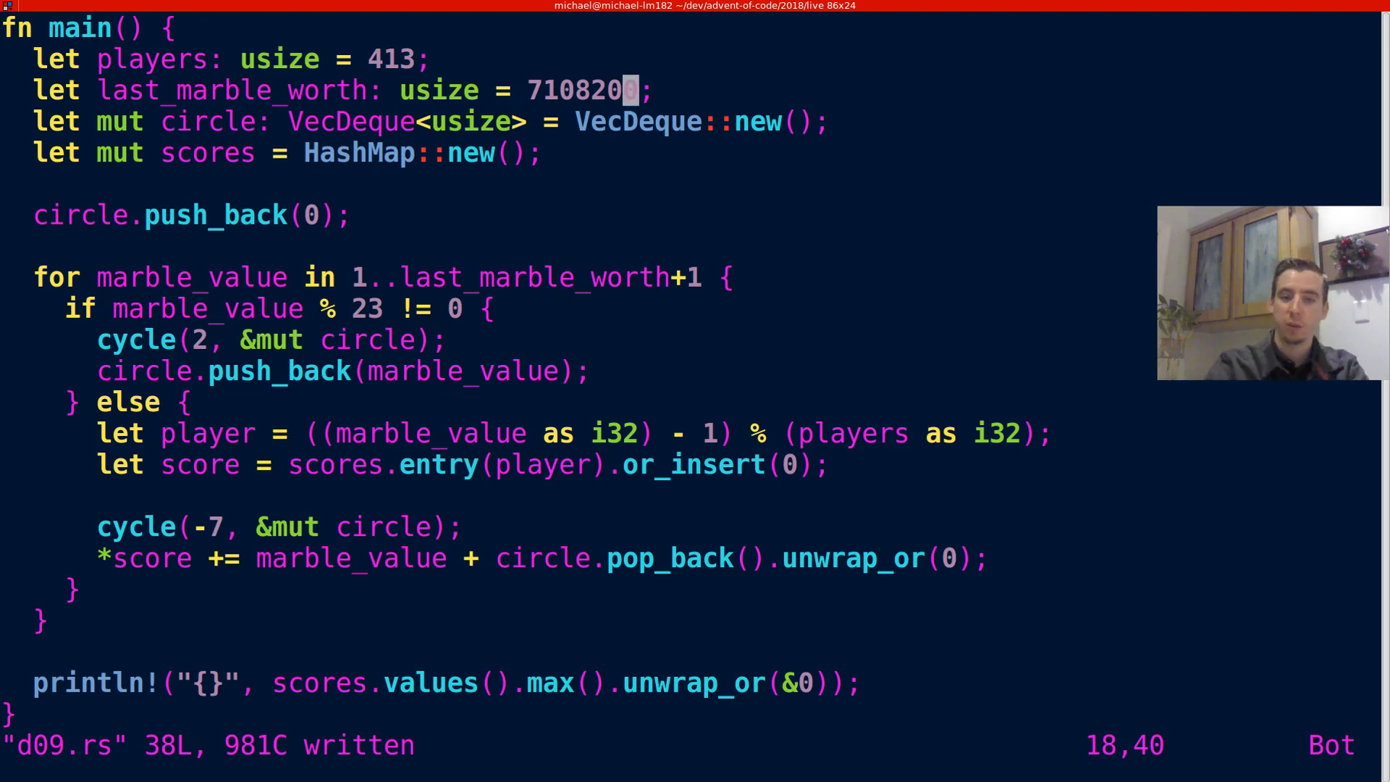
Rerun ./d09 with last_marble_worth raised to 7108200.
text(:!./d09)
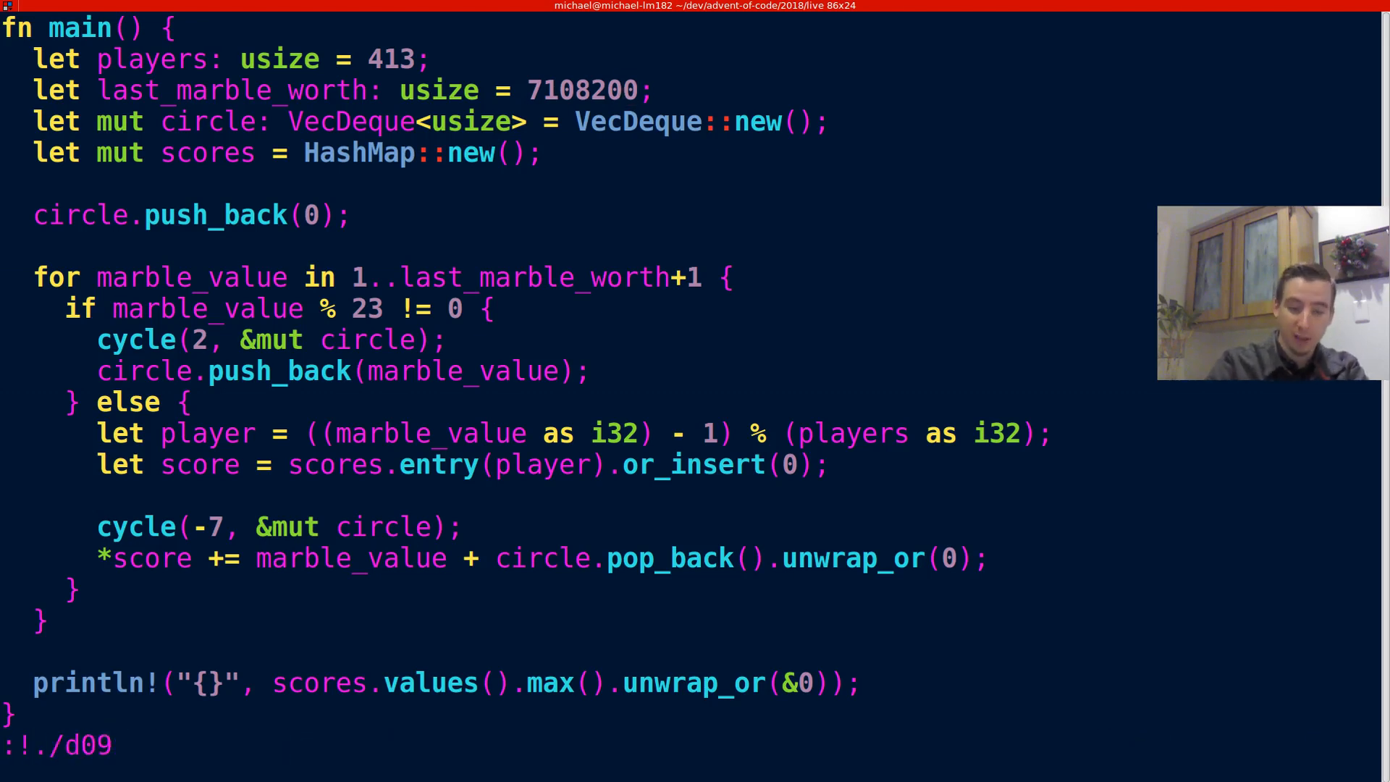